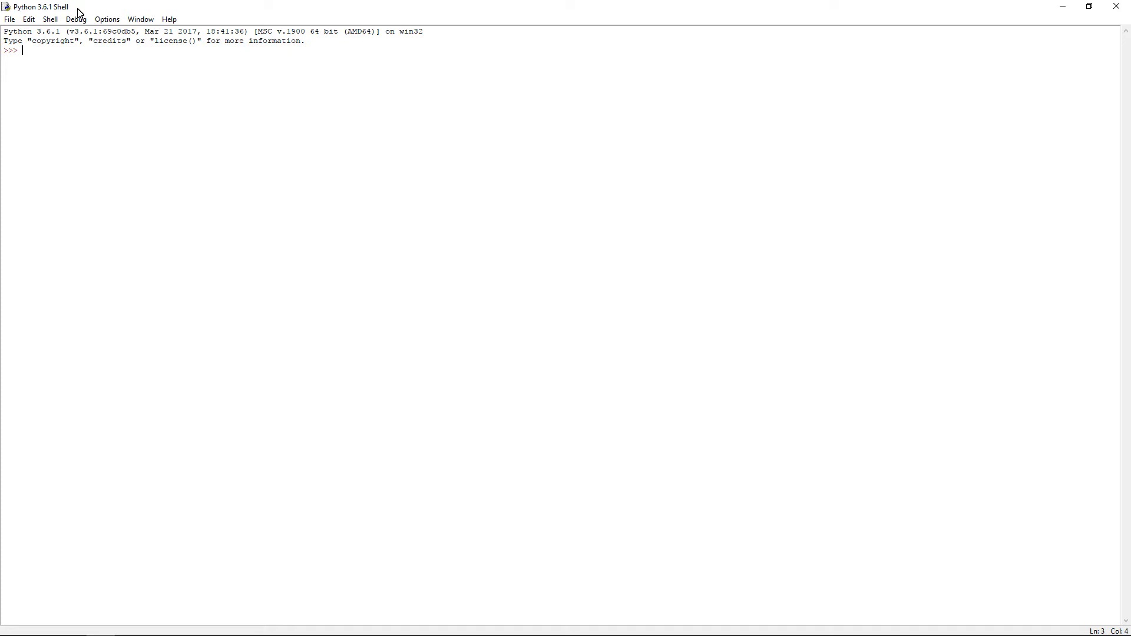
mouse_move(334, 5)
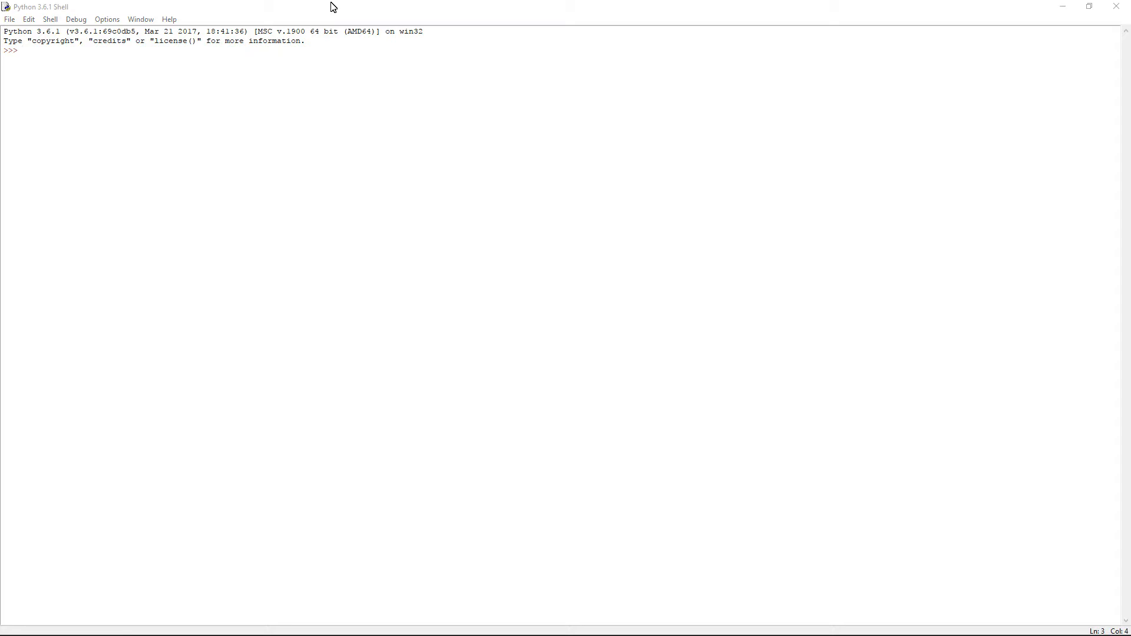
mouse_move(240, 120)
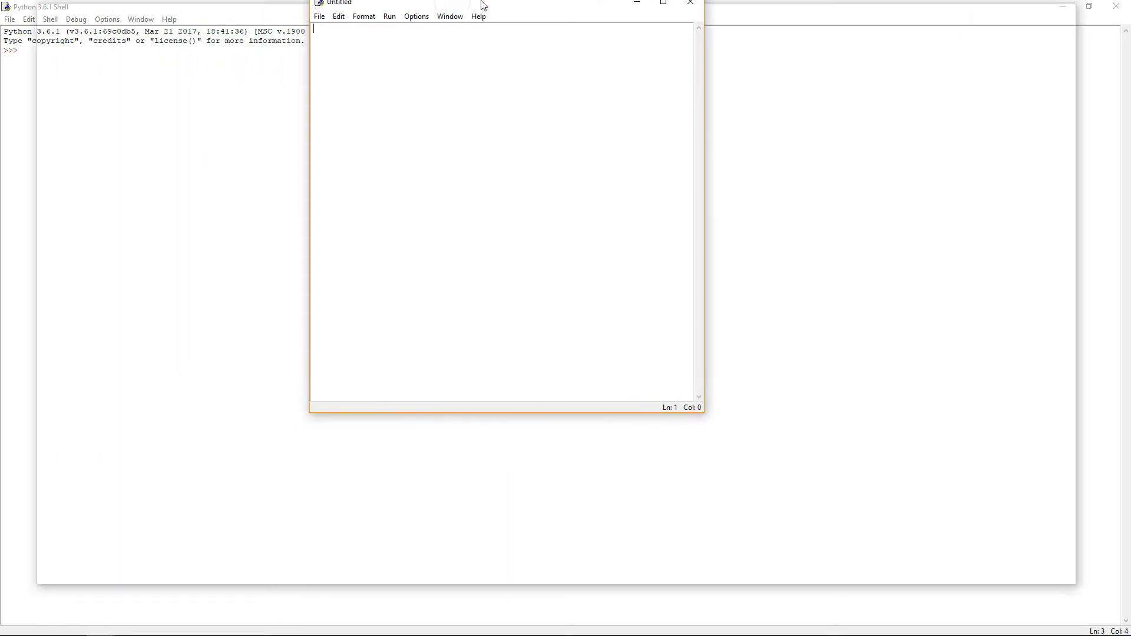
- Maximize the new Untitled script window to fill the screen
click(661, 2)
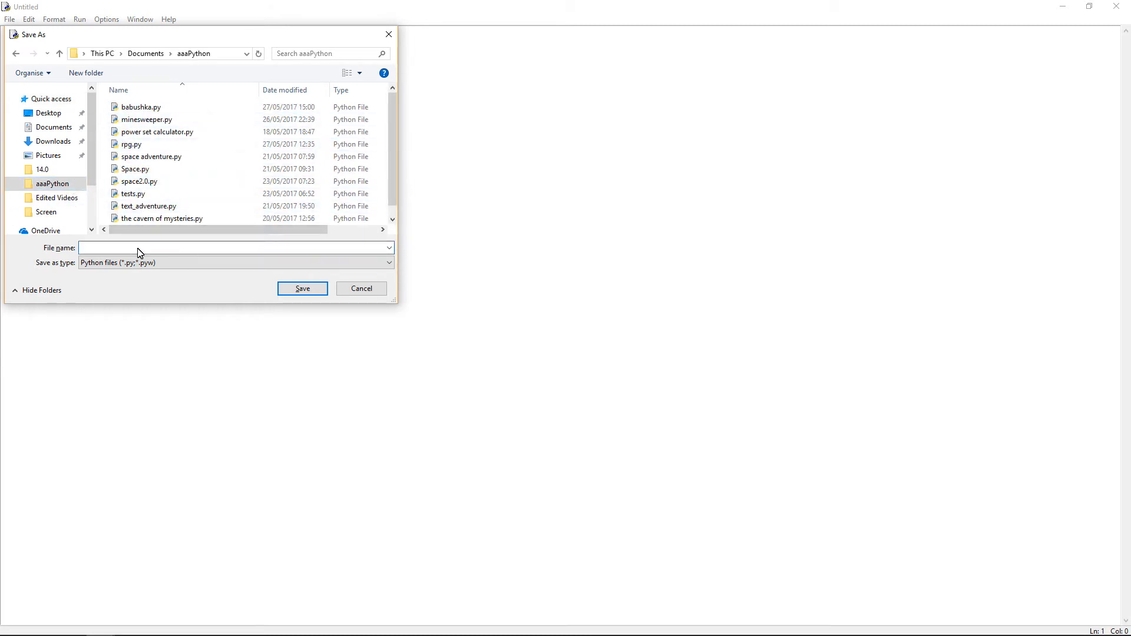
- Name the empty script minesweeper2.py and save it in aaaPython
text(minesweeper2.)
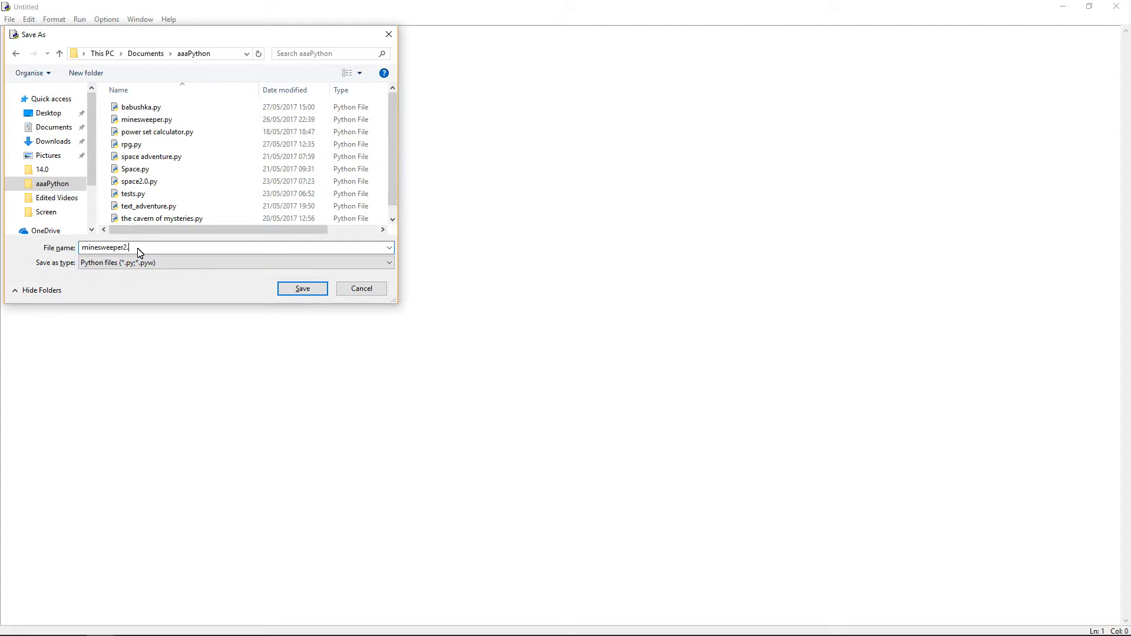
text(py)
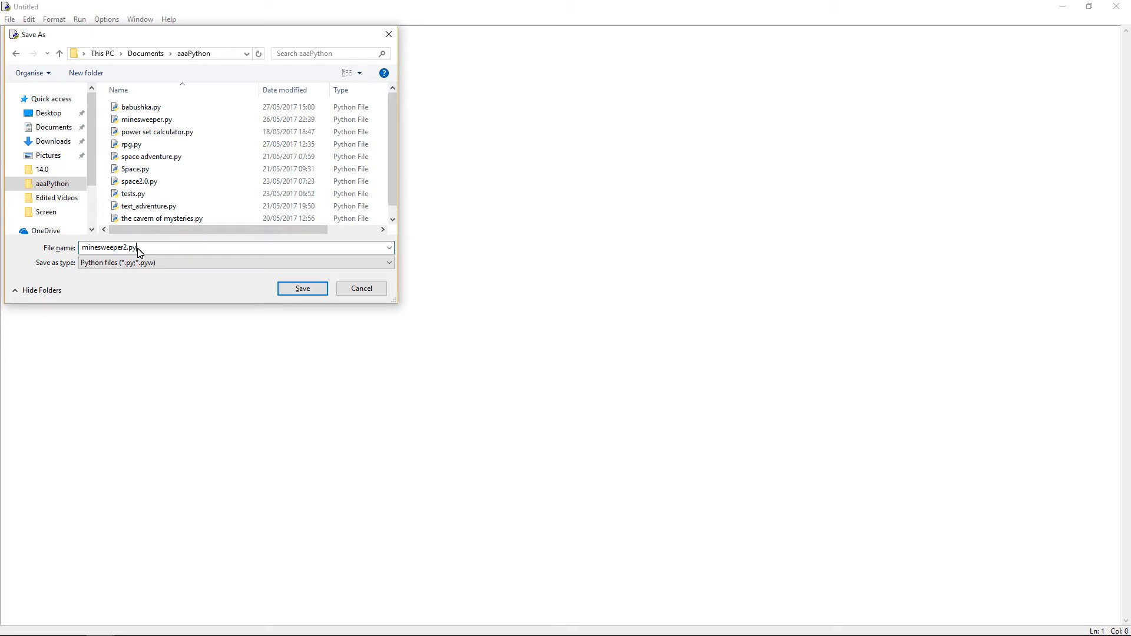
click(302, 288)
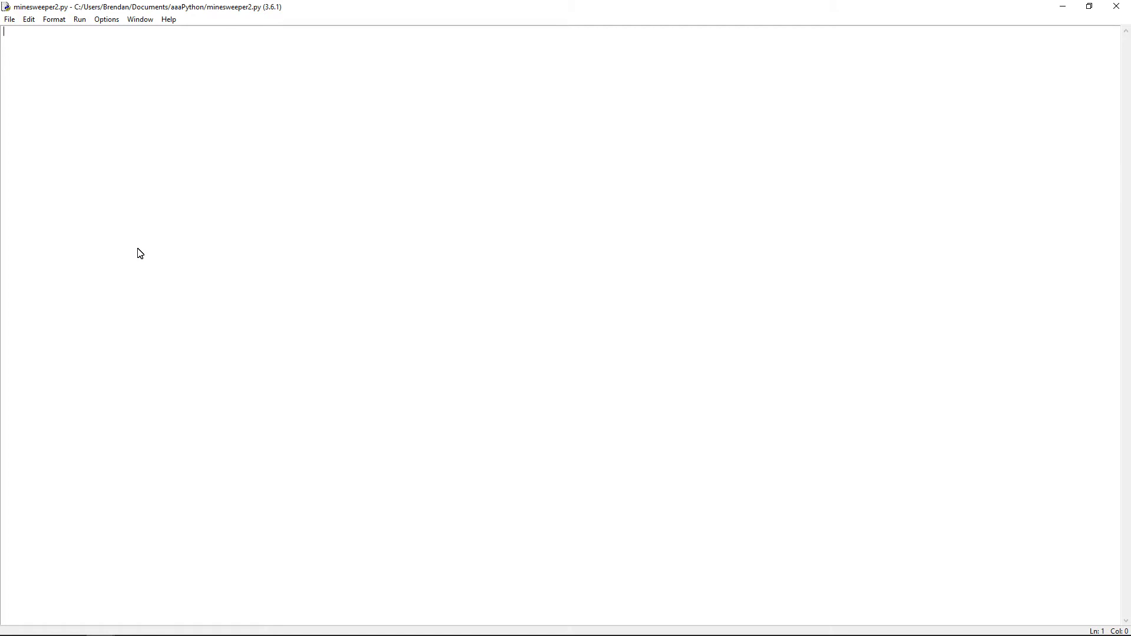
mouse_move(171, 178)
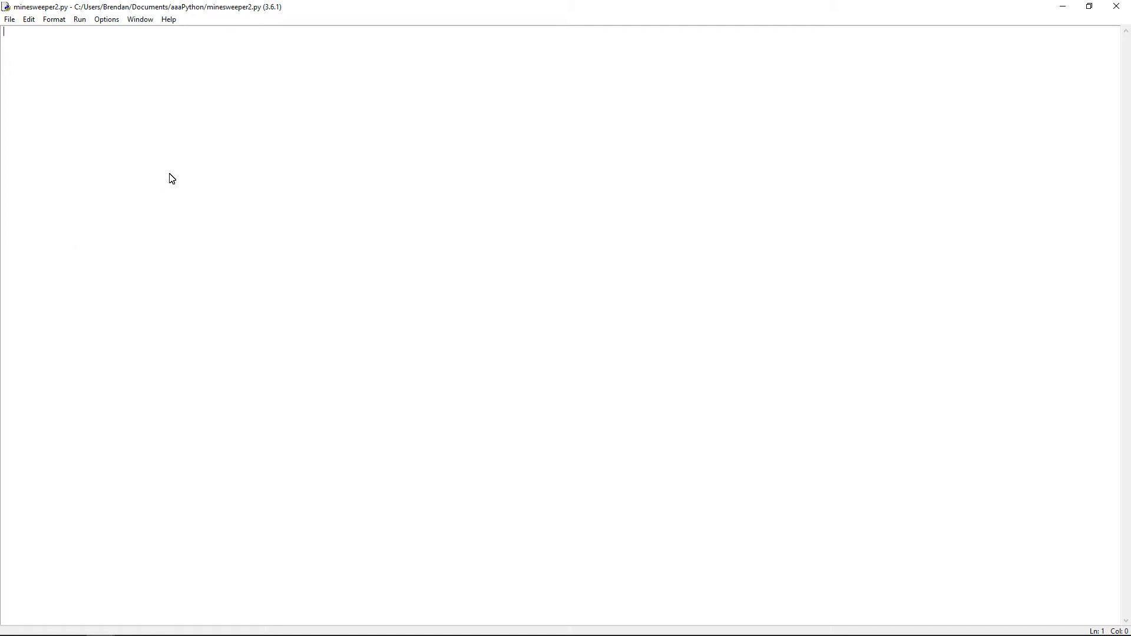
mouse_move(253, 112)
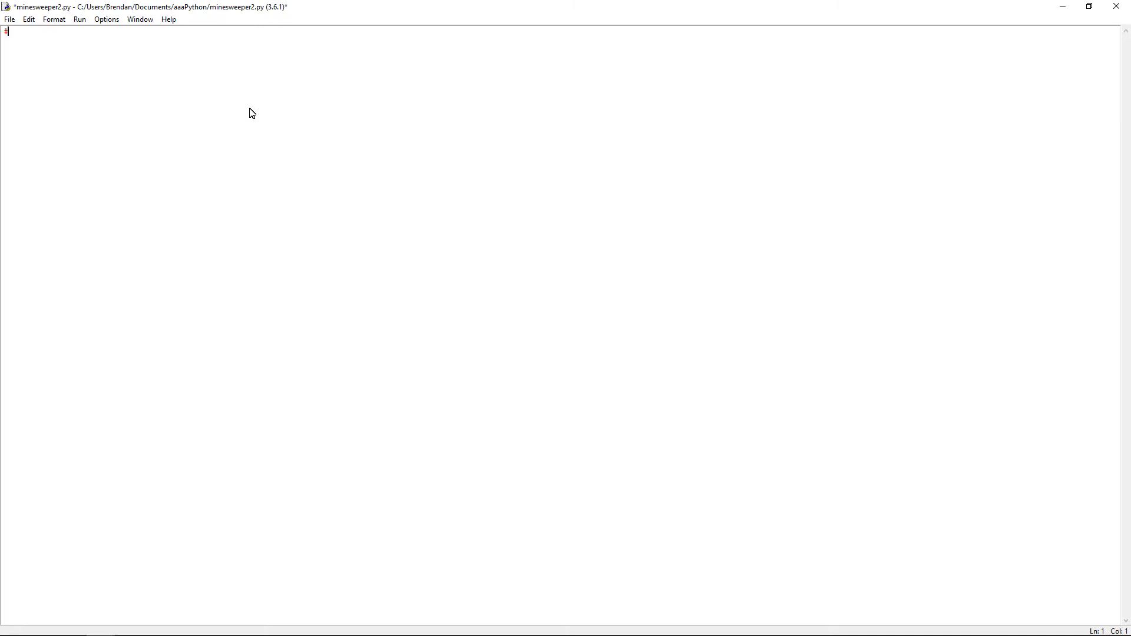
- Write a #Minesweeper comment followed by a blank line
text(#)
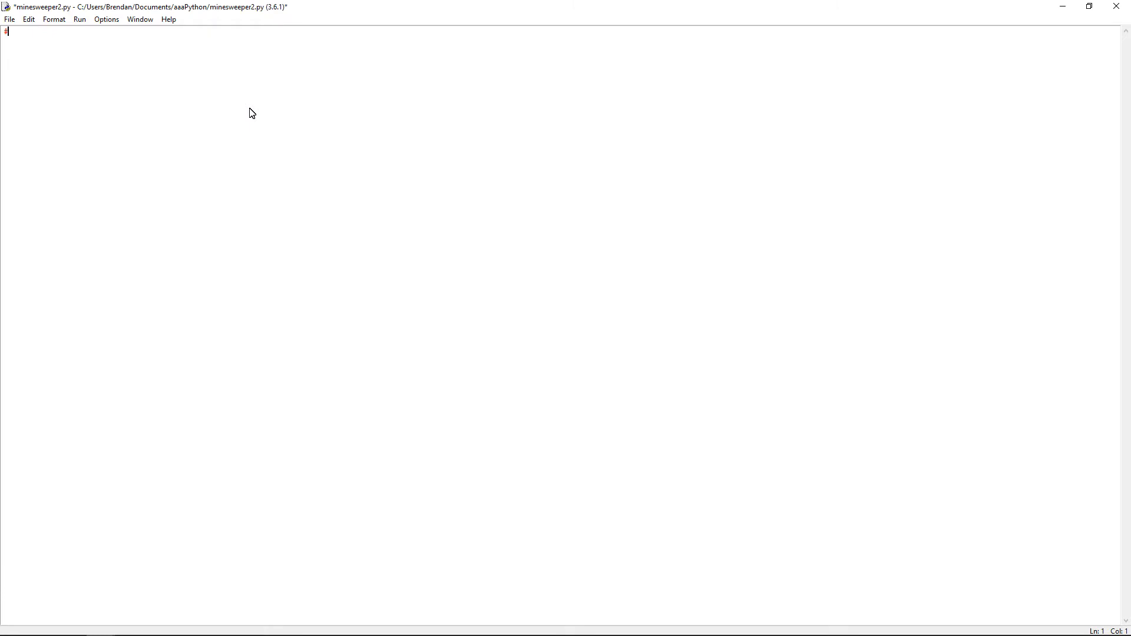
text(#)
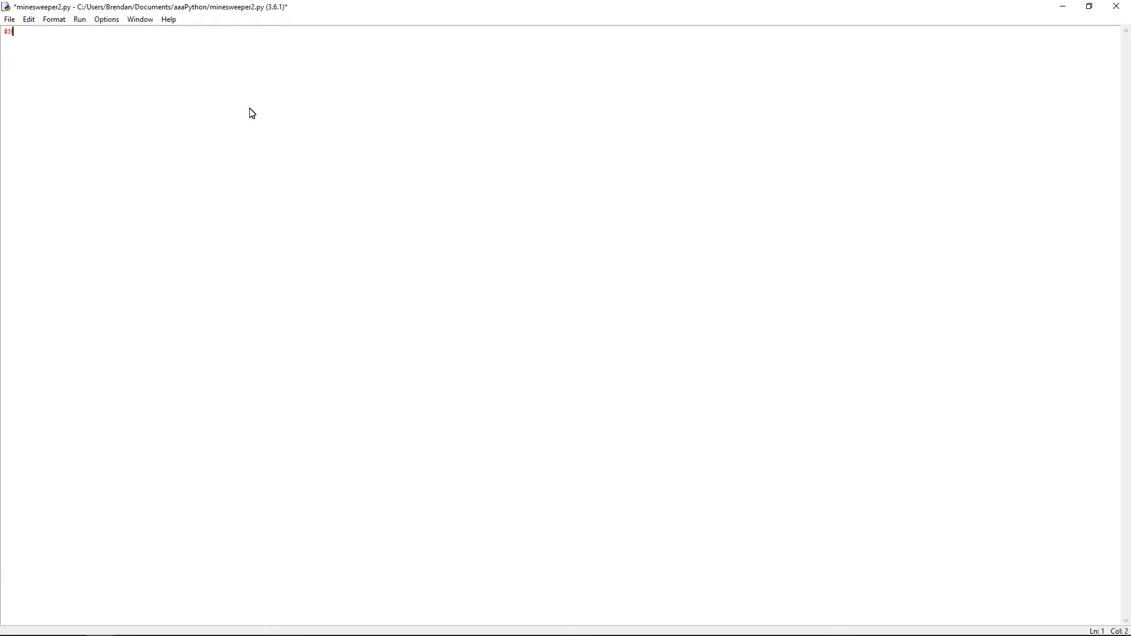
text(Minesweeper)
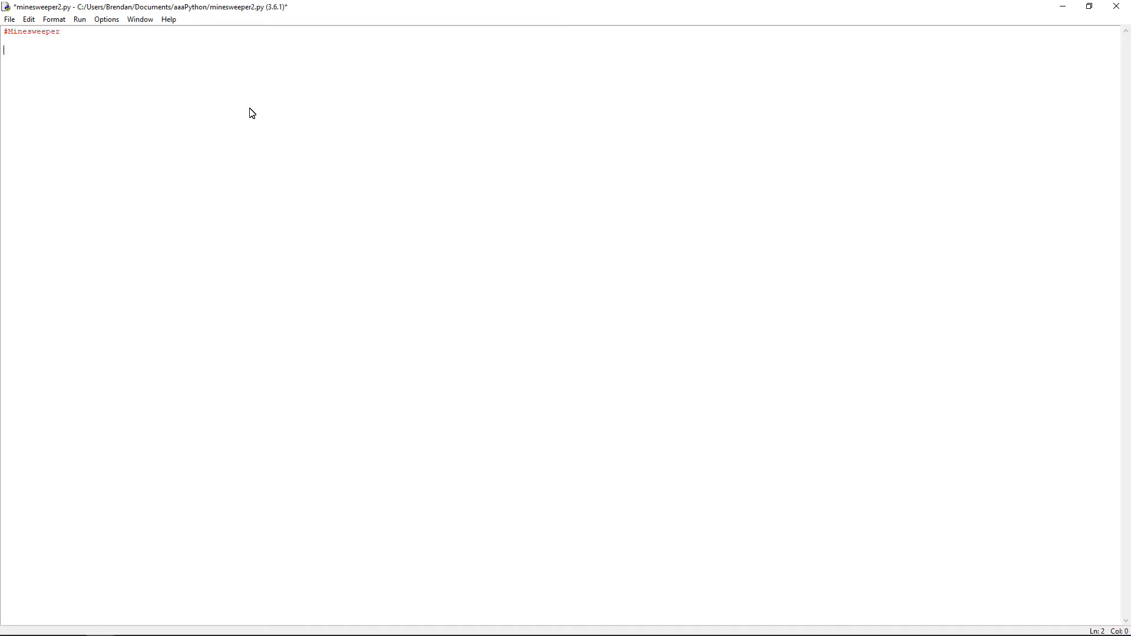
key(Return)
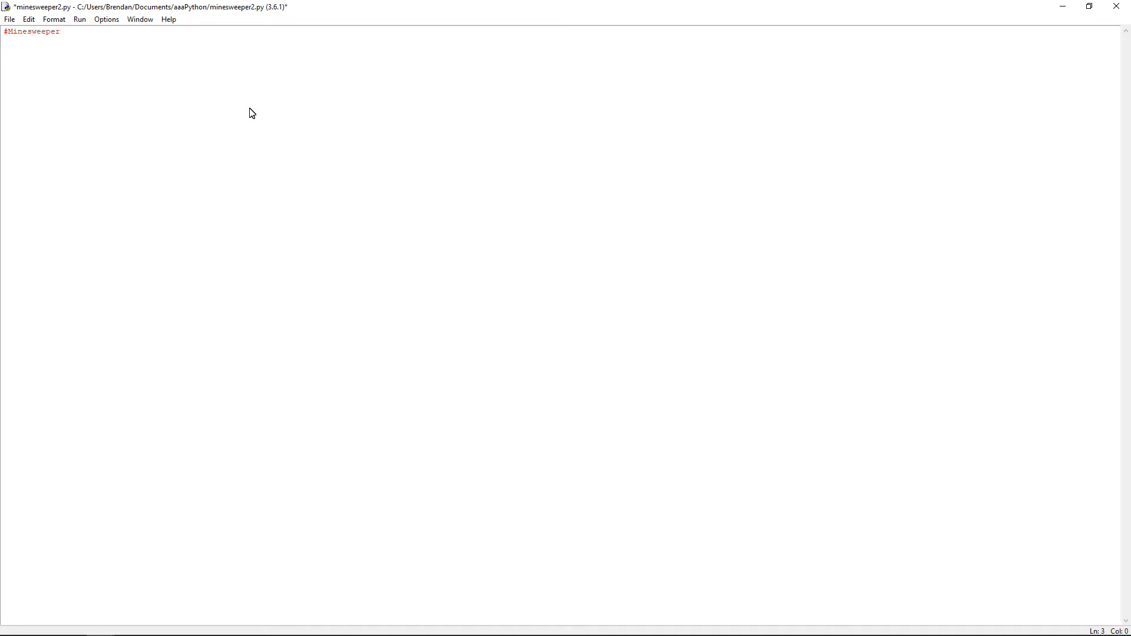
key(Return)
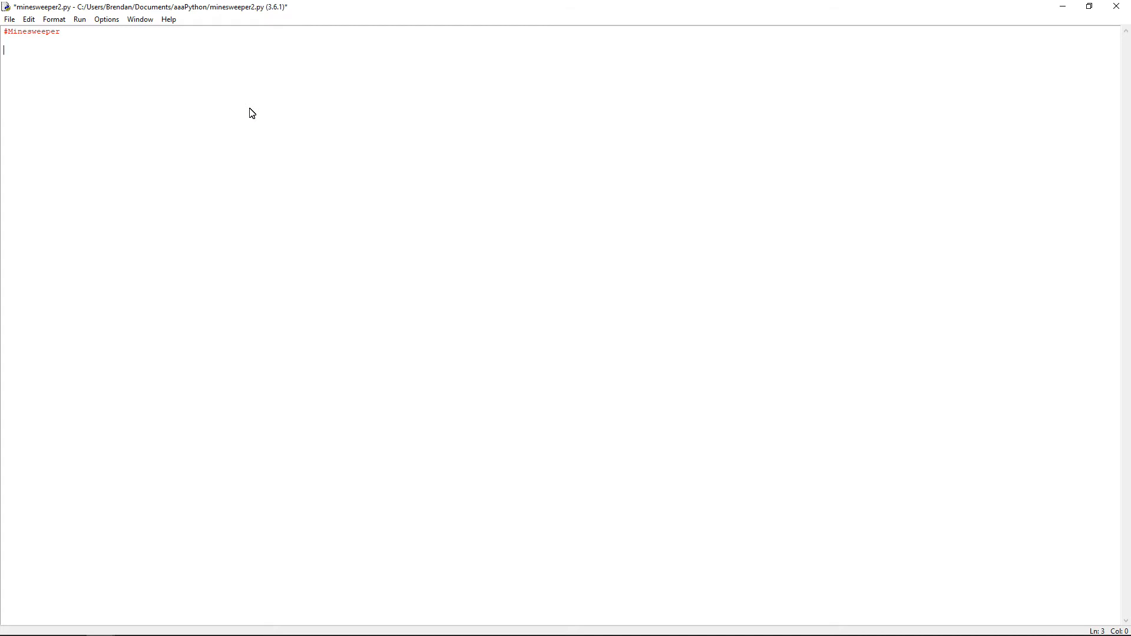
- Add the line 'from random import randint' and move to line 5
text(from)
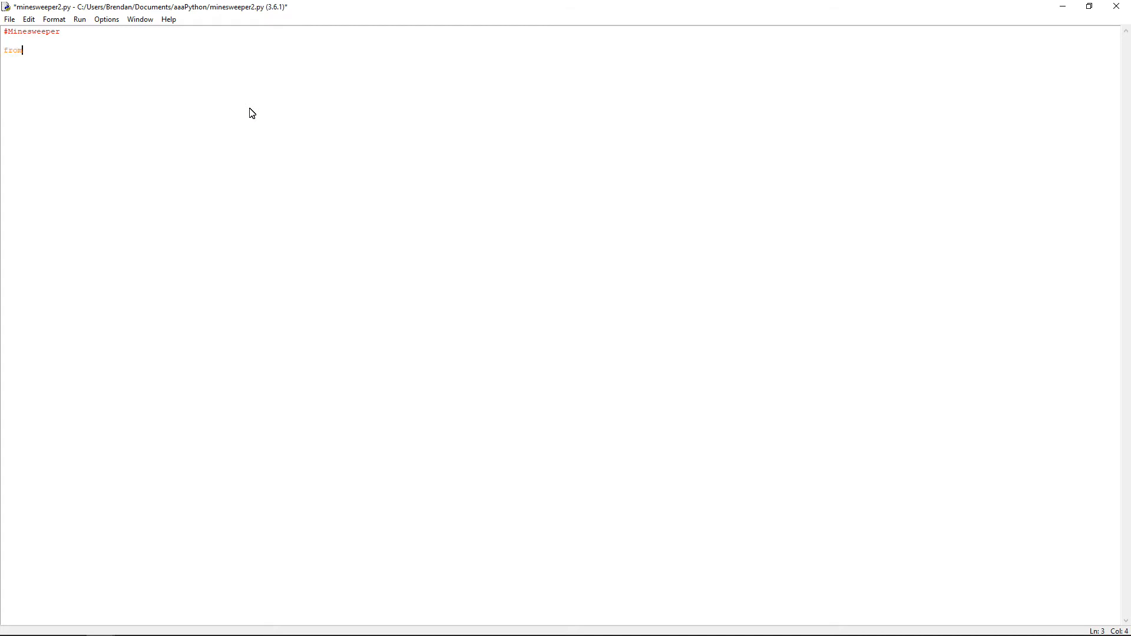
text(rand)
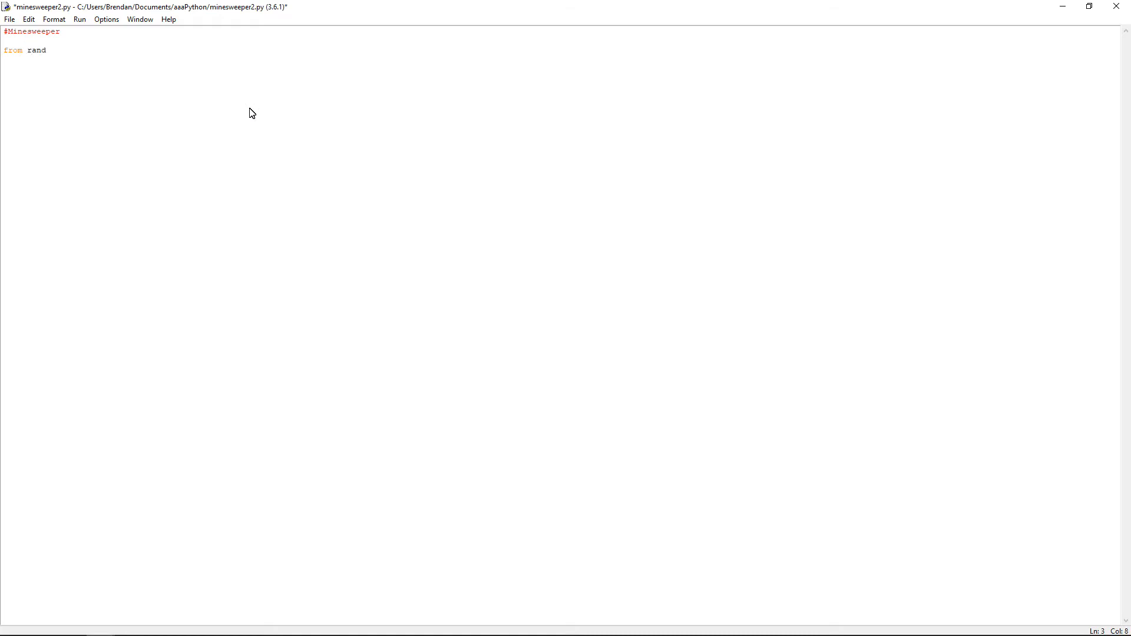
text(om import)
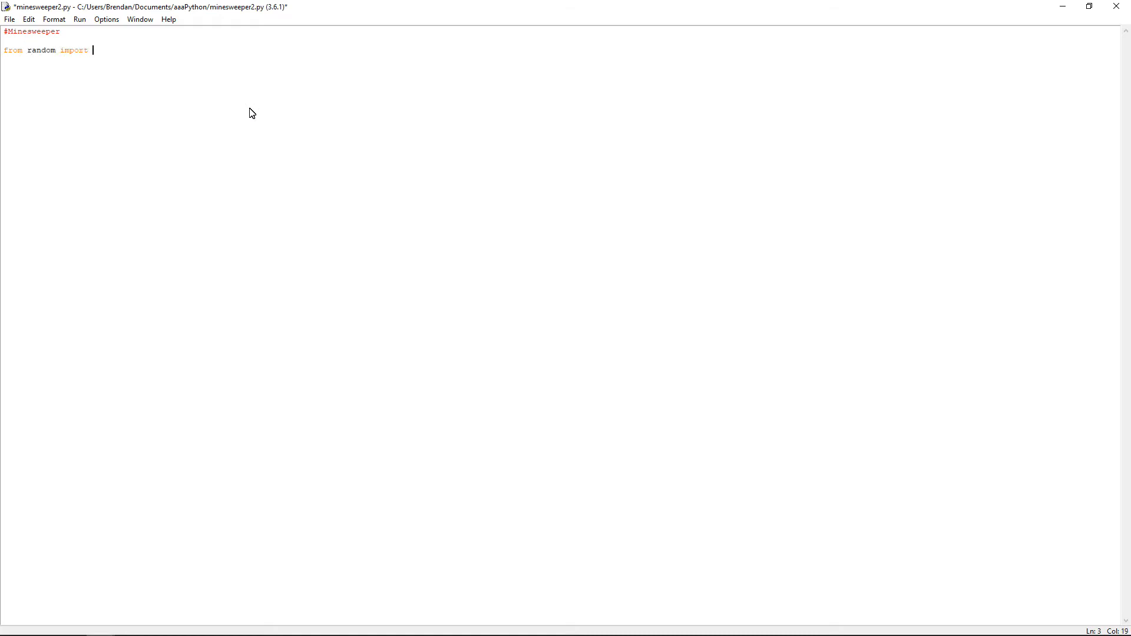
text(randint)
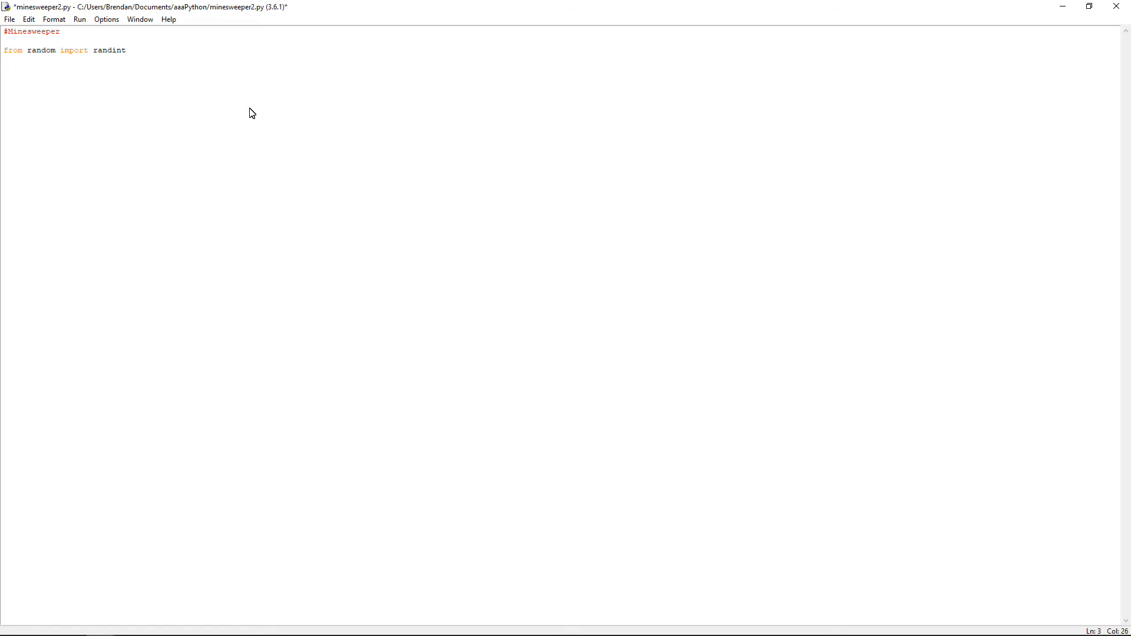
click(126, 49)
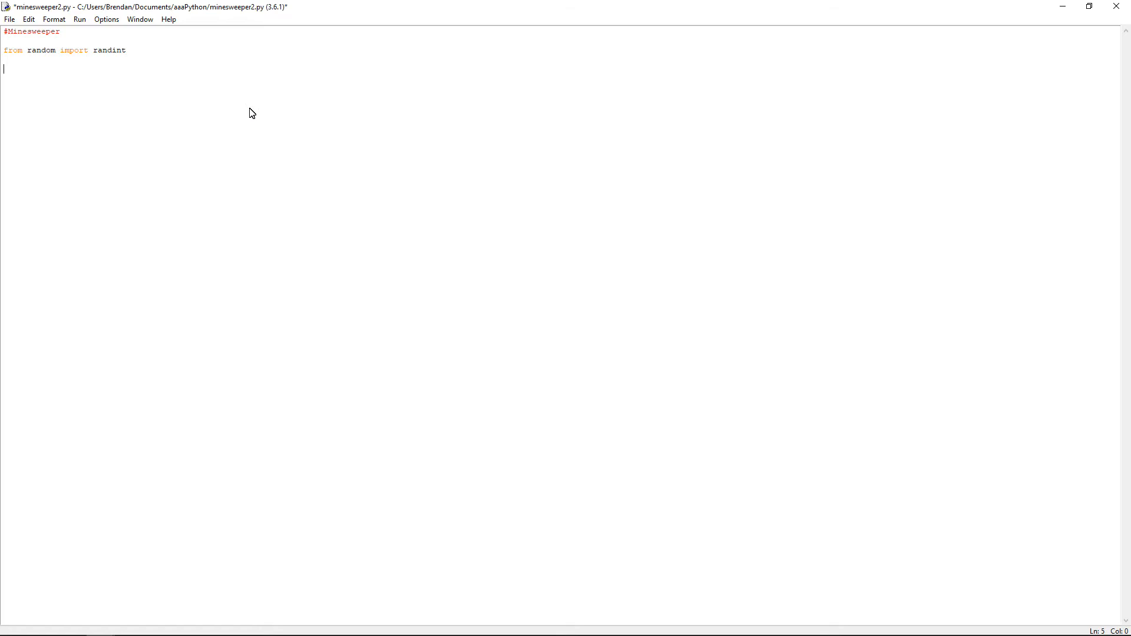
- Add a print("\n\n…") line of many newlines and save the script
text(prin)
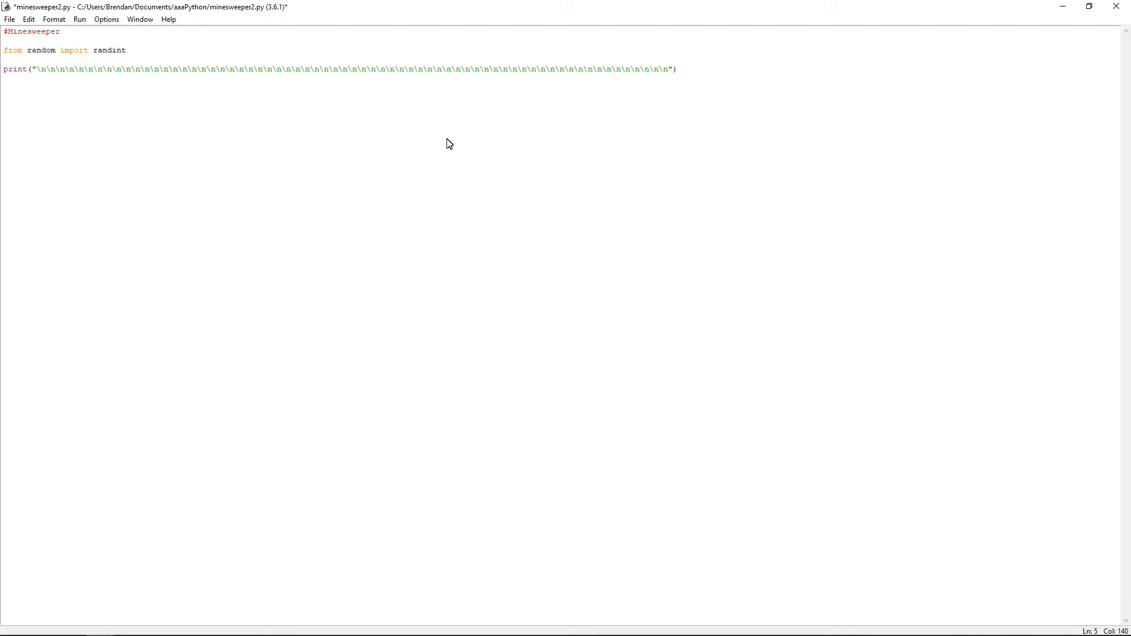
key(F5)
text(\n\n)
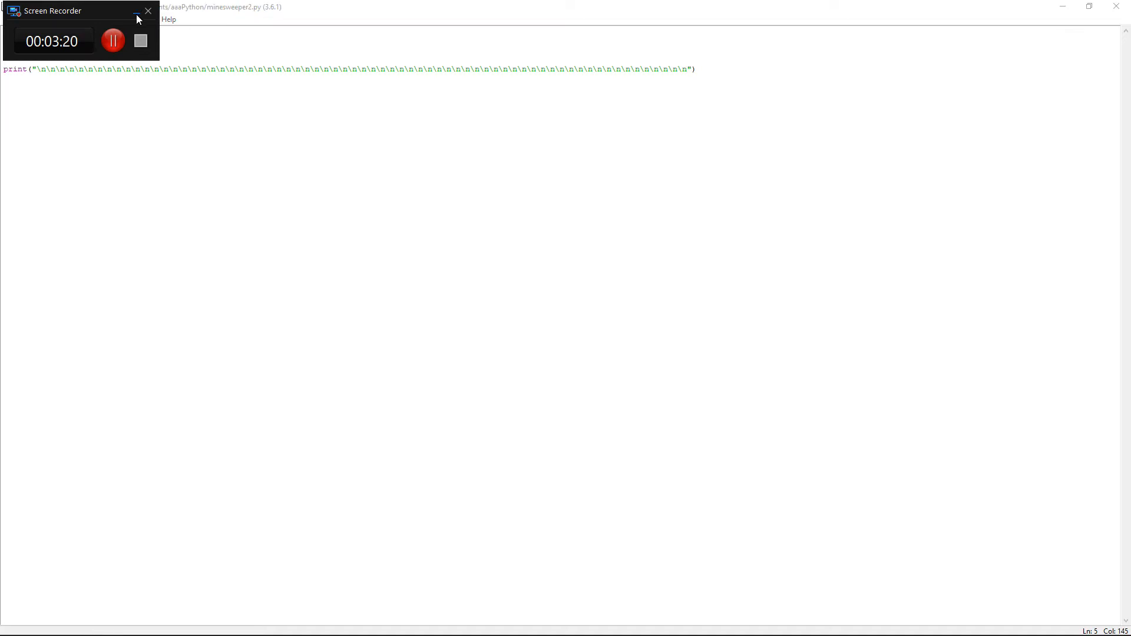
click(147, 11)
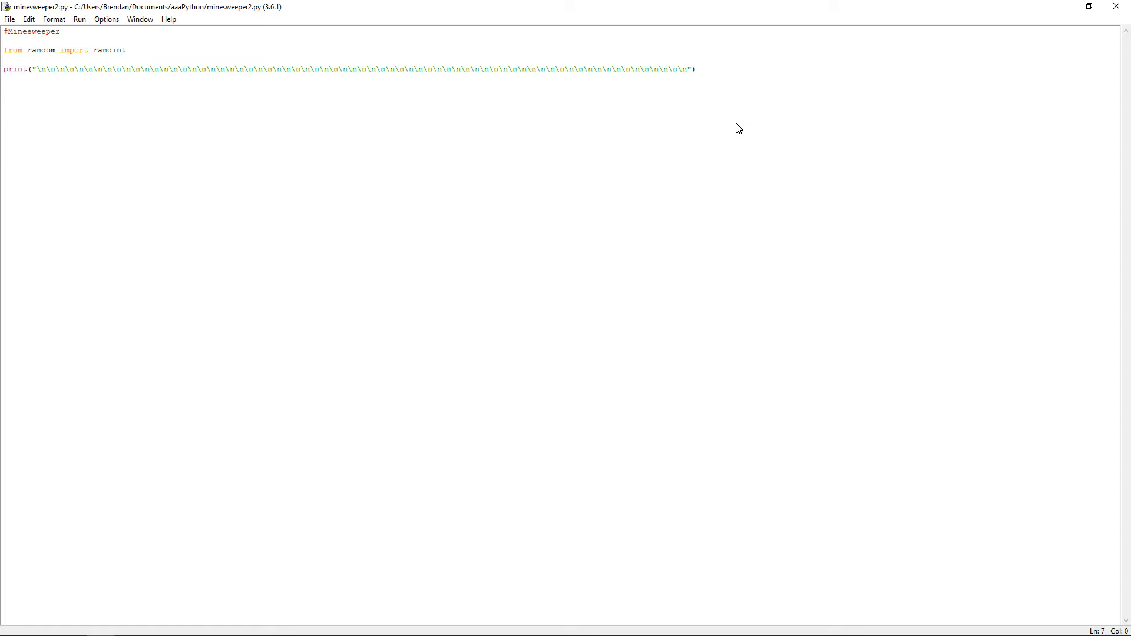
- Declare board = [], mines = [], board_row = 0, adj = 0 and wrong = 0
key(Return)
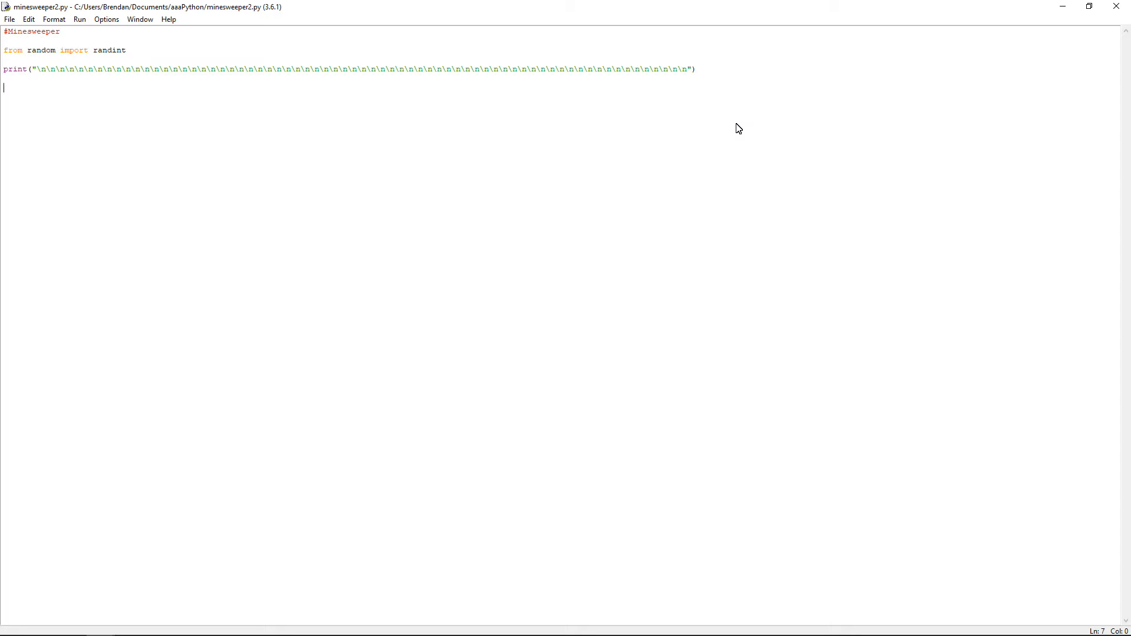
text(board = [)
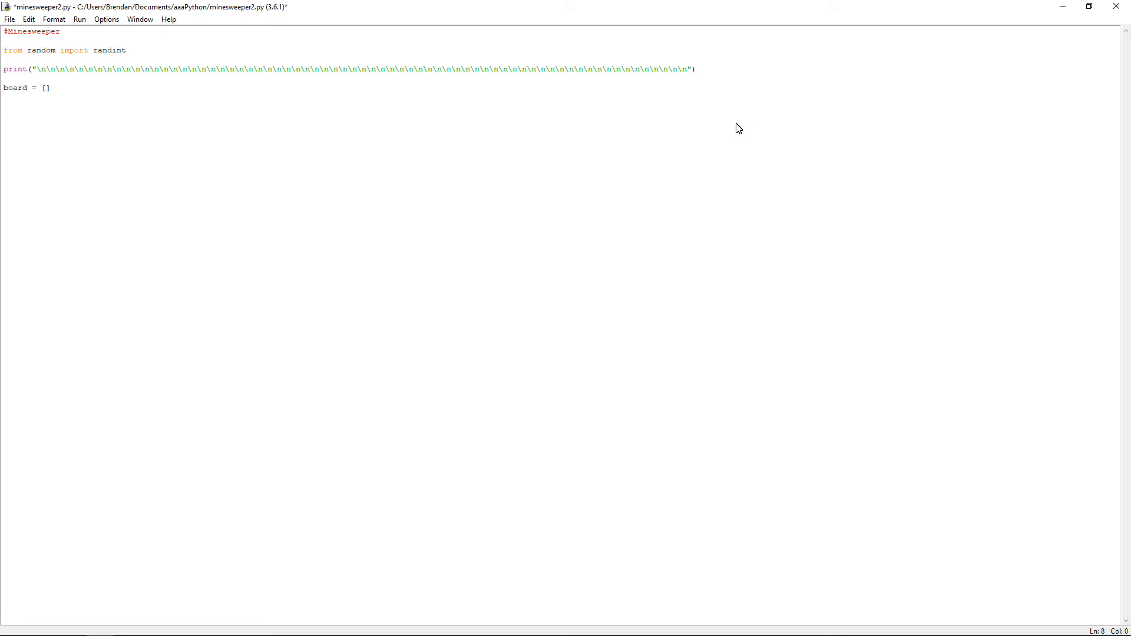
text(mines)
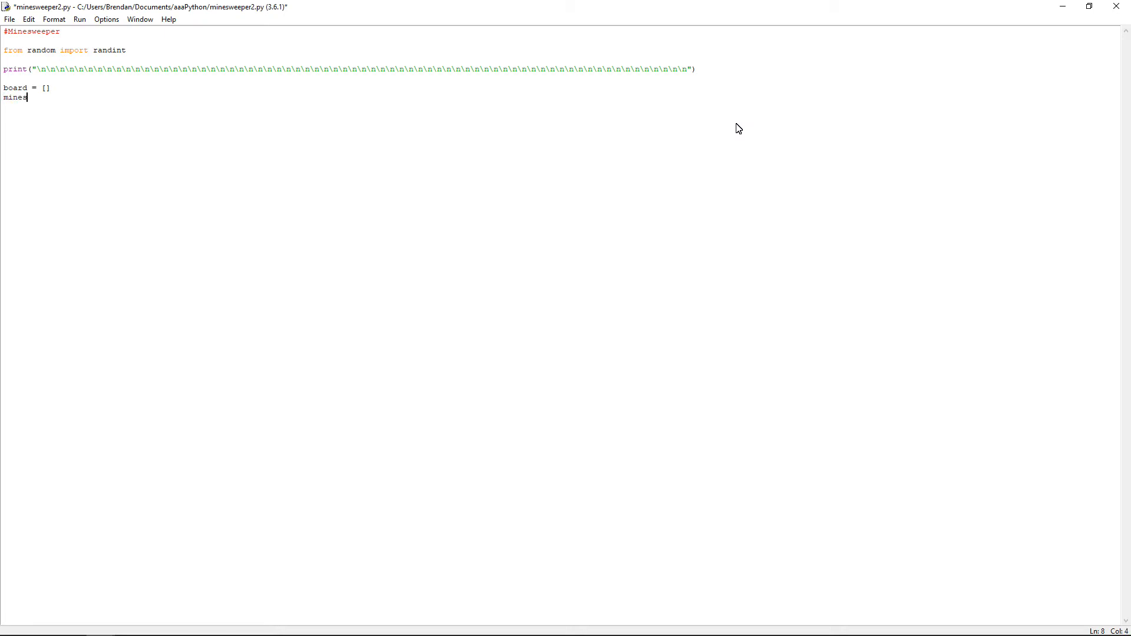
text(= [])
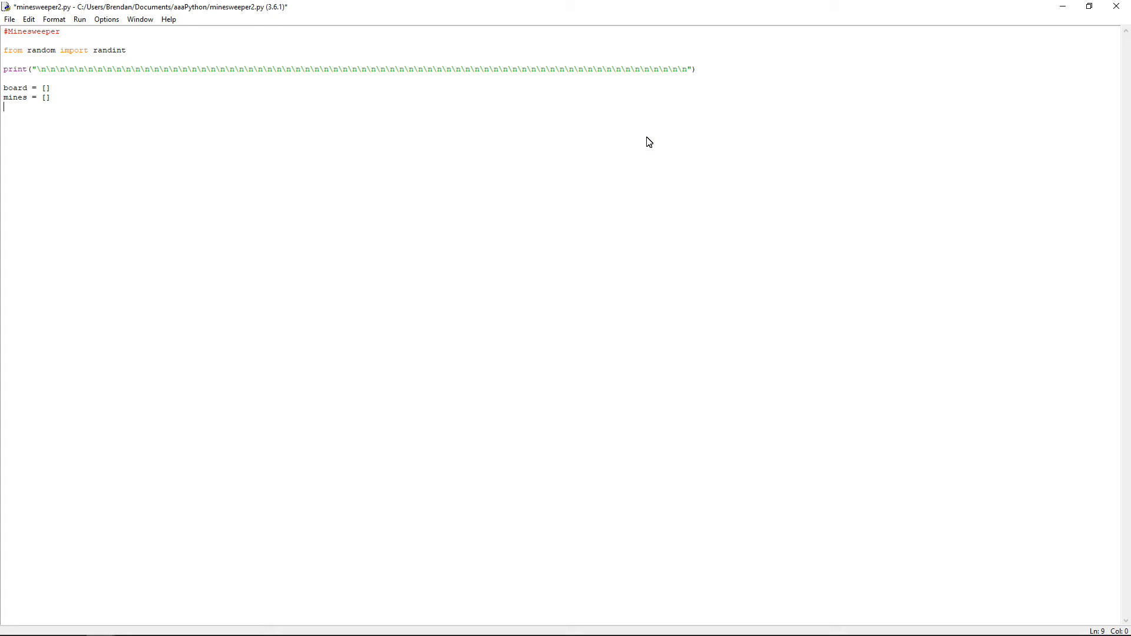
text(board_row =)
text(adj =)
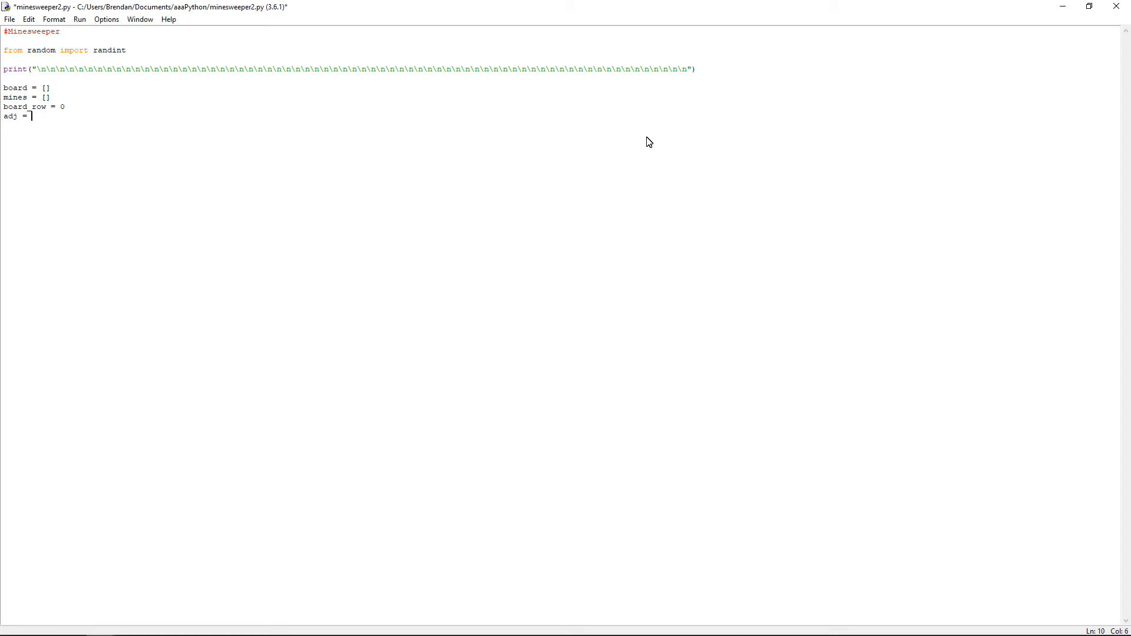
text(0)
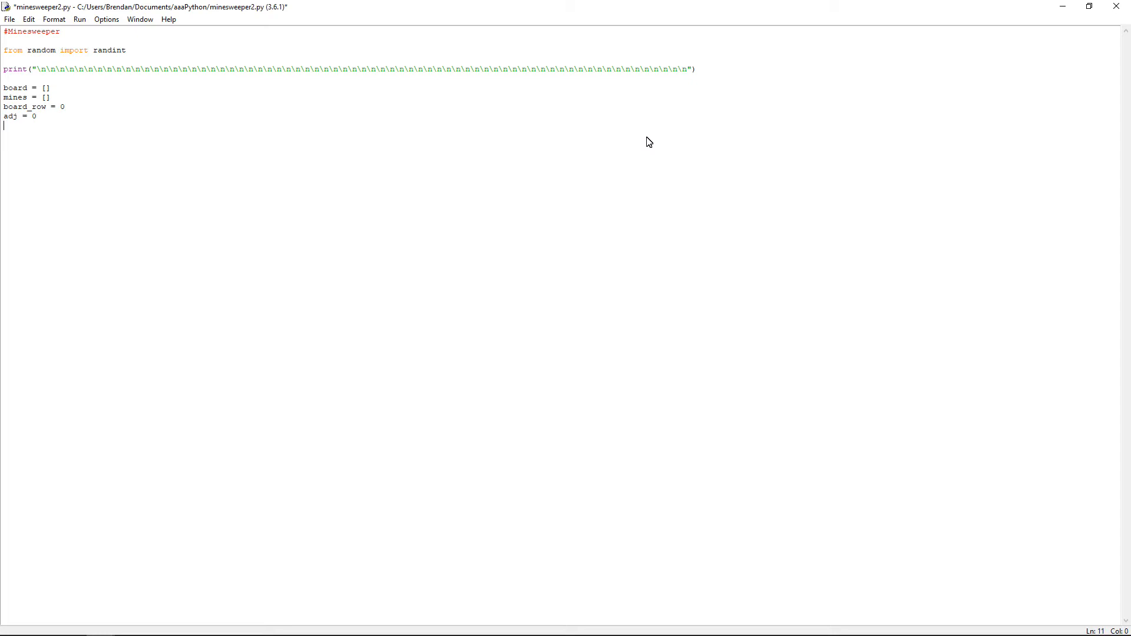
text(wrong)
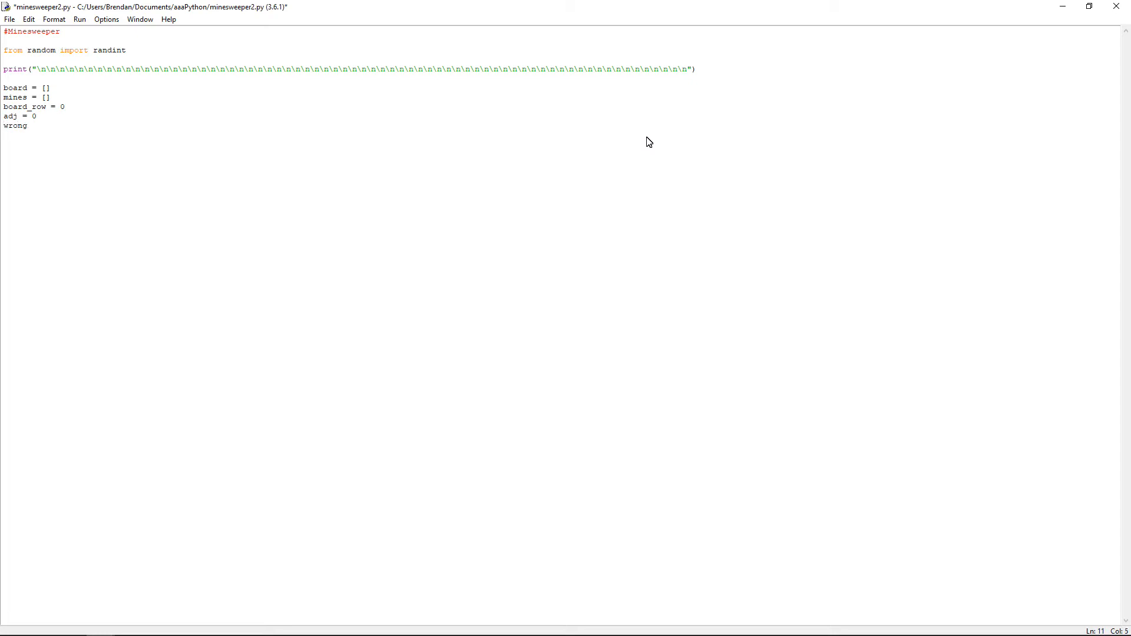
text(= 0)
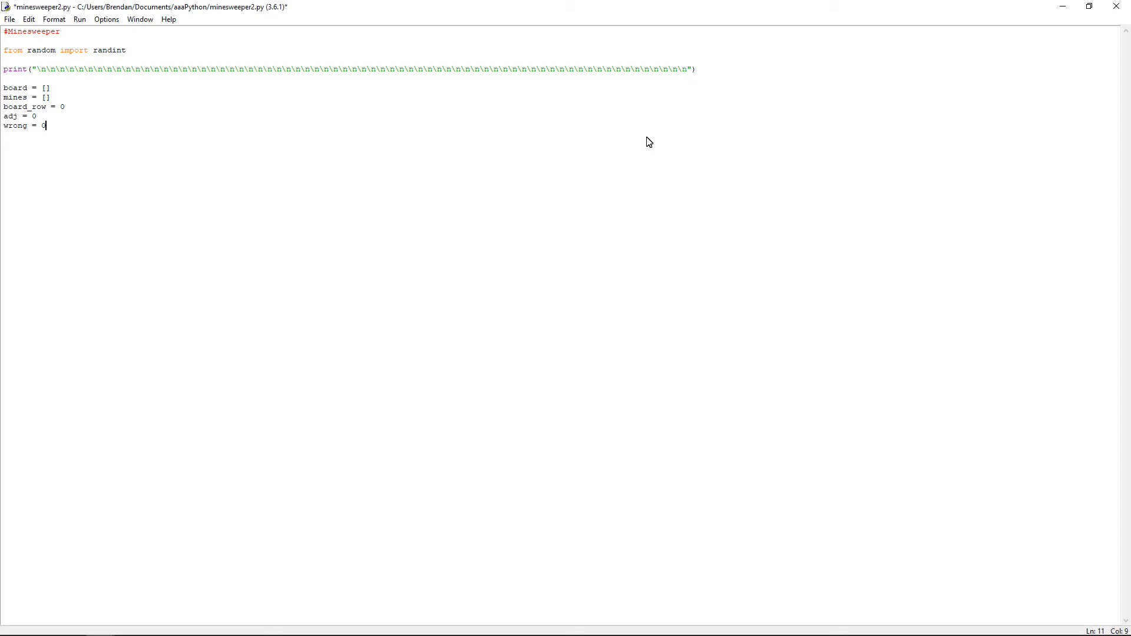
- Start a while True: loop below the variable declarations
key(Return)
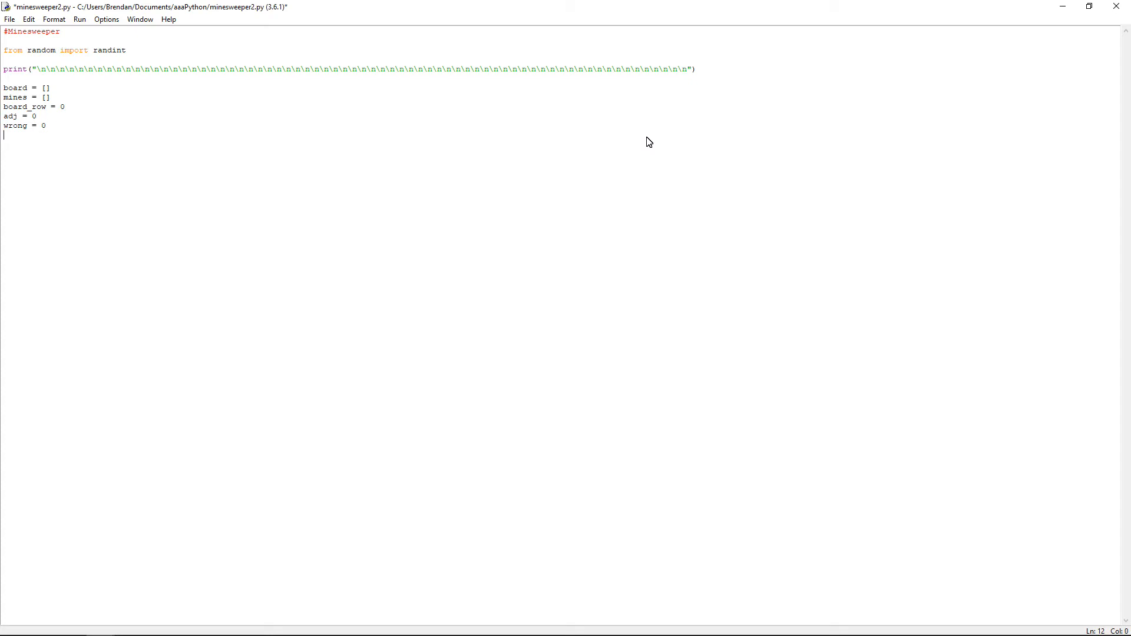
text(while)
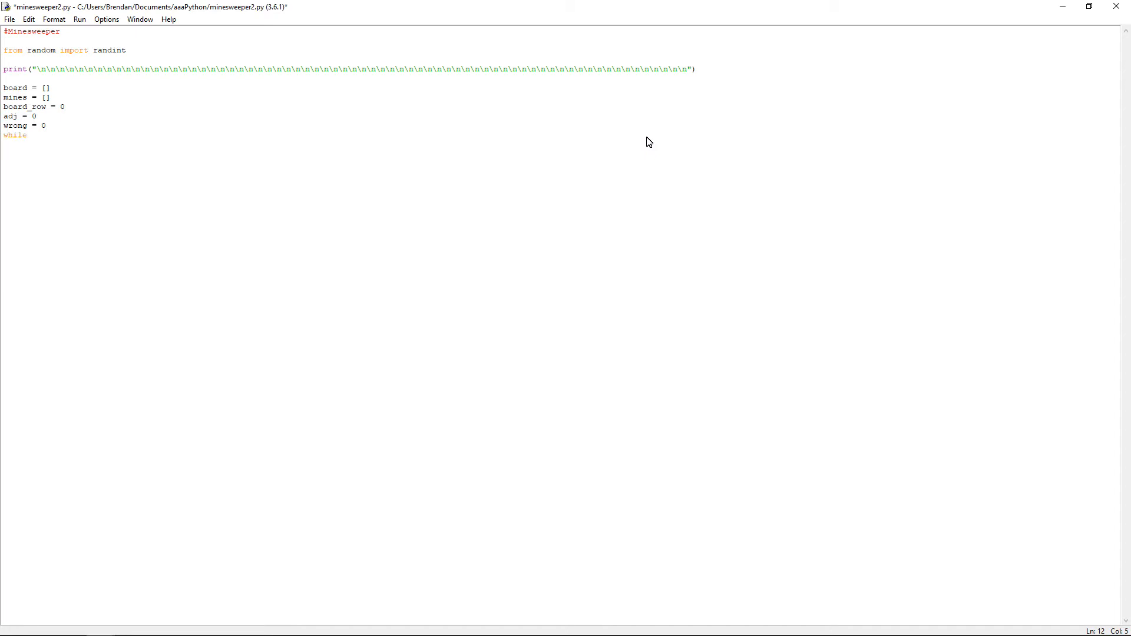
text(True:)
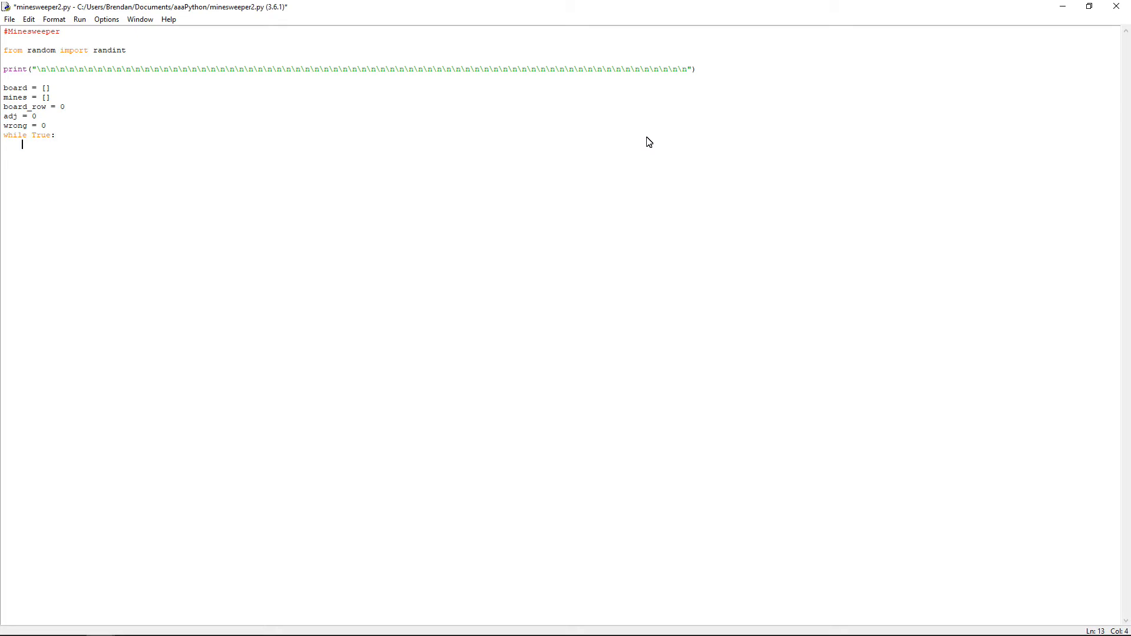
- Set board_row = int(input("How many rows? (5 min, 10 max): "))
text(board)
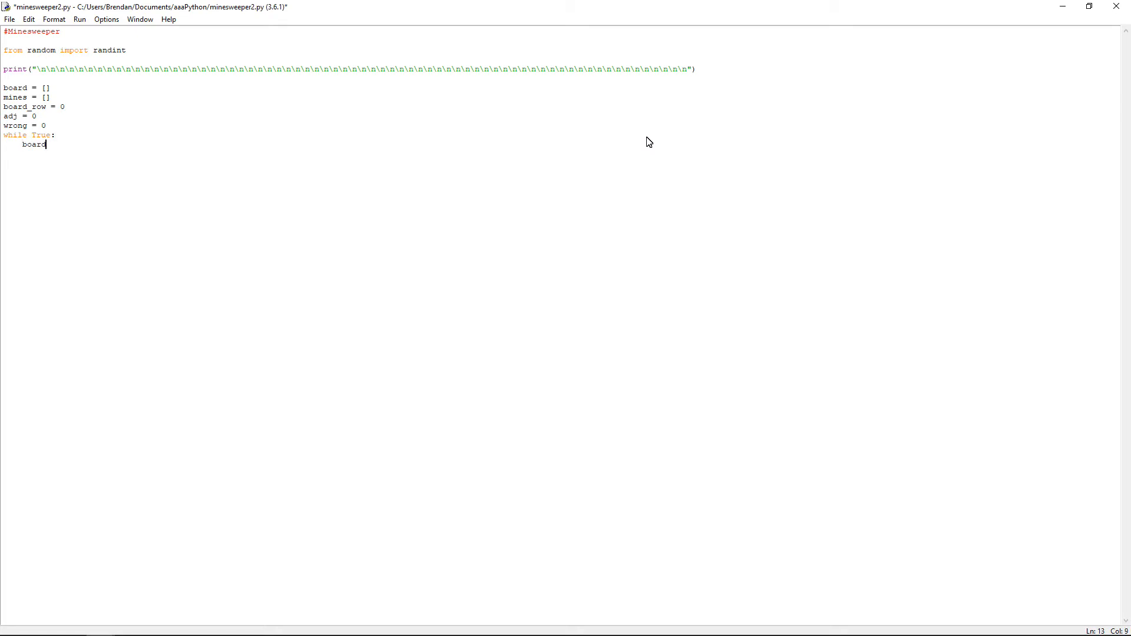
text(_row)
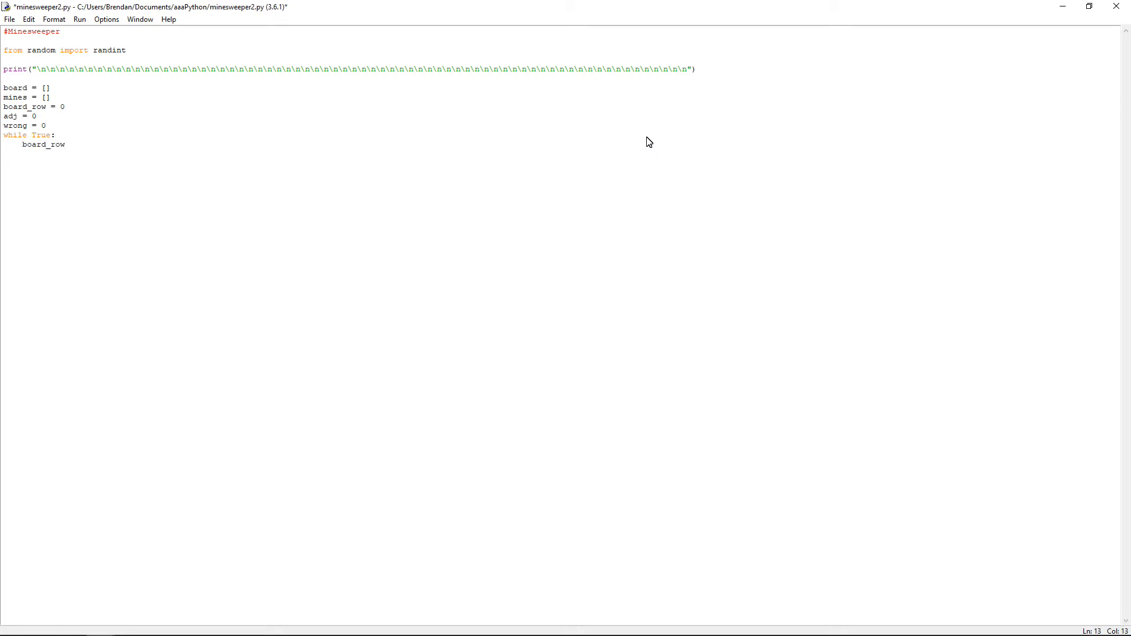
text(= int)
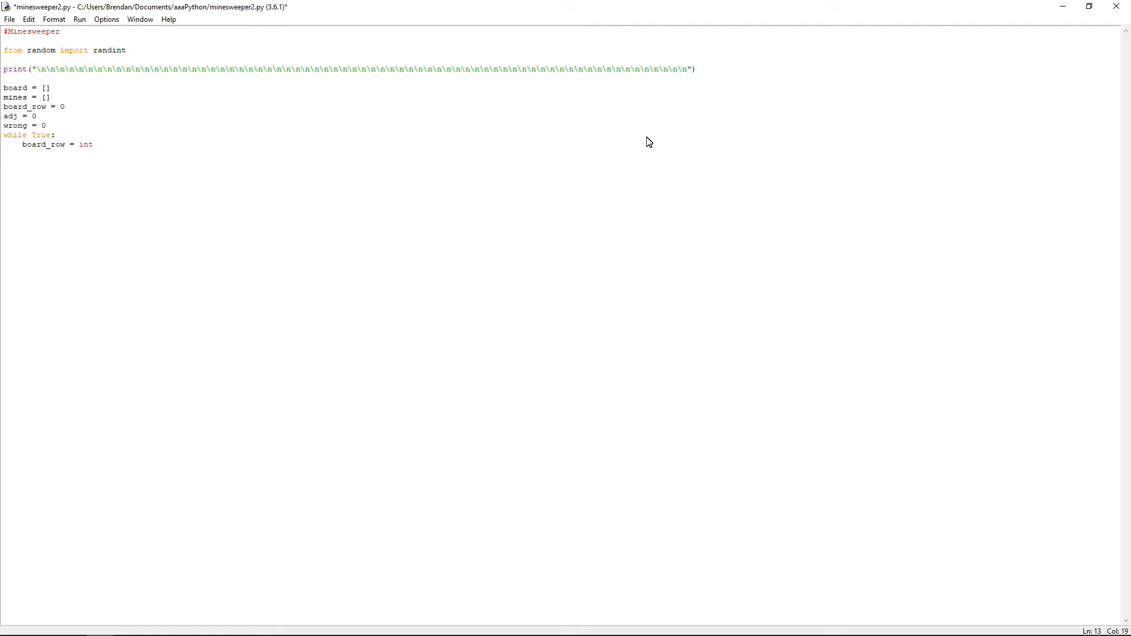
click(93, 144)
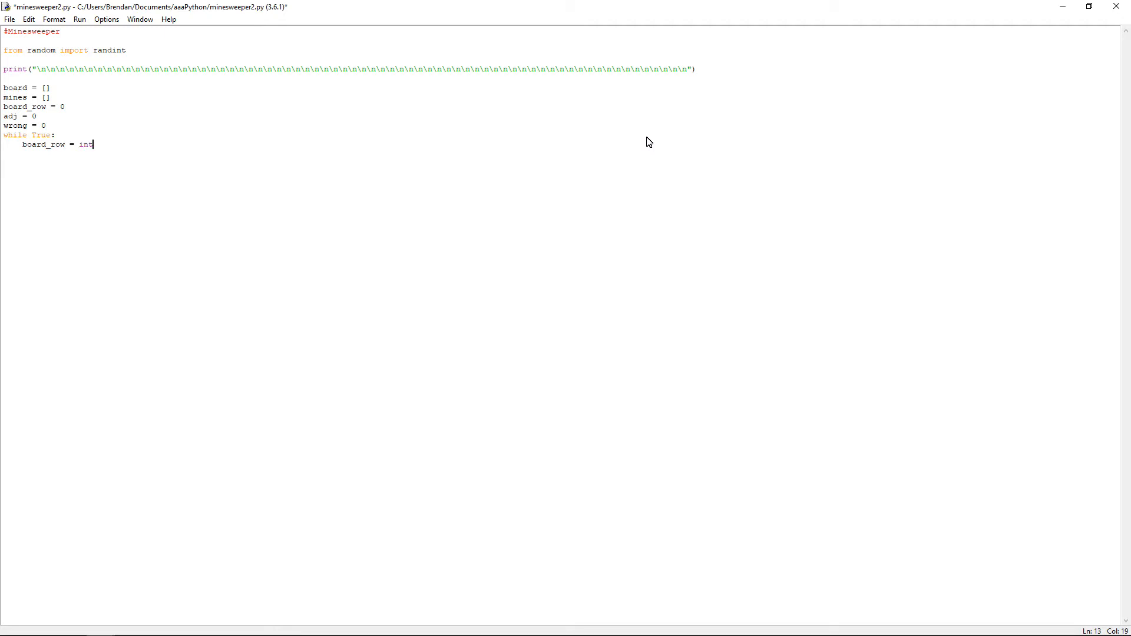
text((input)
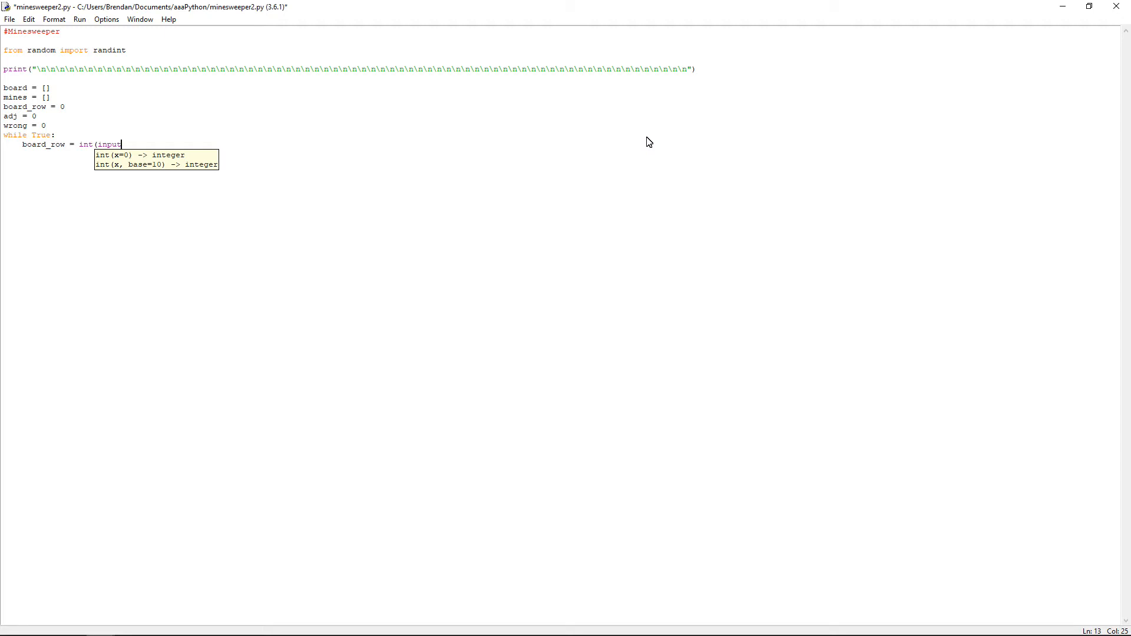
text((")
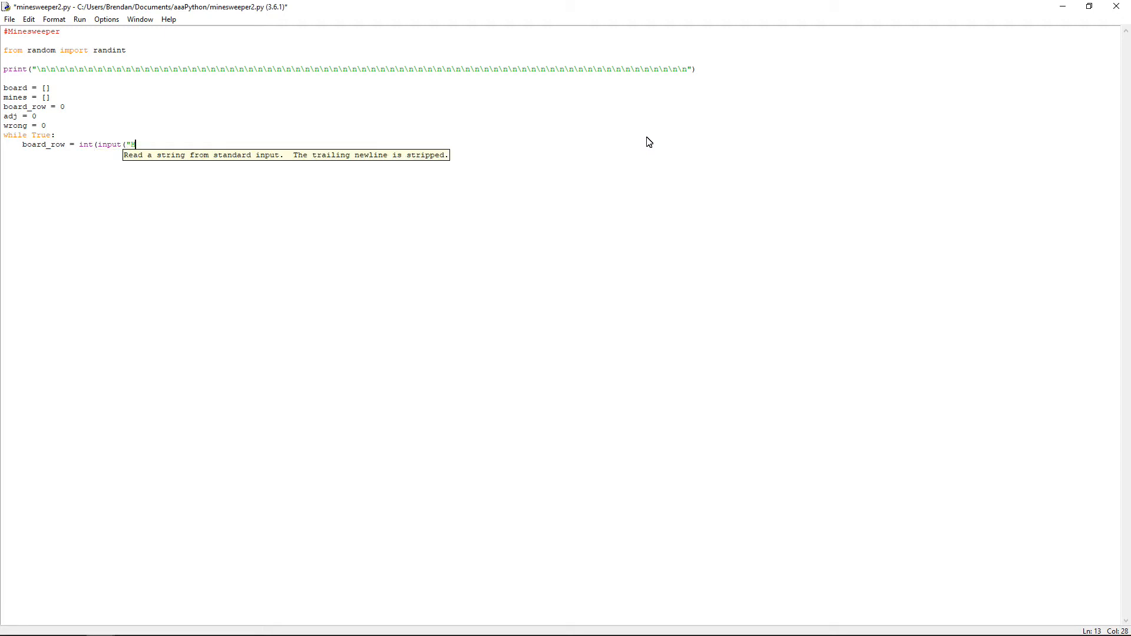
text(How many rows?)
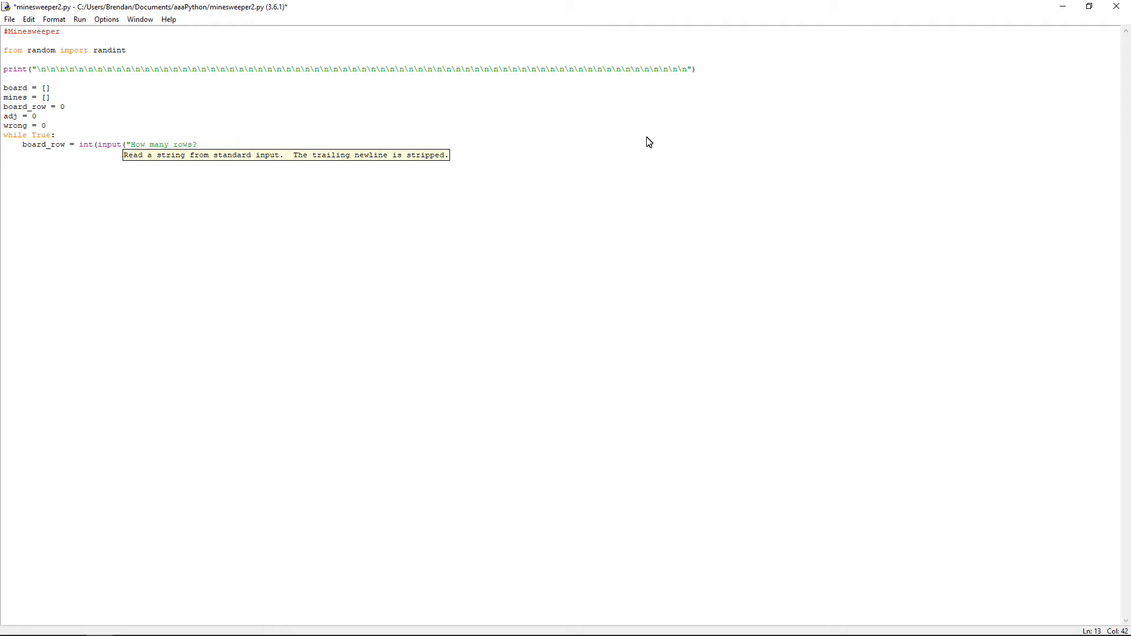
text((5 min)
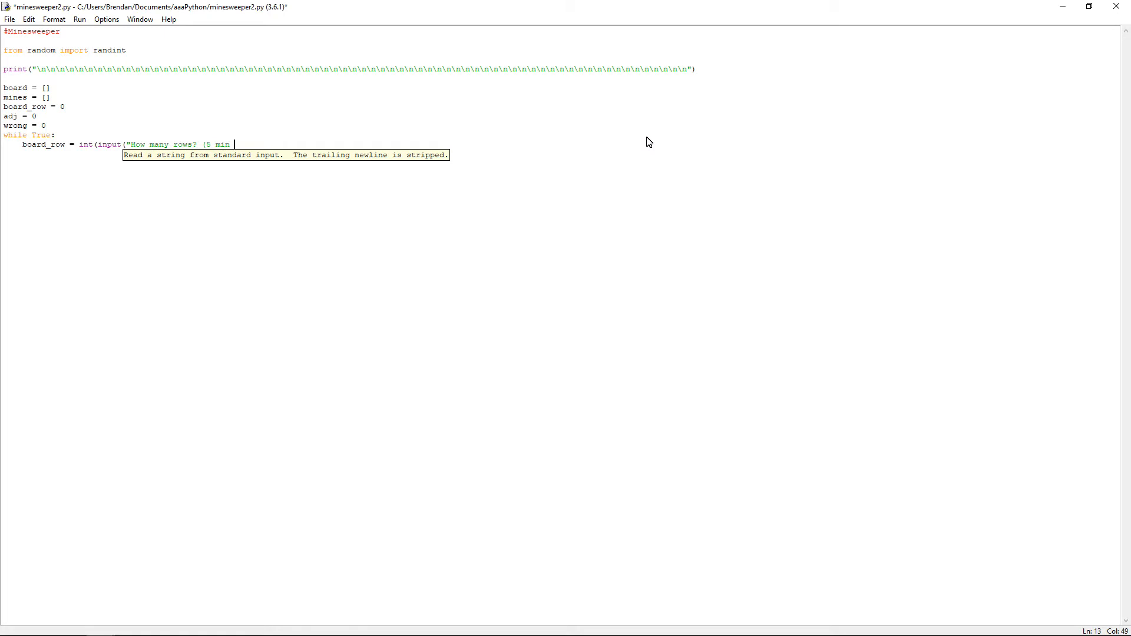
text(, 10 ma)
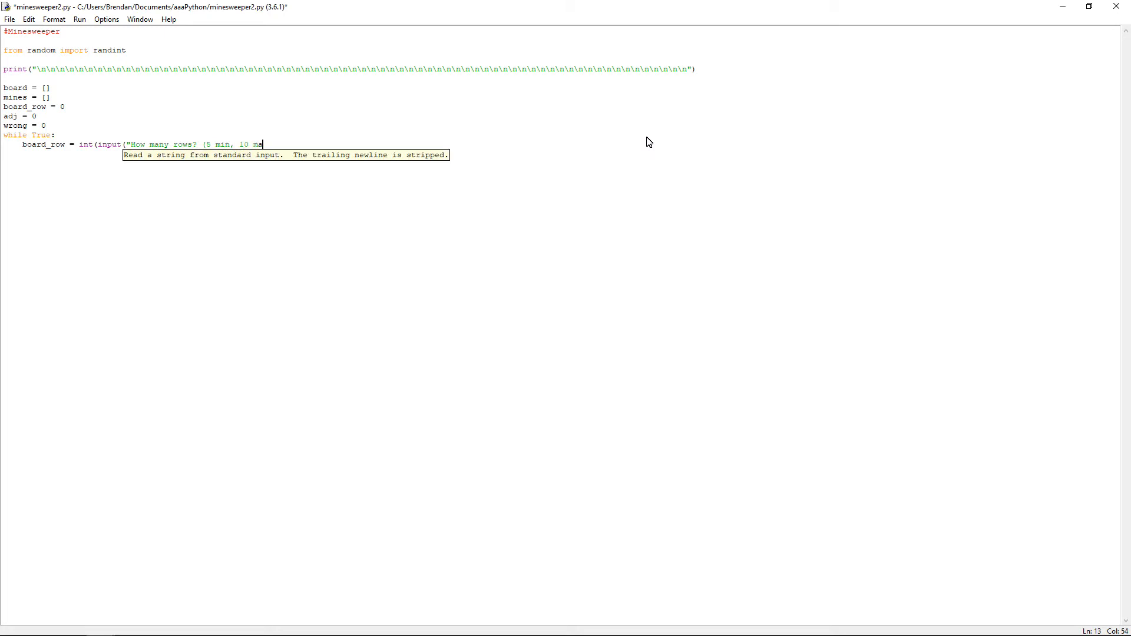
text(x))
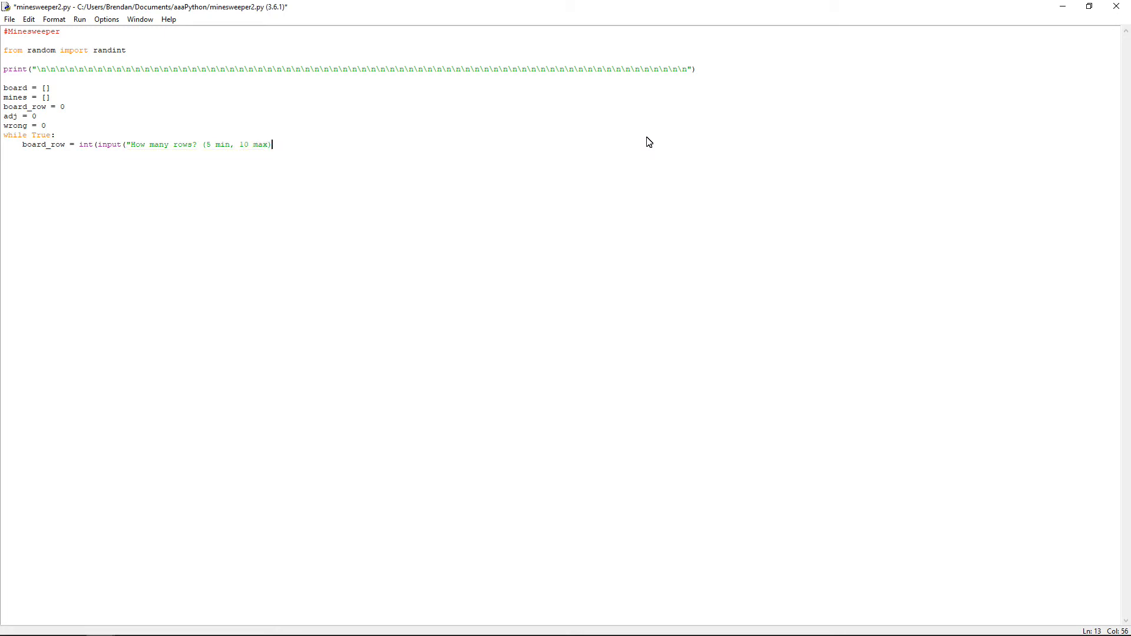
text(): ")))
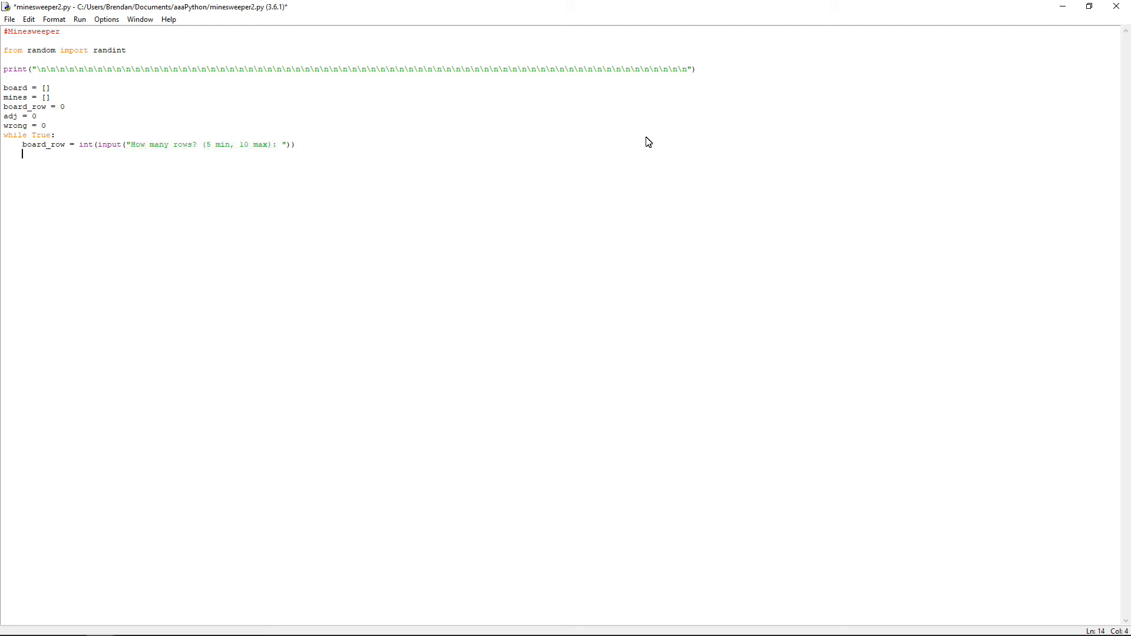
- Add 'if board_row > 10:' printing "That is too big!"
text(if)
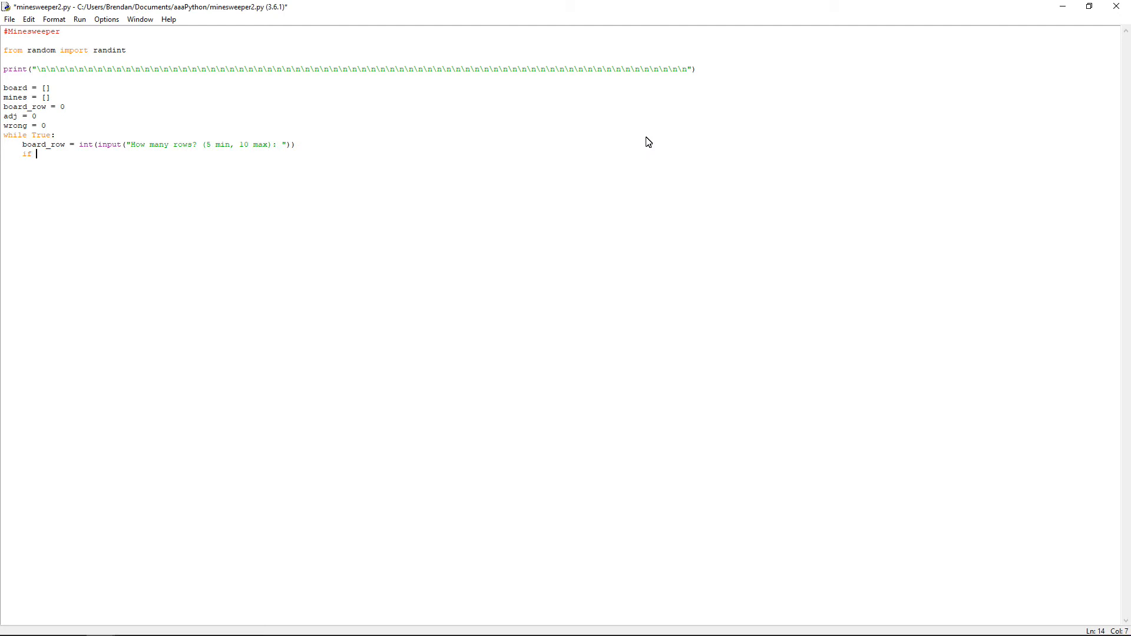
text(board)
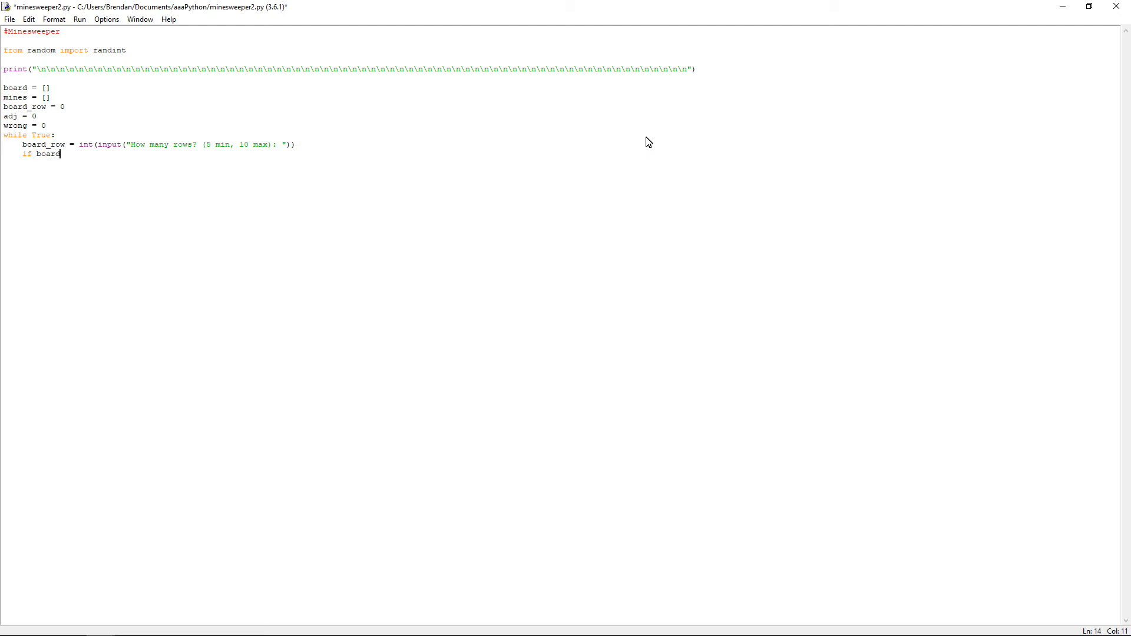
text(_row >)
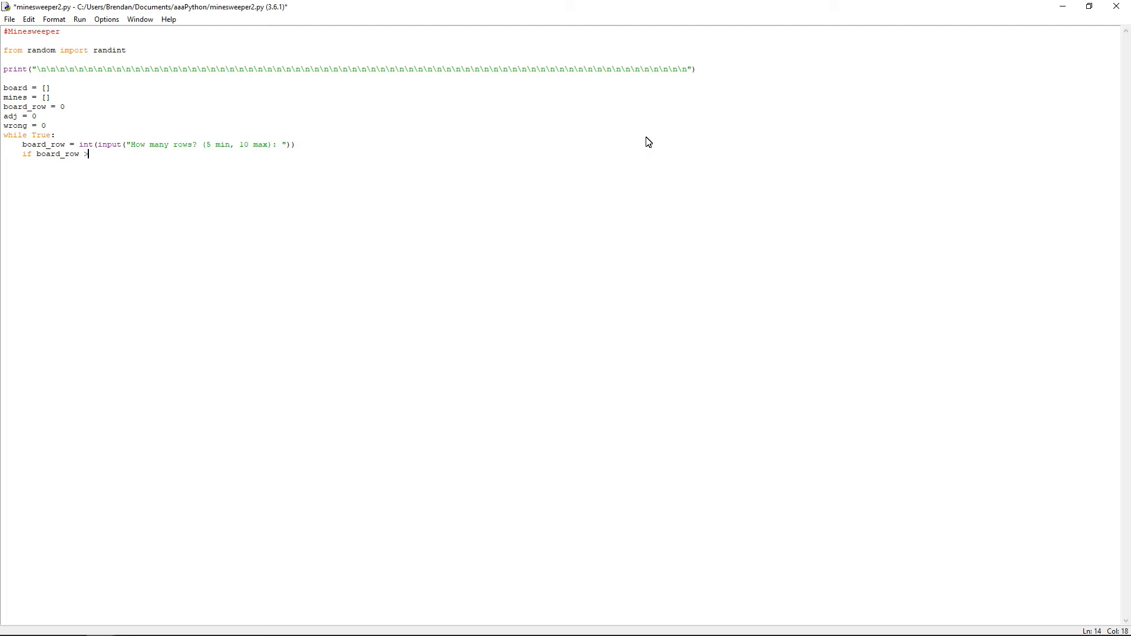
text(10:)
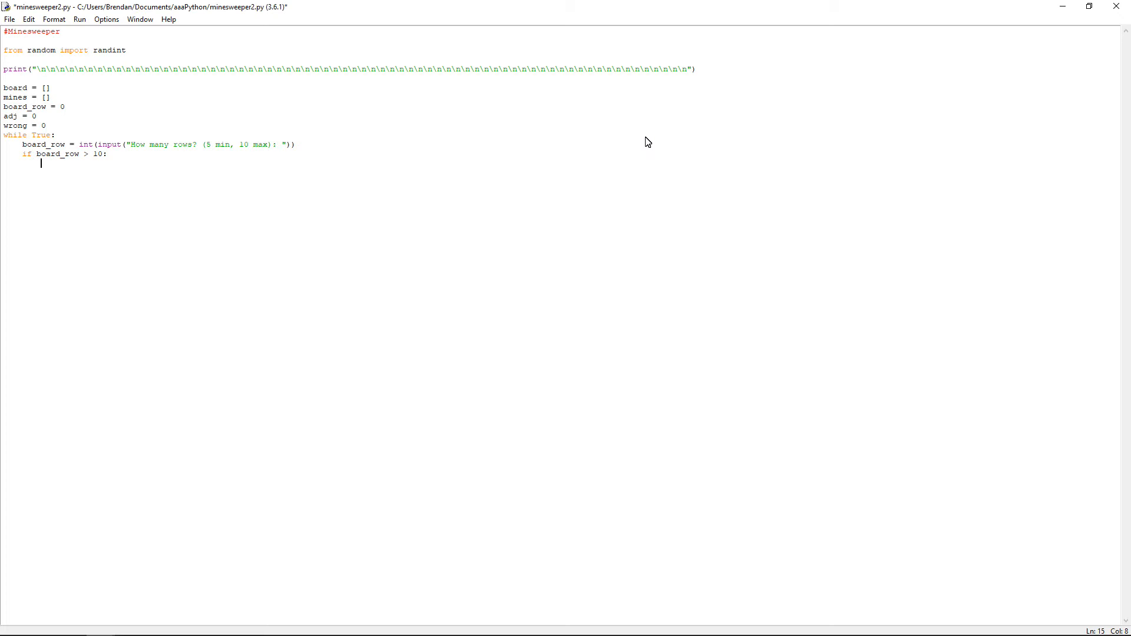
text(print(")
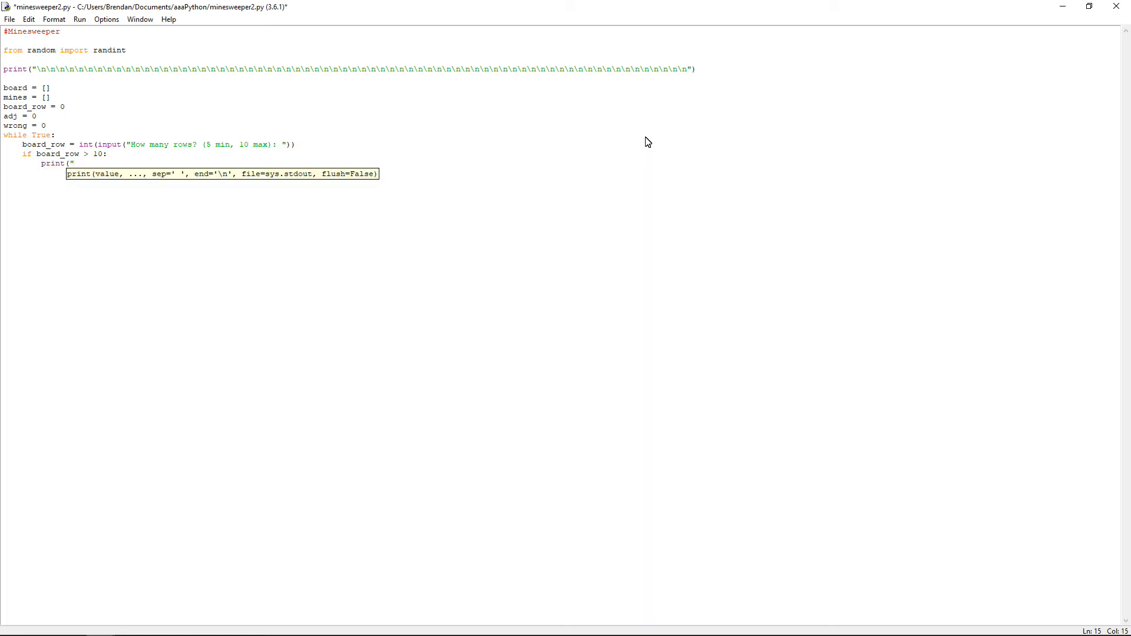
text(That is too big)
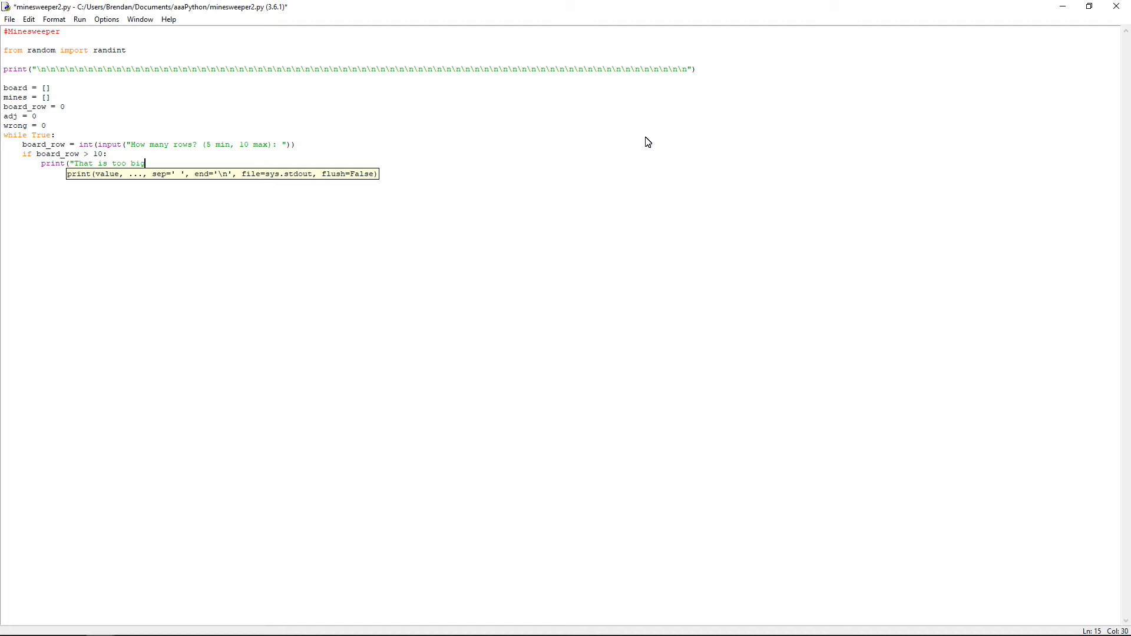
text(!"))
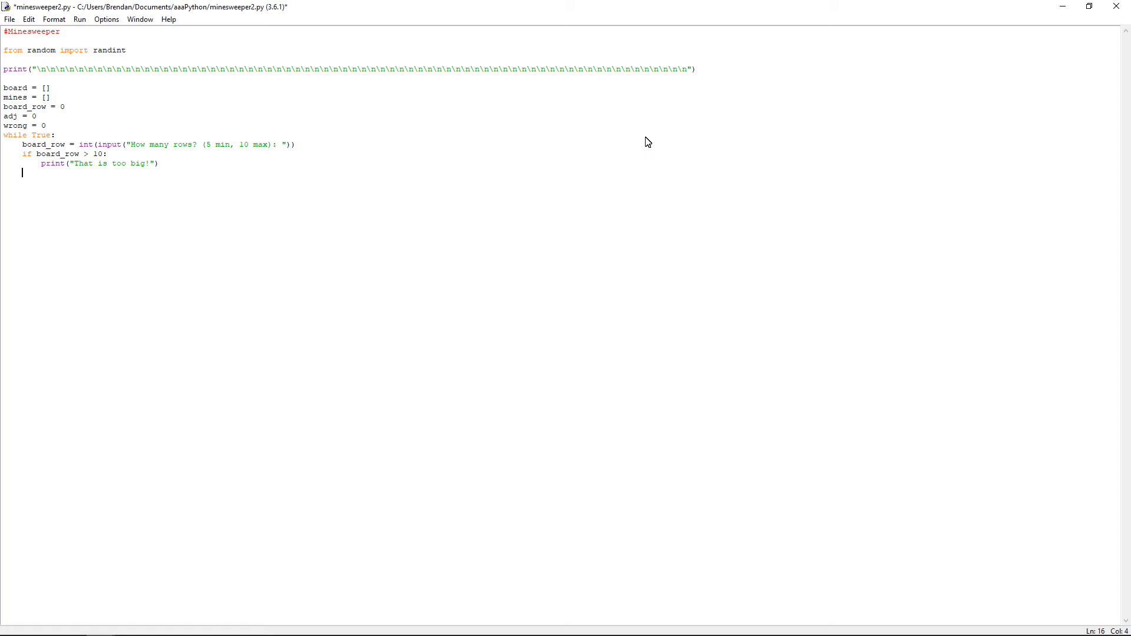
- Add 'elif board_row < 5:' printing "That is too small!", then 'else: break'
text(elif)
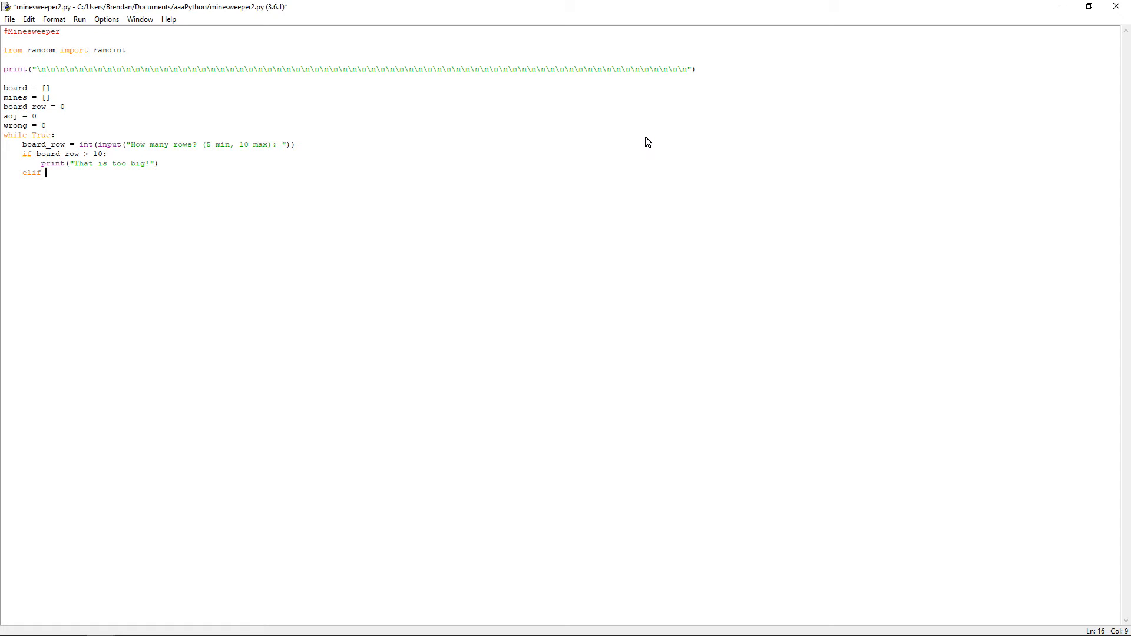
text(board_row < 5:)
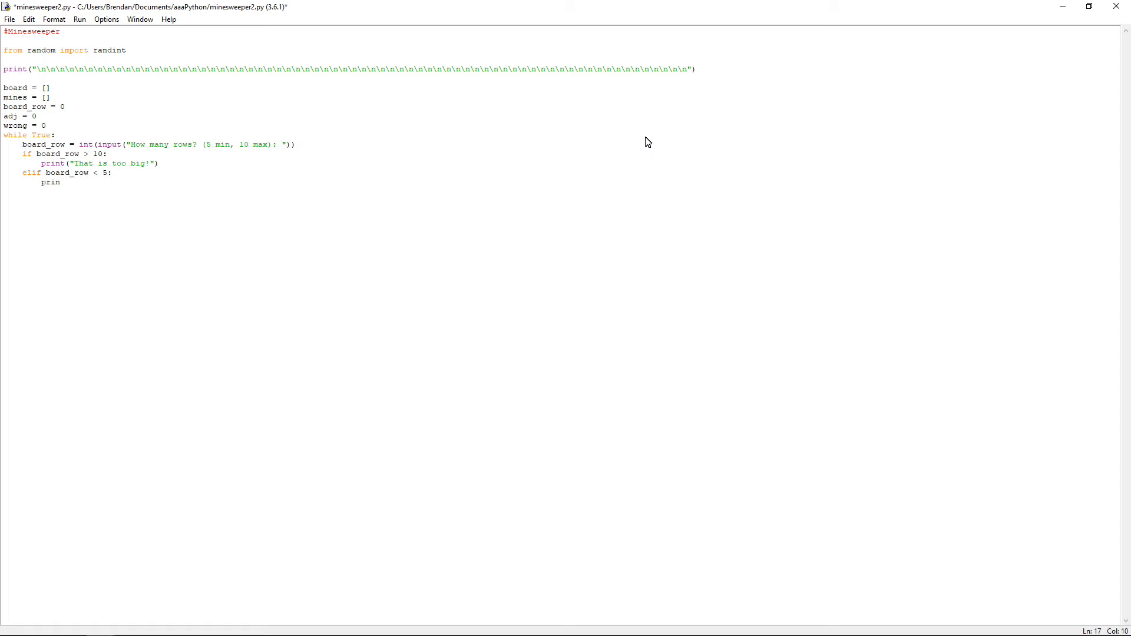
text(print("Th)
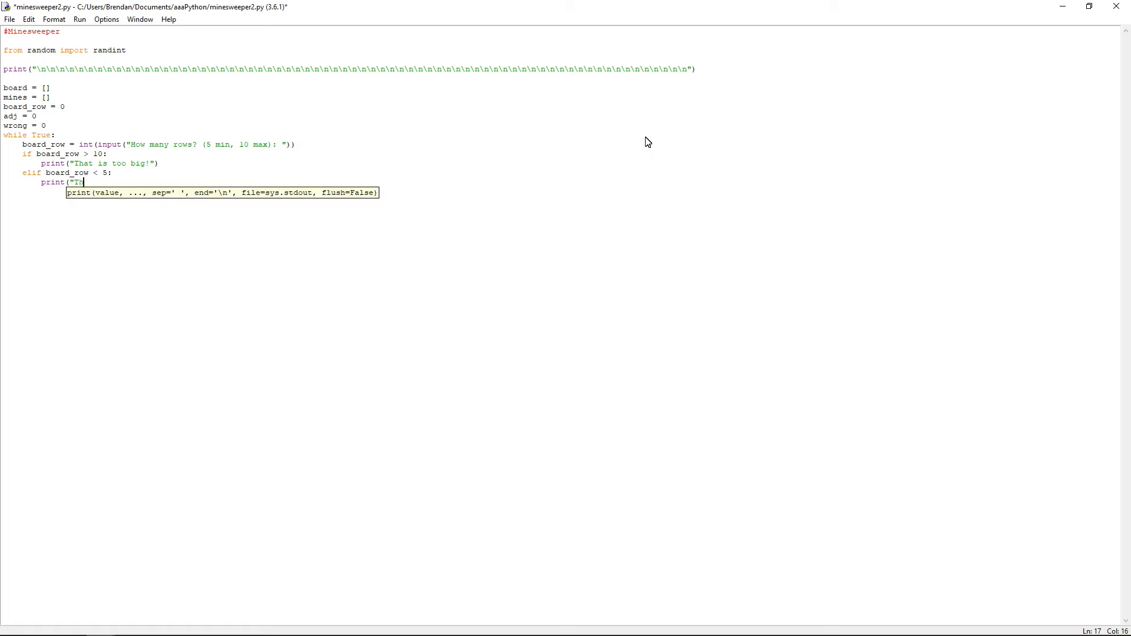
text(hat is too small!")
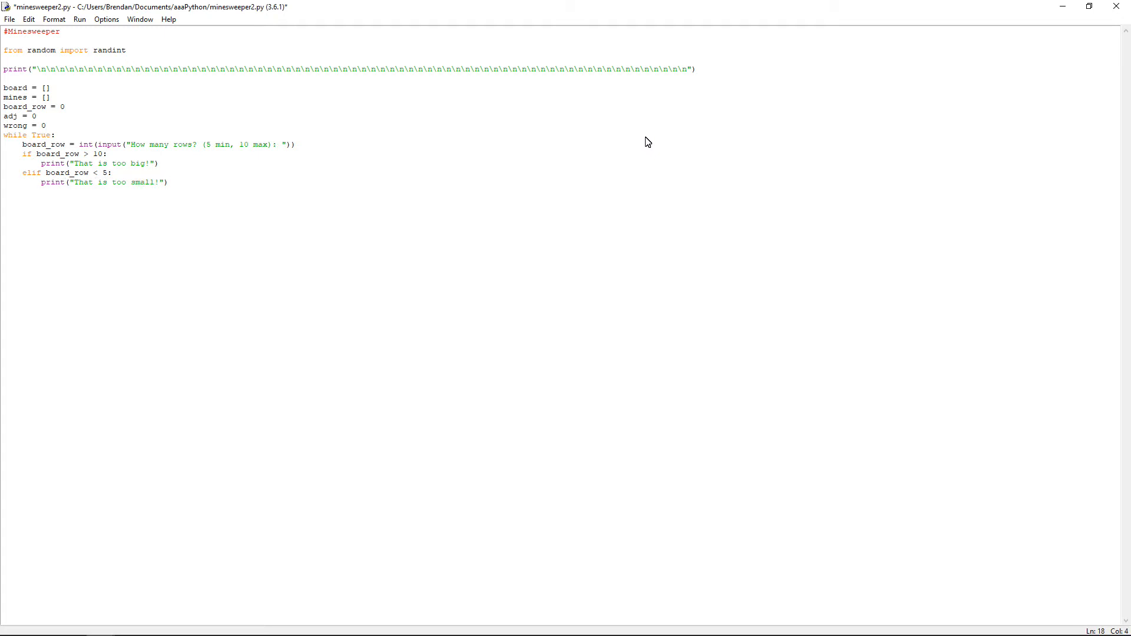
key(Return)
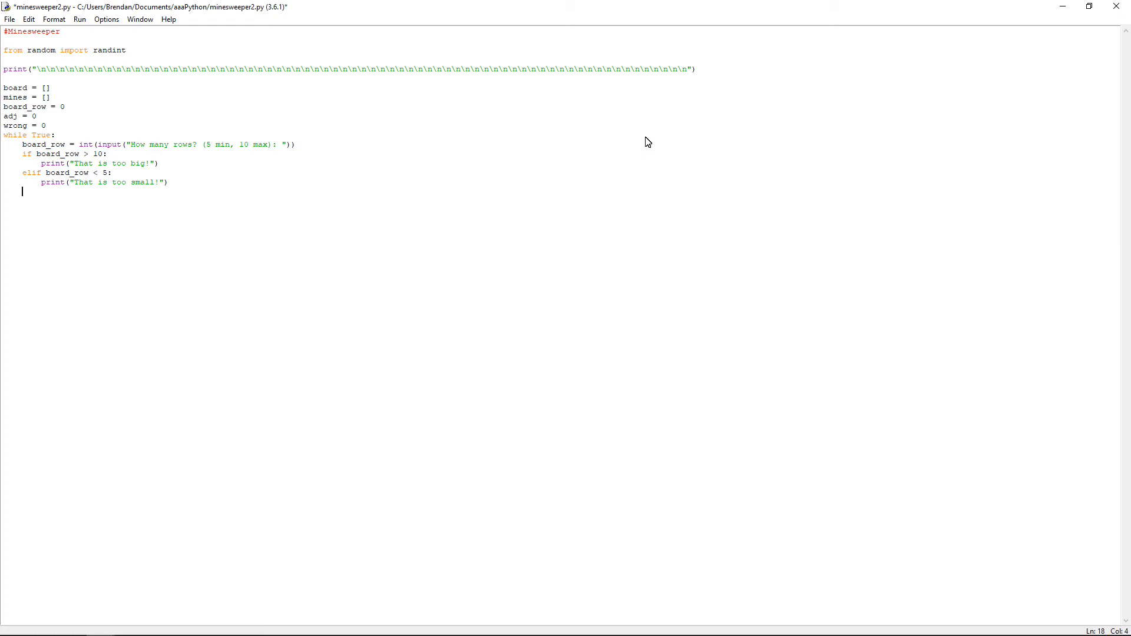
text(else:)
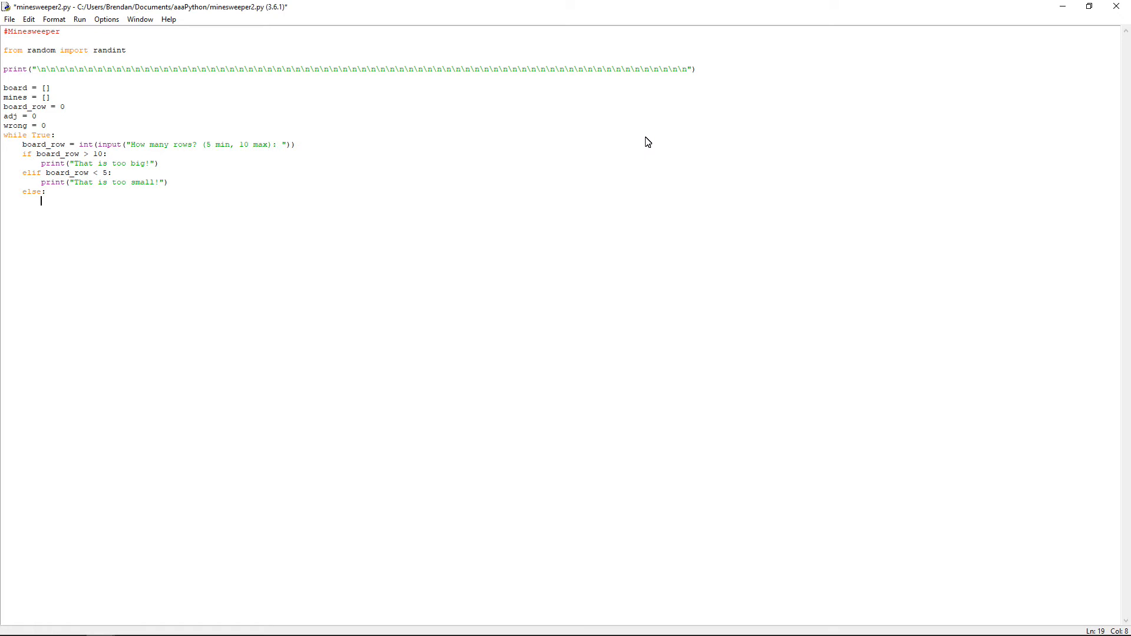
text(break)
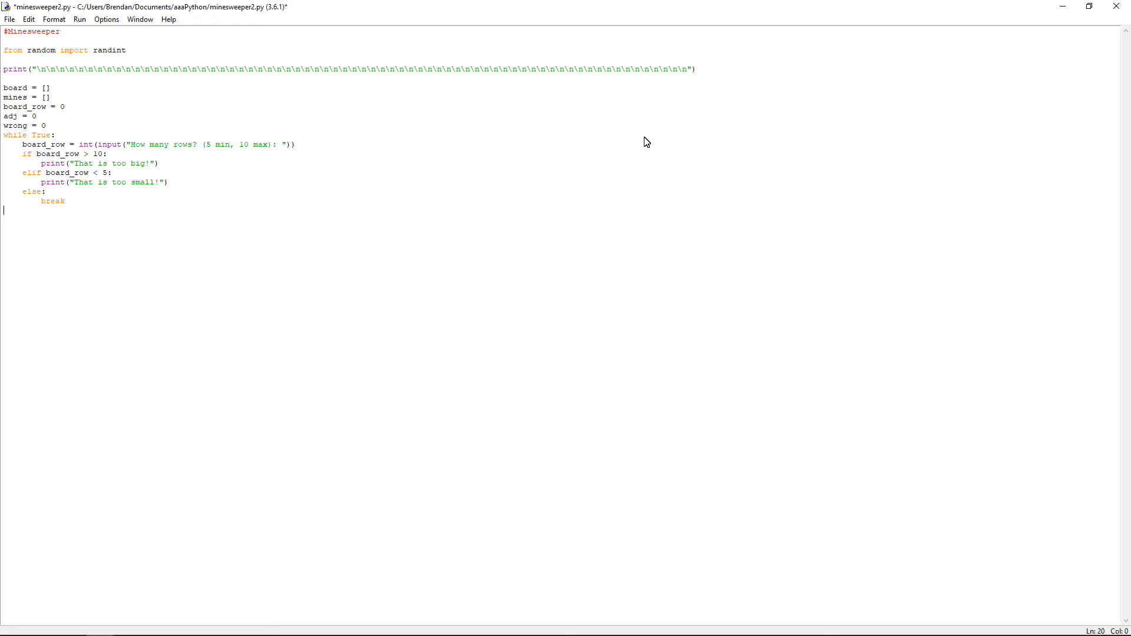
- Below the input loop, begin an 'if board_row >= 8:' block
click(64, 200)
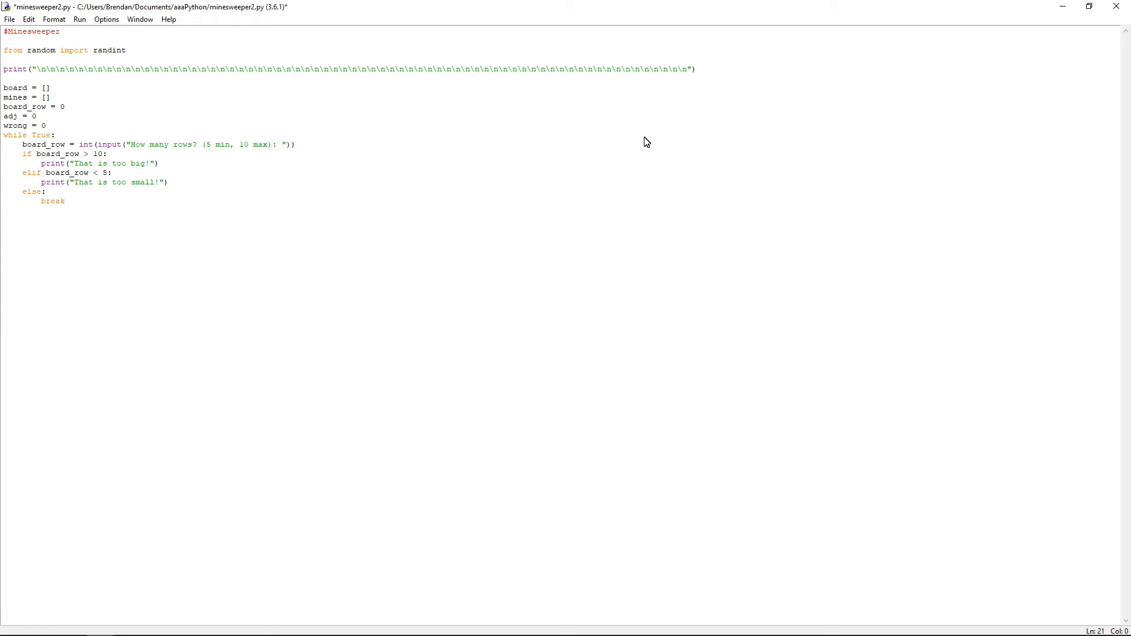
text(if)
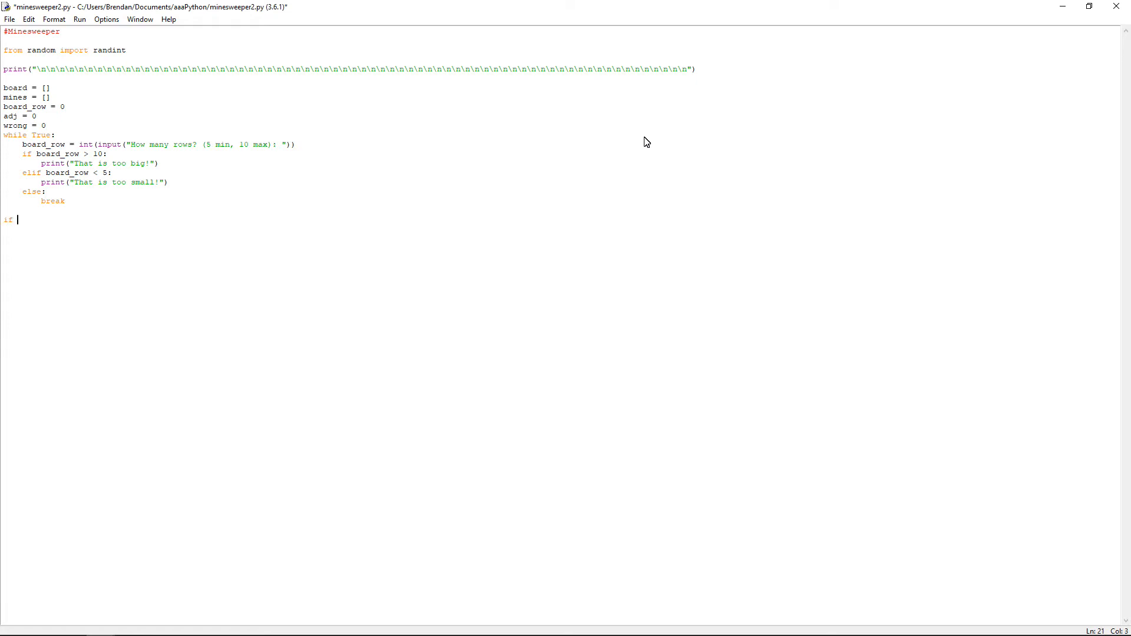
text(board_ro)
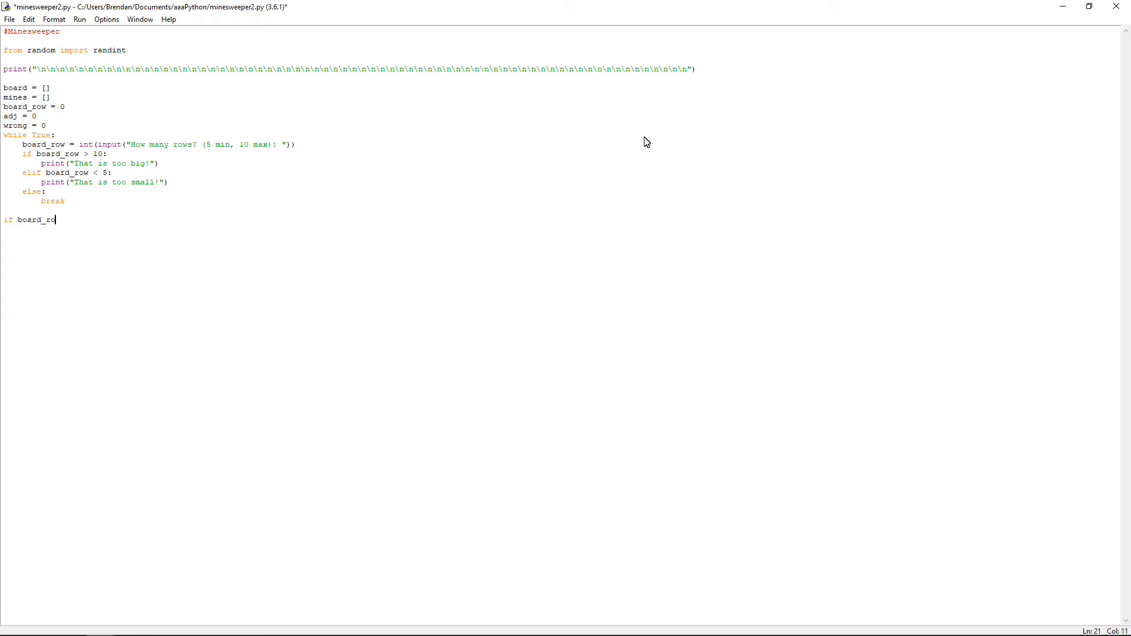
text(w >)
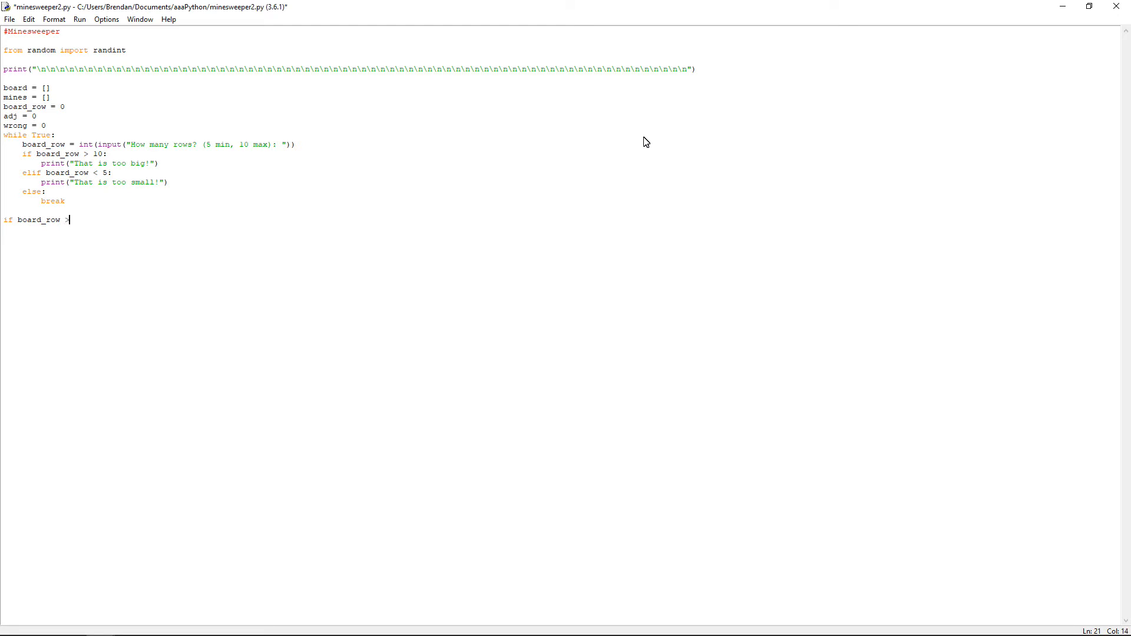
text(=)
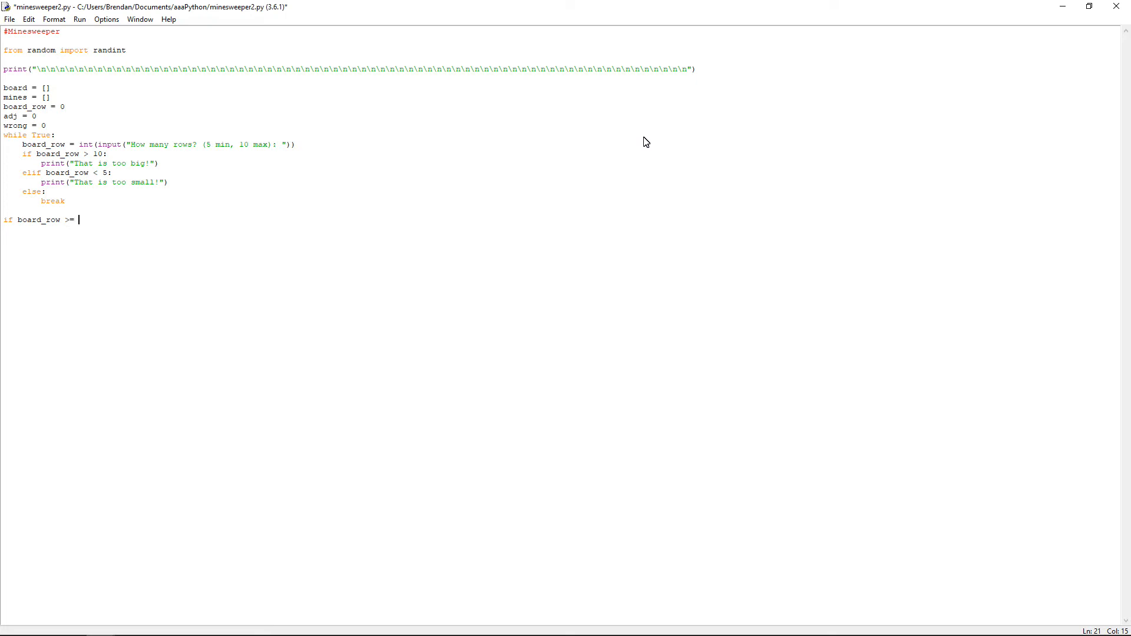
text(8:)
text(for i in range)
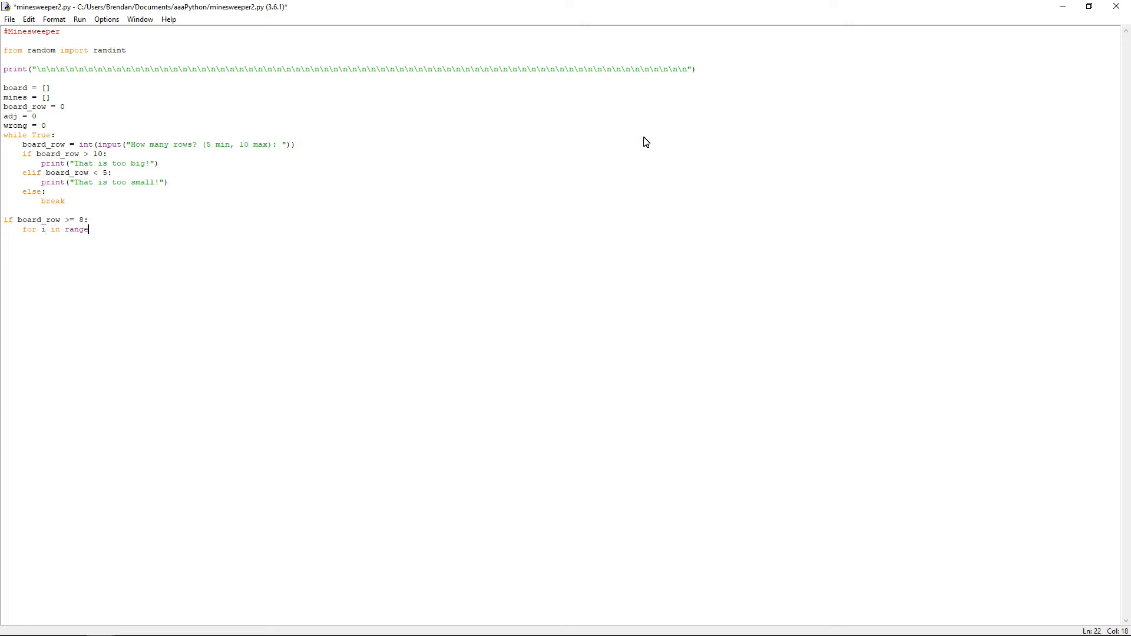
- Finish the 'for i in range(15):' header and begin mines.append
text((15):)
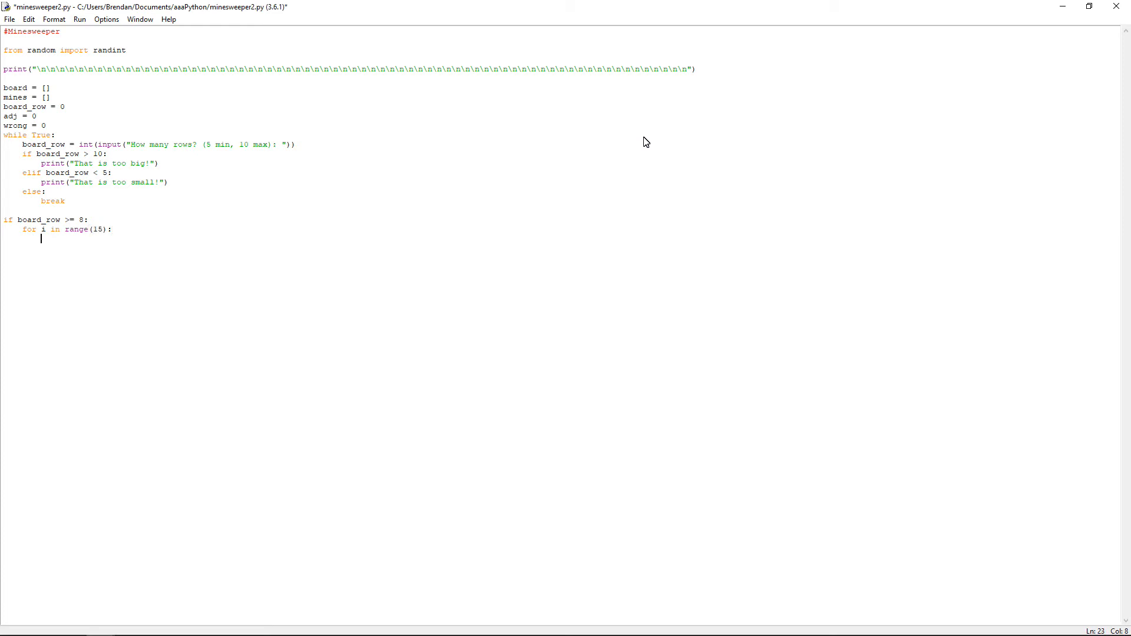
text(mines.app)
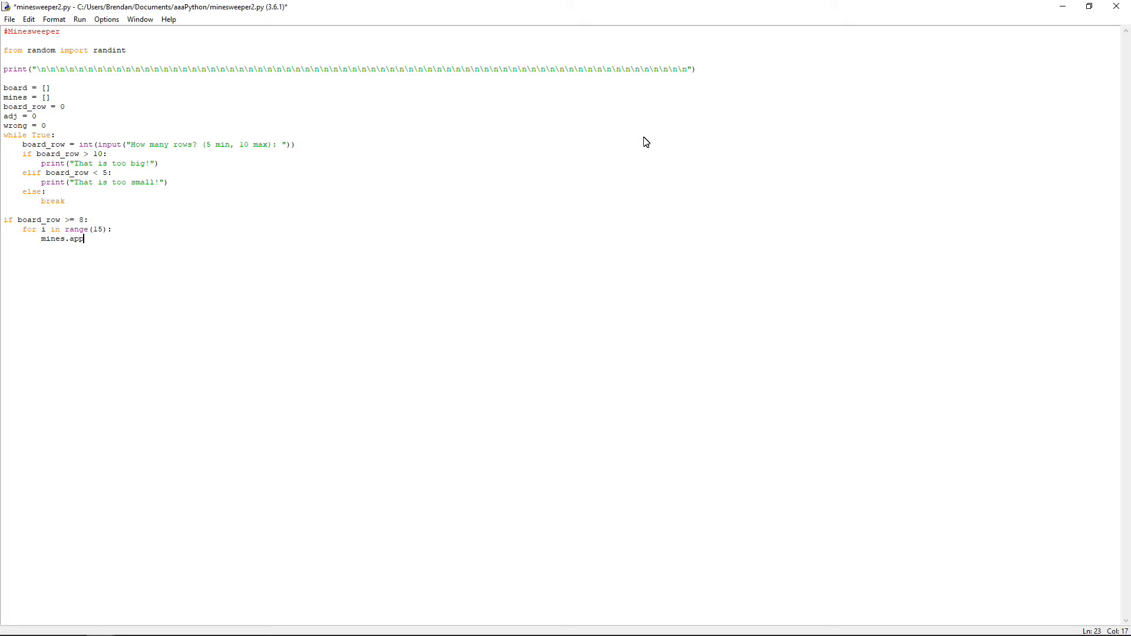
text(end)
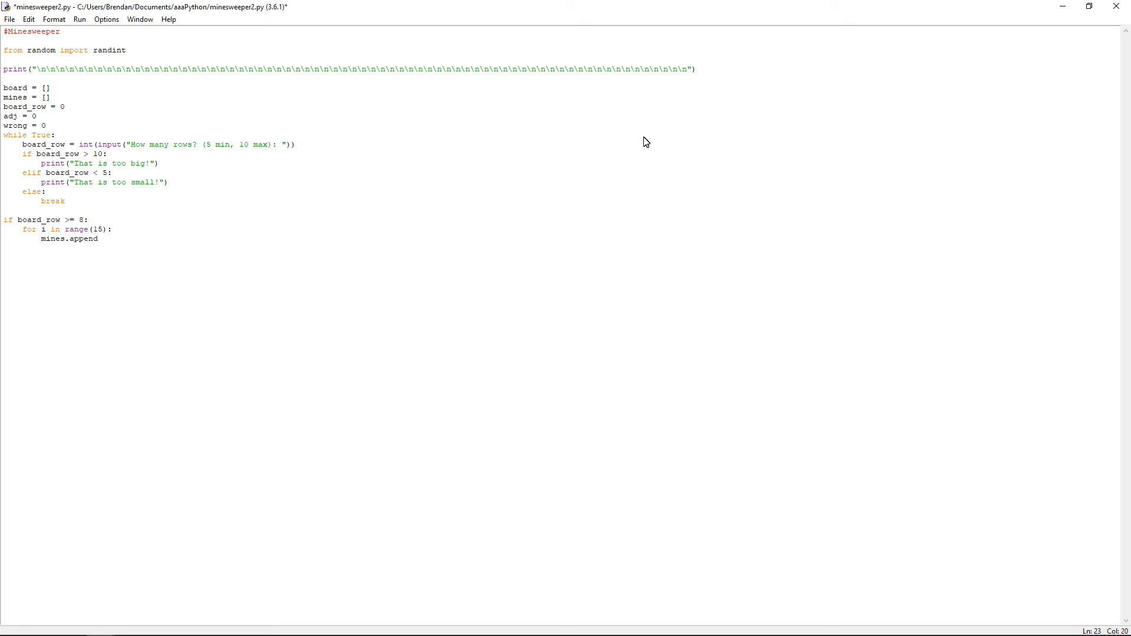
- Append [randint(0, board_row-1), randint(0, board_row-1)] as a mine coordinate
click(100, 238)
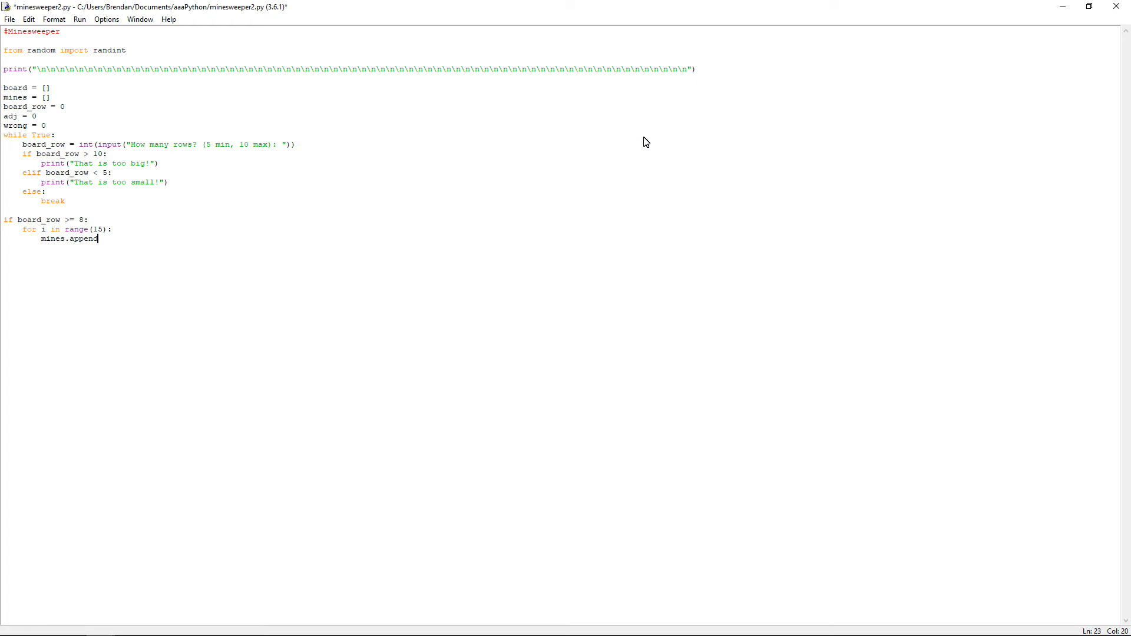
text(()
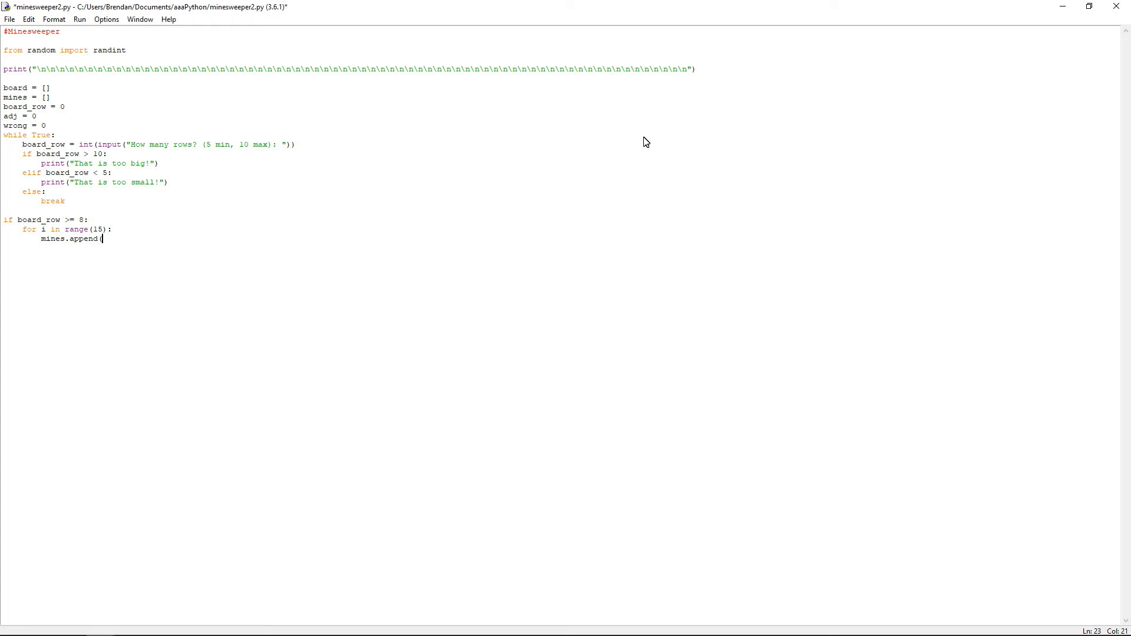
text([ra)
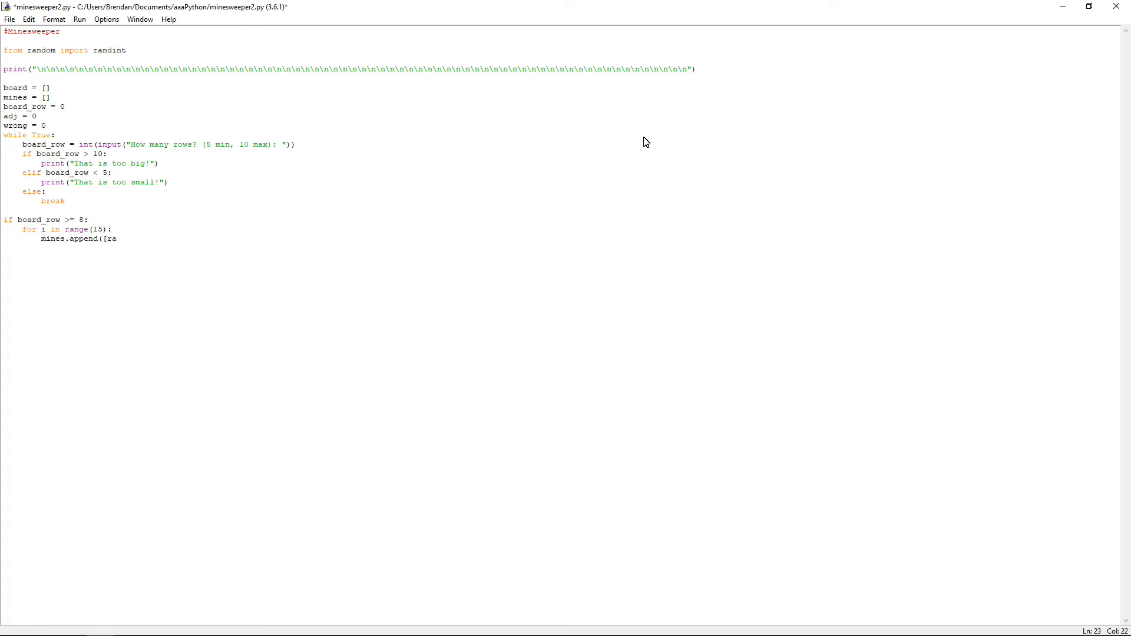
text(ndint()
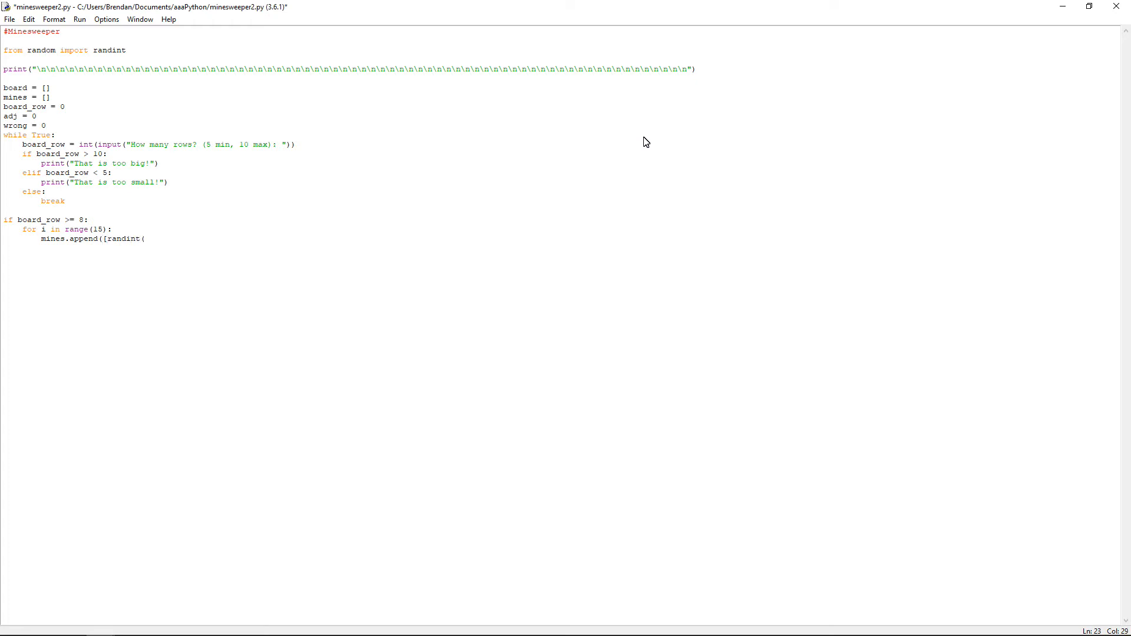
text(0, b)
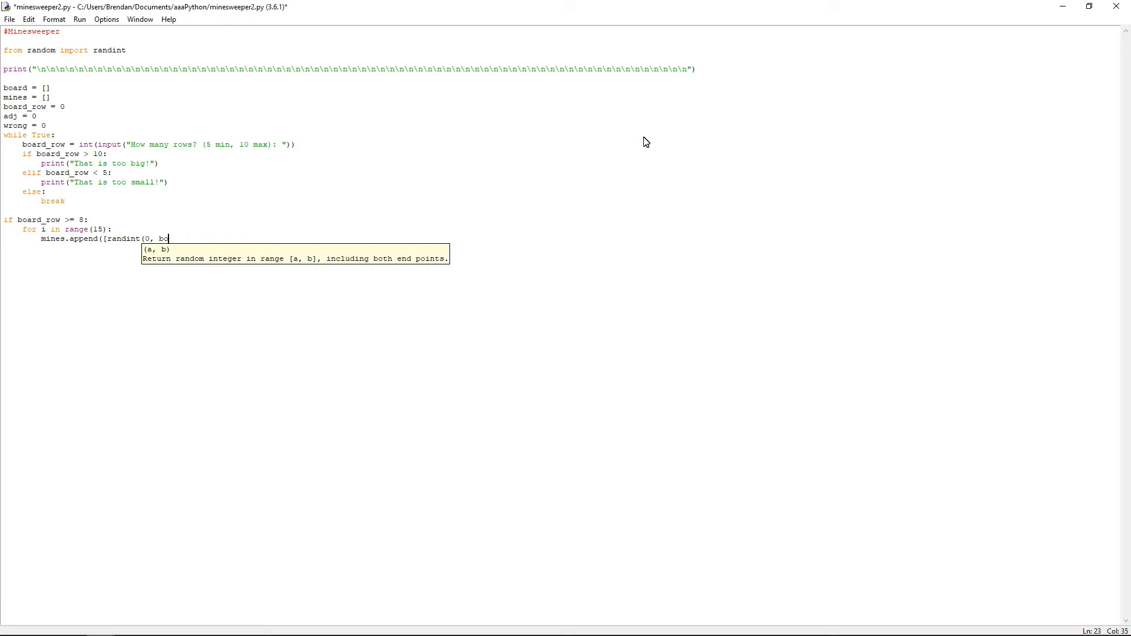
text(oard_row)
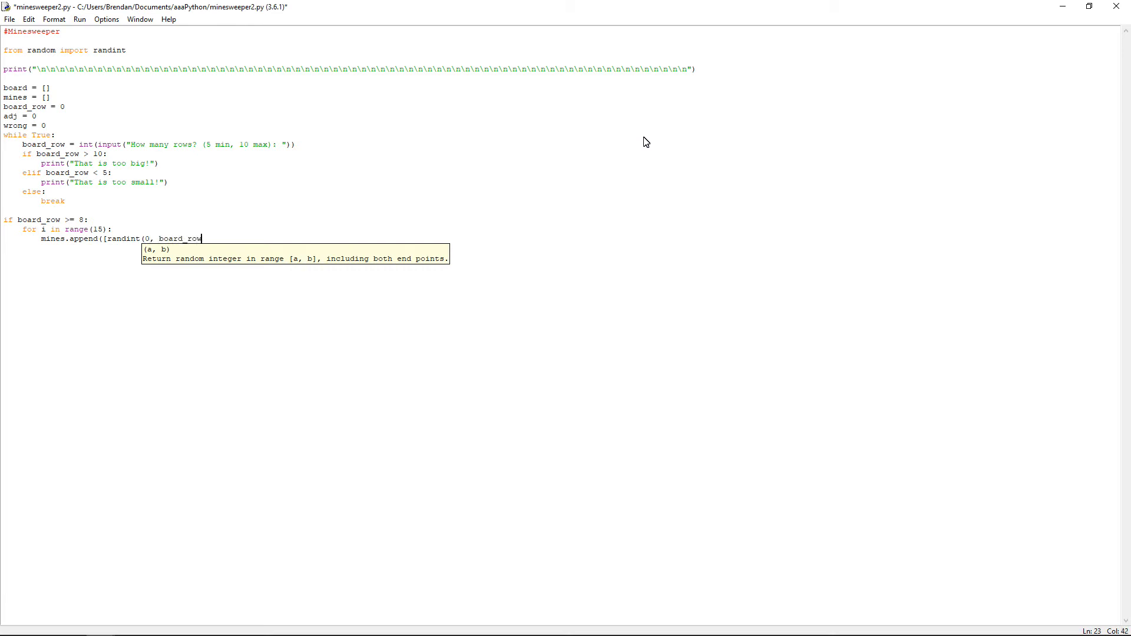
text(-1)
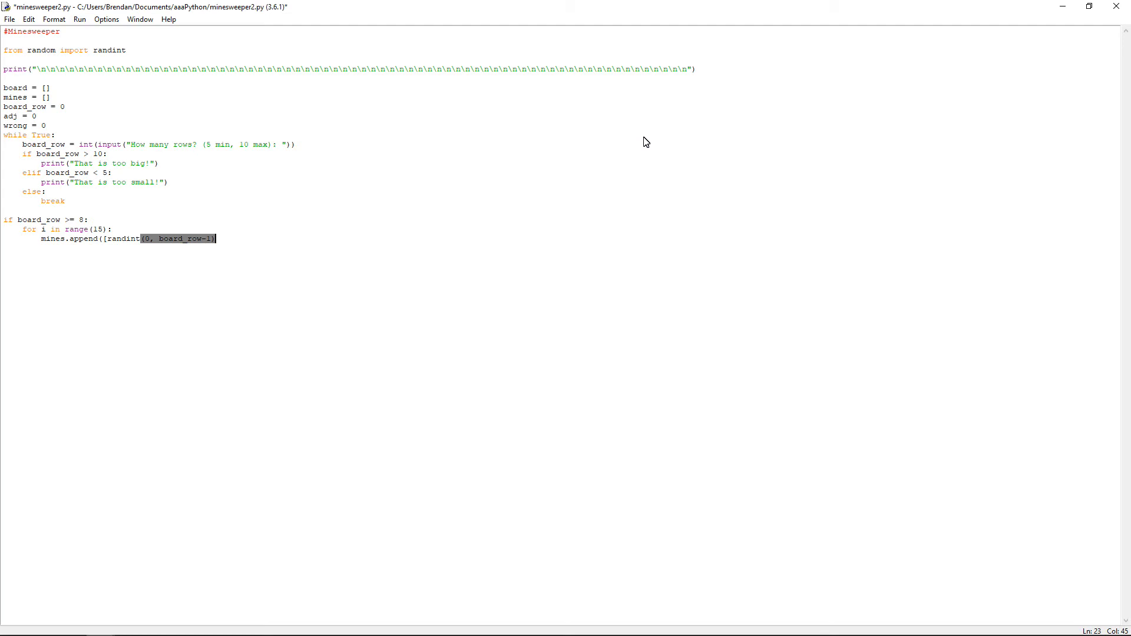
text(,)
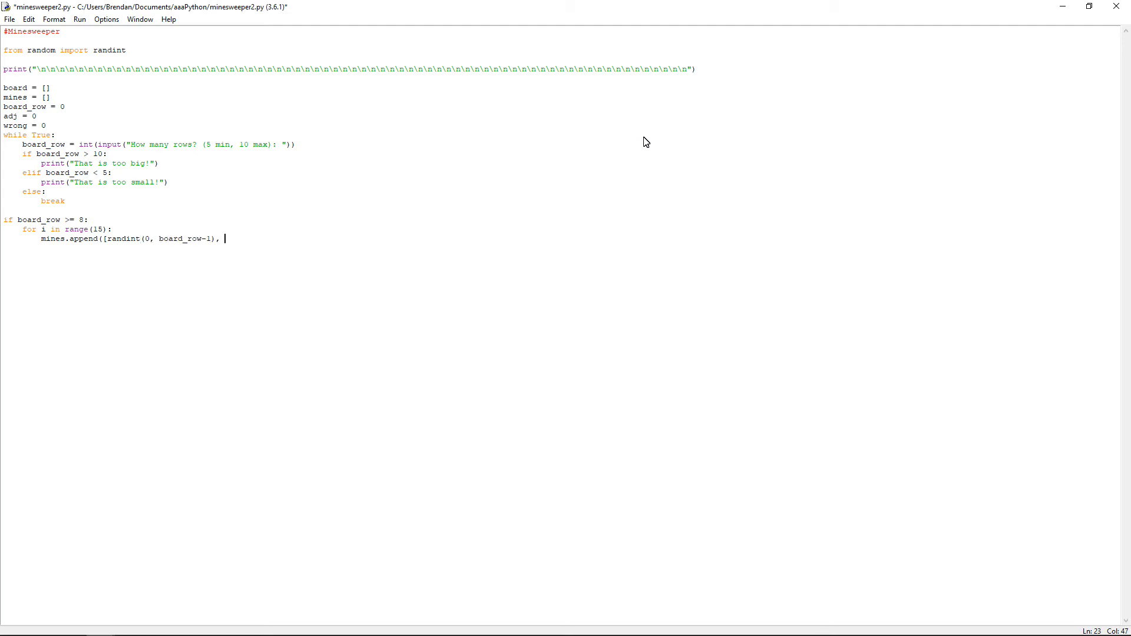
text(randint)
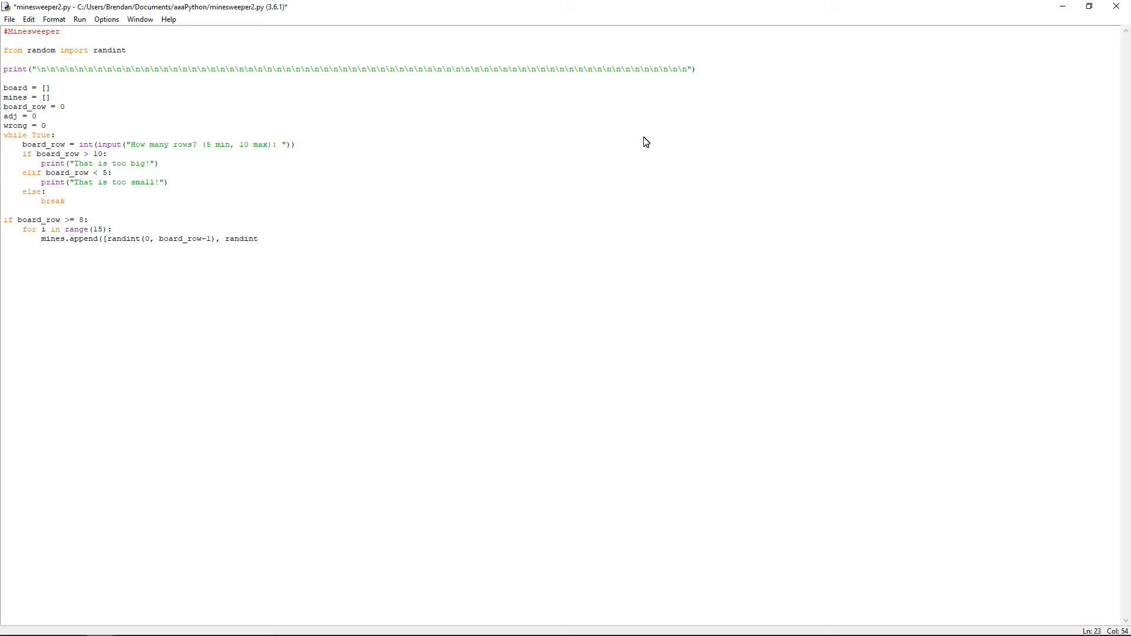
text((0,)
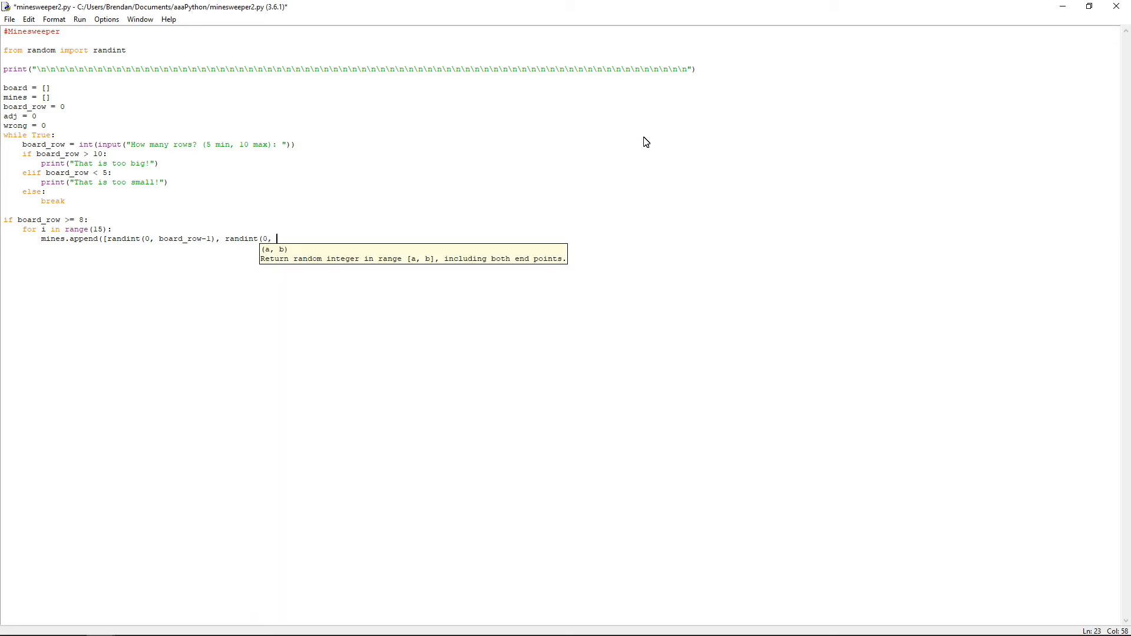
text(board_r)
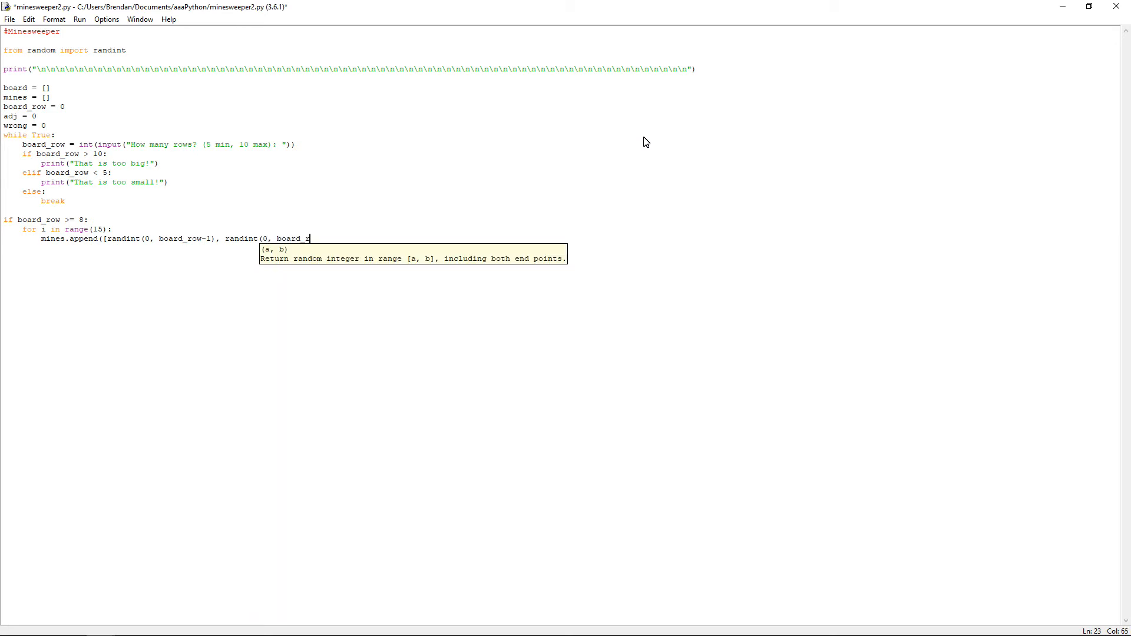
text(ow-1)
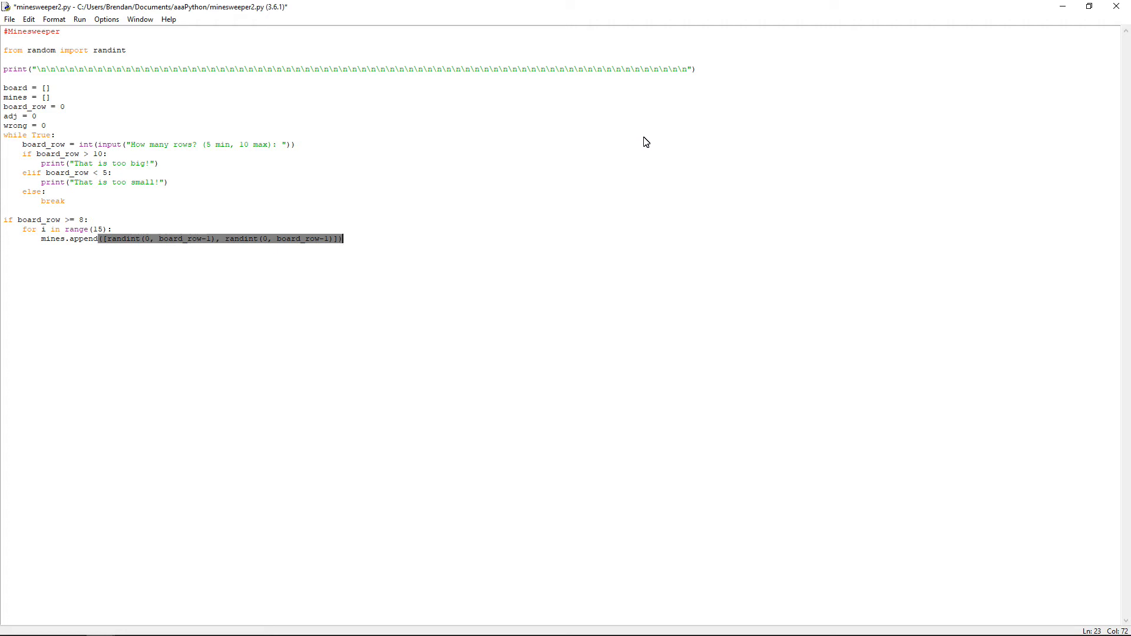
- Add 'elif board_row >= 5:' with a 'for i in range(10):' loop
key(Return)
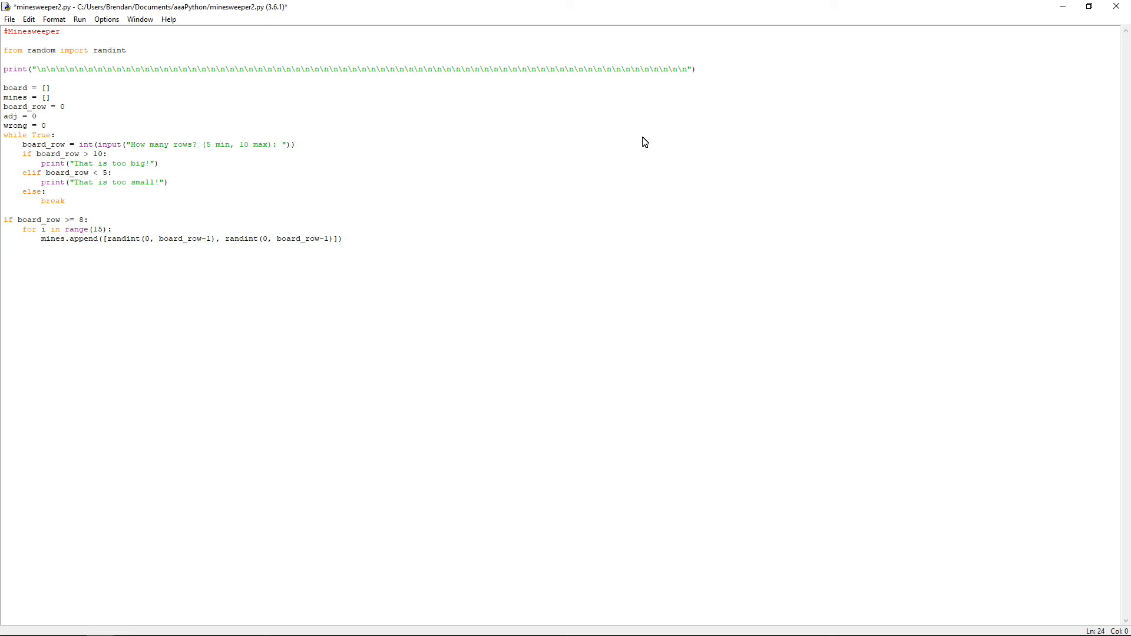
text(elif)
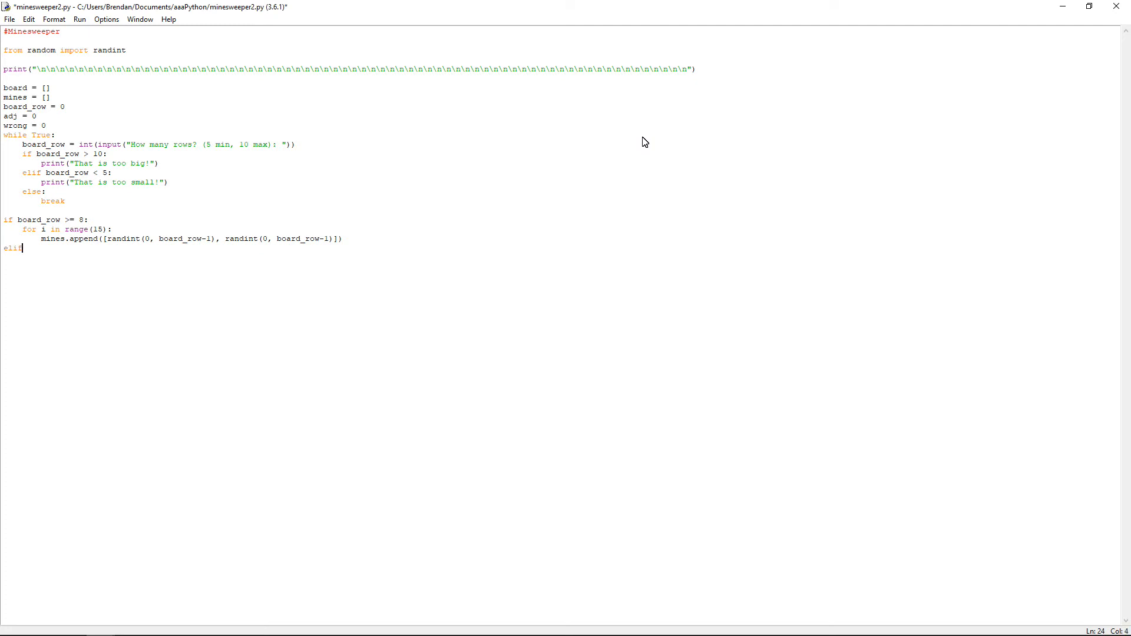
text(board_row)
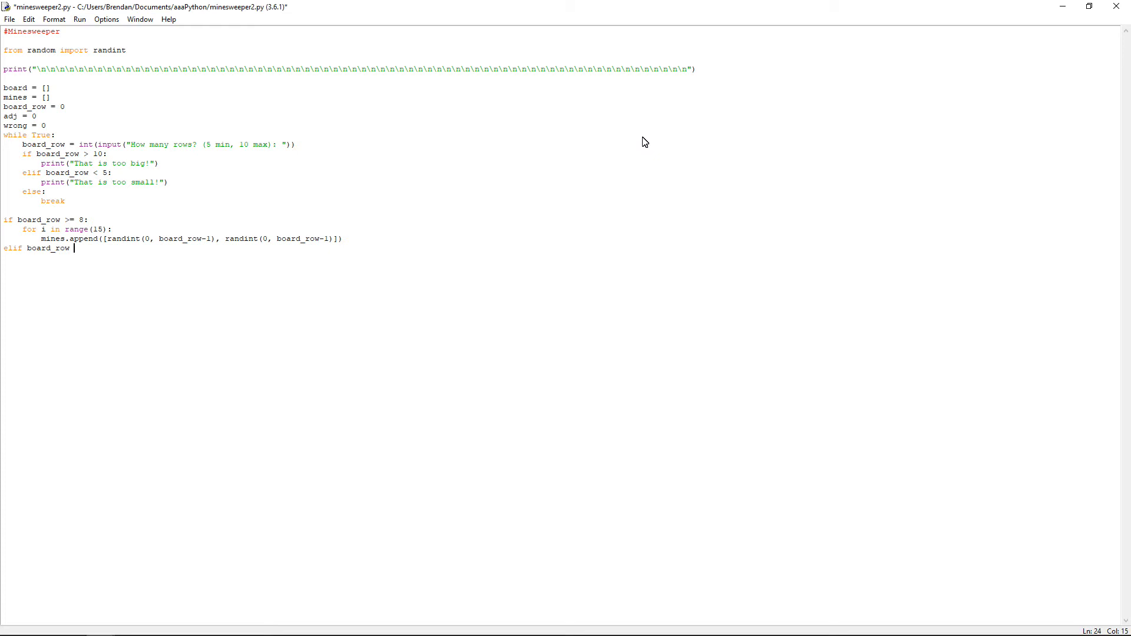
text(>= 5:)
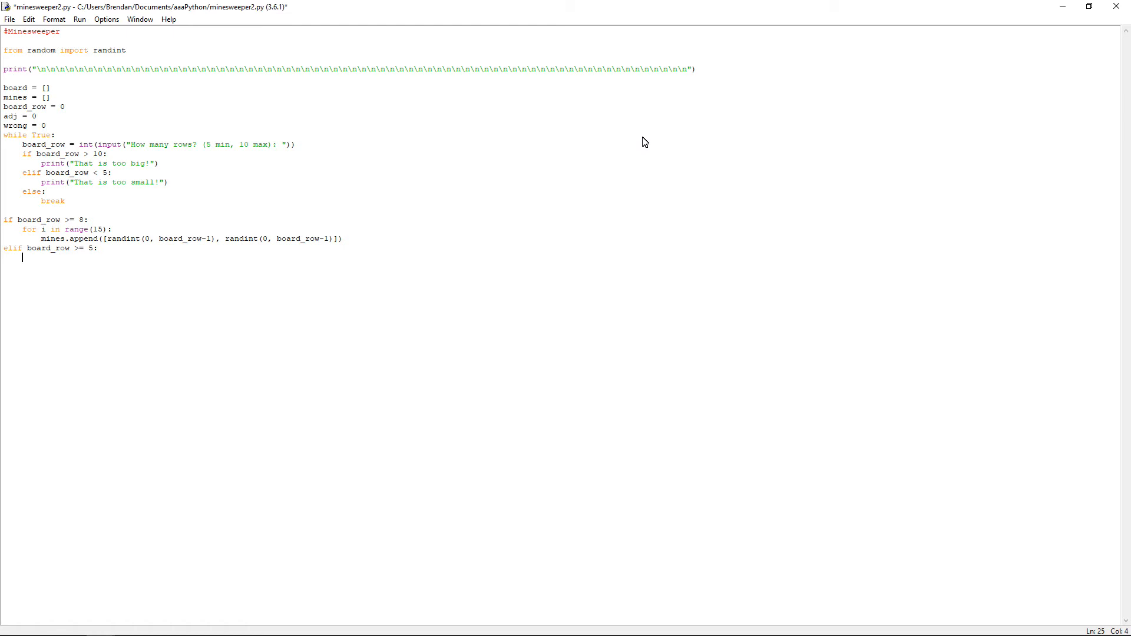
text(for i in)
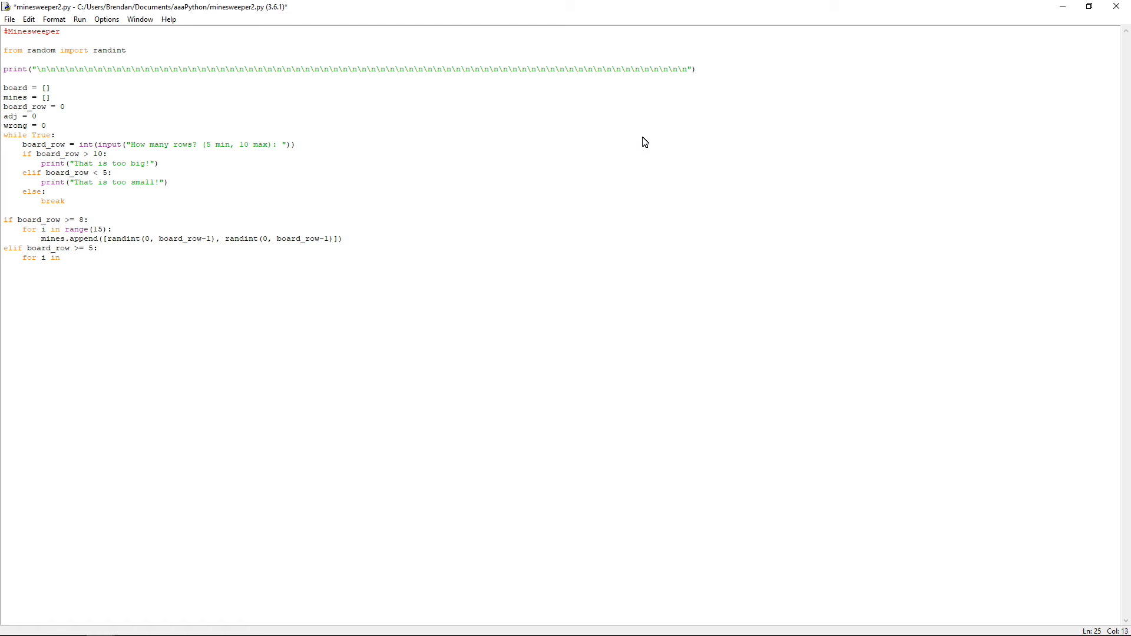
text(range()
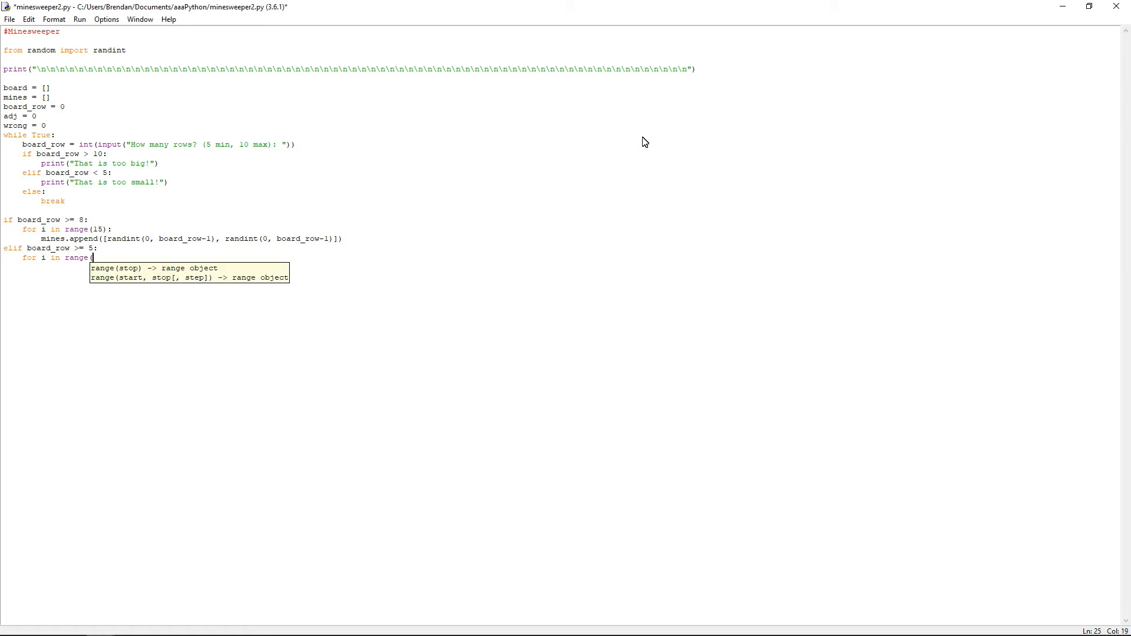
text(10):)
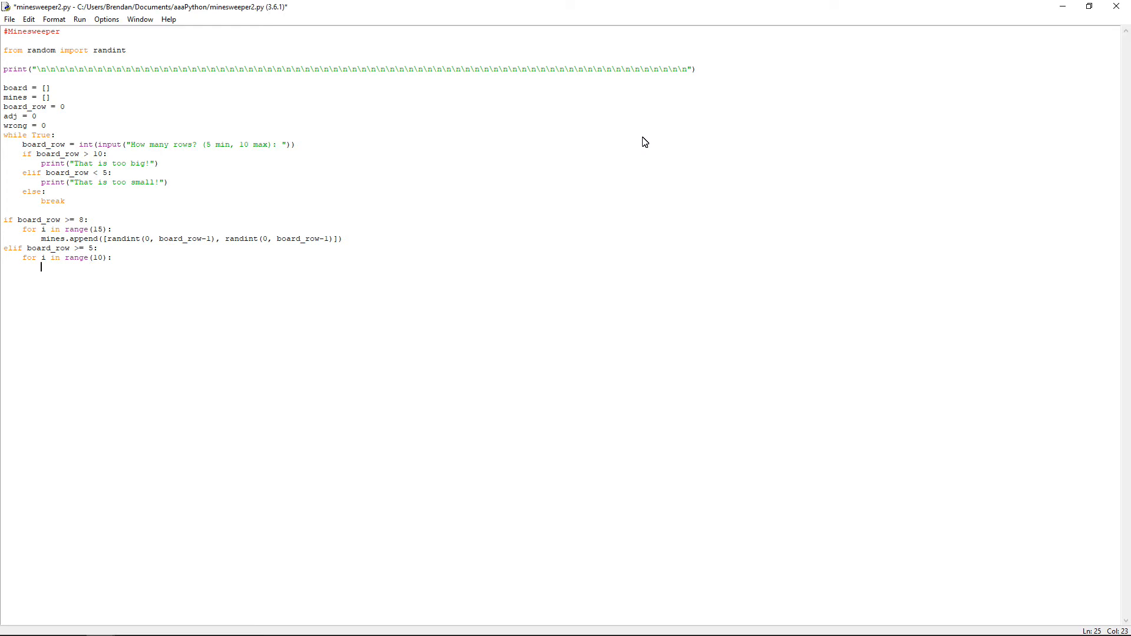
key(Return)
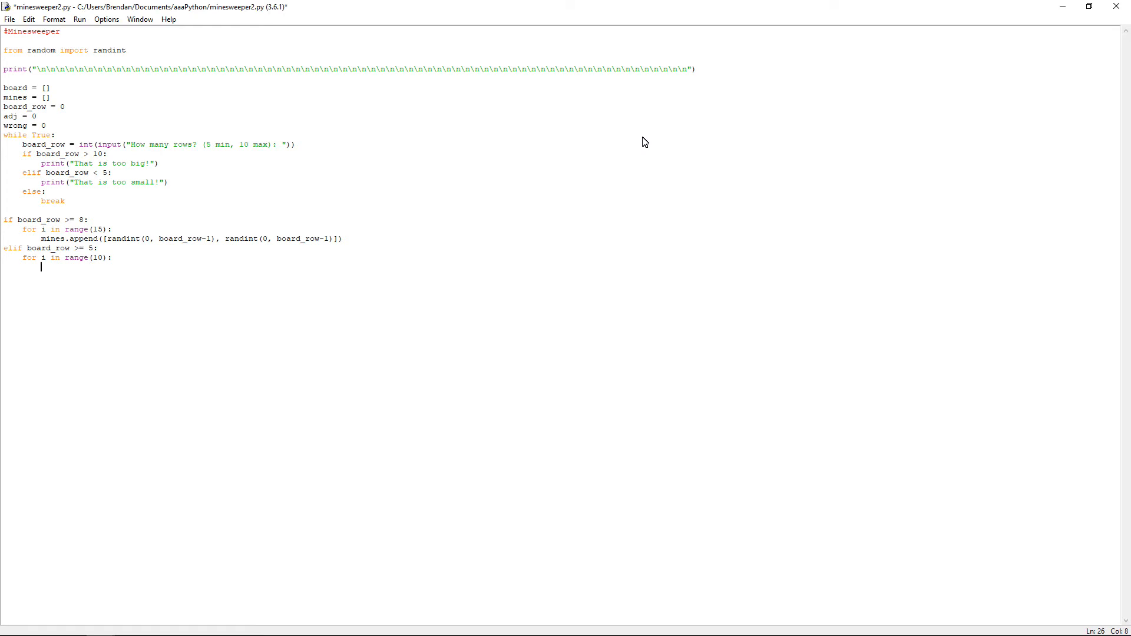
double_click(287, 239)
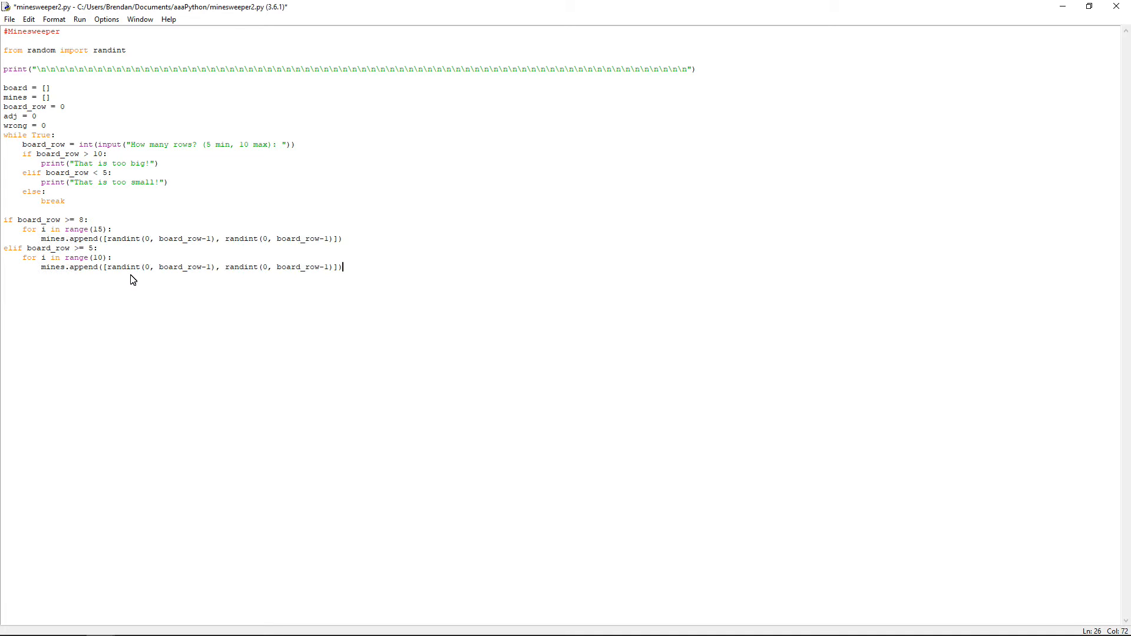
mouse_move(390, 326)
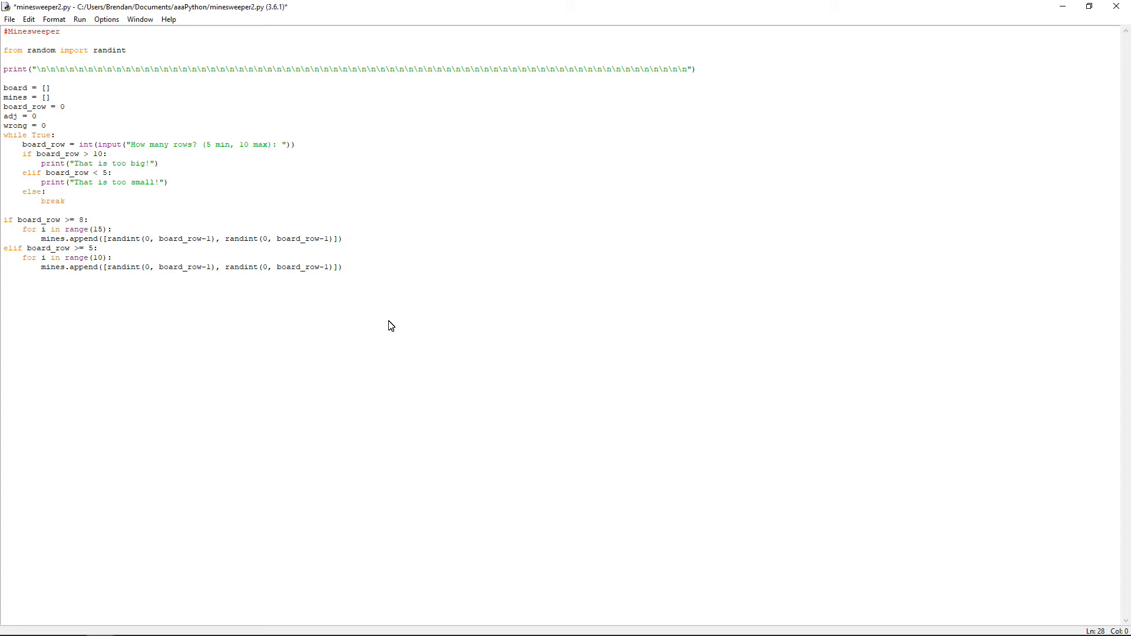
- Add a for loop over range(board_row) appending ["X"] * board_row to board
text(for i in)
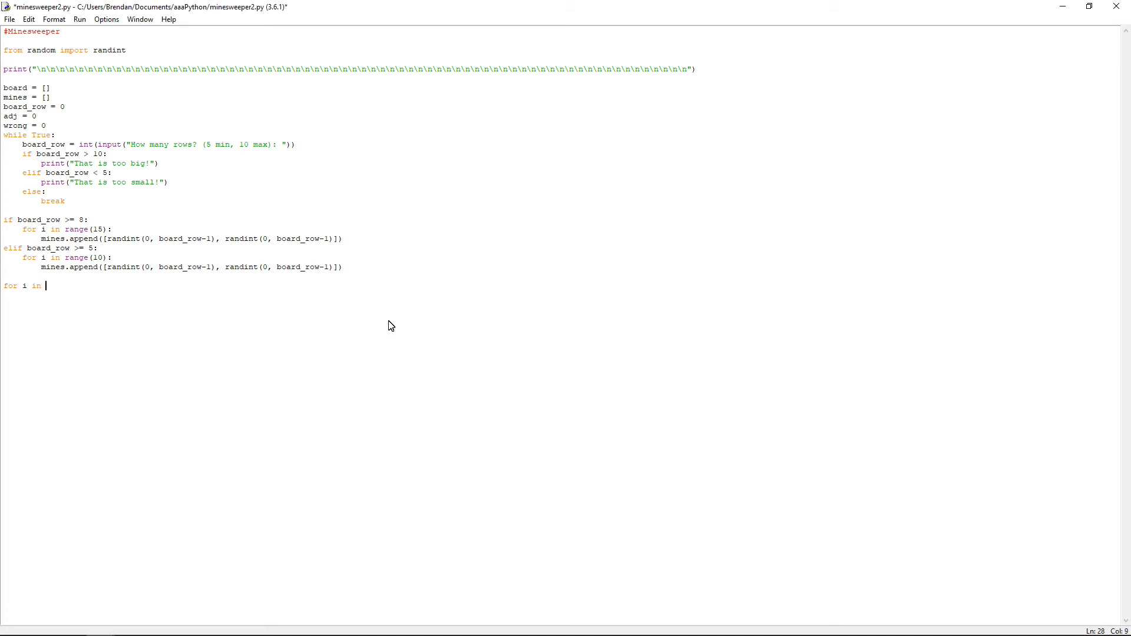
text(ra)
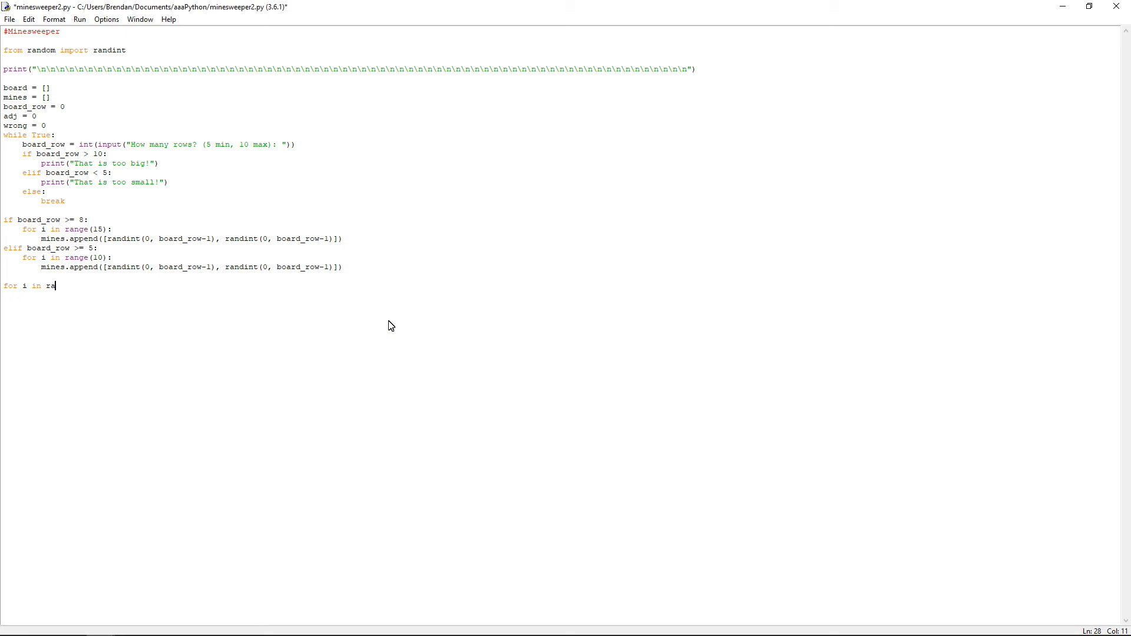
text(nge)
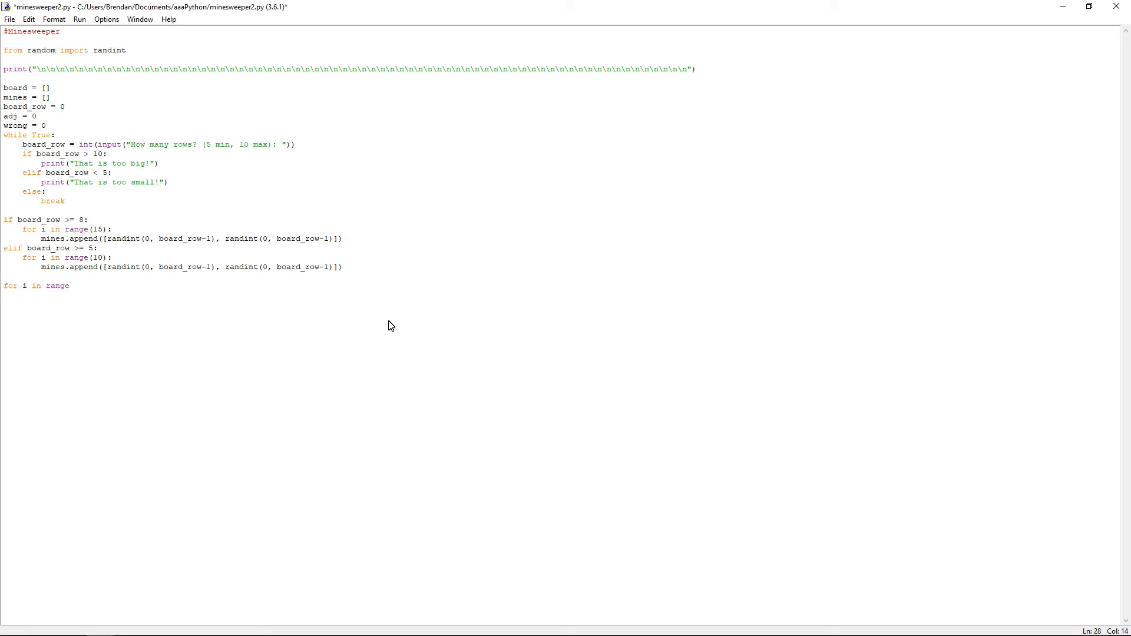
text(()
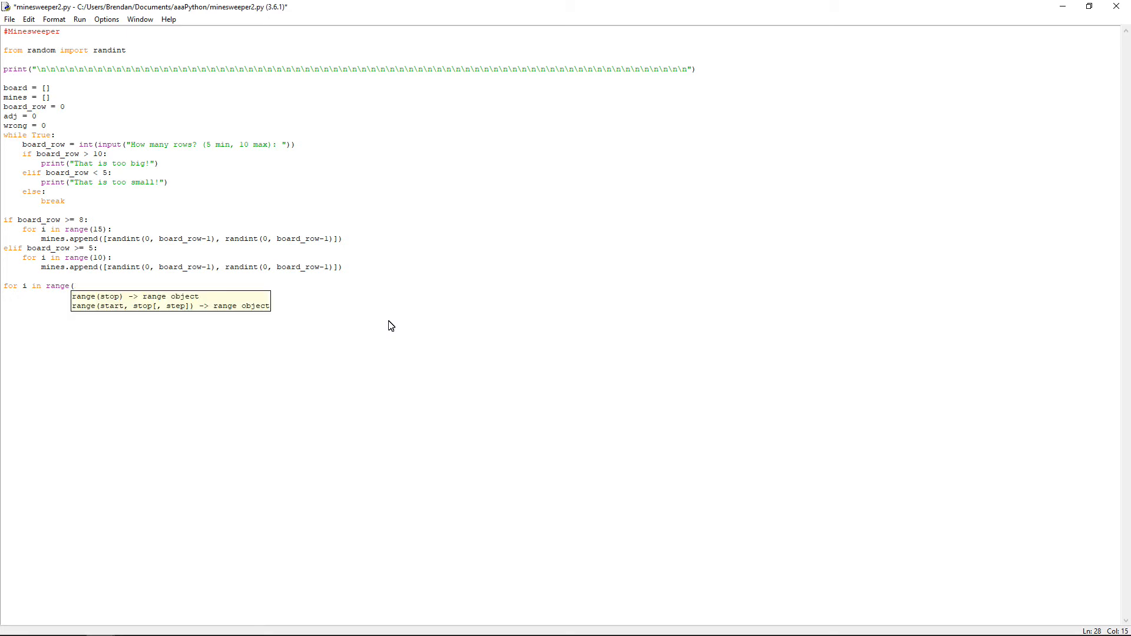
text(board_row):)
text(board.append)
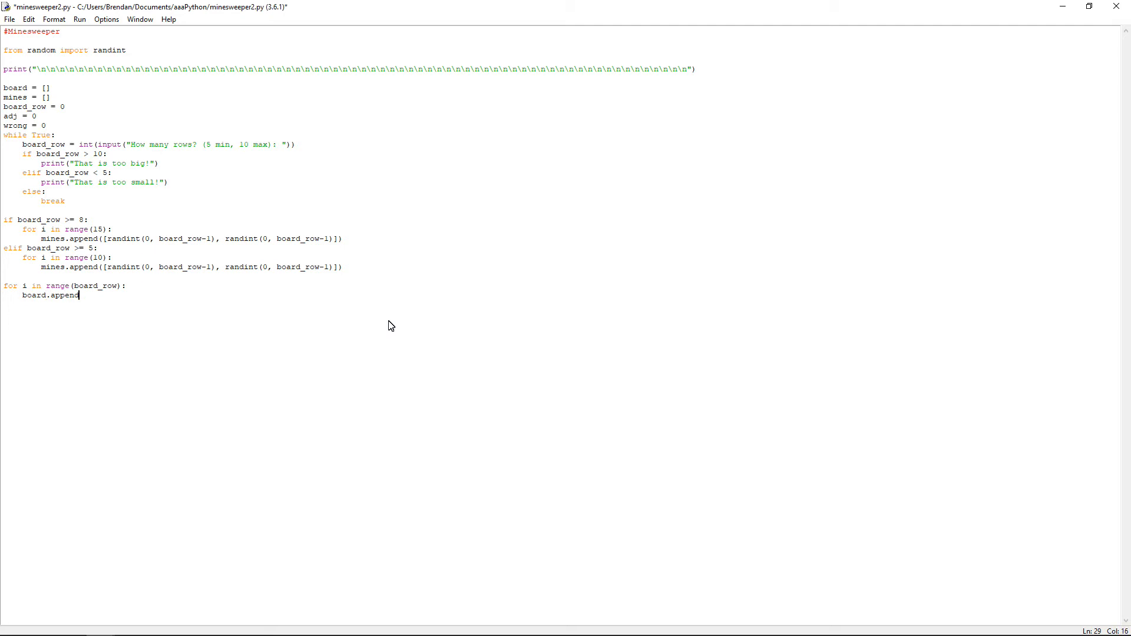
text(([)
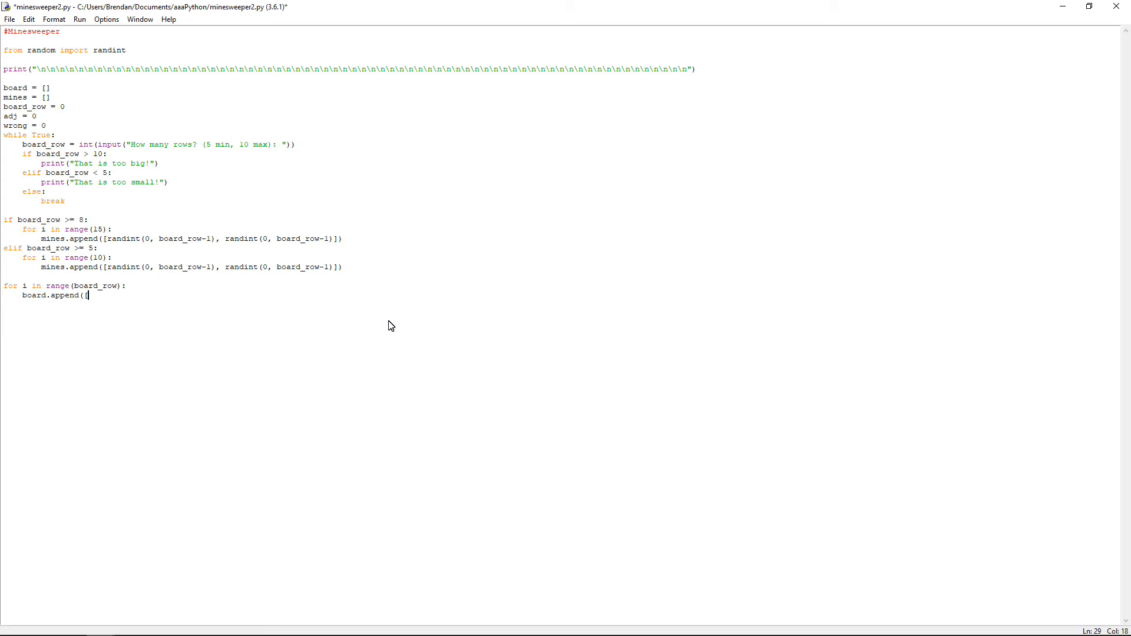
text("X")
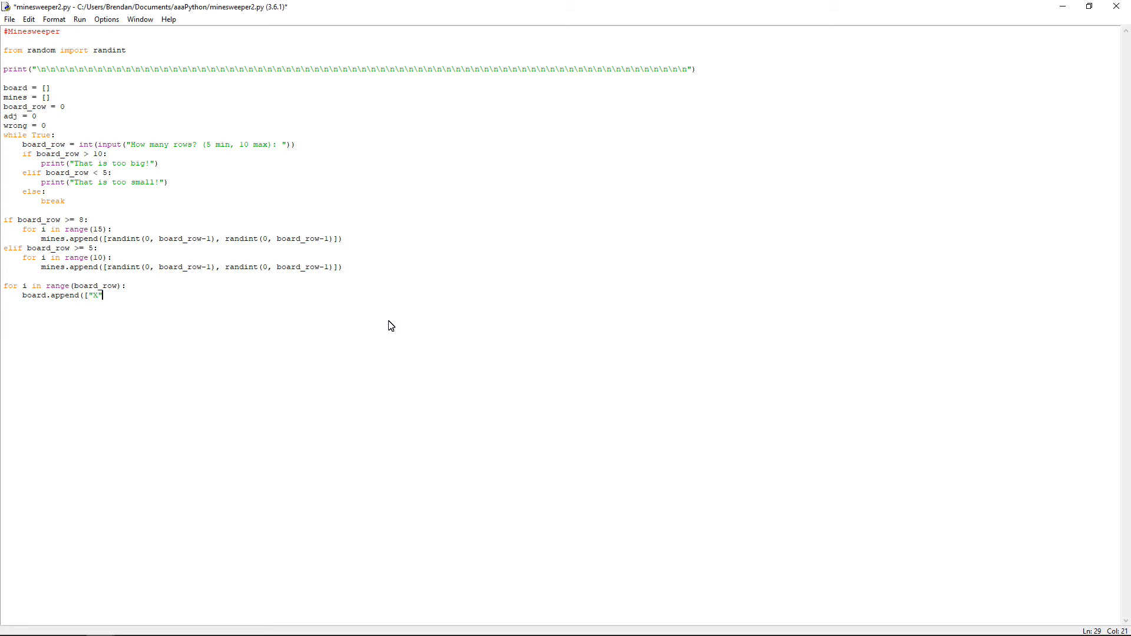
double_click(93, 295)
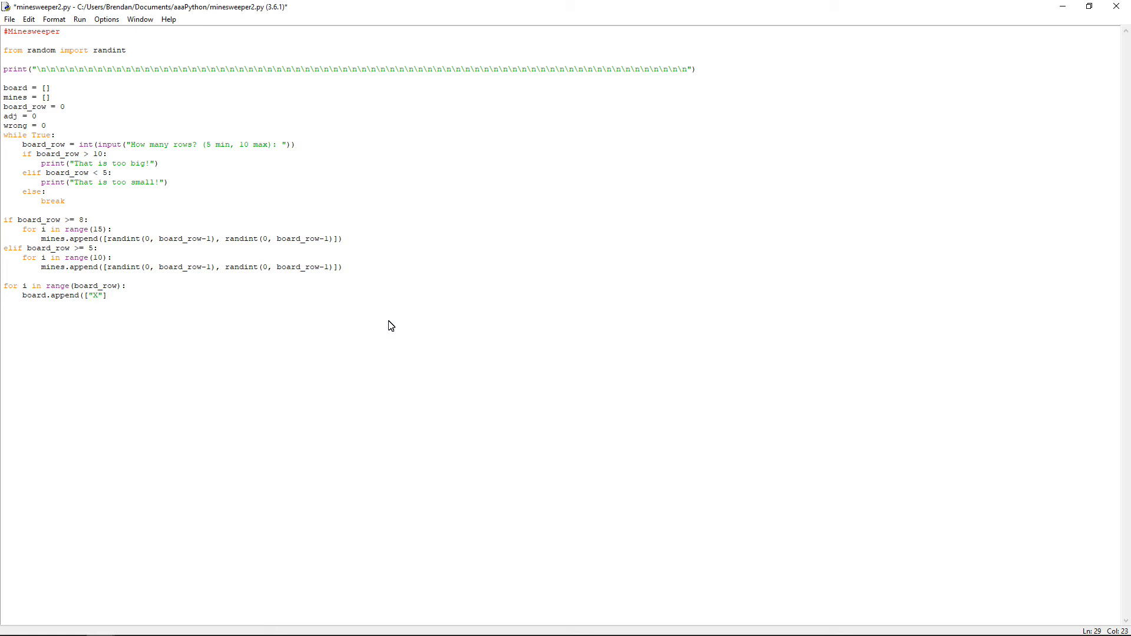
text(*)
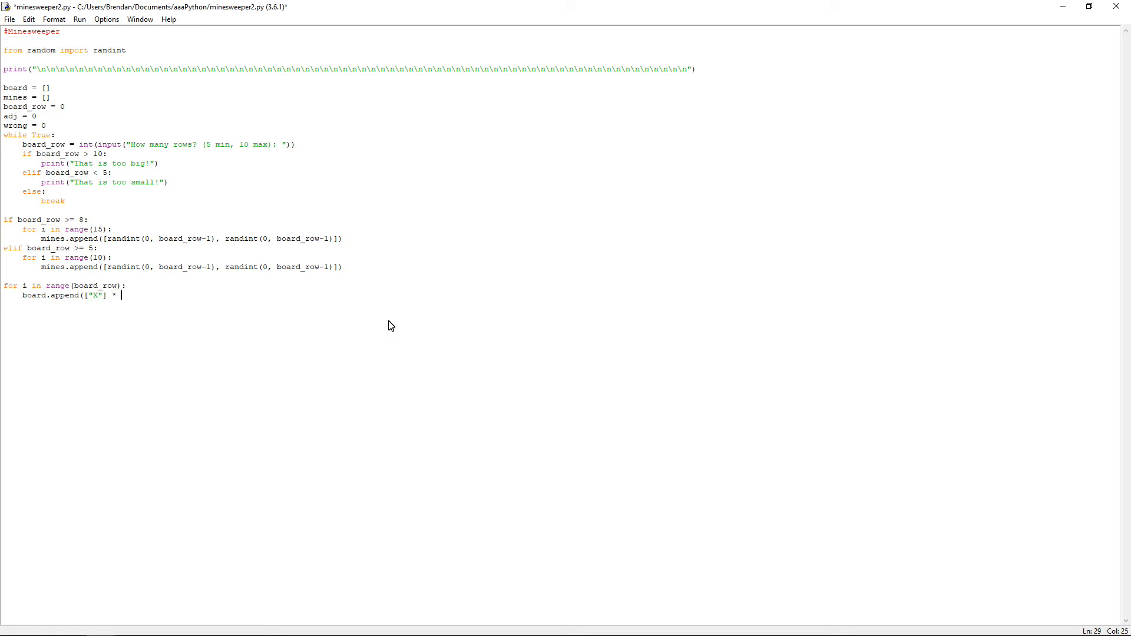
text(board)
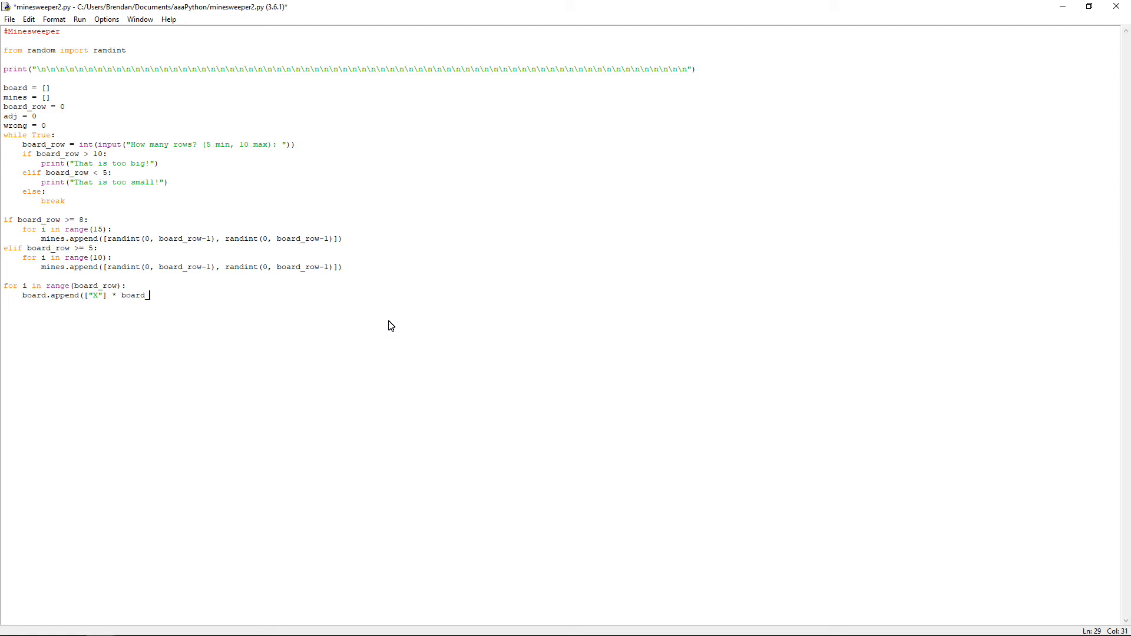
text(_row))
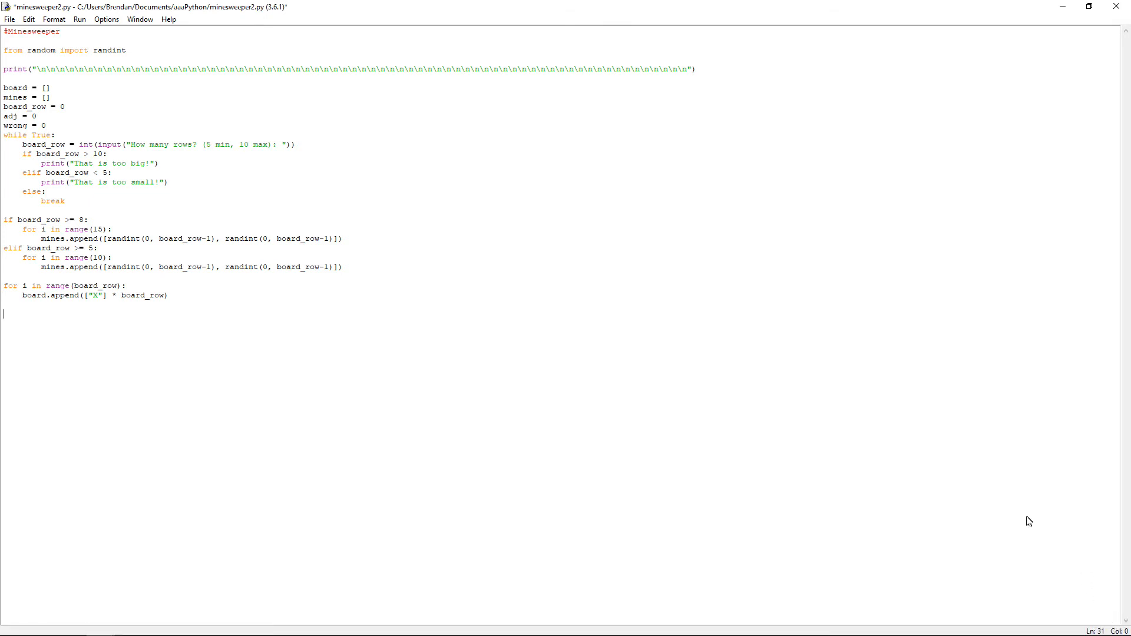
mouse_move(488, 455)
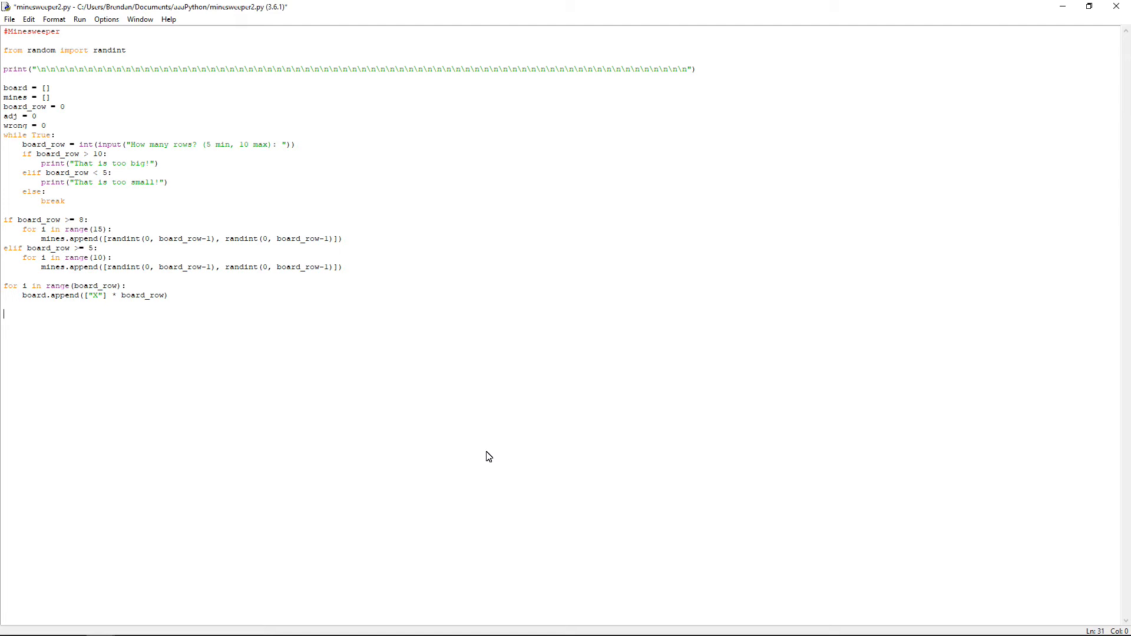
- Define draw_board(board), printing each row's cells with " ".join
text(def)
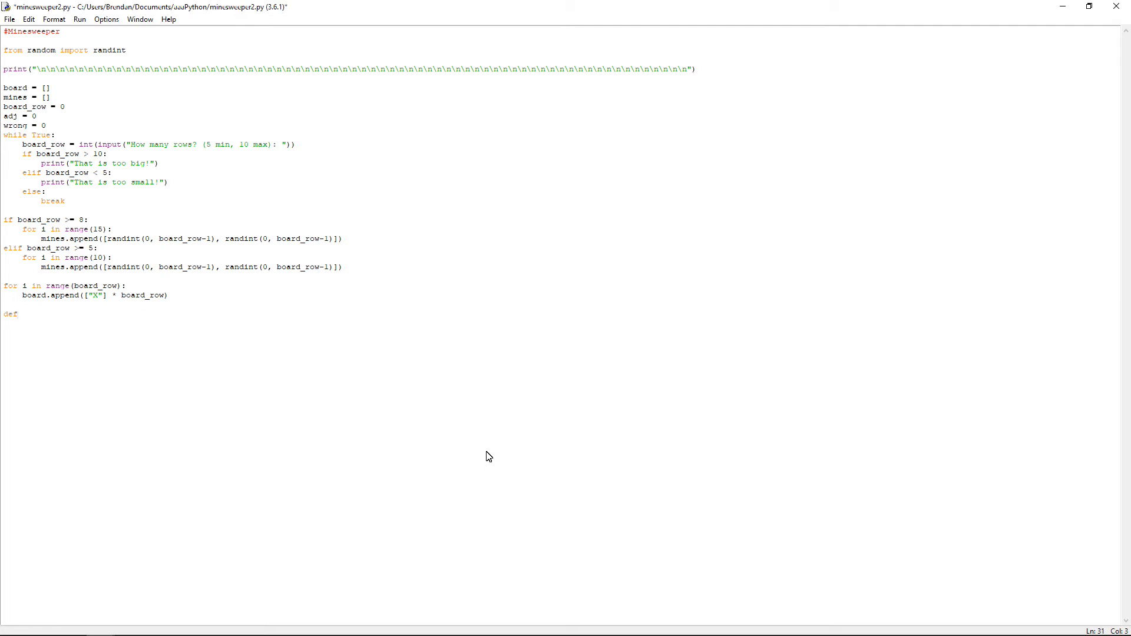
text(draw)
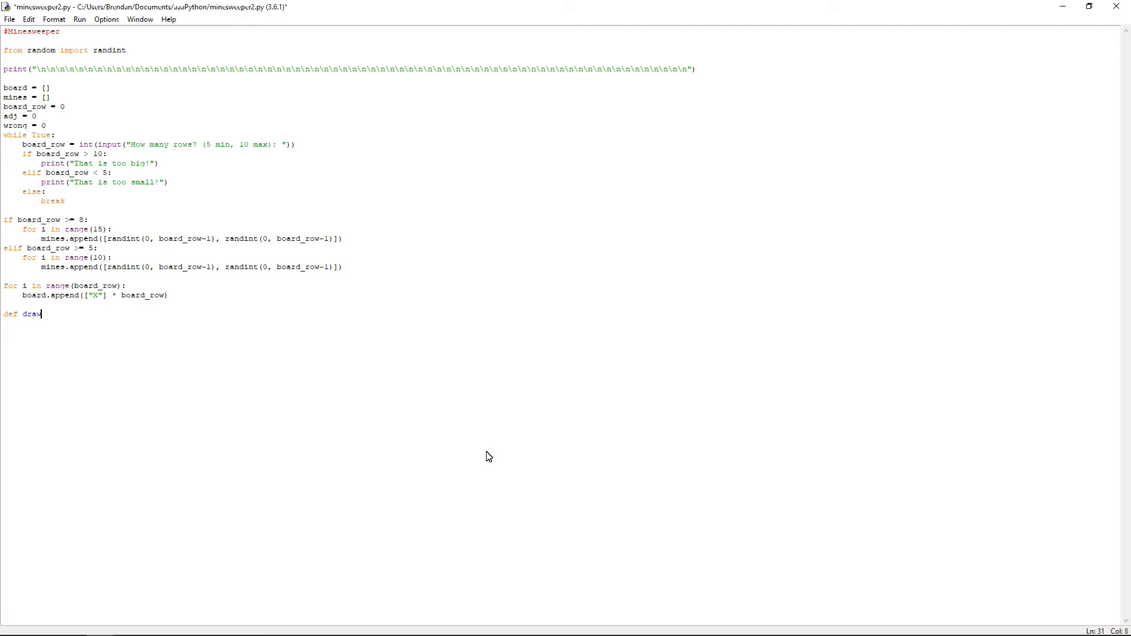
text(_board)
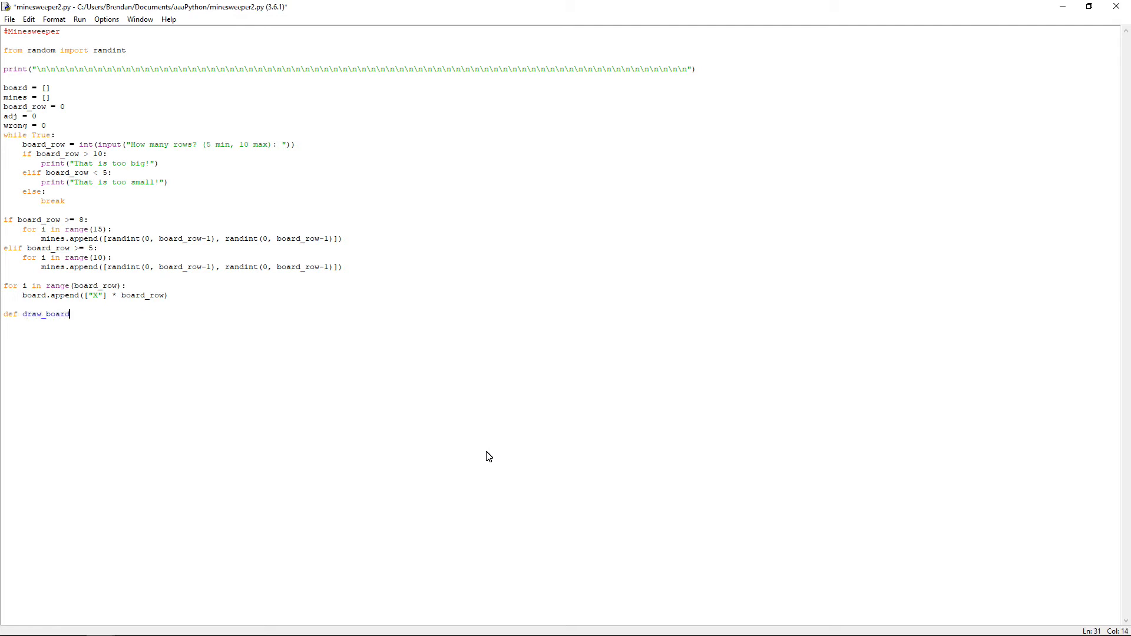
text((board):)
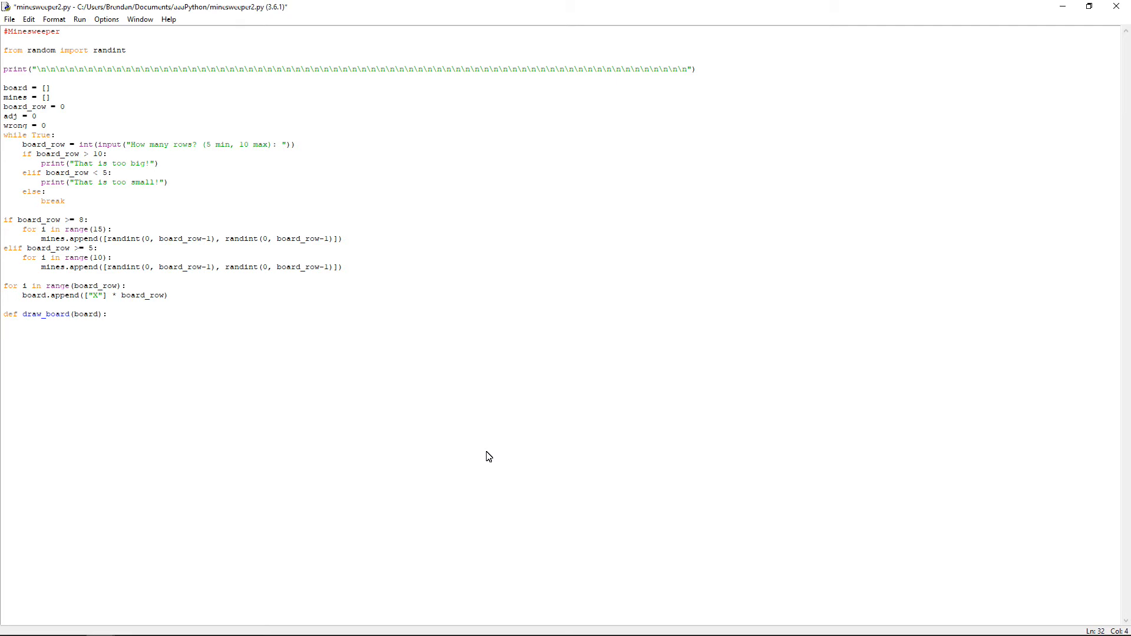
key(Return)
text(for i in board:)
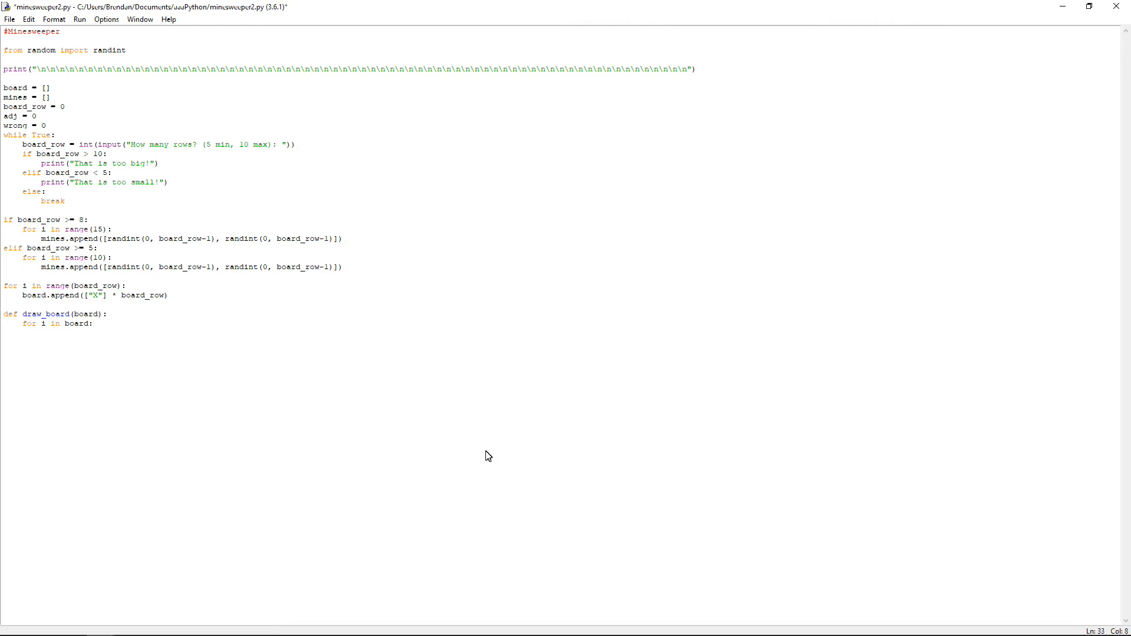
text(print(")
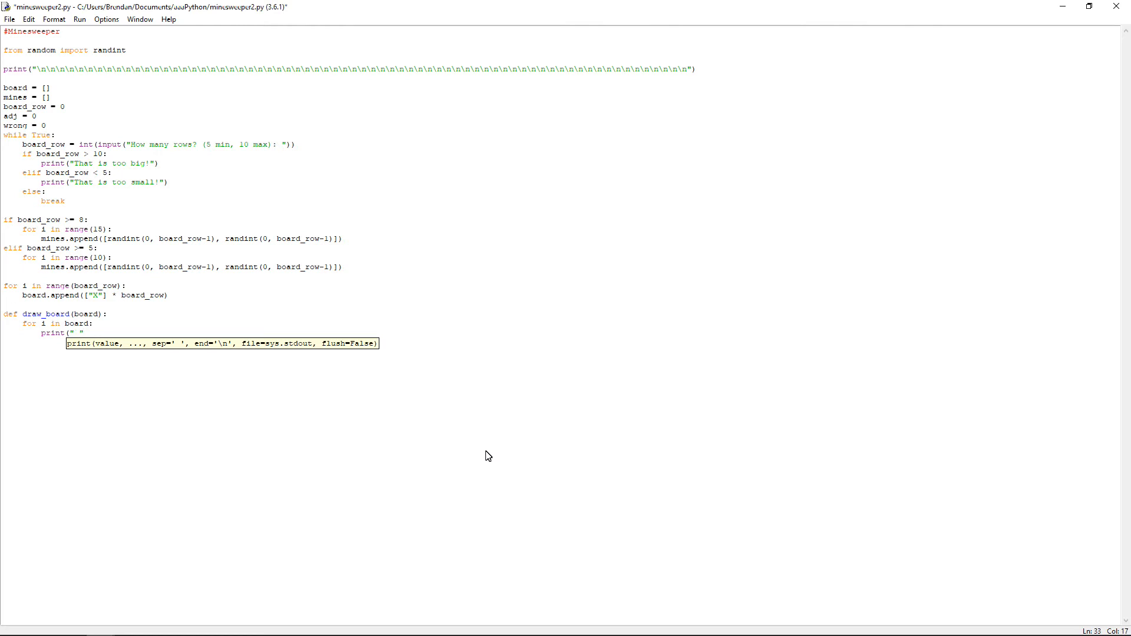
text(.)
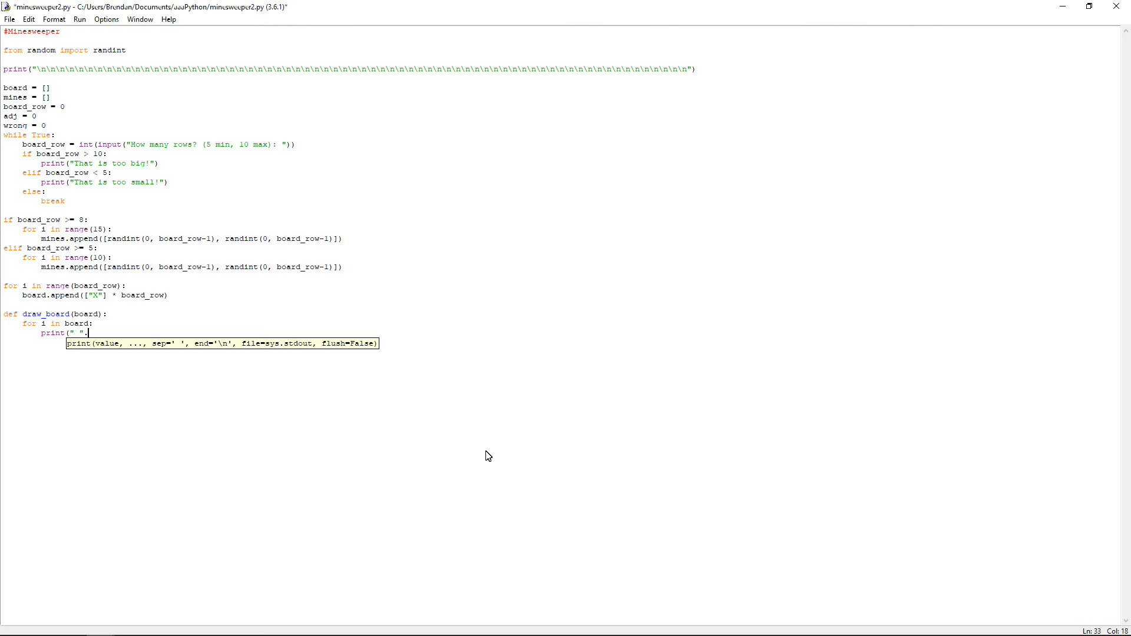
text(.join(i)
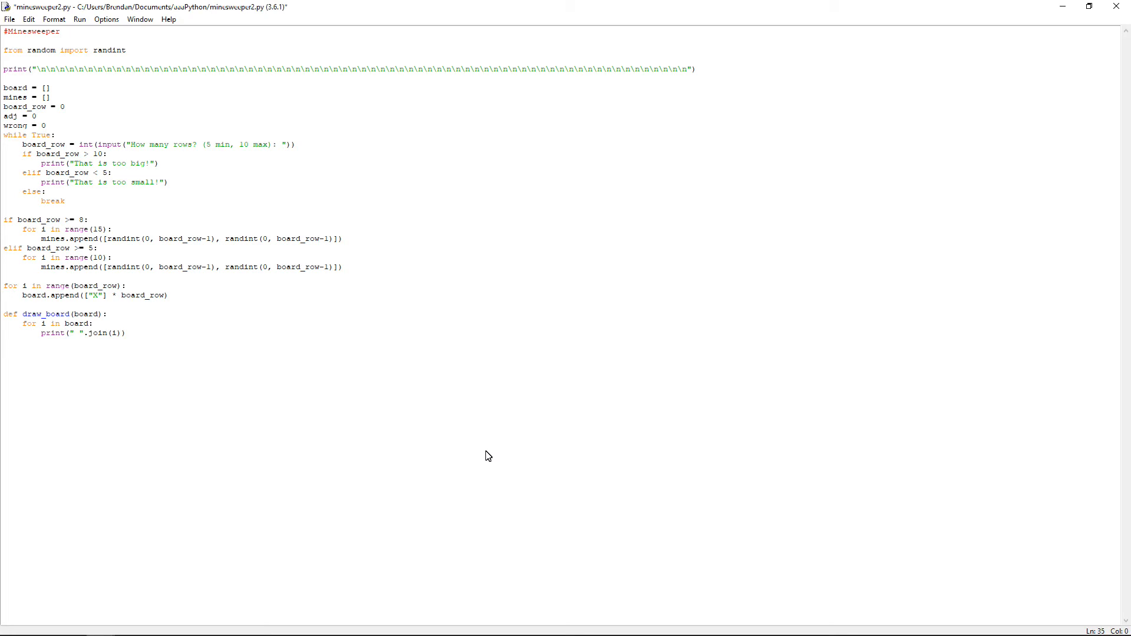
- Define check_ans() with an if testing whether row or col >= board_row
text(def)
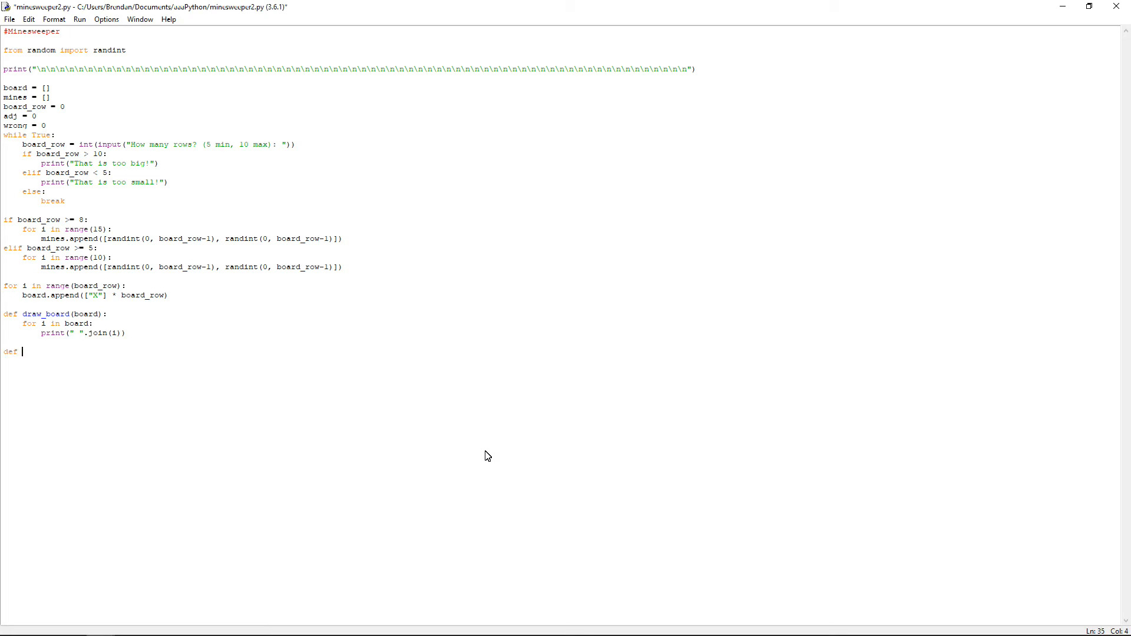
text(ch)
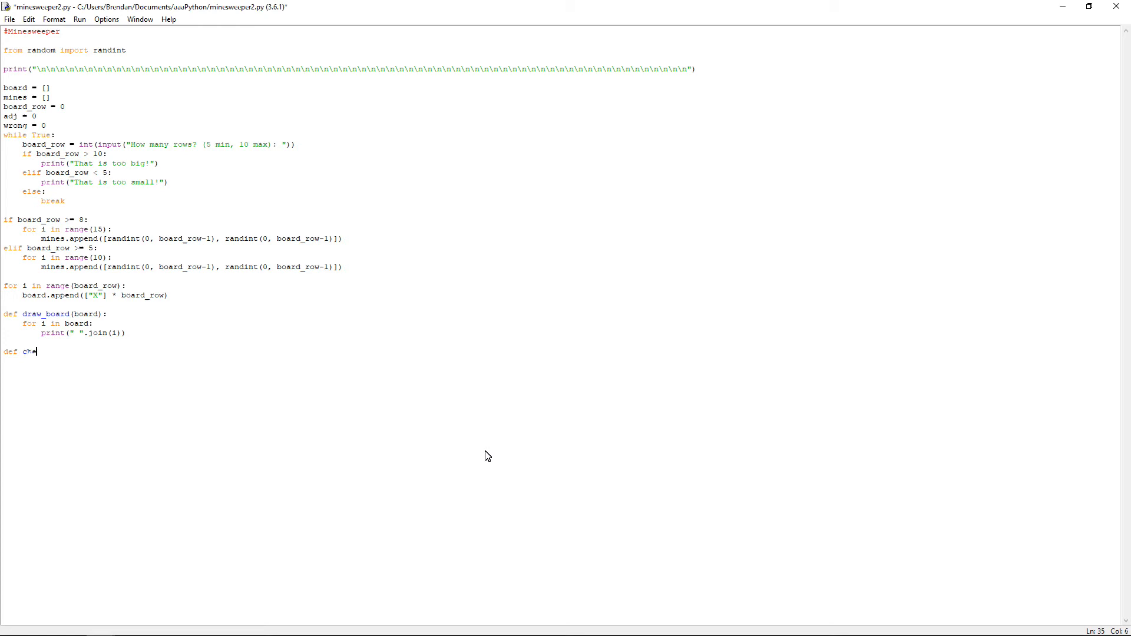
text(eck_ans)
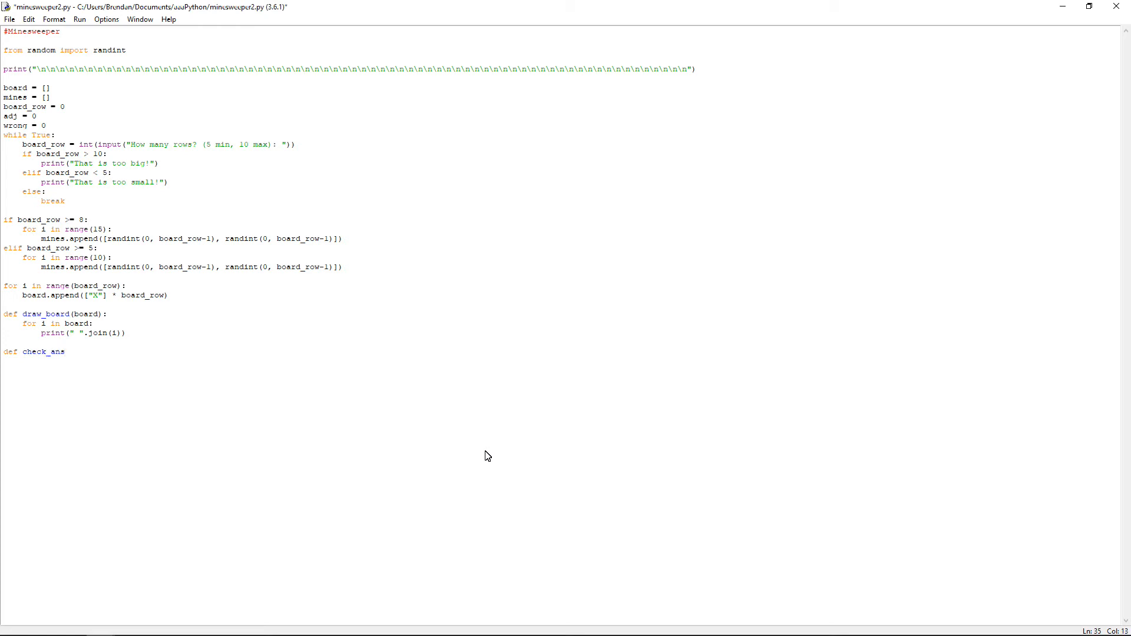
text(():)
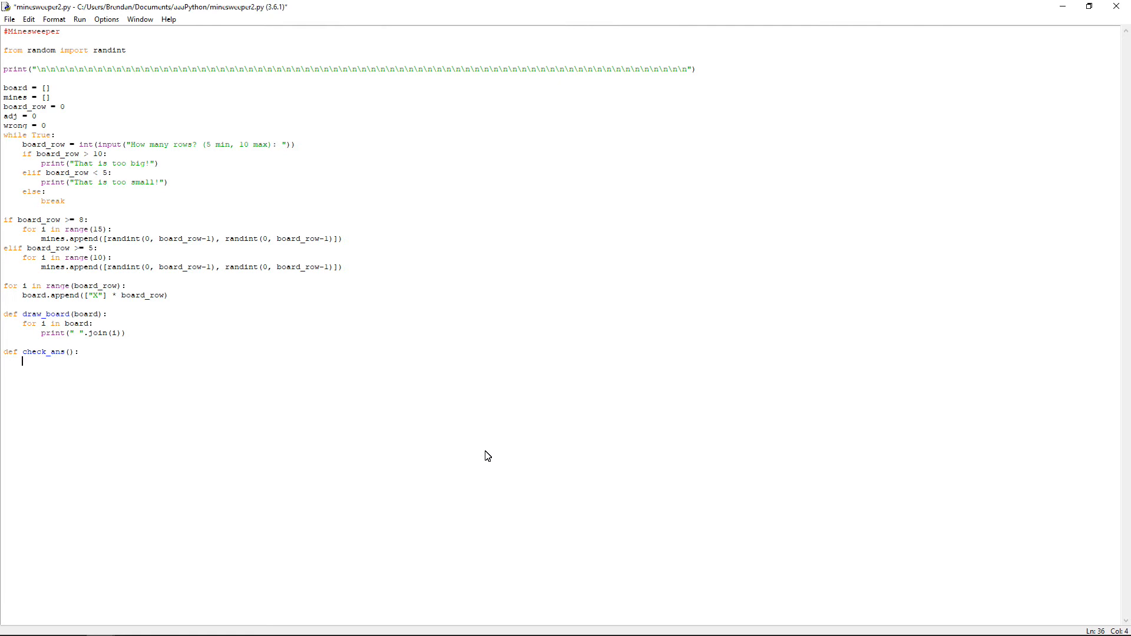
text(#)
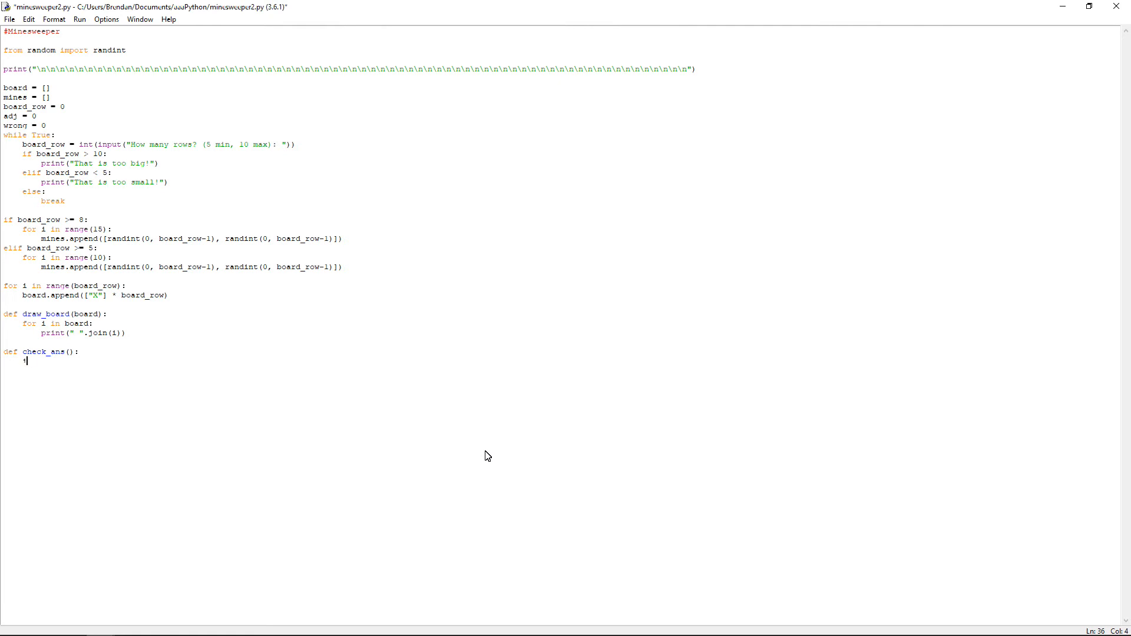
text(if row)
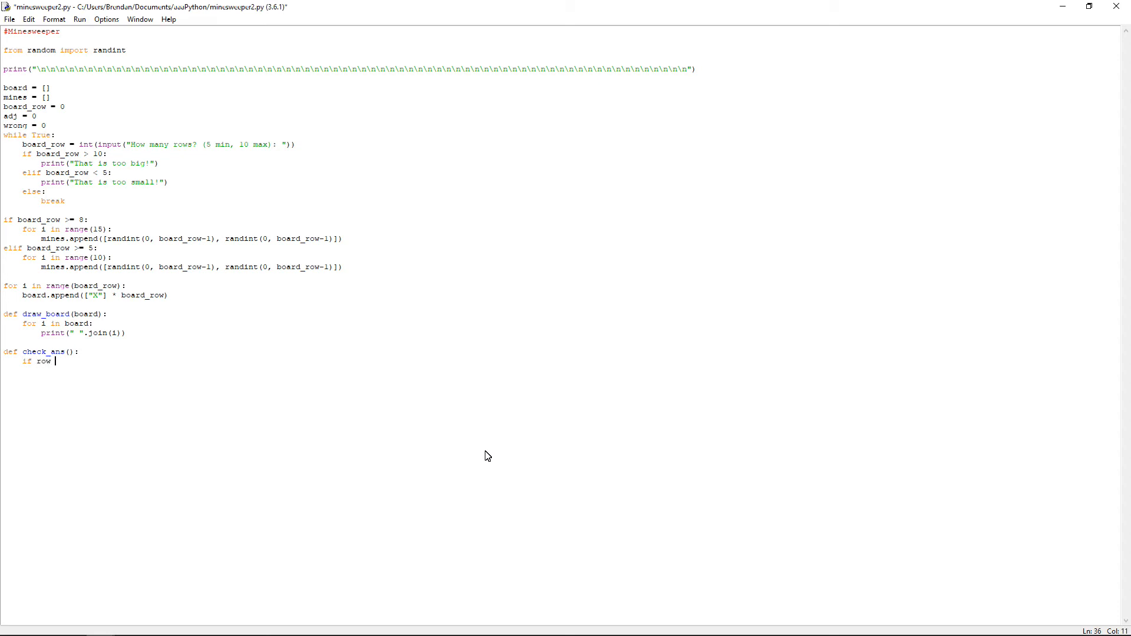
text(>= board_row)
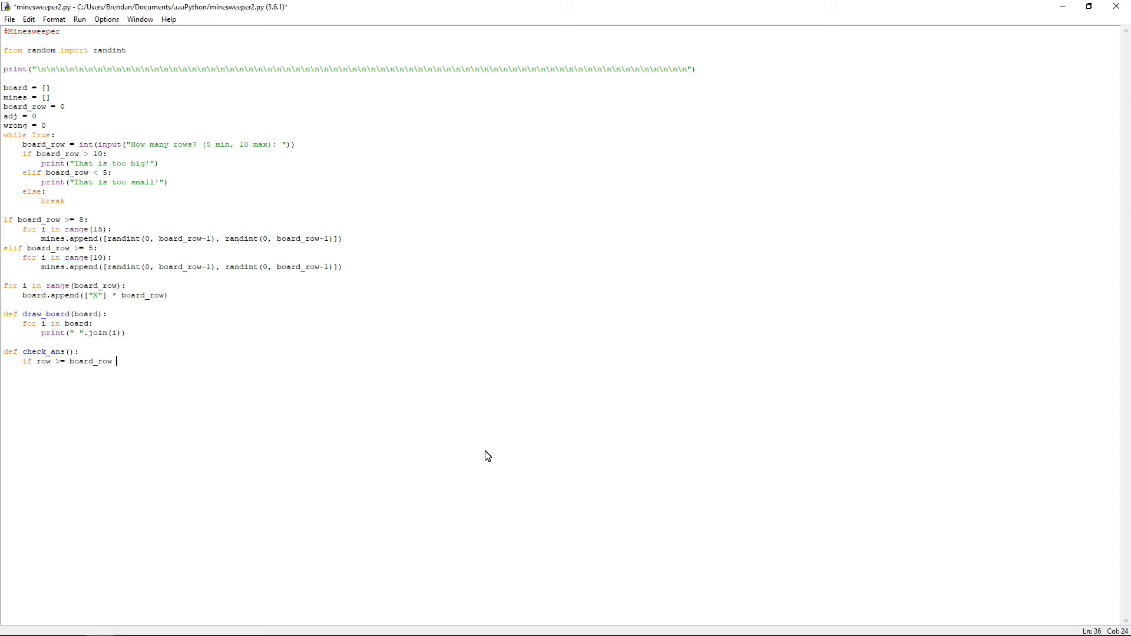
text(or col)
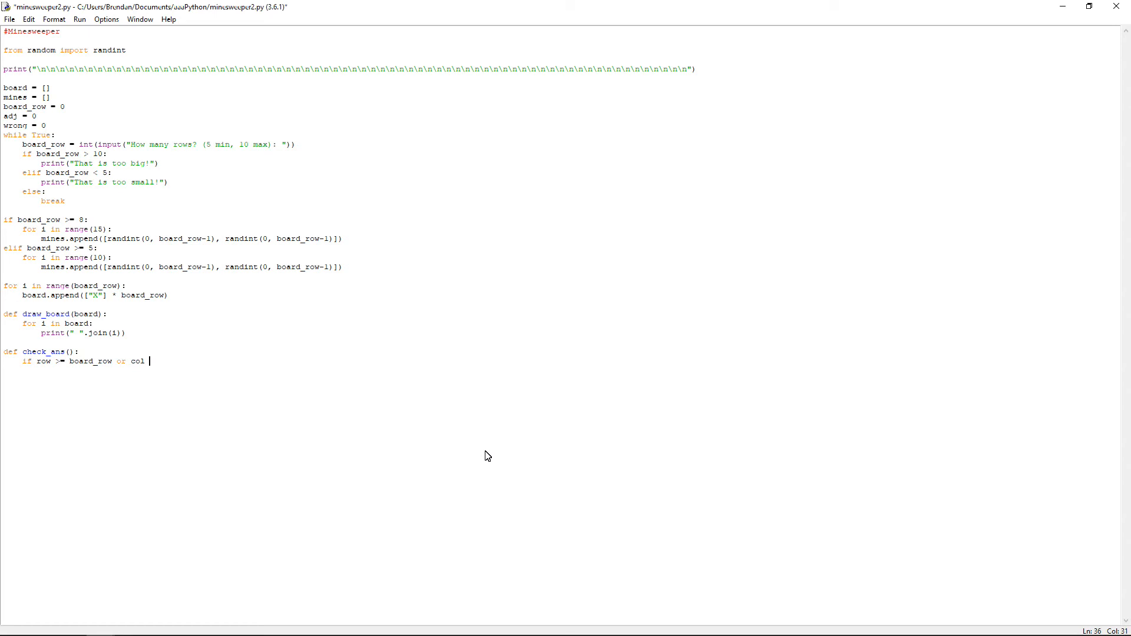
text(>= boar)
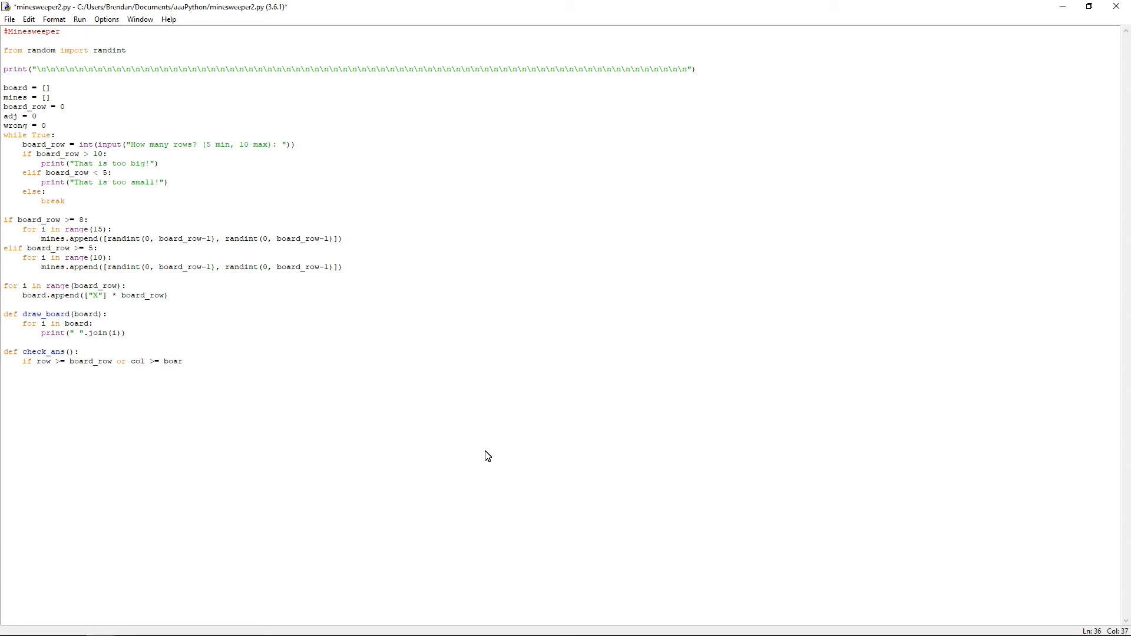
text(d_row:)
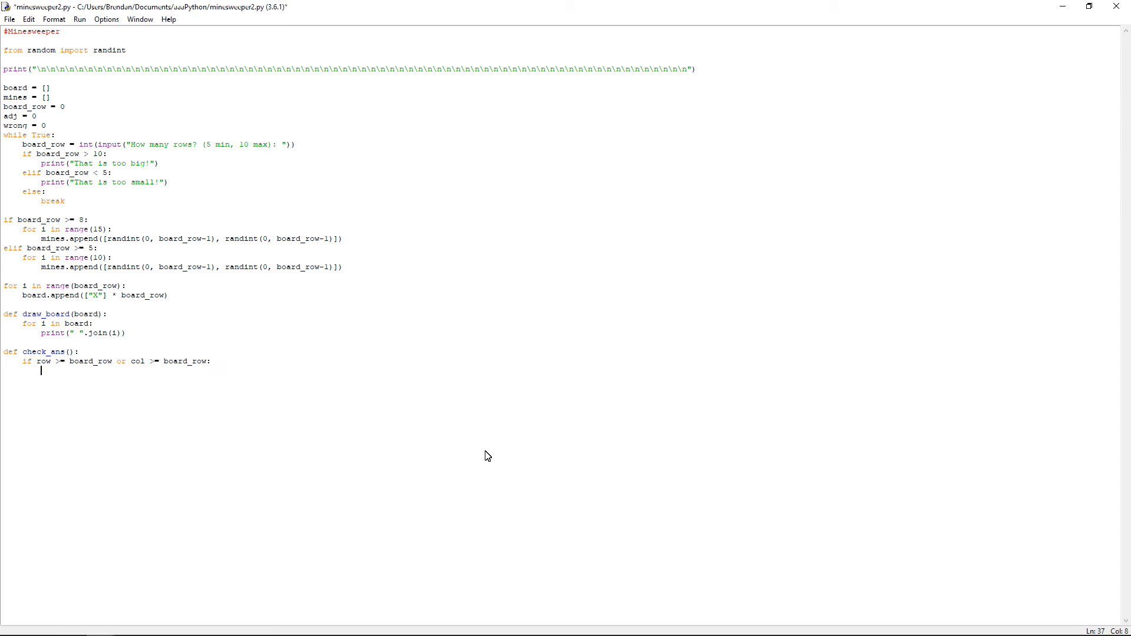
- Print "That number is too high, the order goes 0 to" board_row - 1
text(print()
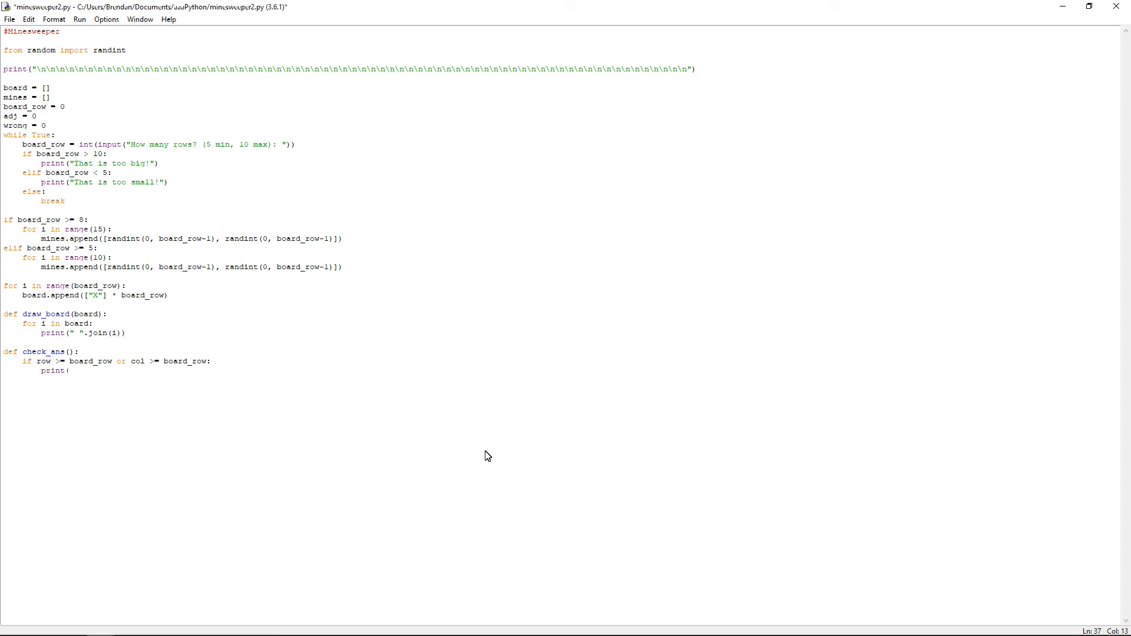
text((")
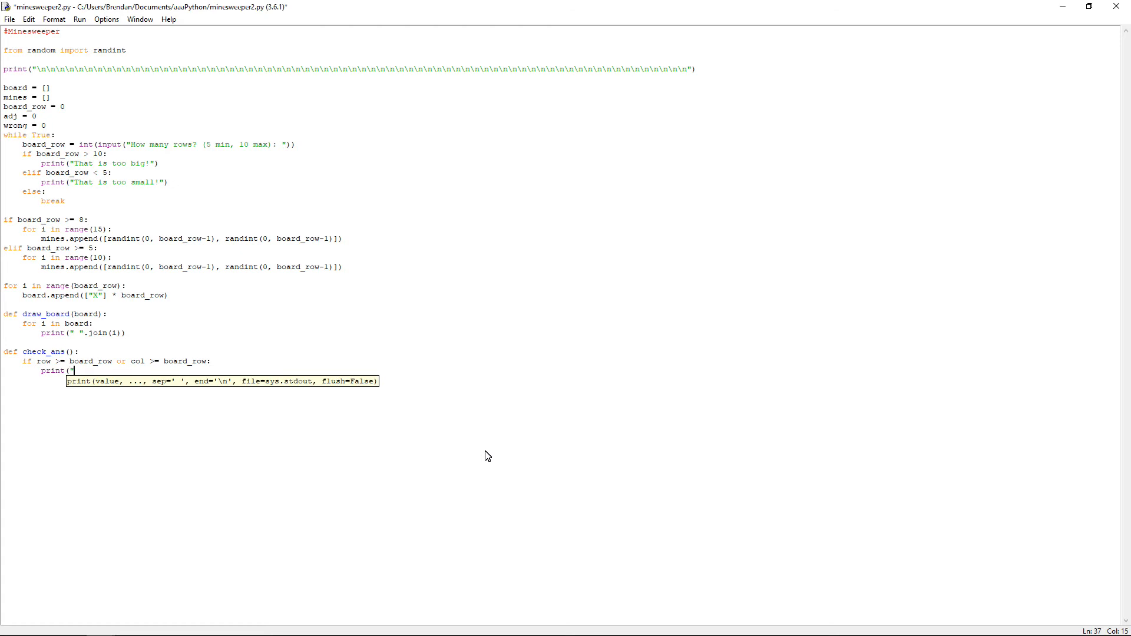
text(Th)
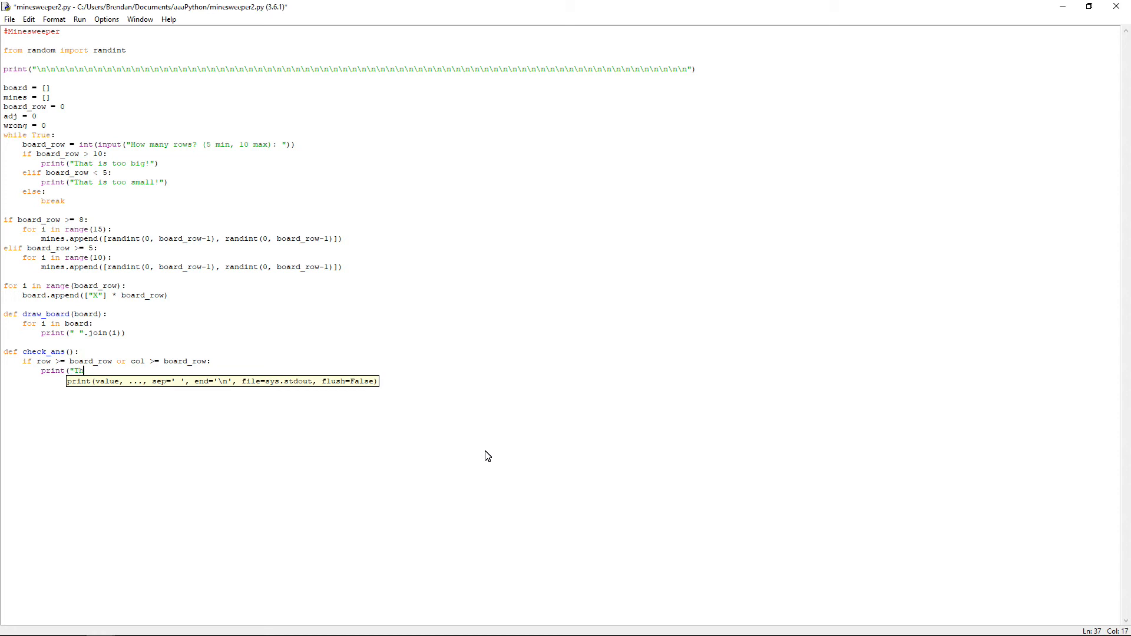
text(hat number is)
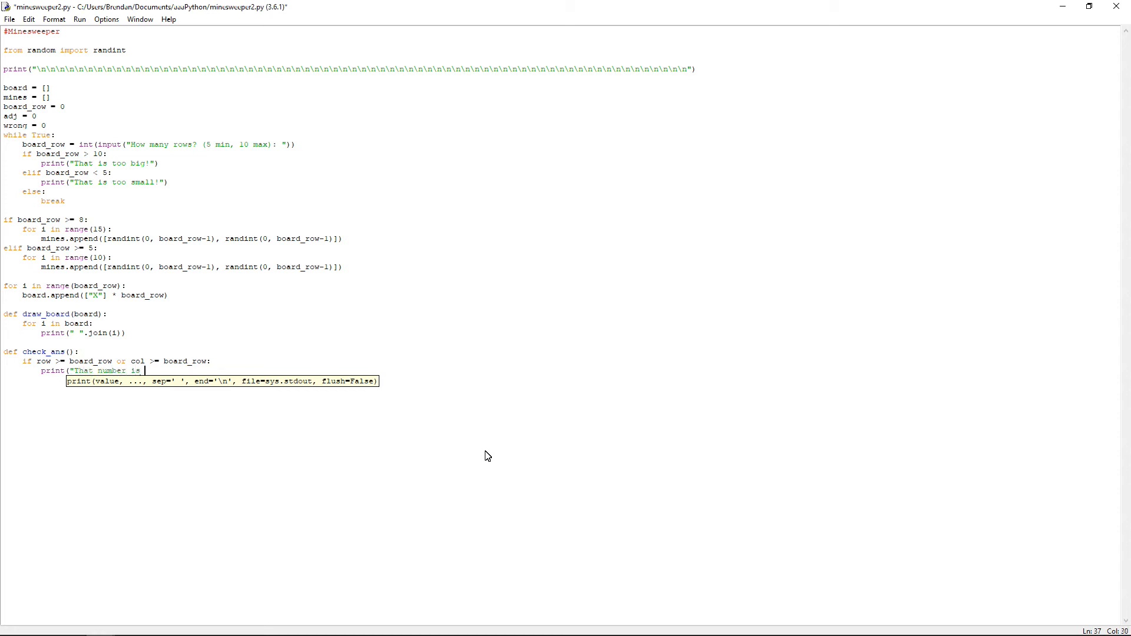
text(too high. T)
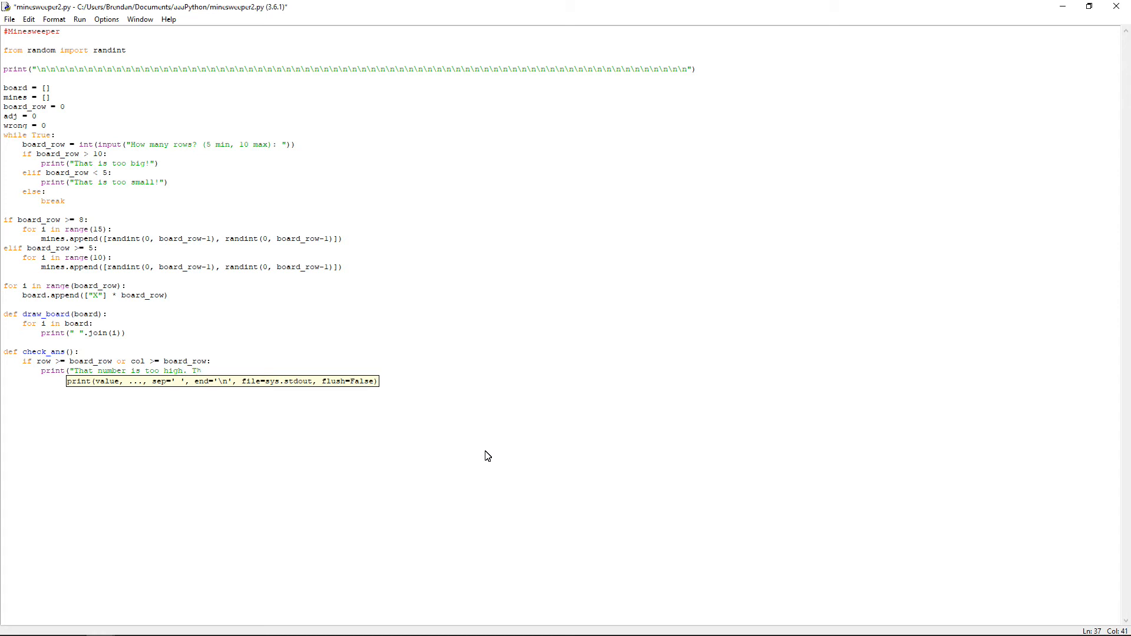
text(he order)
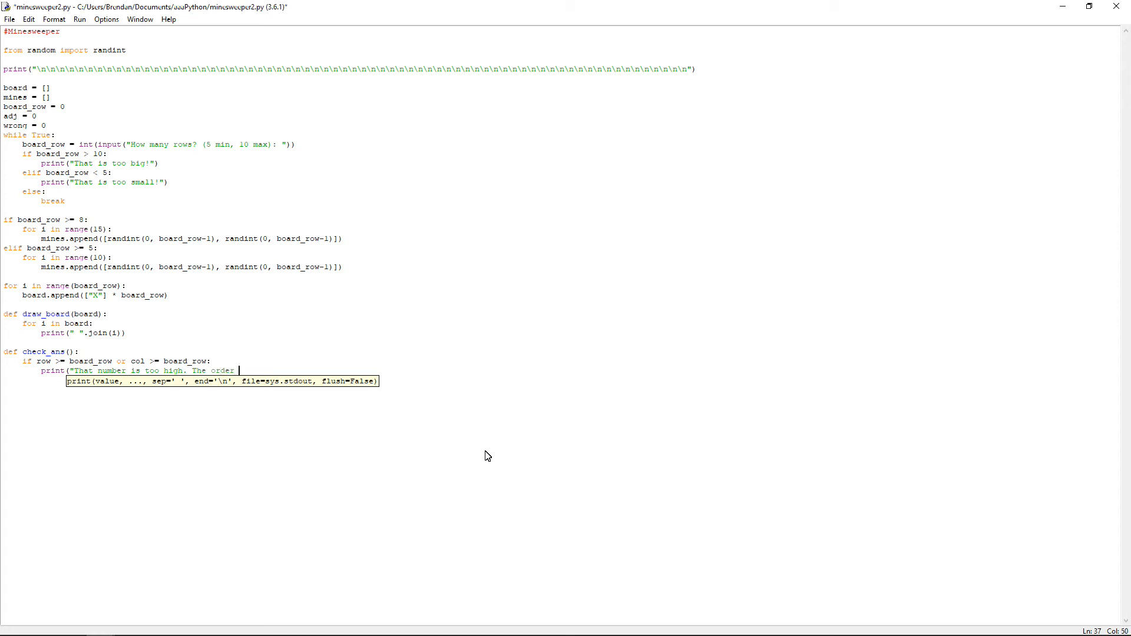
text(goes)
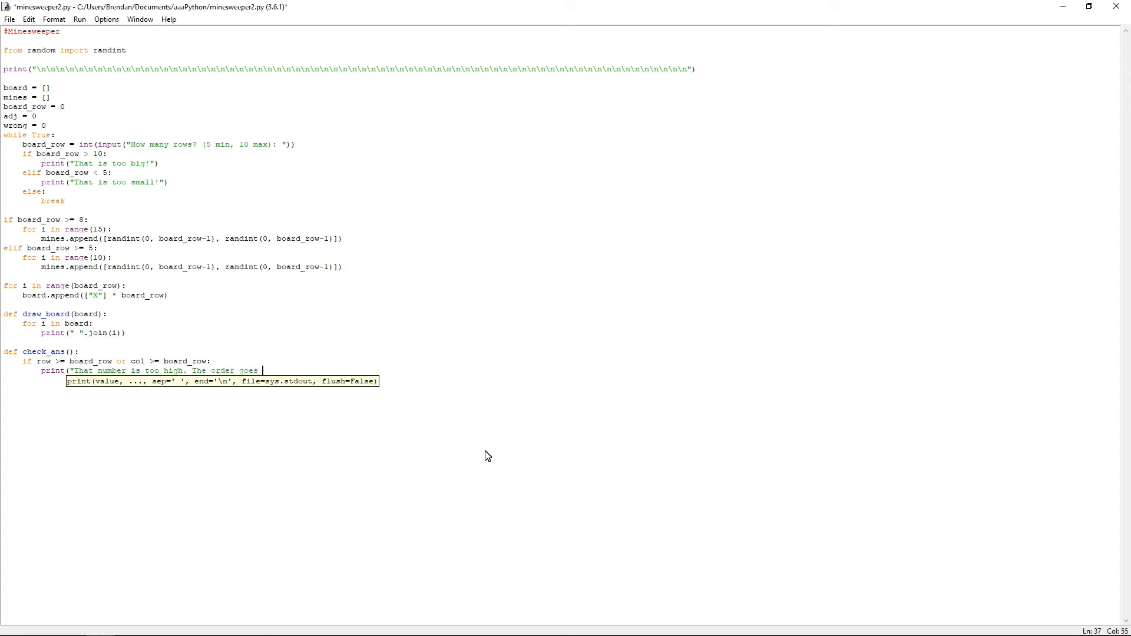
text(0 to)
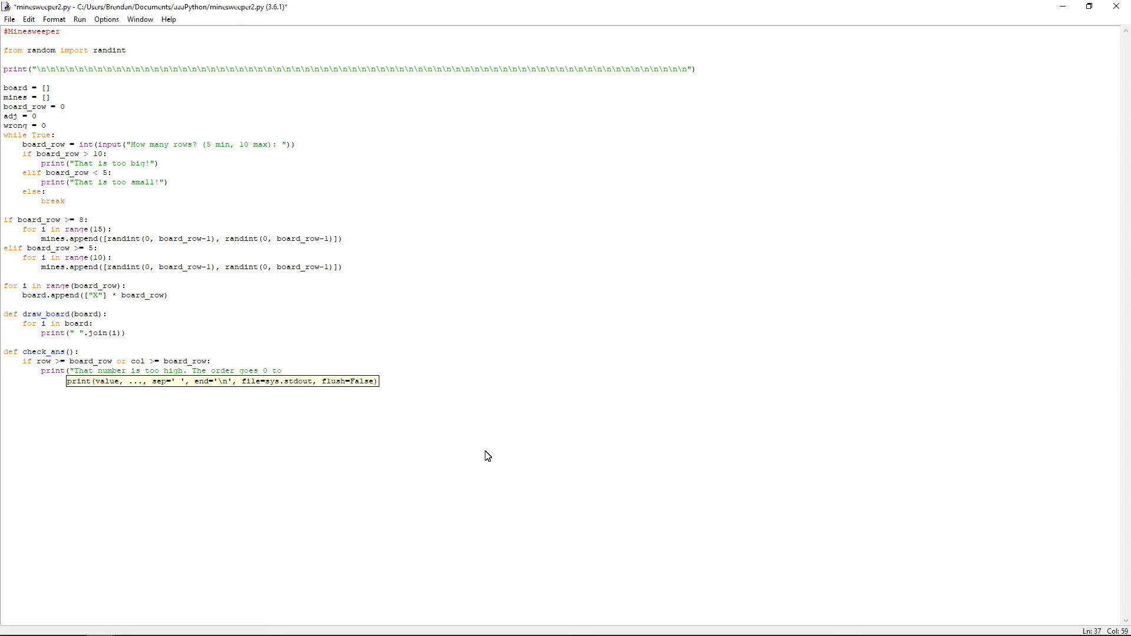
text(", board)
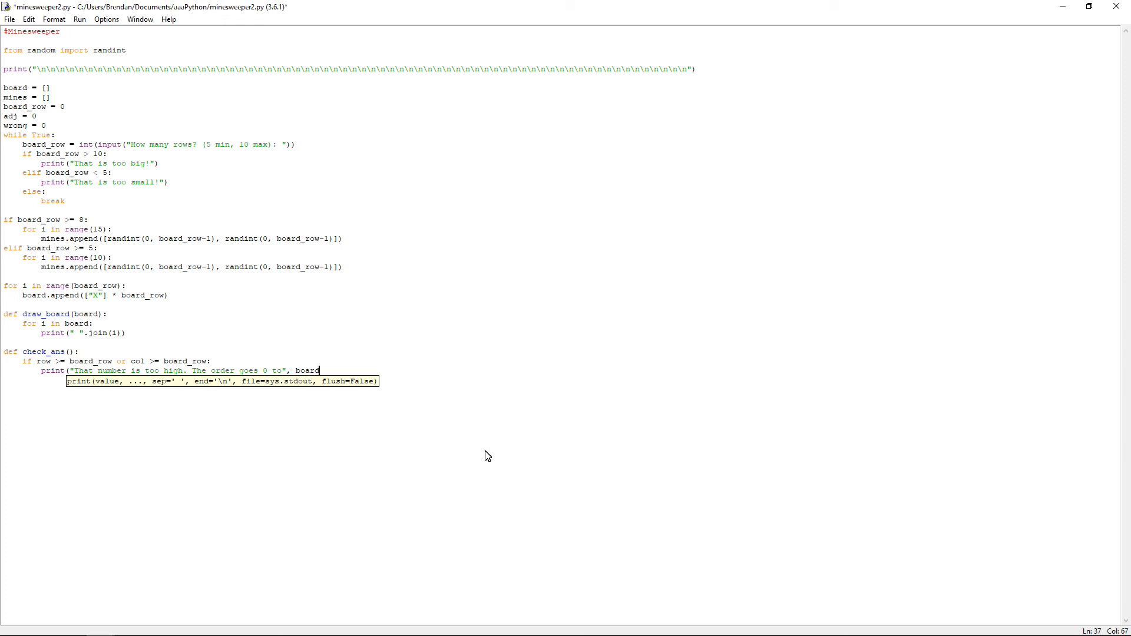
text(_row - 1)
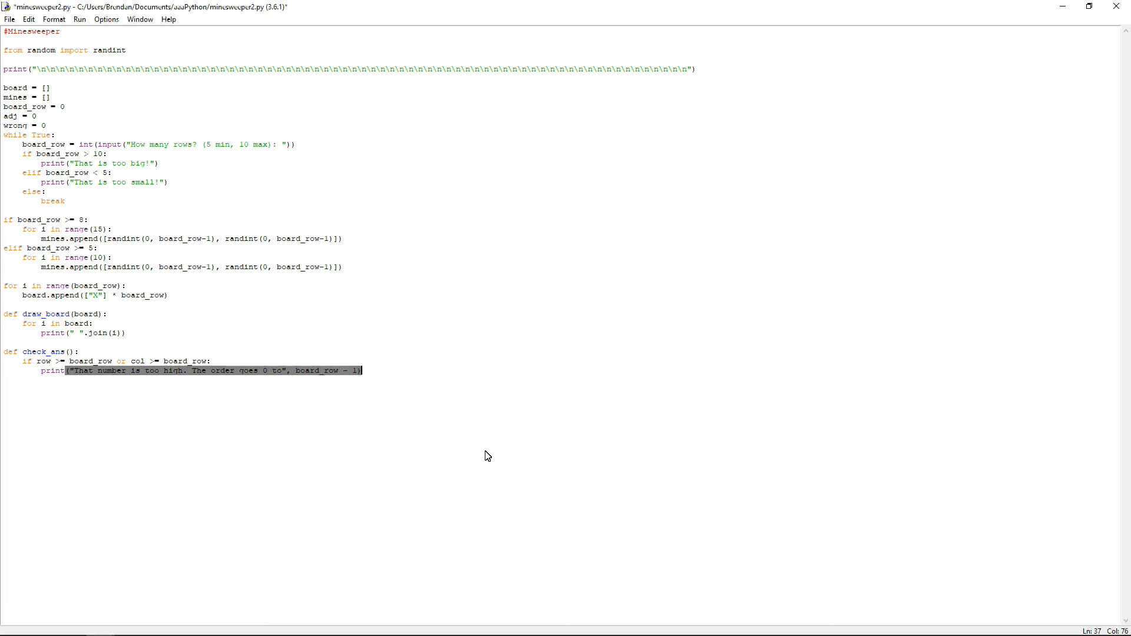
mouse_move(267, 423)
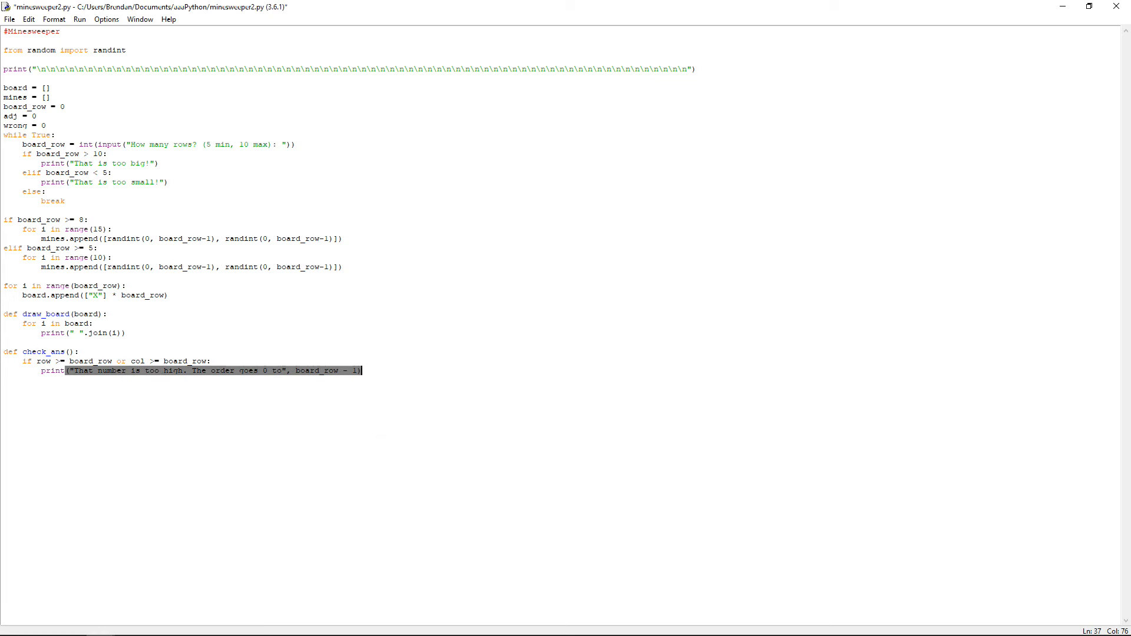
mouse_move(667, 377)
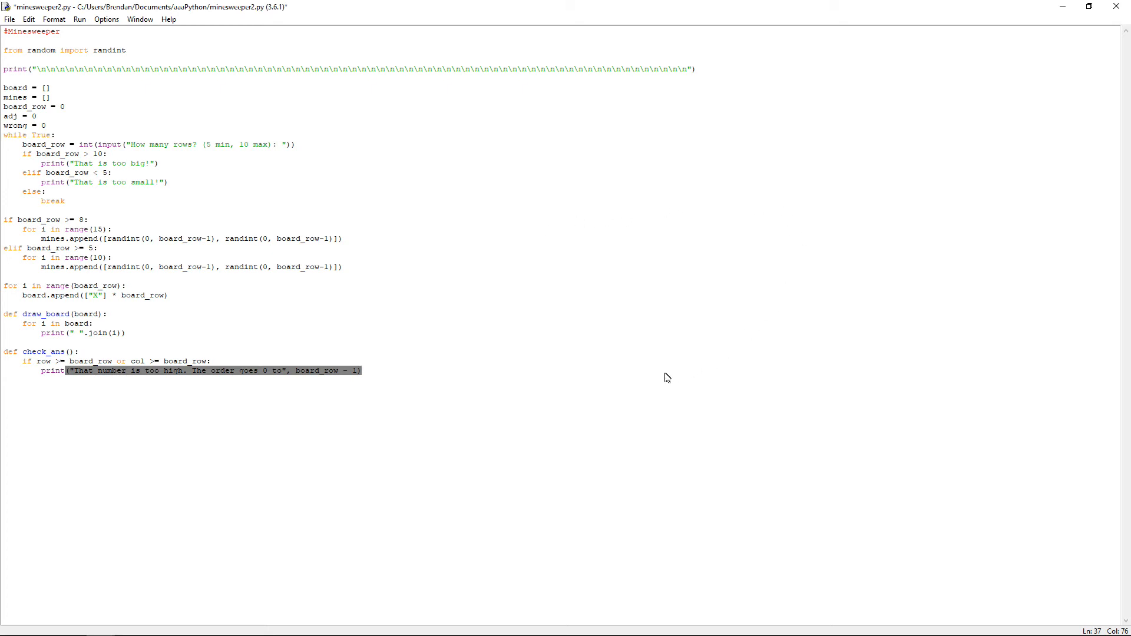
mouse_move(657, 380)
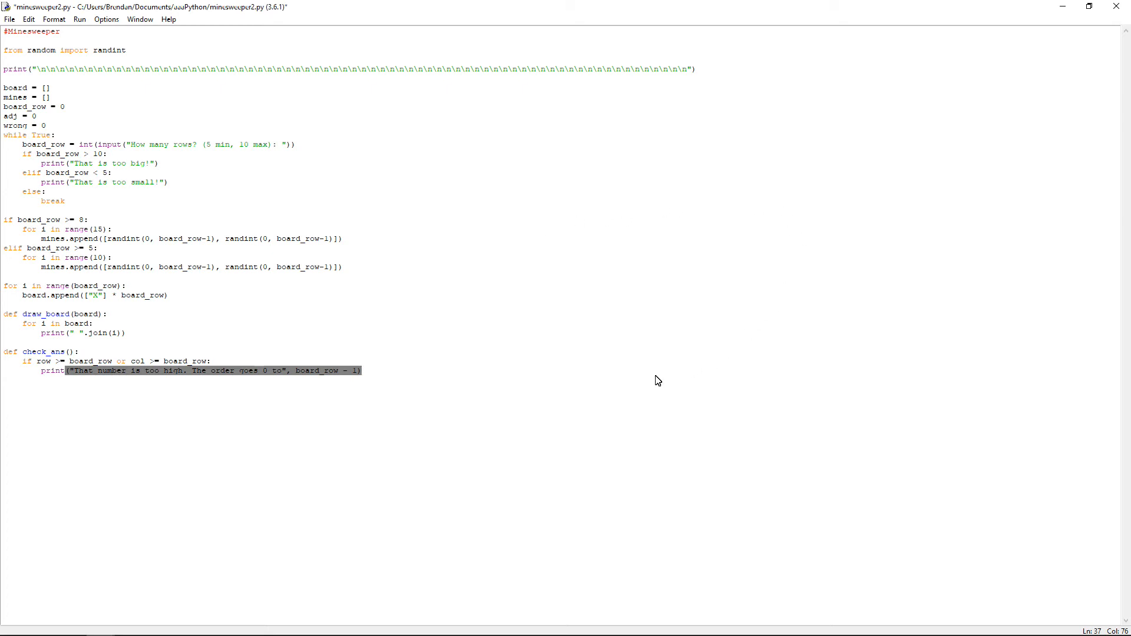
- Set wrong = 1 for an out-of-range guess, and wrong = 0 in an else branch
key(Return)
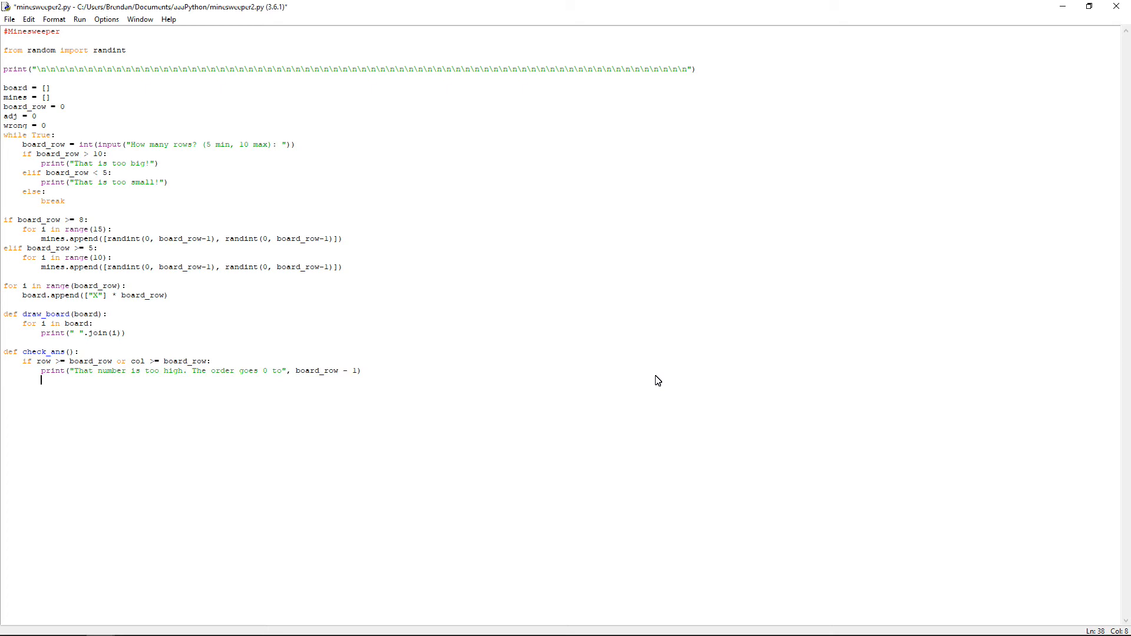
text(wrong =)
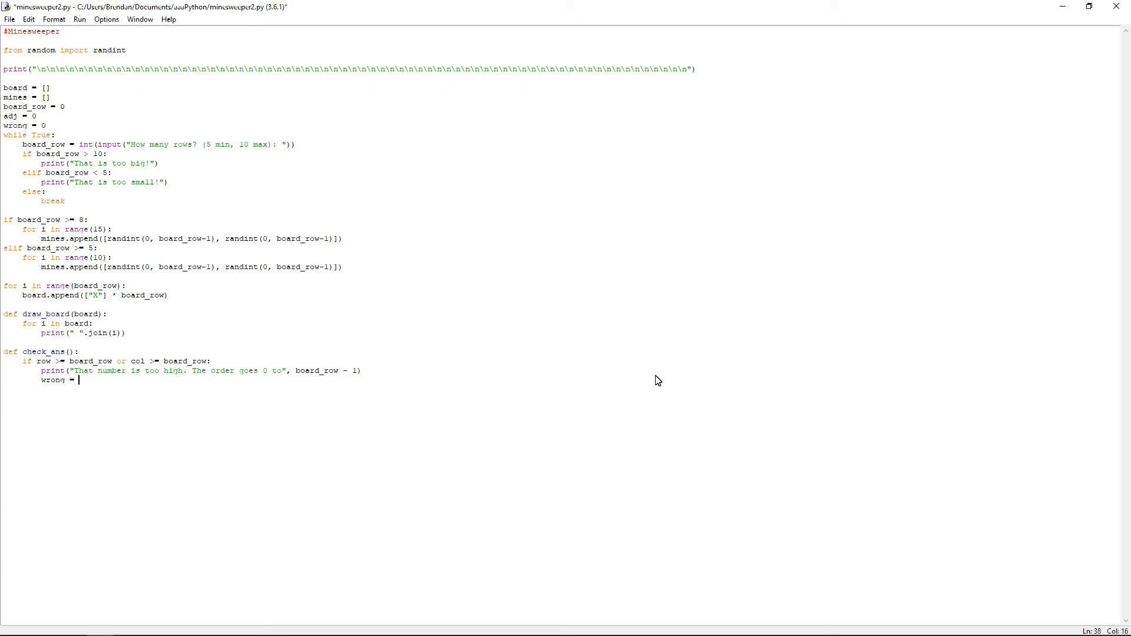
text(1)
text(wro)
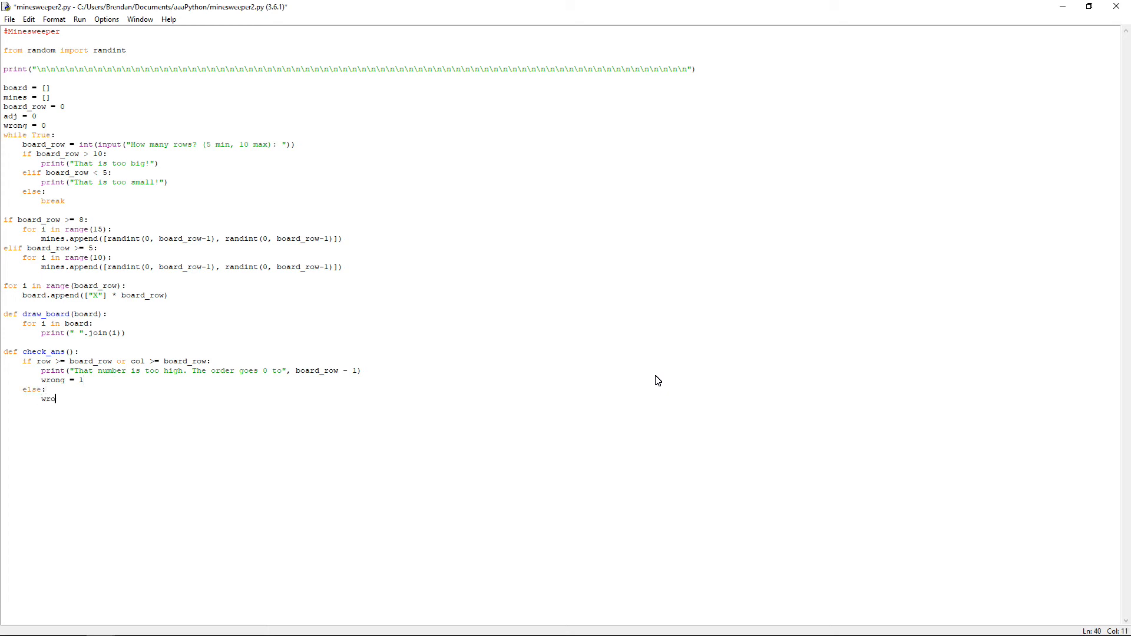
text(ng = 0)
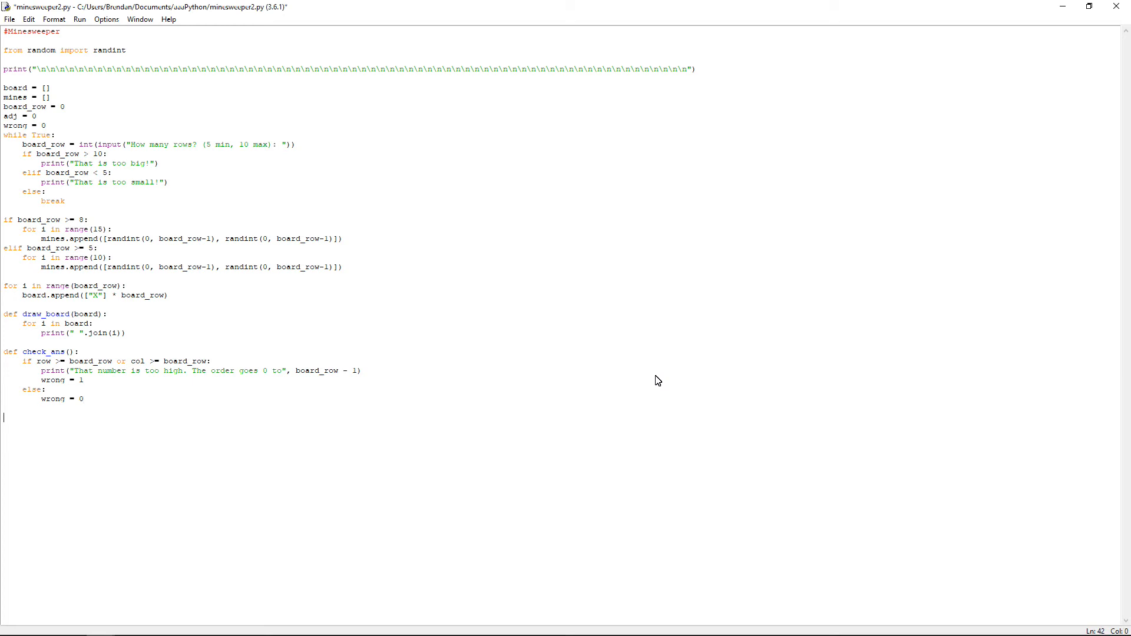
- Write the header def adj_mines(r, c, adj): below check_ans
text(def)
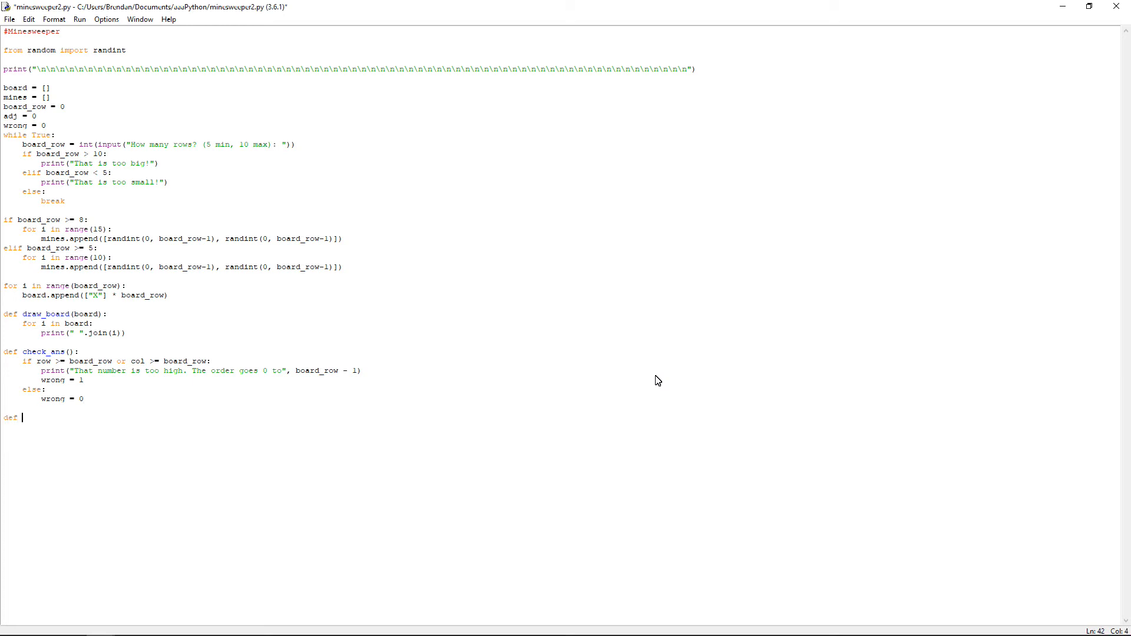
text(adj)
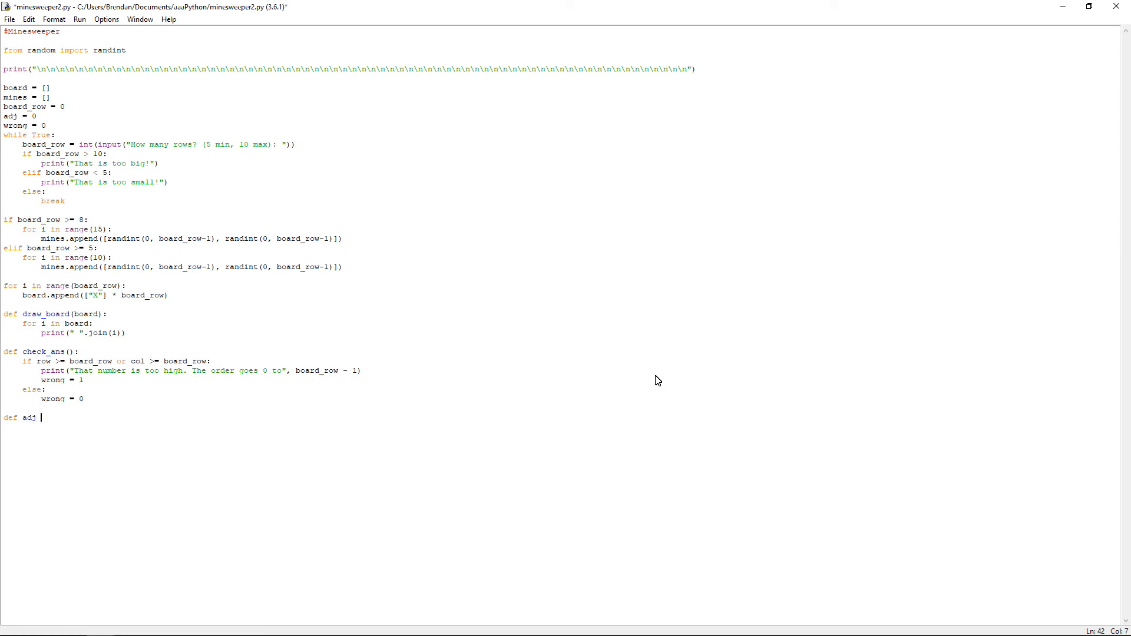
text(_mines)
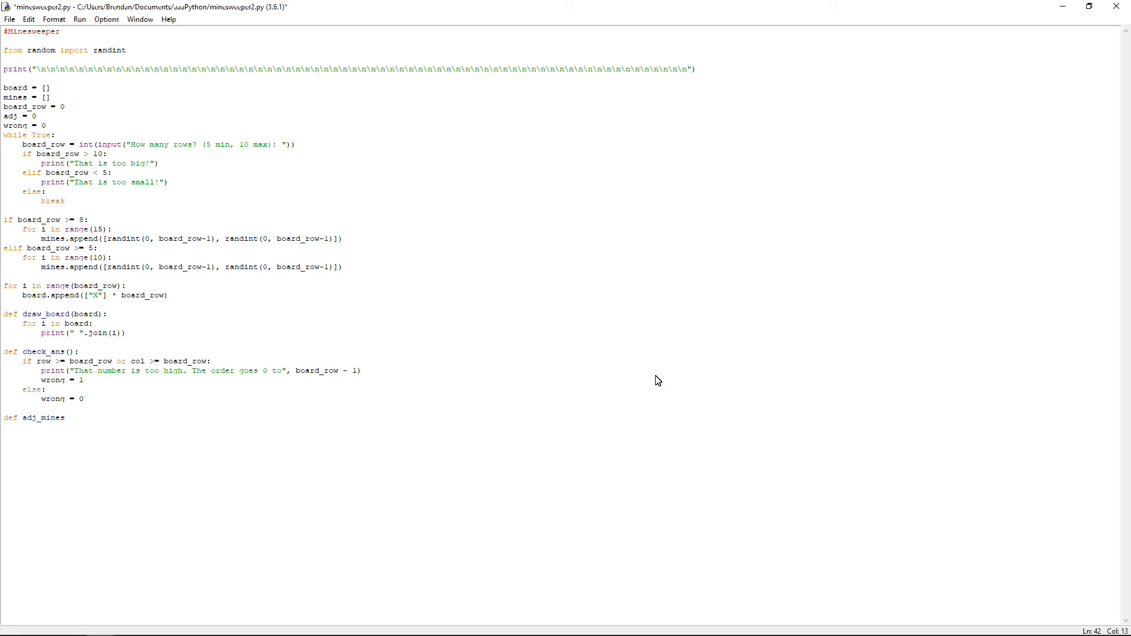
text(()
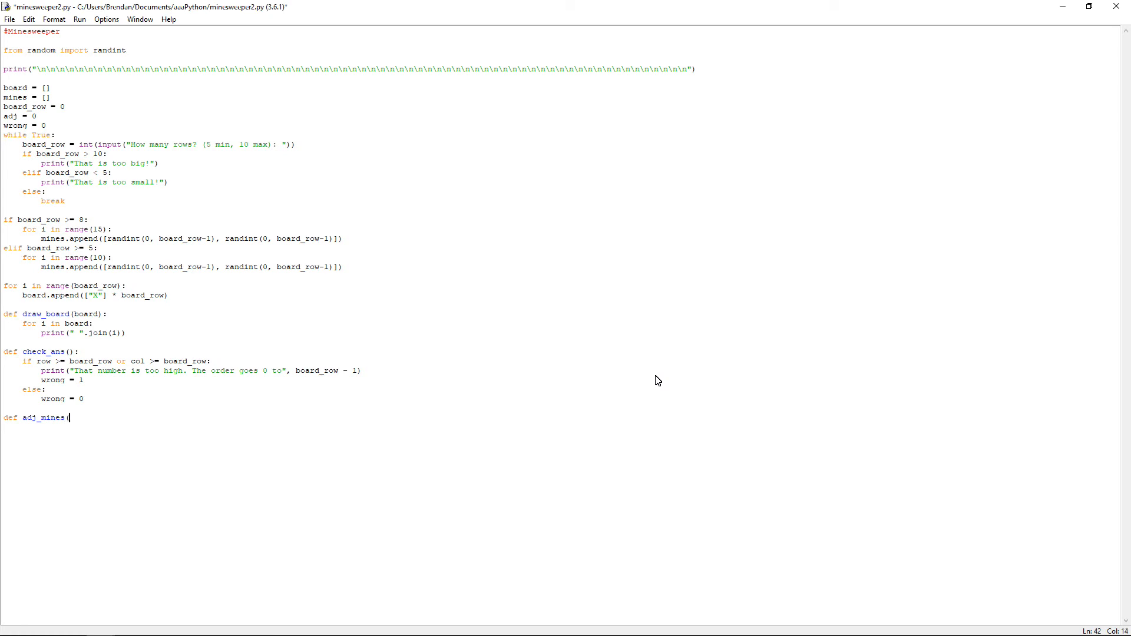
text(s)
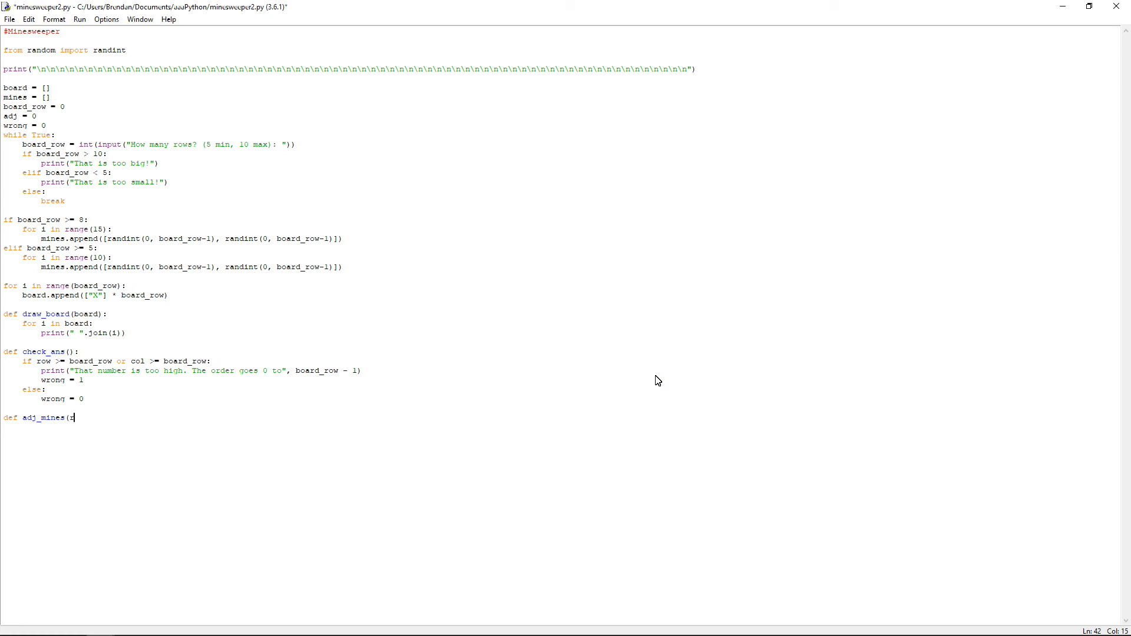
text(r, c,)
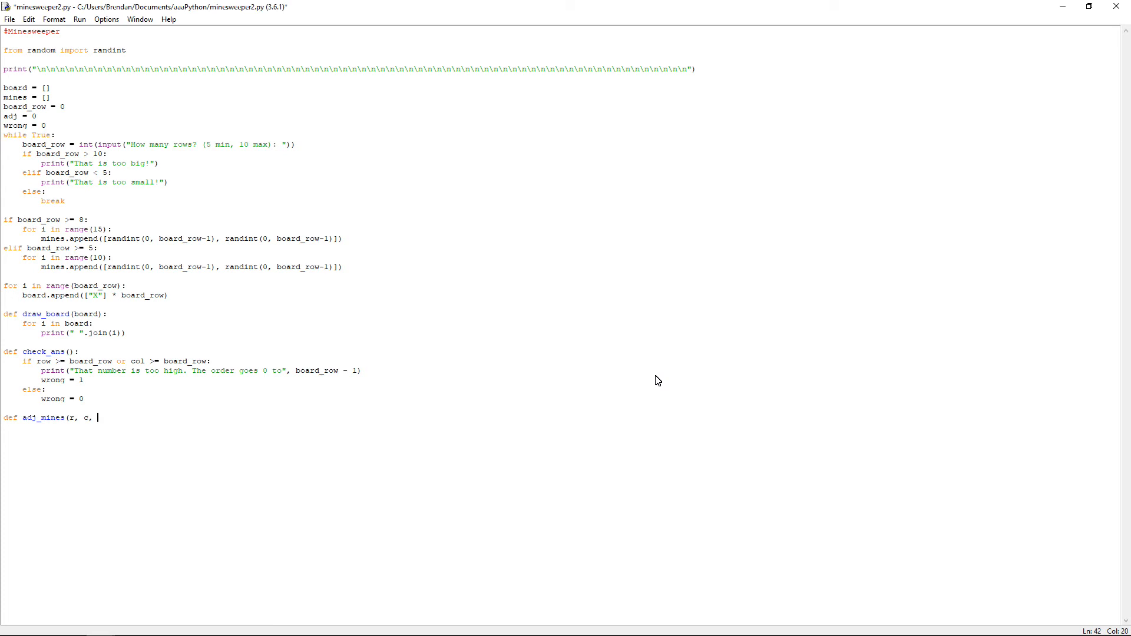
text(adj):)
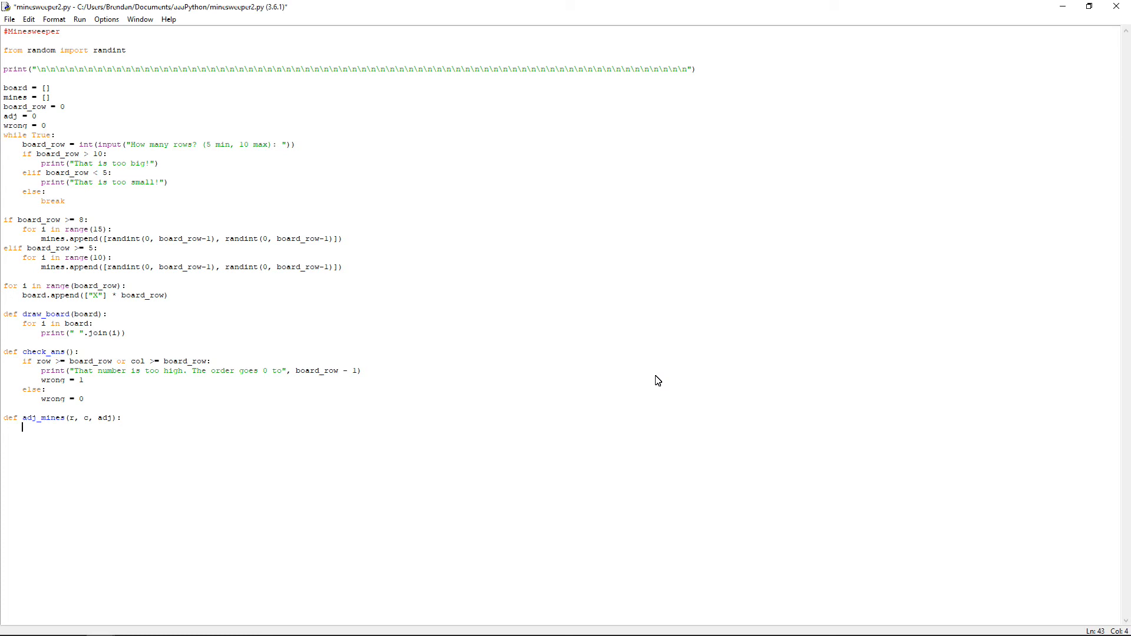
- Reset adj to 0 and add 1 to adj when [r+1, c] is in mines
text(adj = 0)
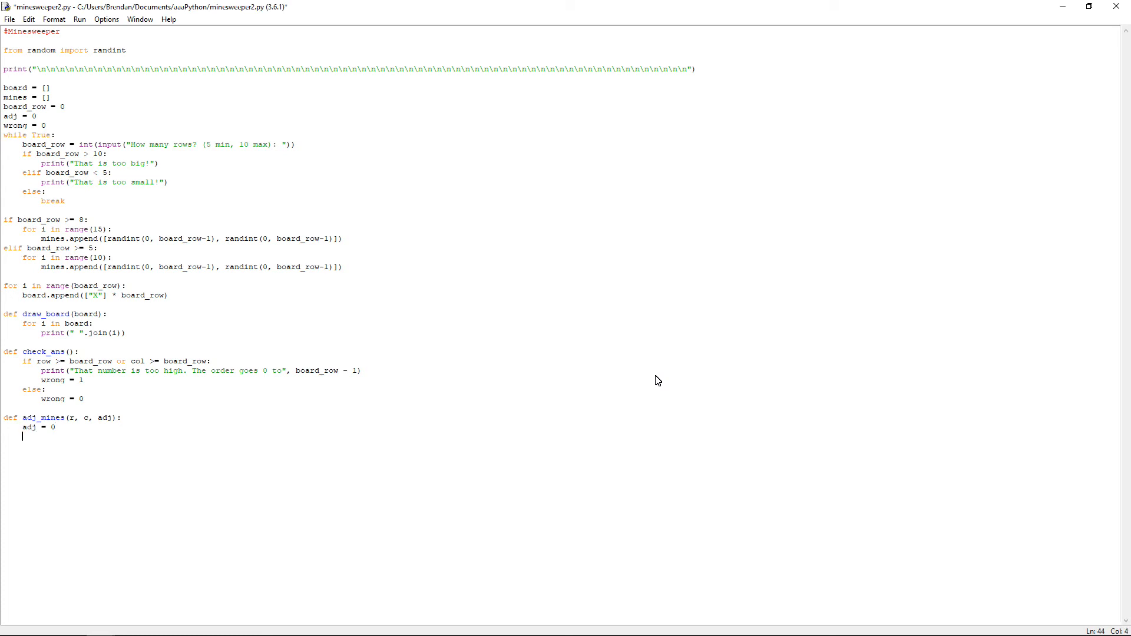
text(if)
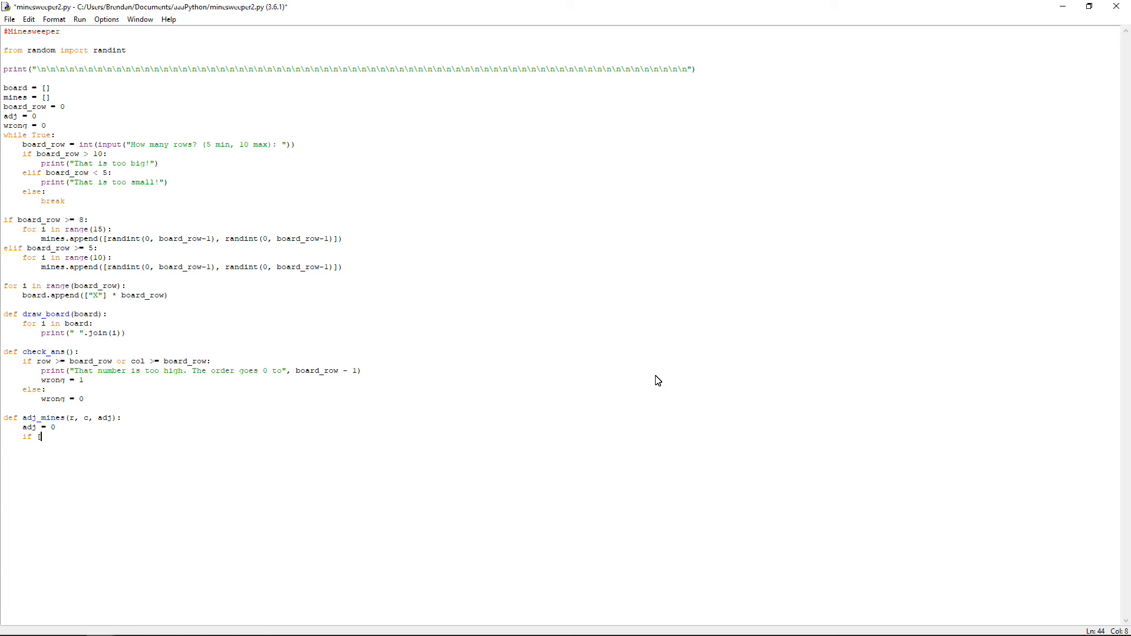
text([r+1)
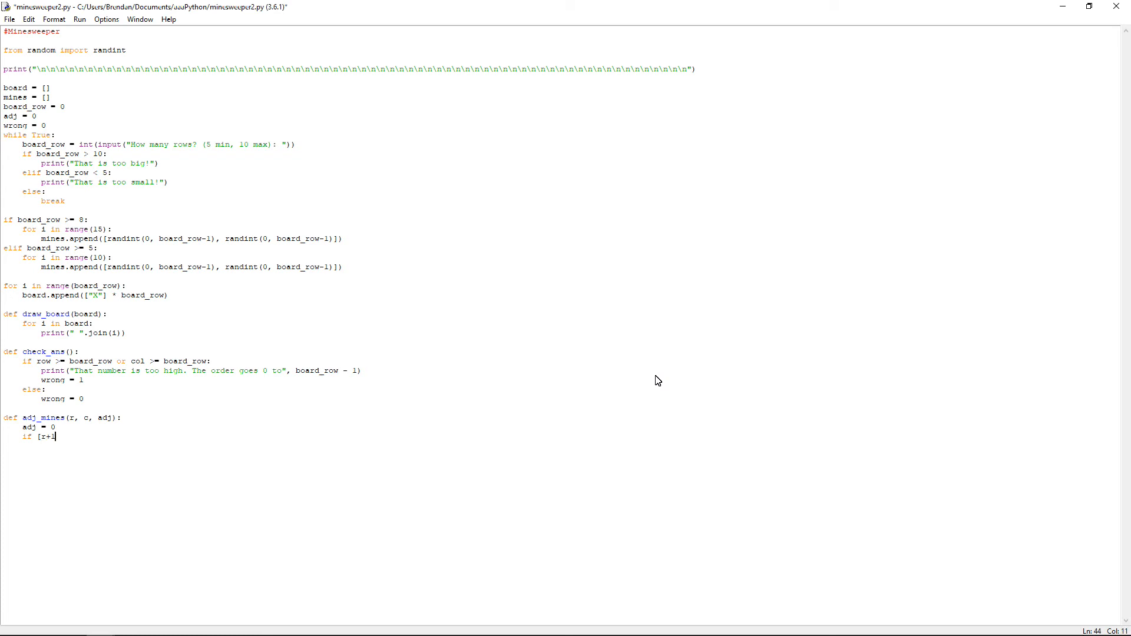
text(, c)
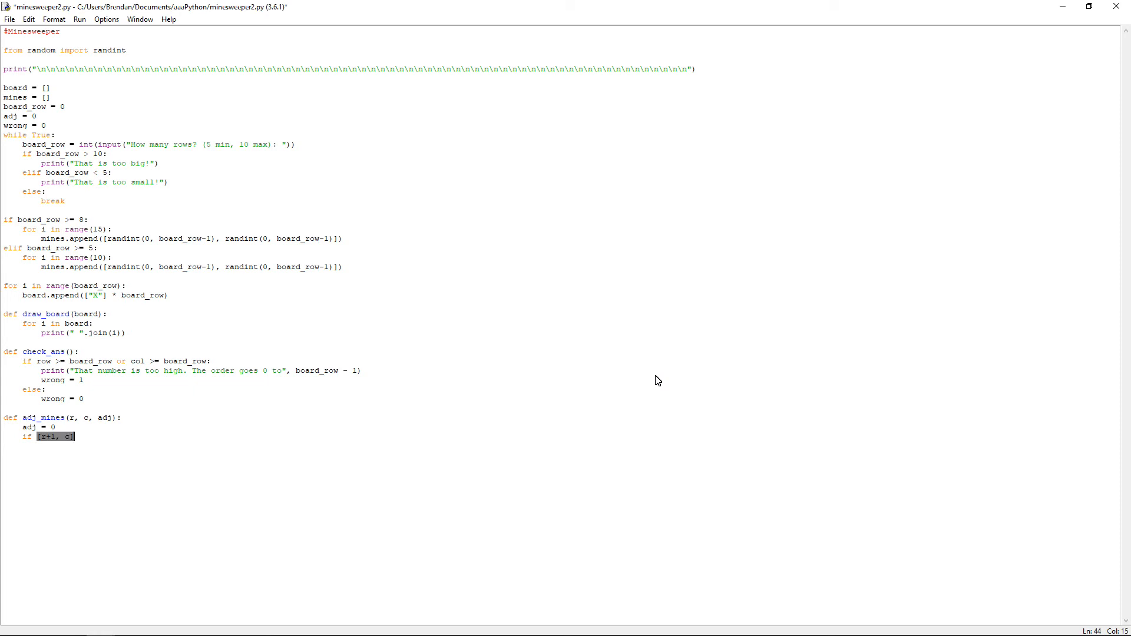
text(in mines:)
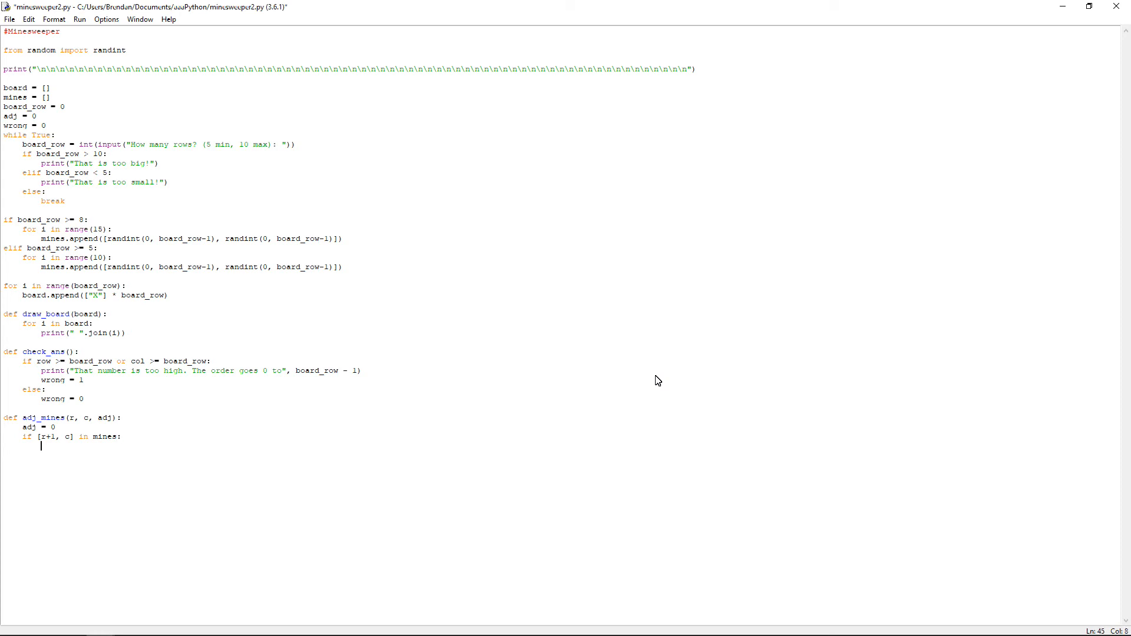
text(adj)
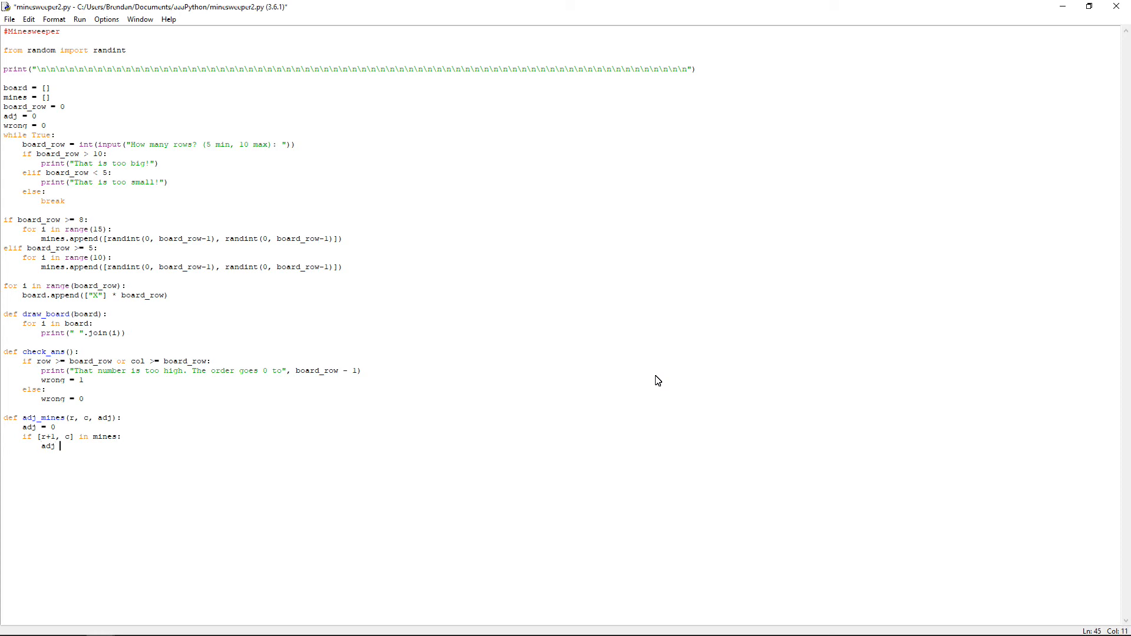
text(+=)
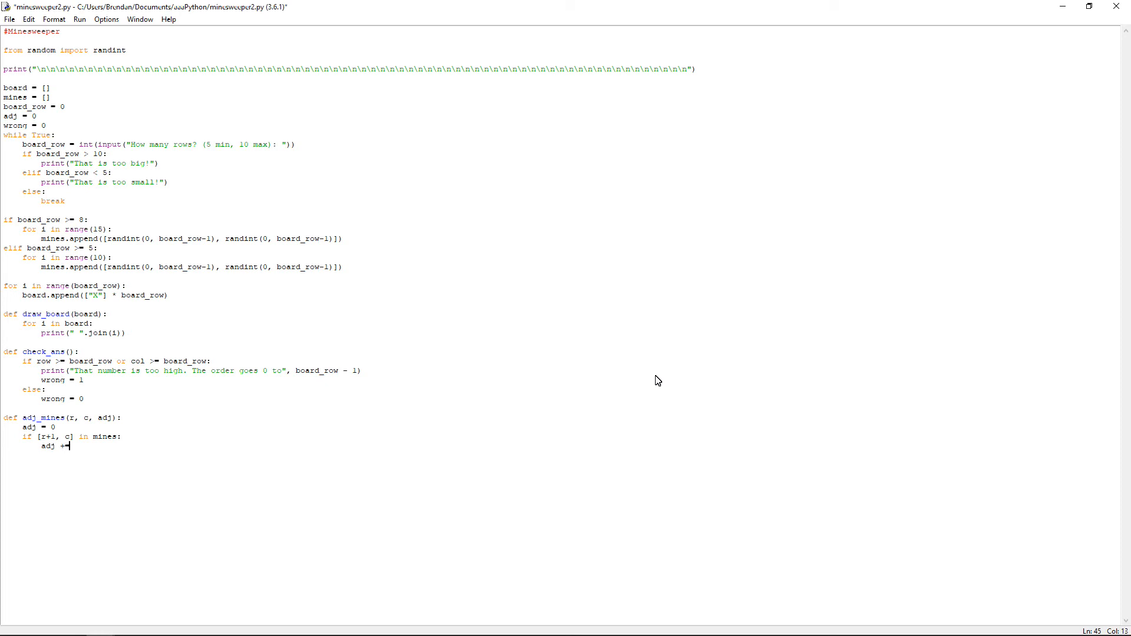
text(1)
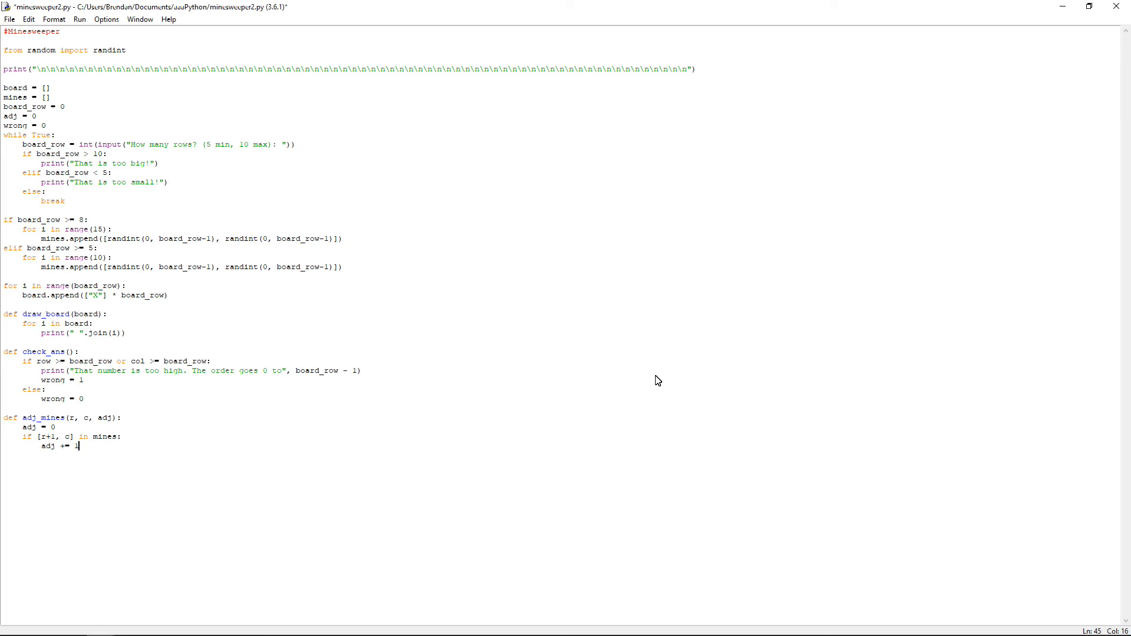
key(Return)
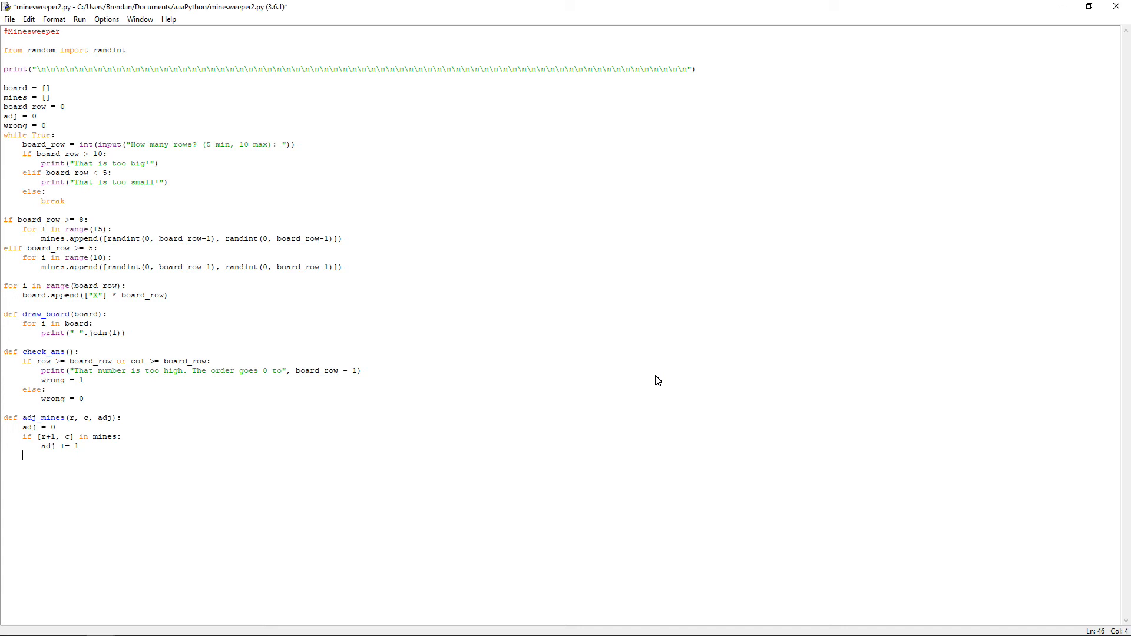
- Add the remaining neighbour checks such as [r+1, c+1] in mines, each adding 1 to adj
text(if)
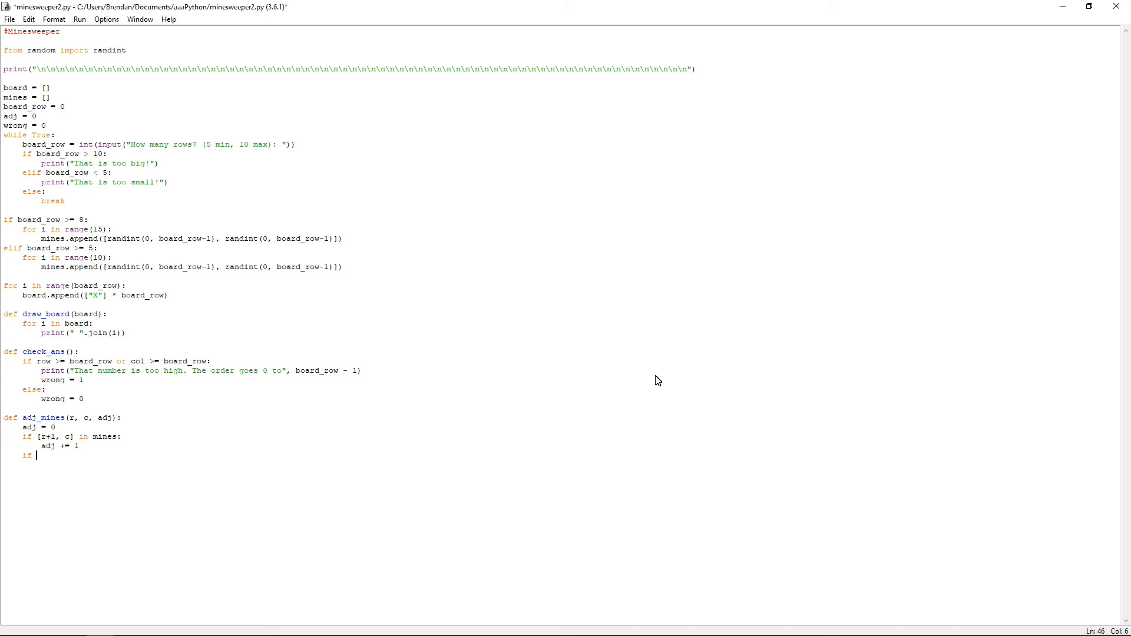
text([r)
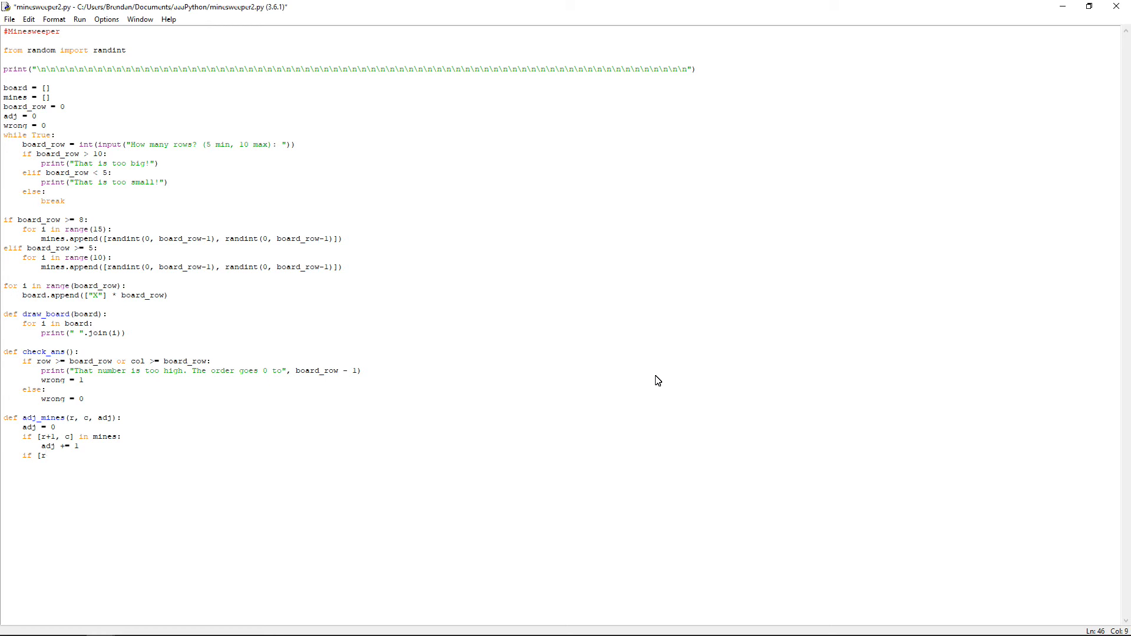
text(+1,)
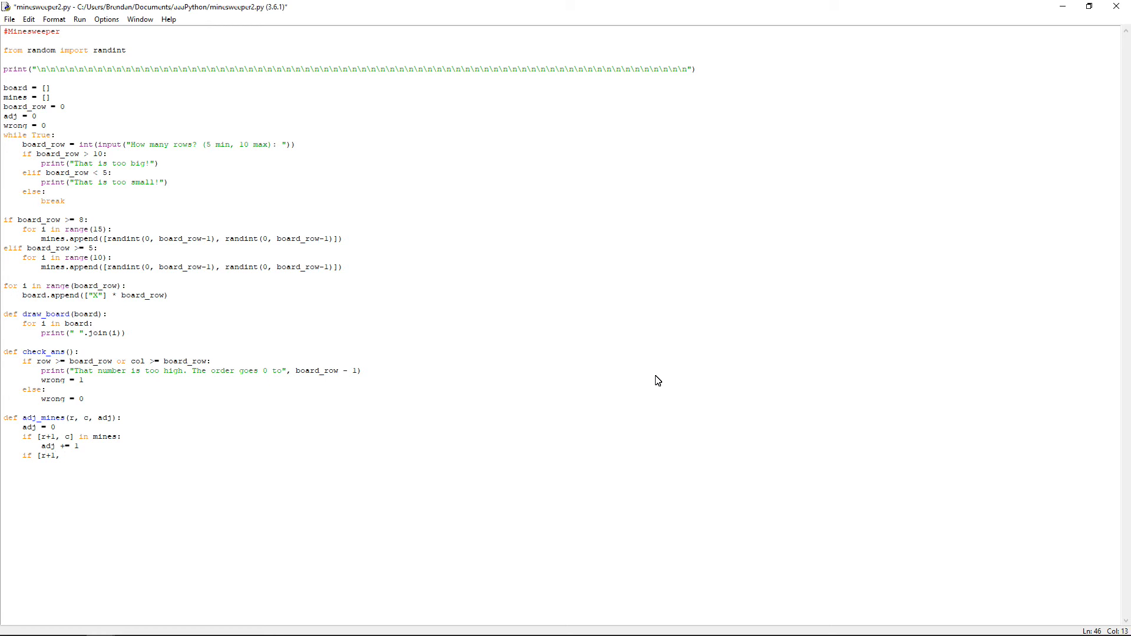
text(c+1)
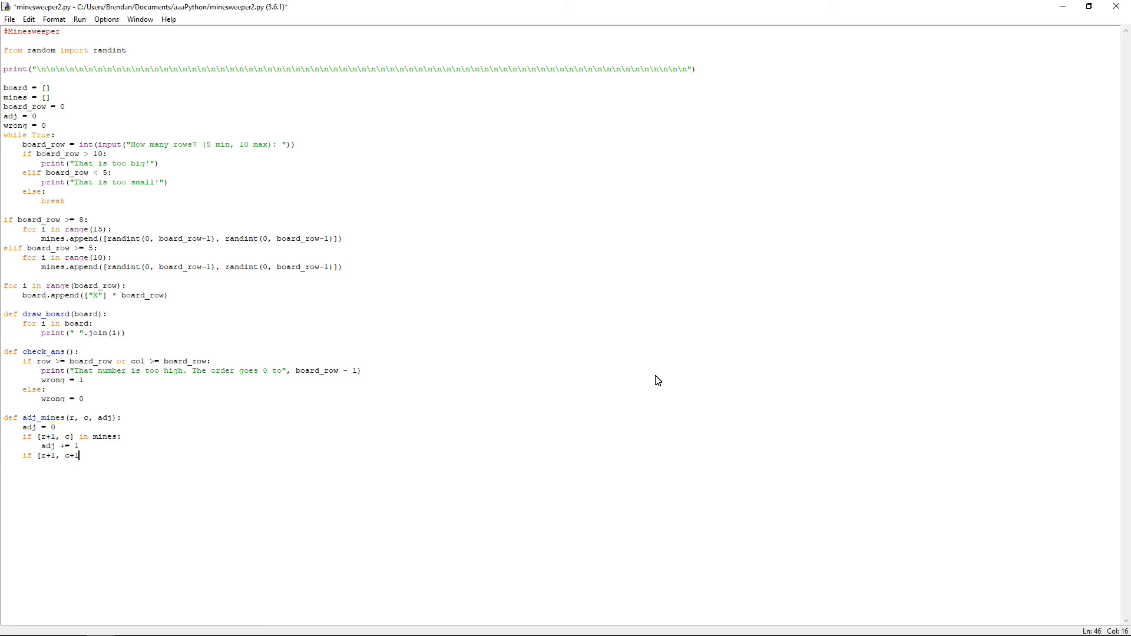
text(in)
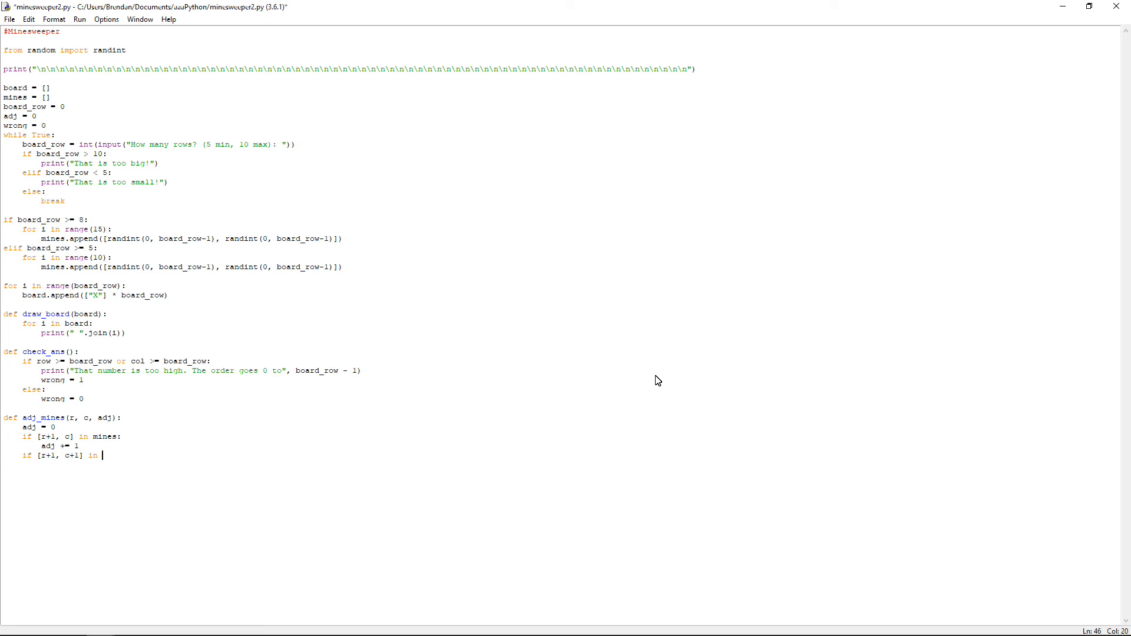
text(mines:)
text(adj +)
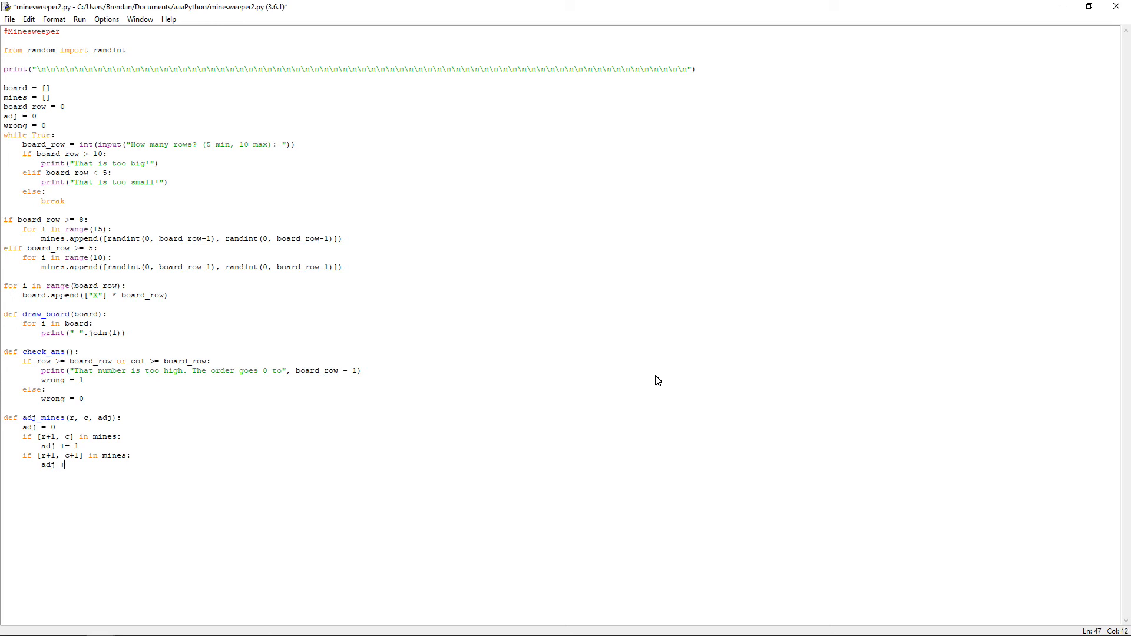
text(= 1)
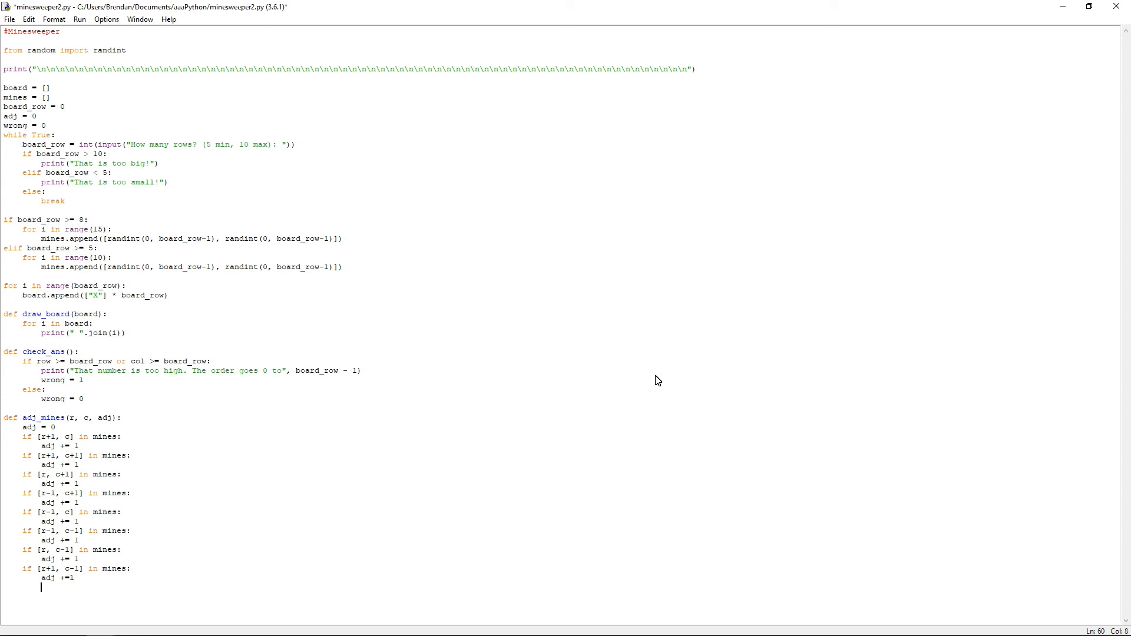
click(360, 370)
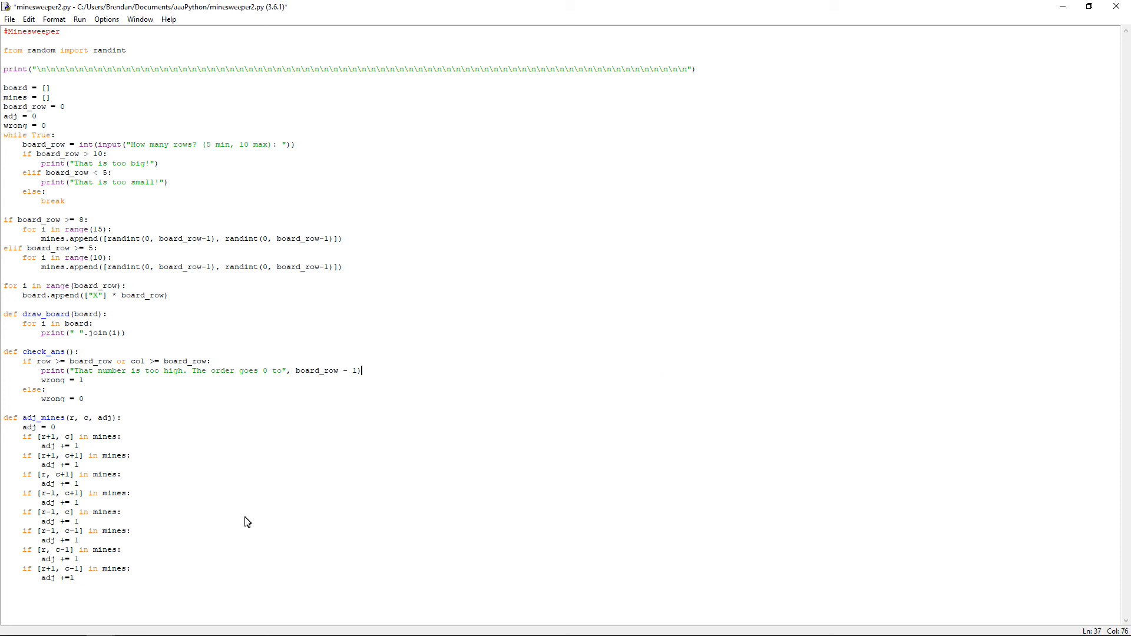
click(75, 578)
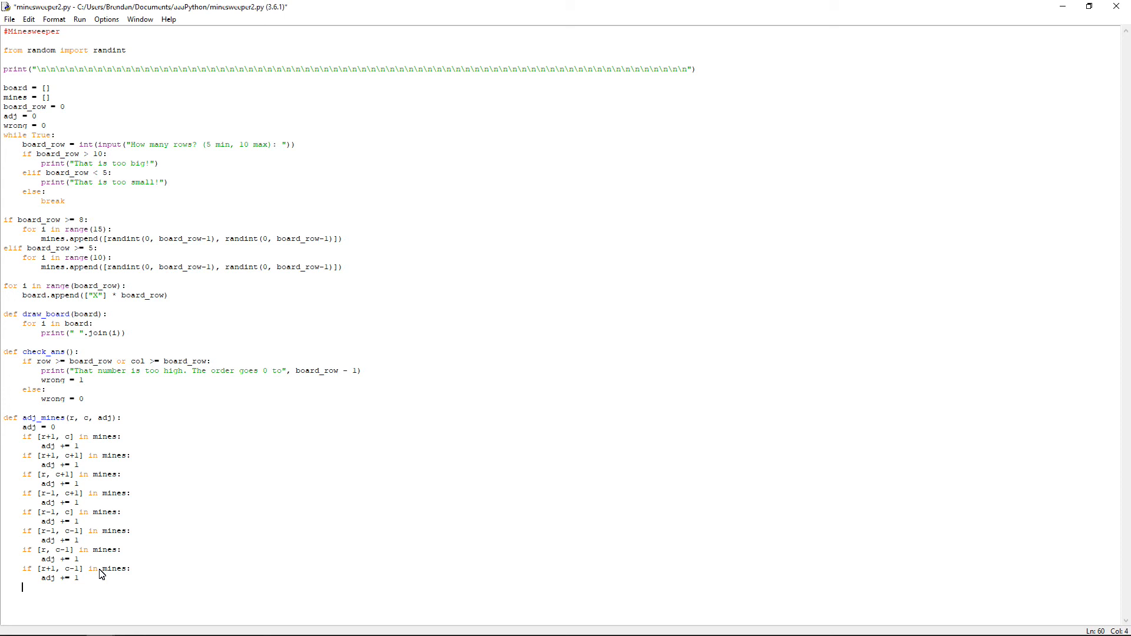
- End adj_mines with return adj and call draw_board(board) at module level
text(return adj)
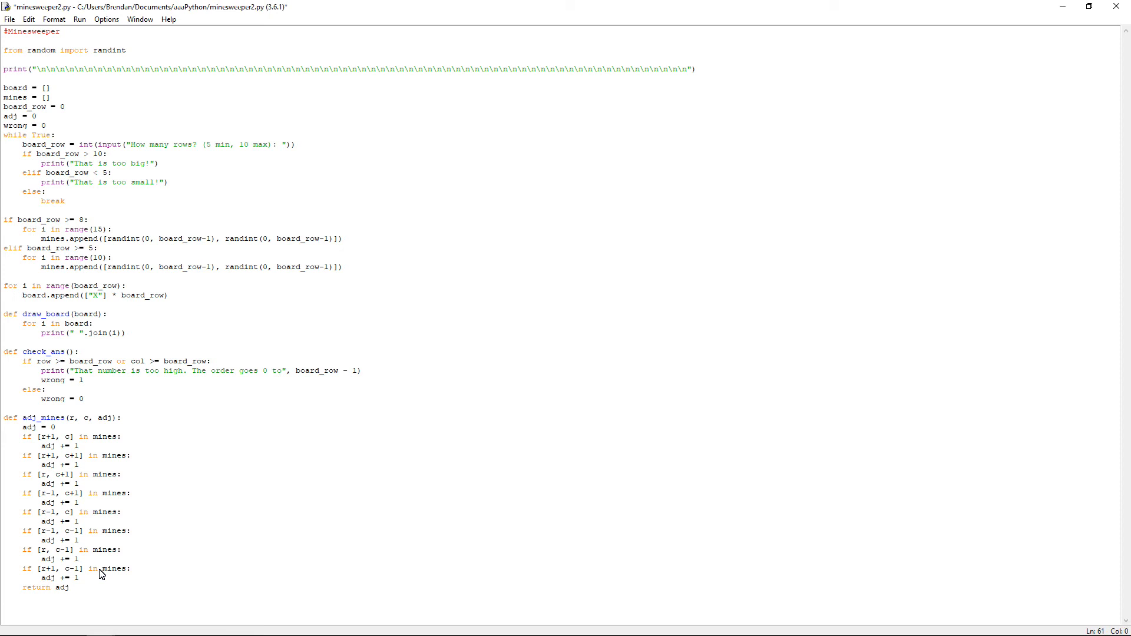
key(Return)
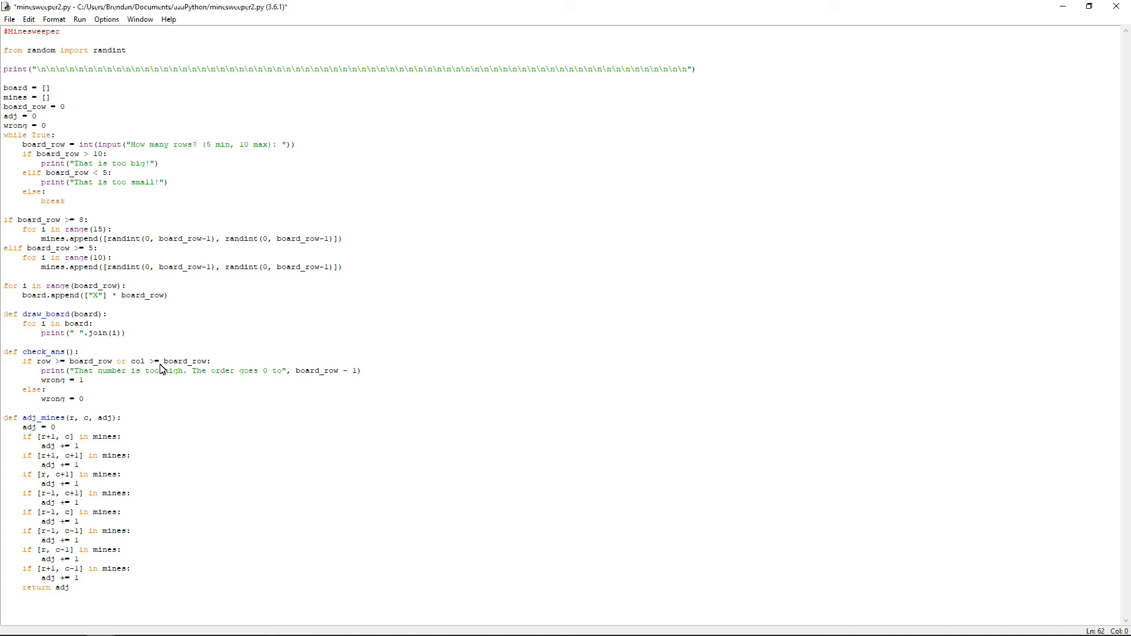
text(draw_board()
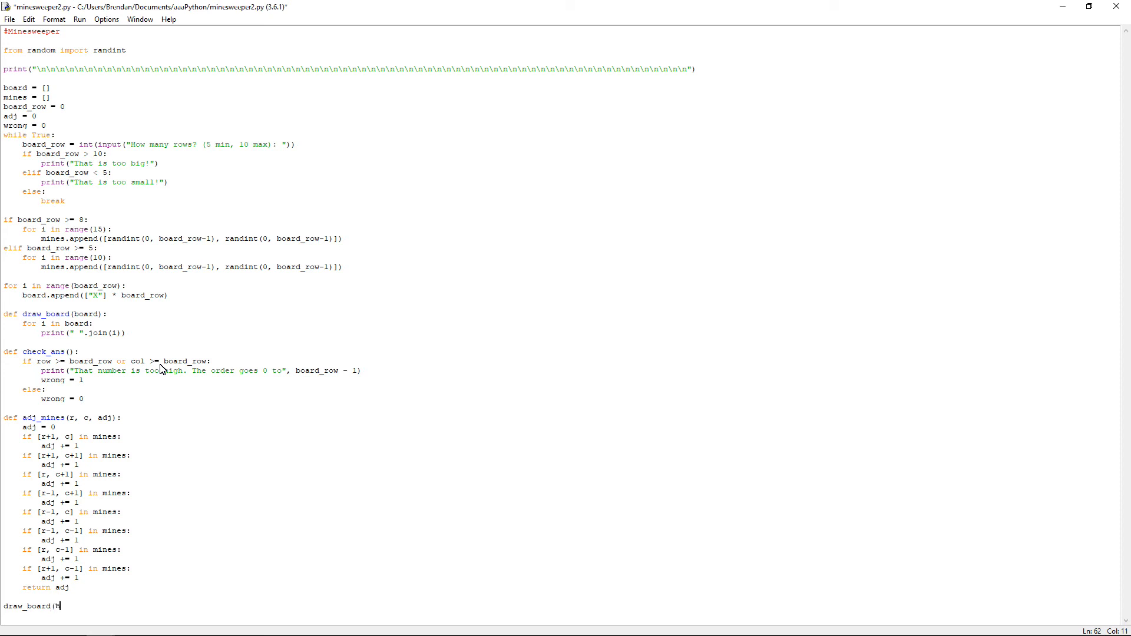
text(board))
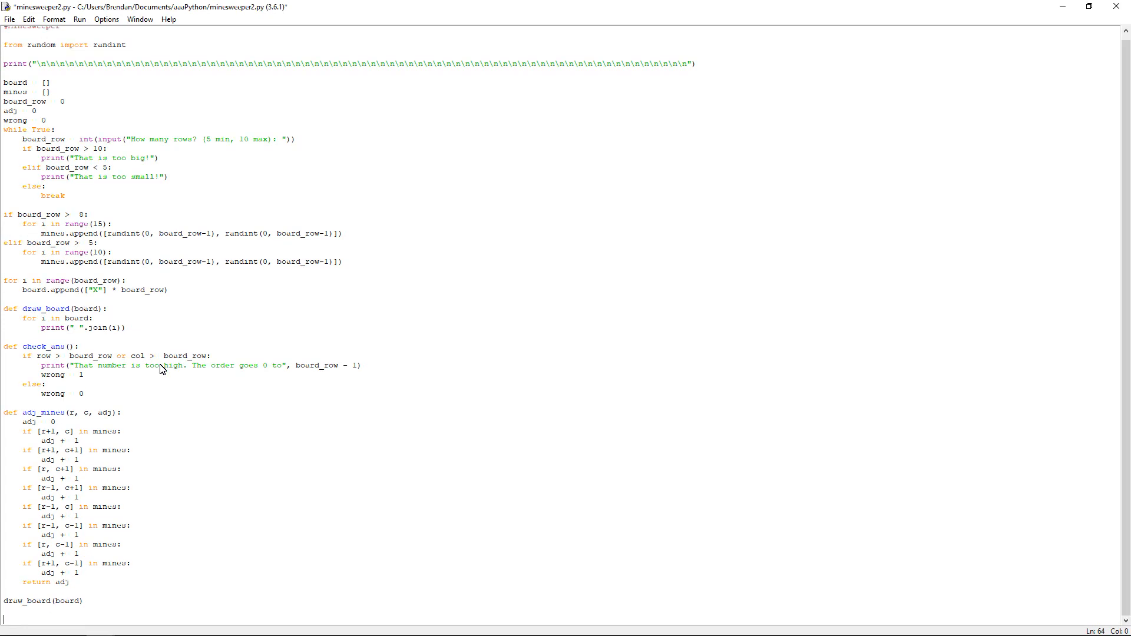
- Start a while True loop reading integer Row and Column inputs and calling check_ans()
text(whil T)
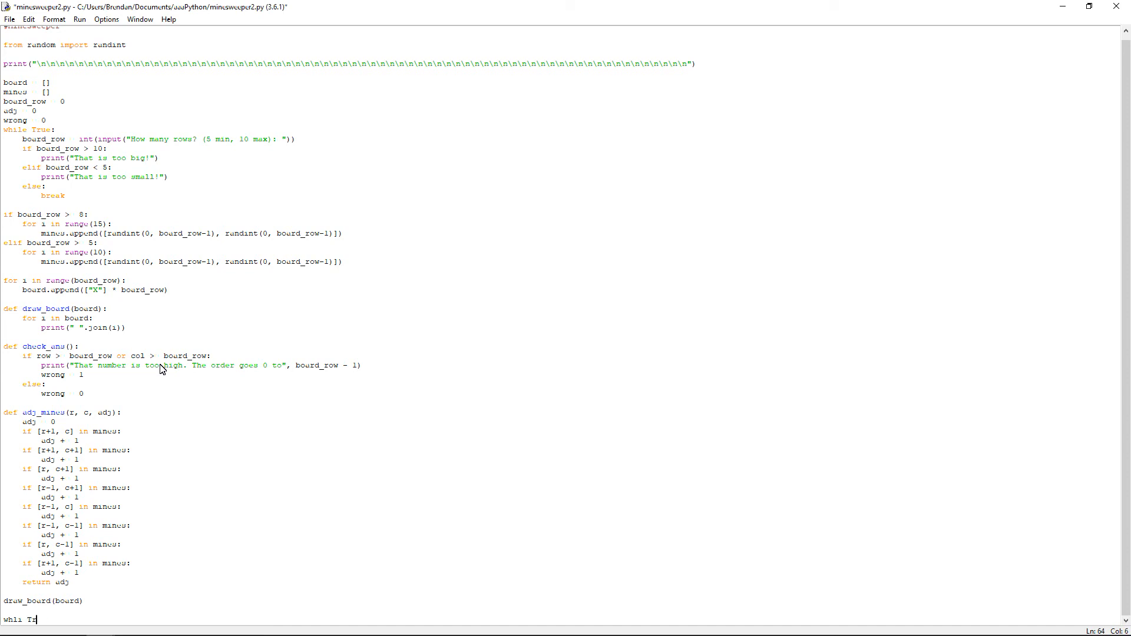
key(backspace)
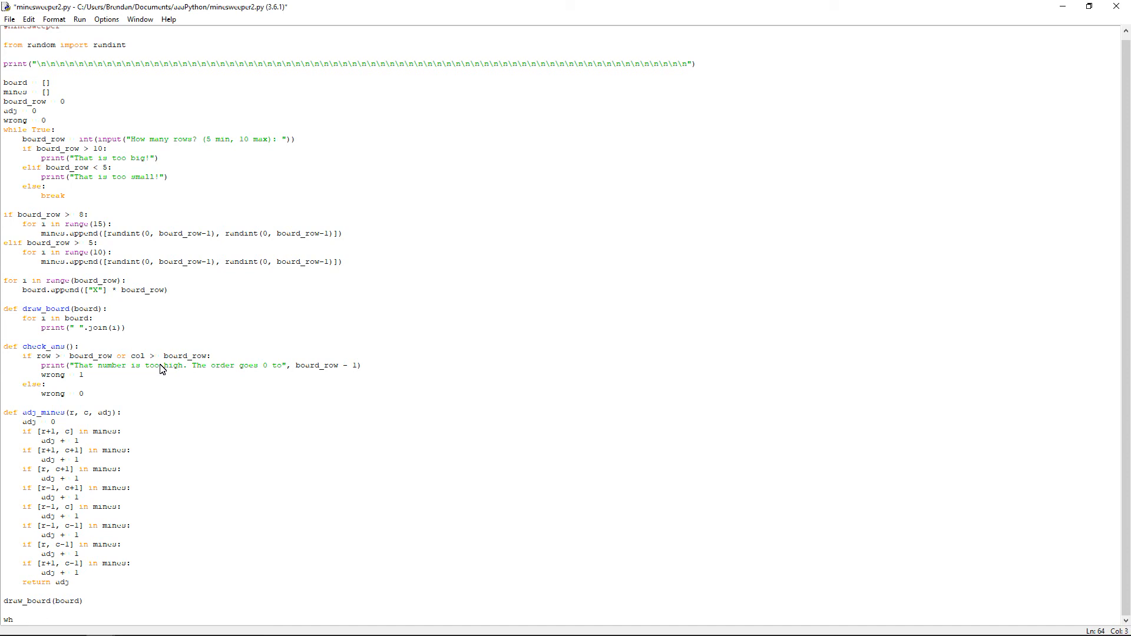
text(ile True:)
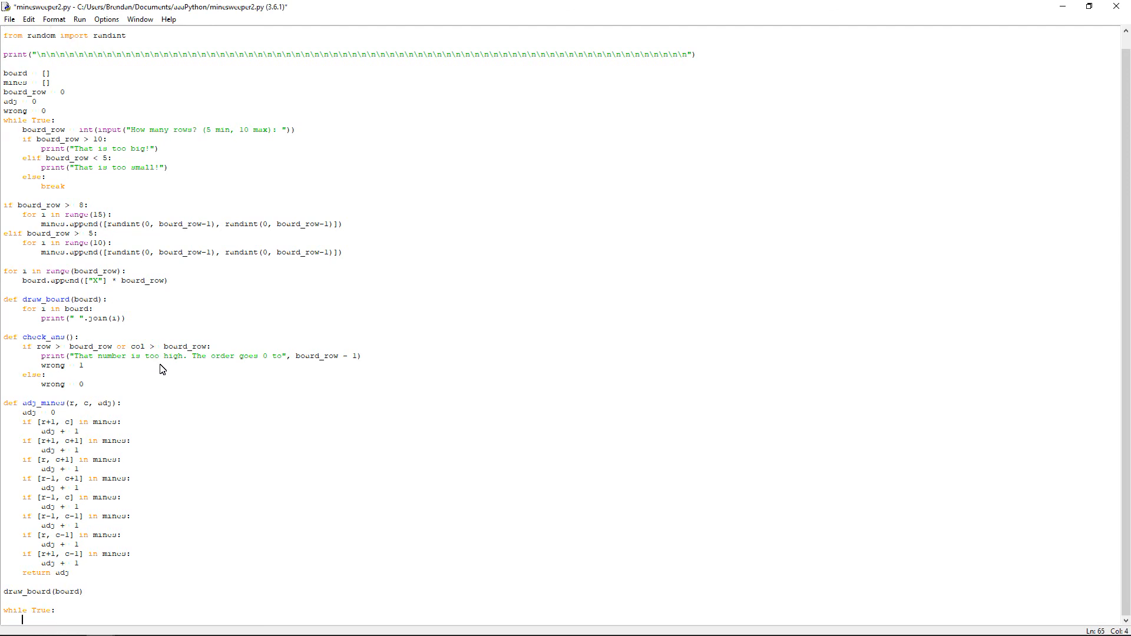
text(row = int(input("Row)
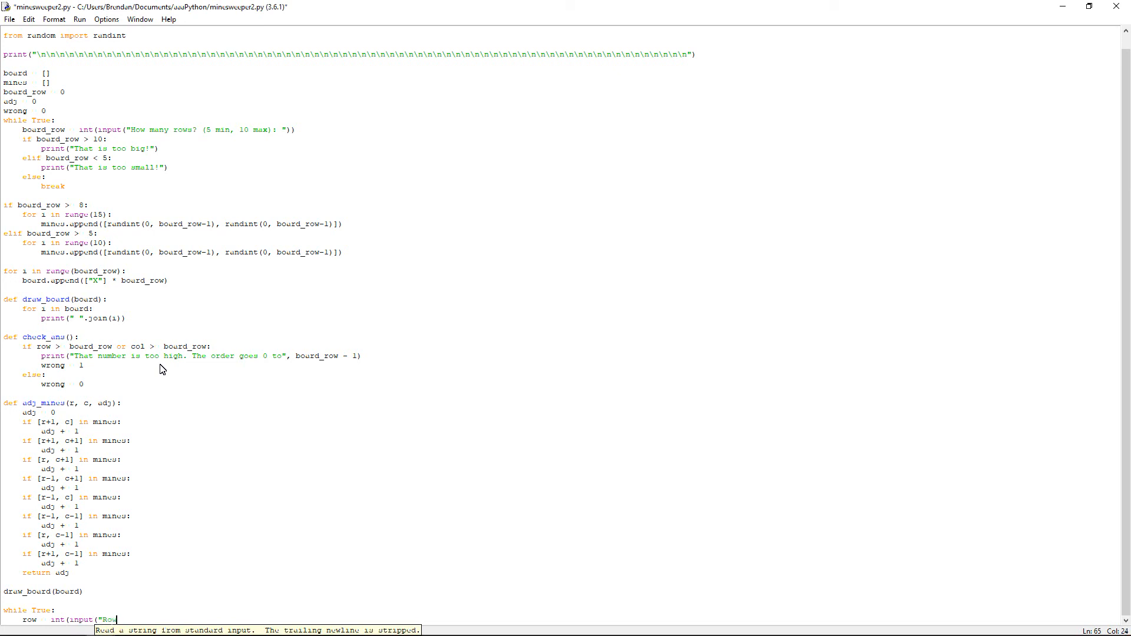
text(: ")))
text(col)
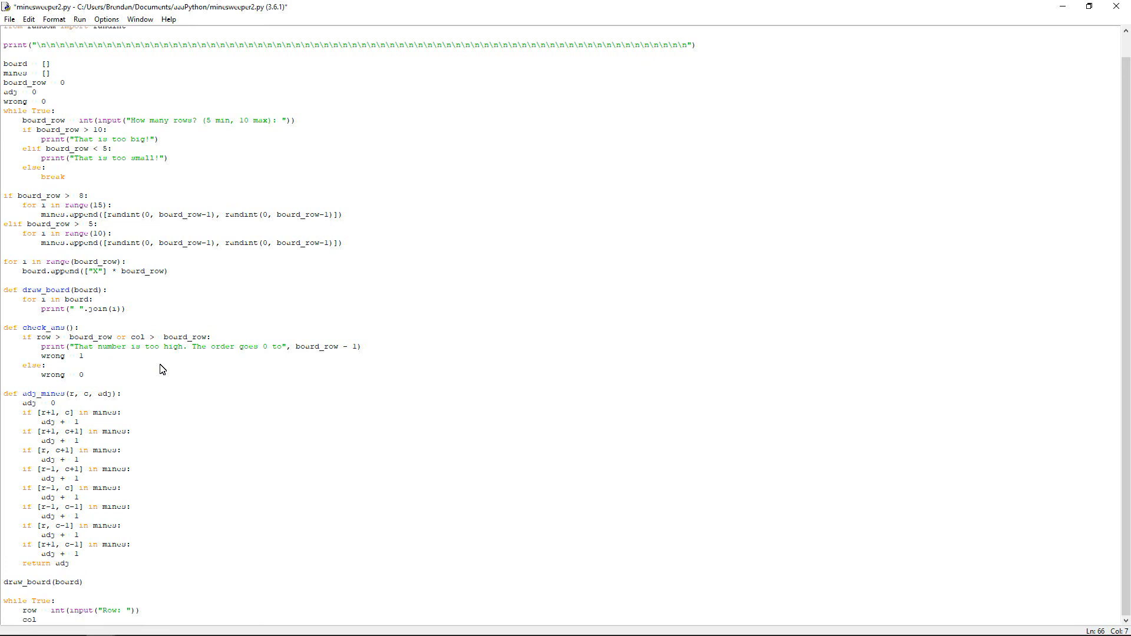
text(int(input("Column:)
text(check_ans)
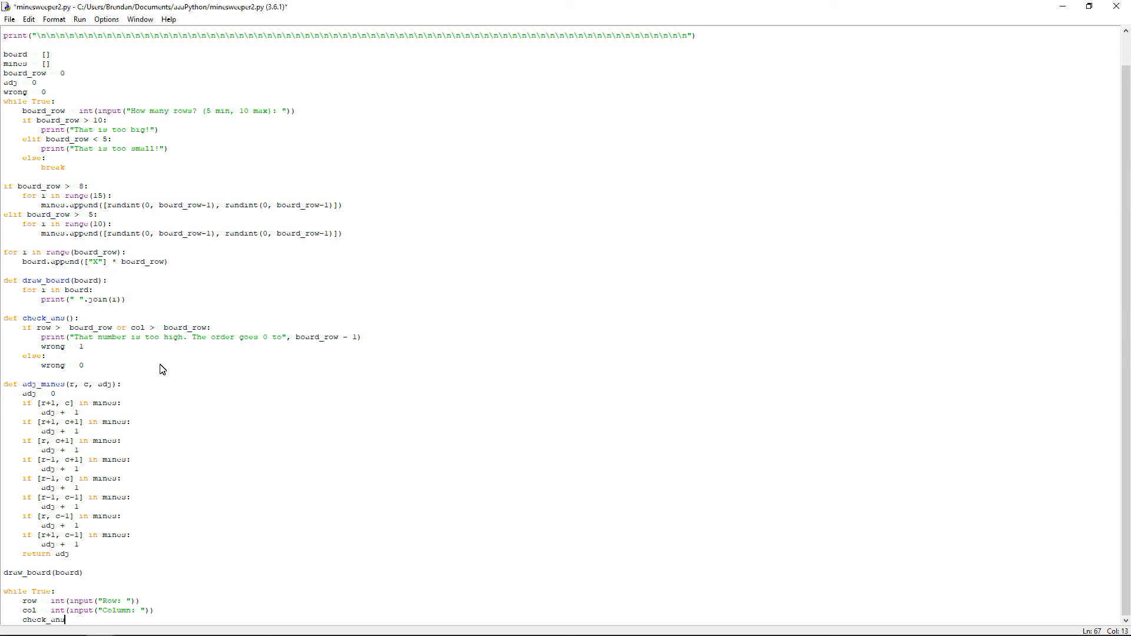
text(())
text(if wrong)
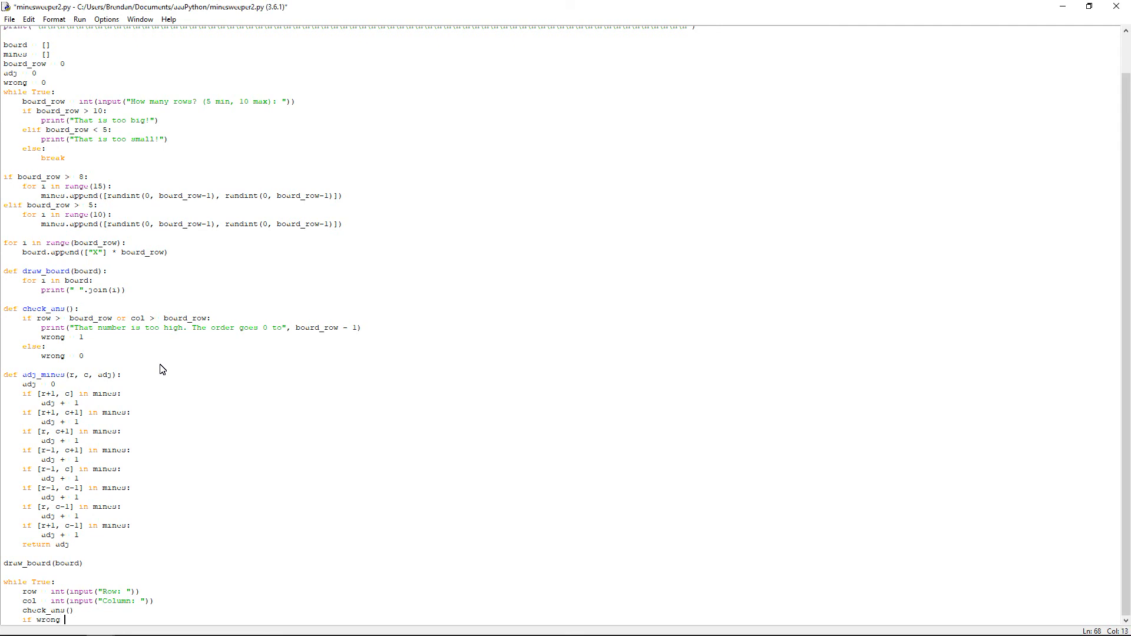
- Break on a mine, otherwise set board[row][col] to str(adj_mines(row, col, 0))
text(!= 1:)
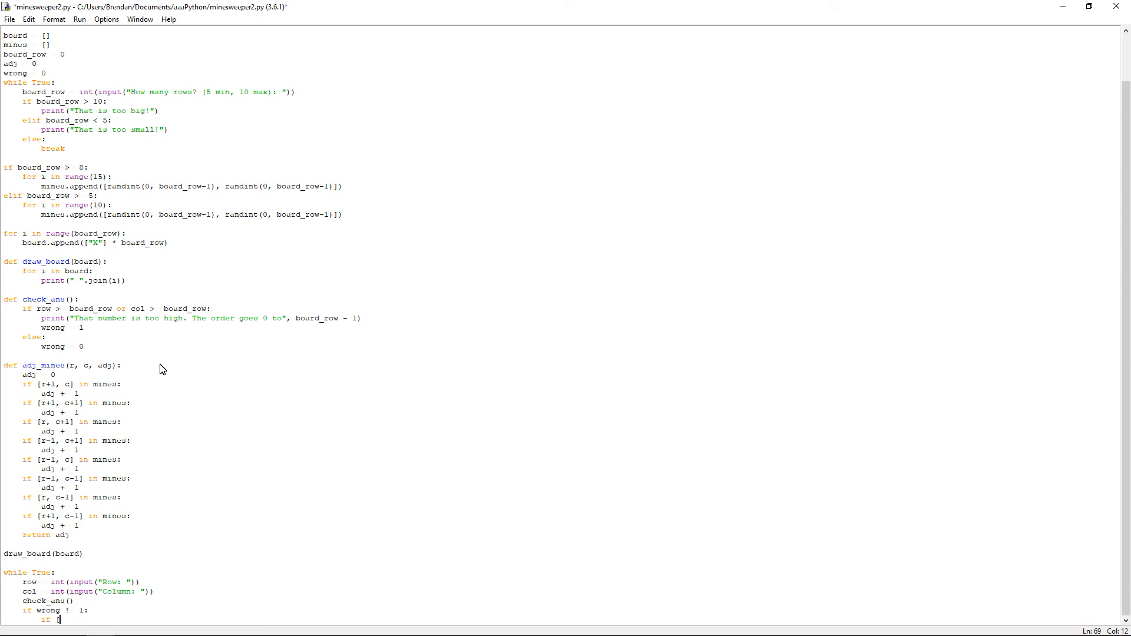
text(row, col] in mines:)
text(else:)
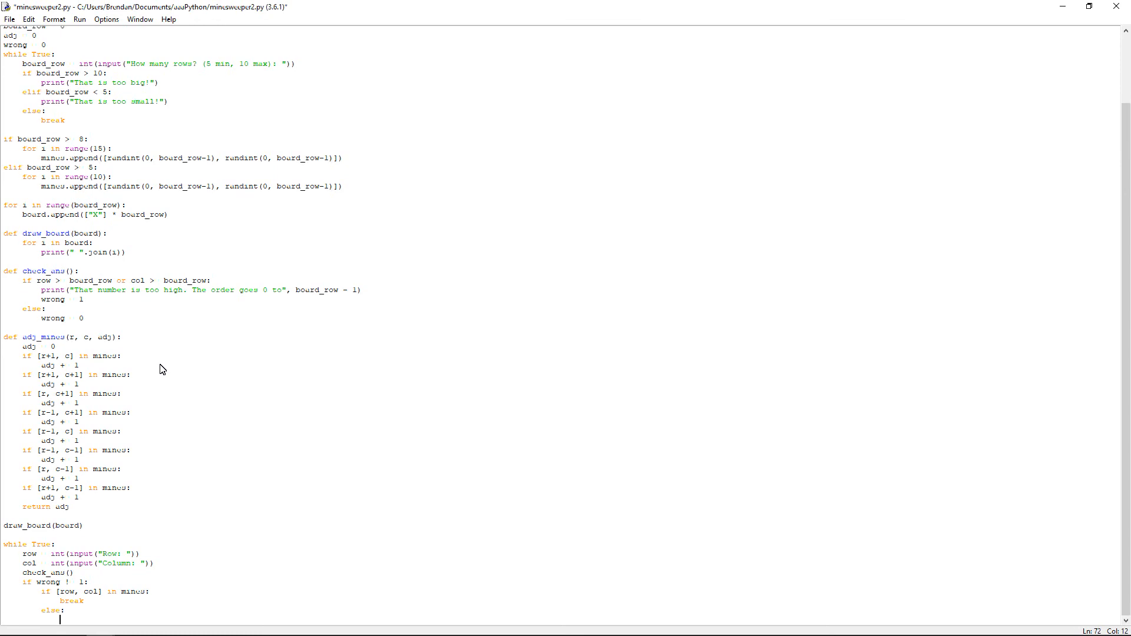
text(board)
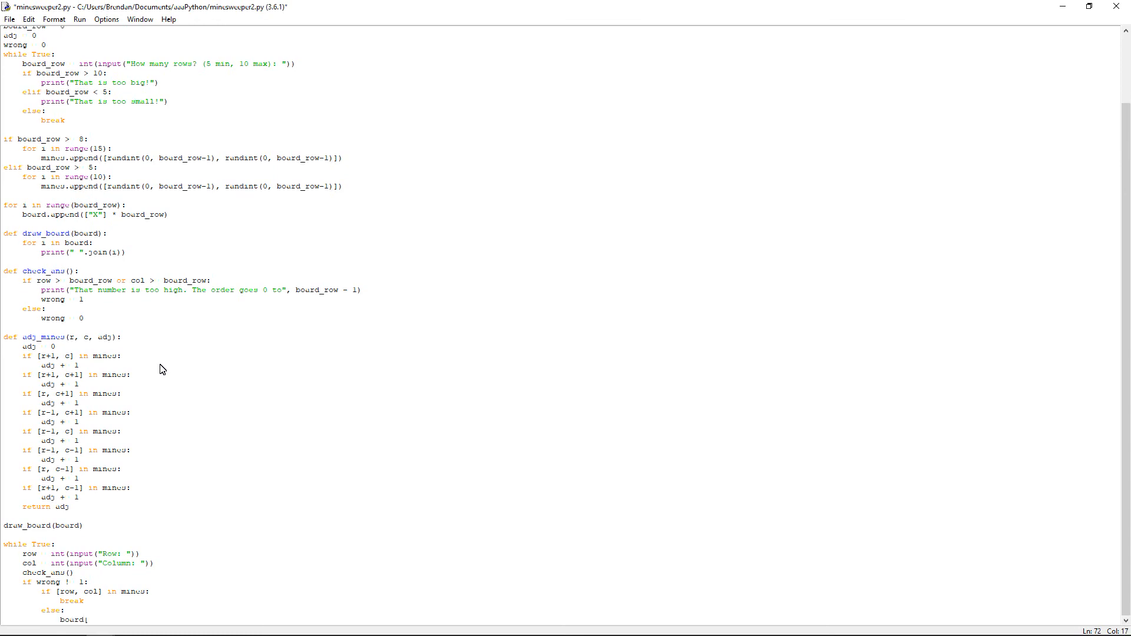
text([row])
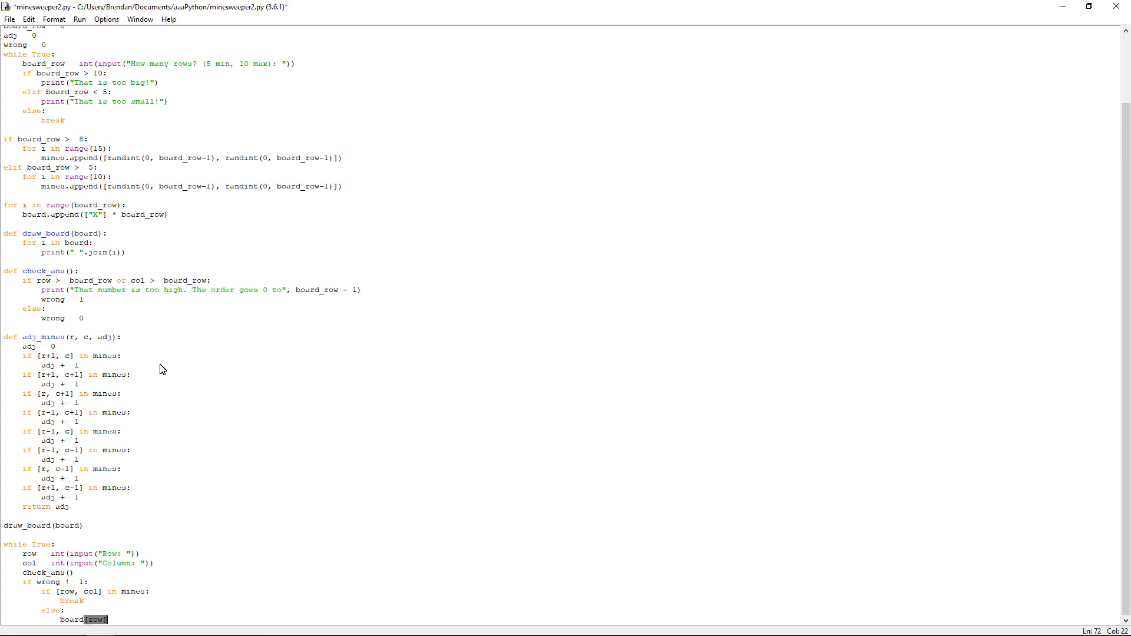
text([col)
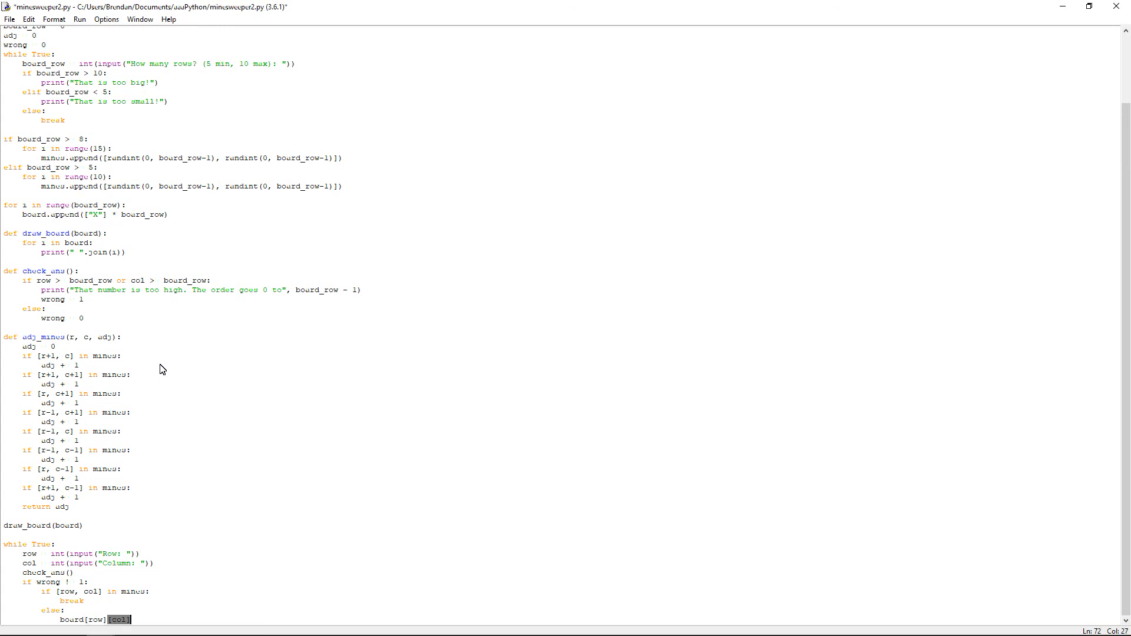
text(sta)
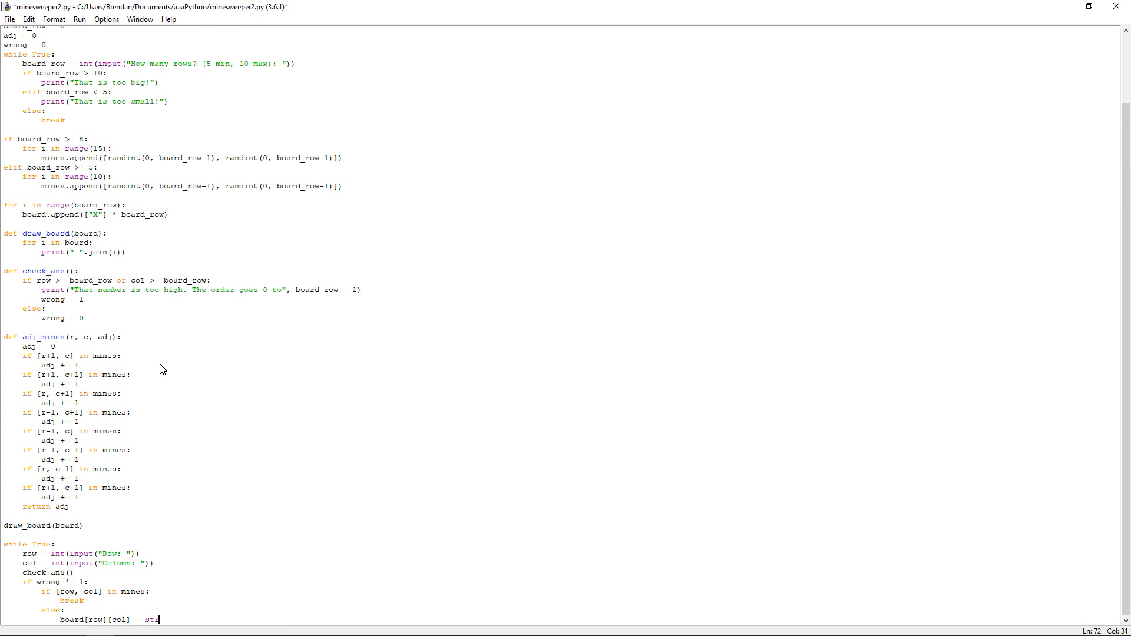
text(r()
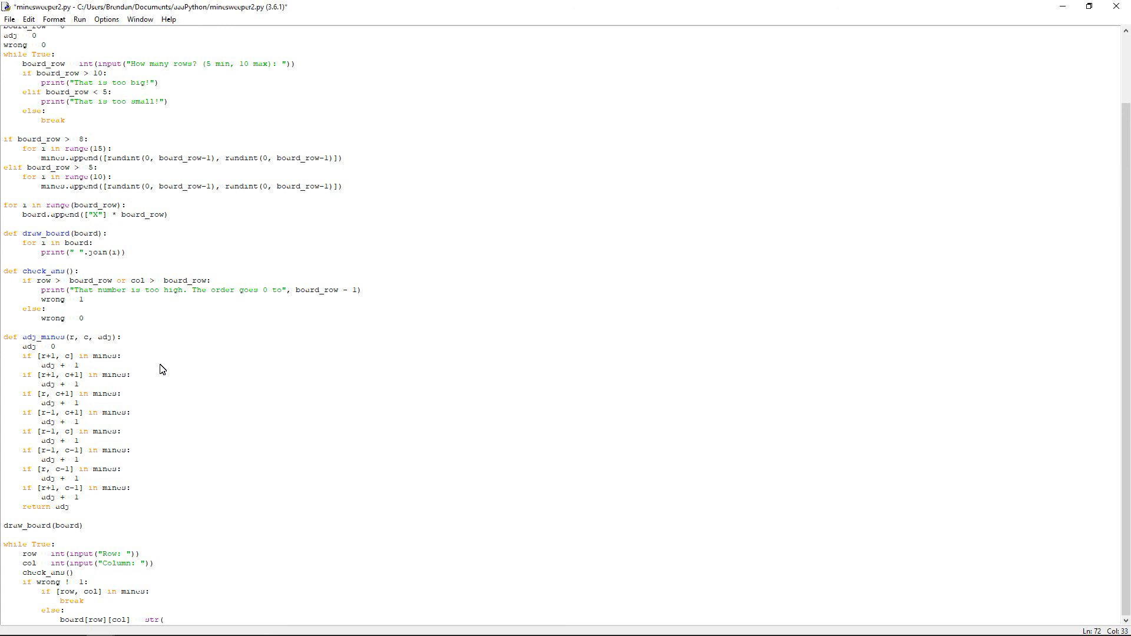
text(adj_mines)
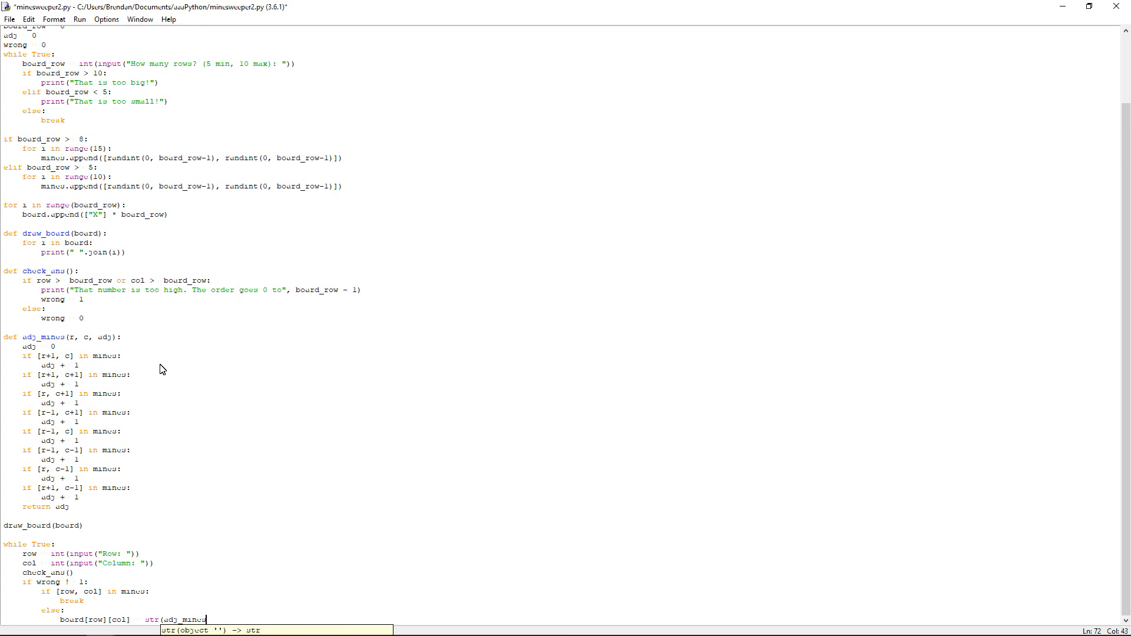
text(()
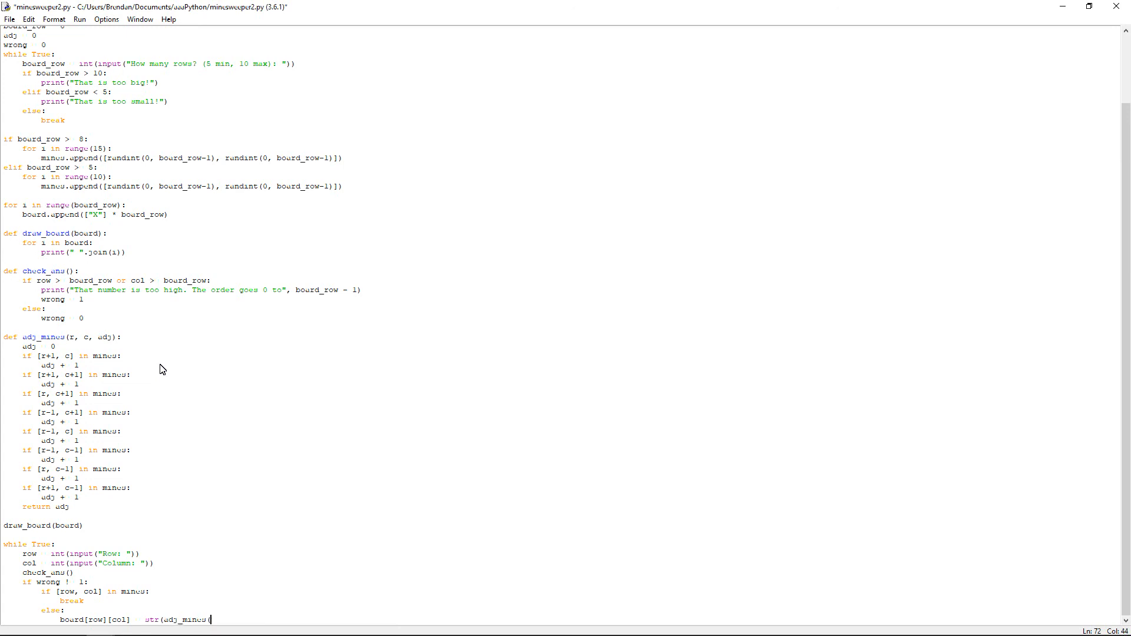
text(row, col, 0)
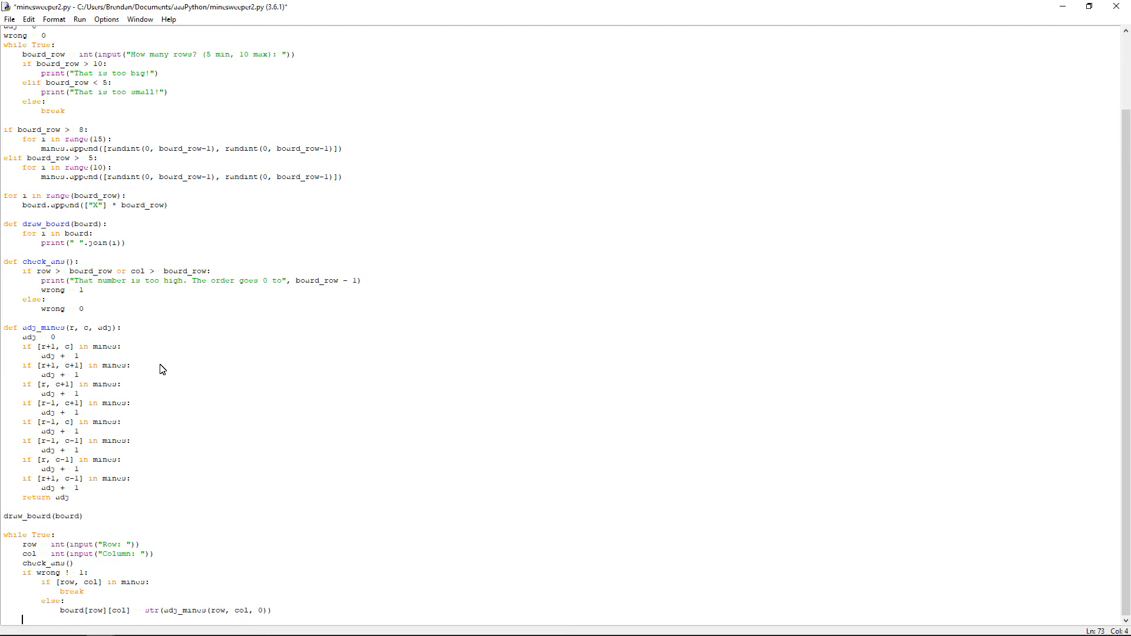
- Add draw_board(board) inside the loop and print("Sorry but you have blown up :(") after it
text(d)
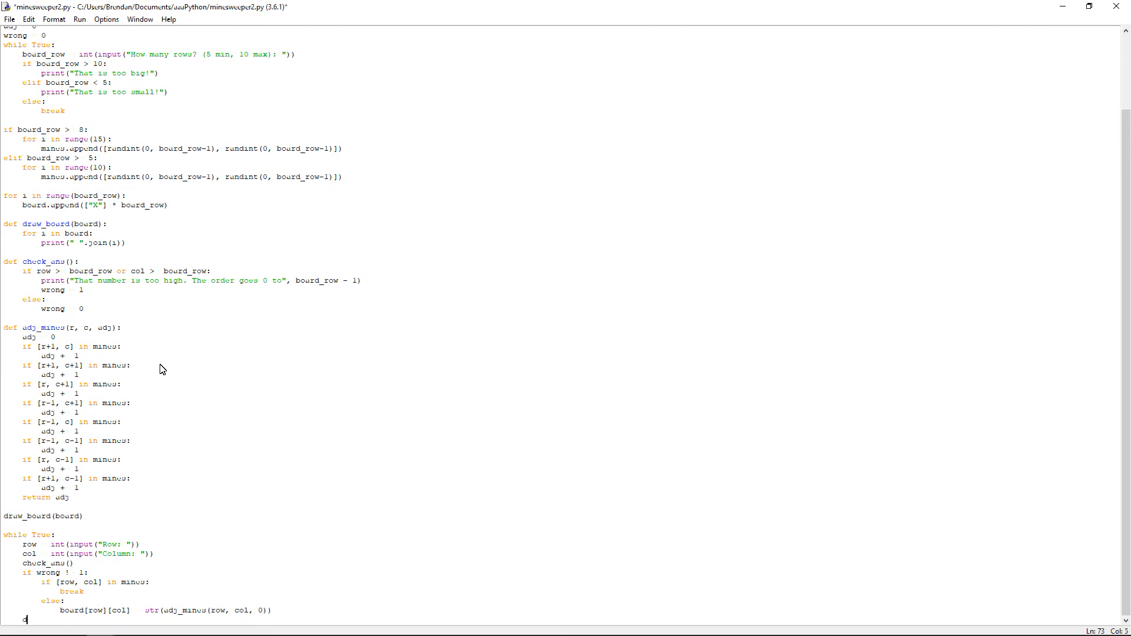
text(draw_board(board)
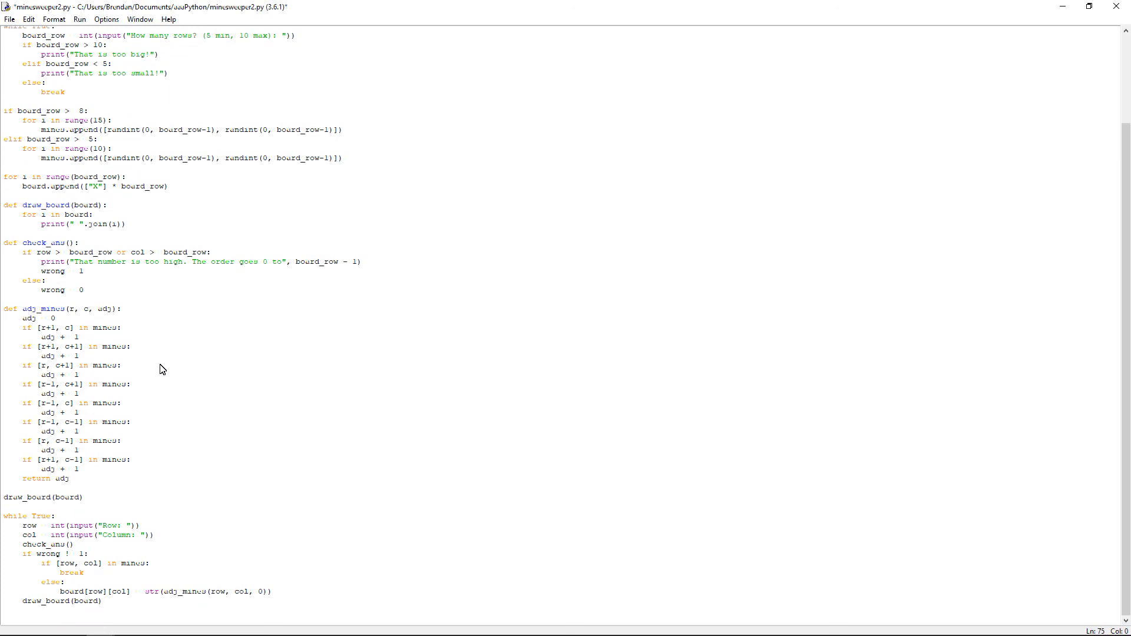
text(print)
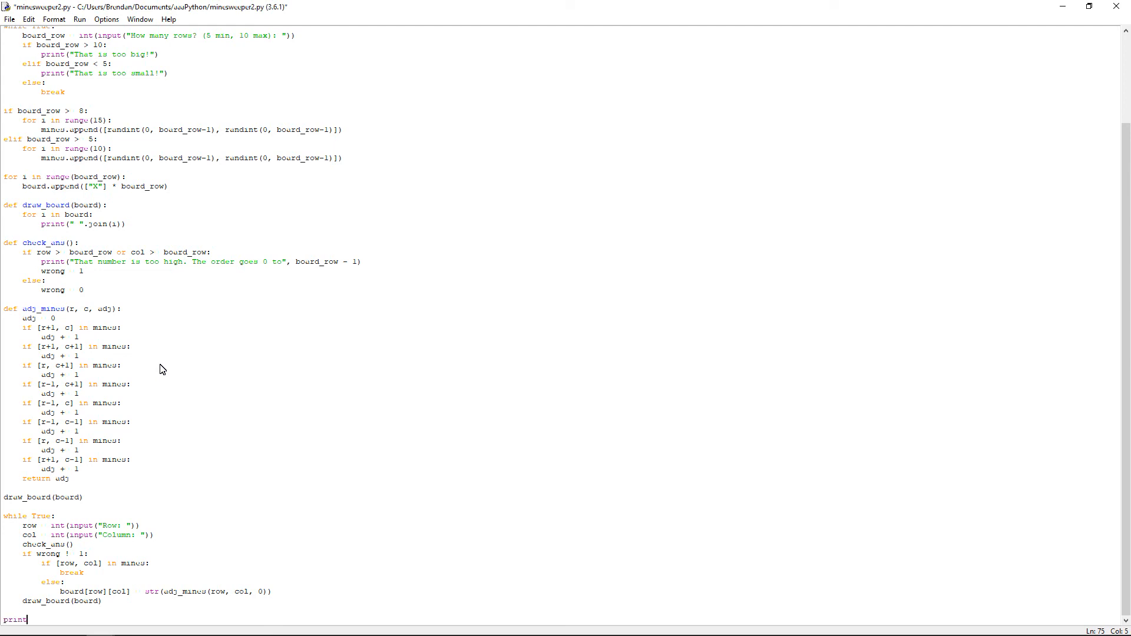
text((")
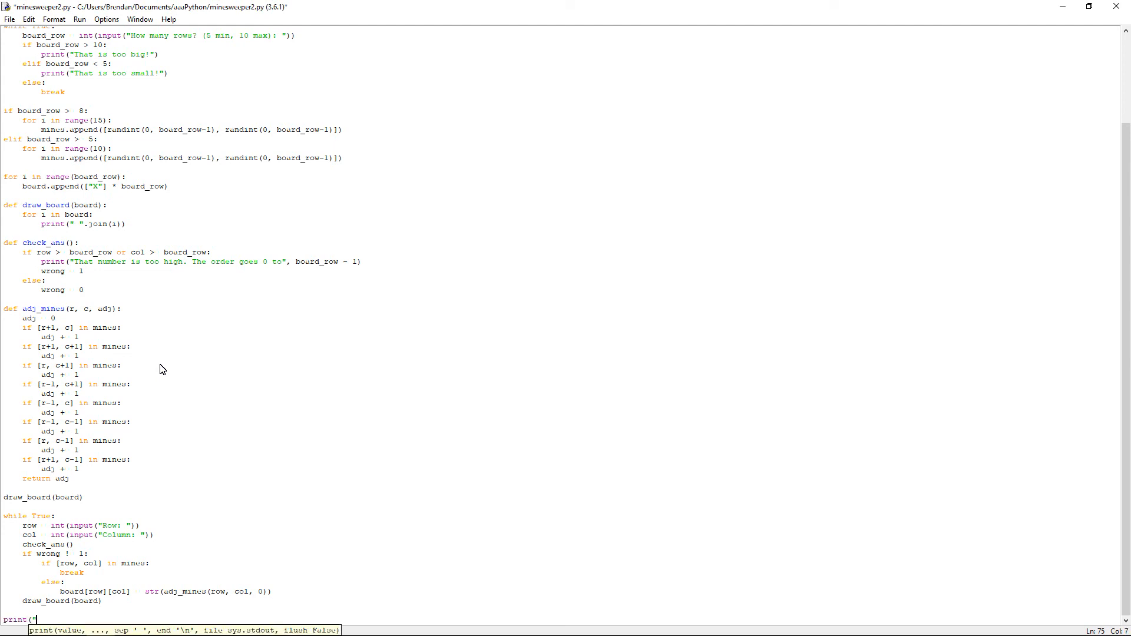
text(Sorry but you have blown up)
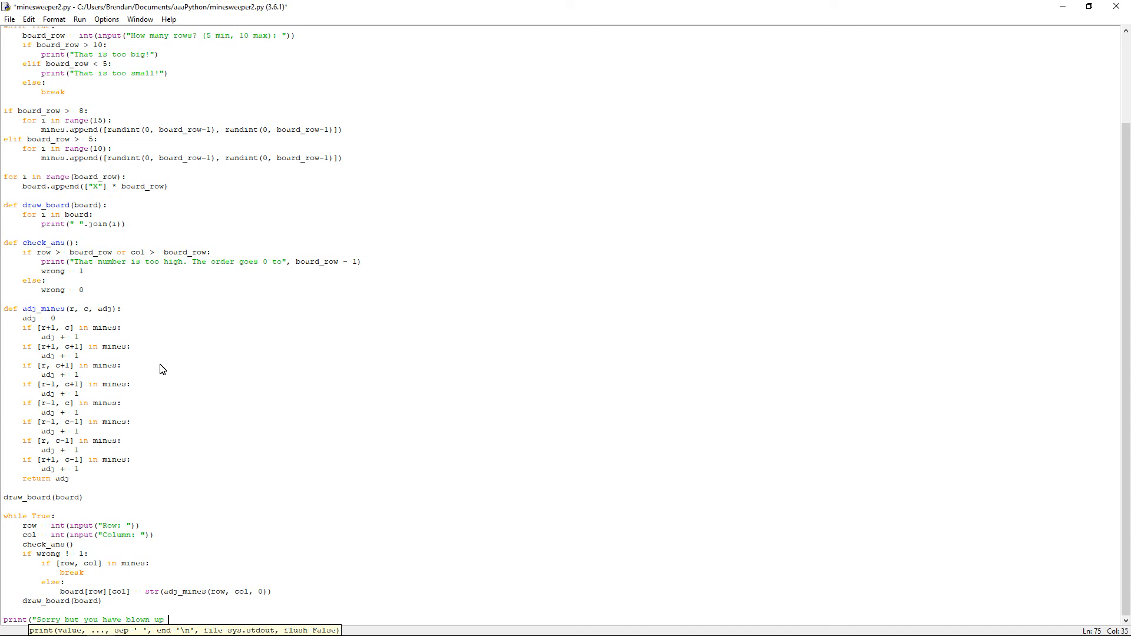
text(:(")
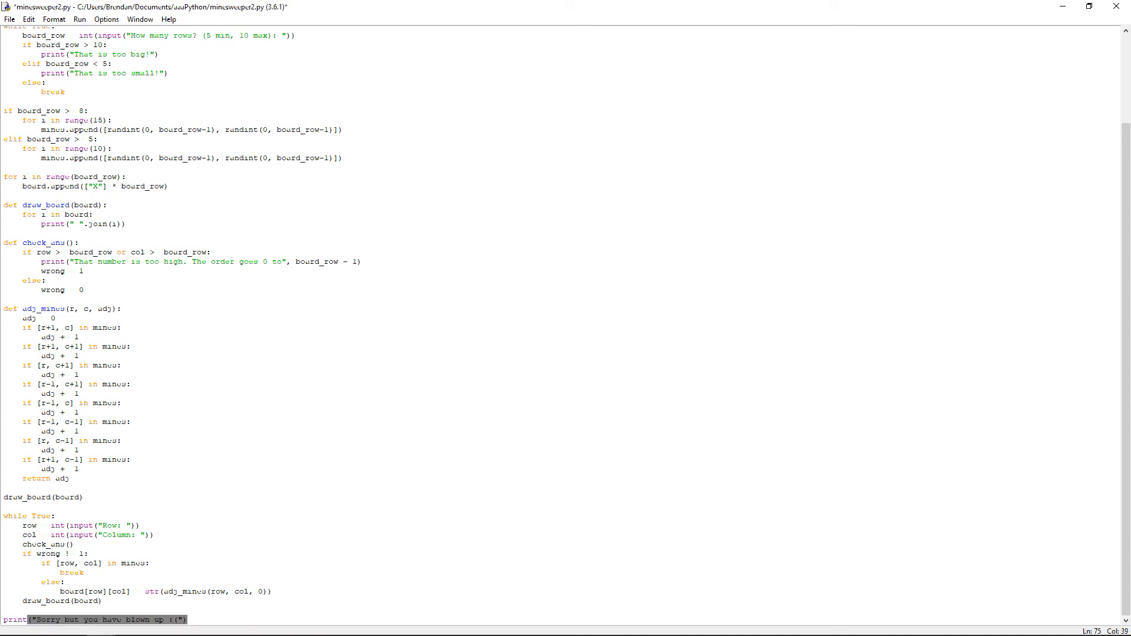
mouse_move(537, 211)
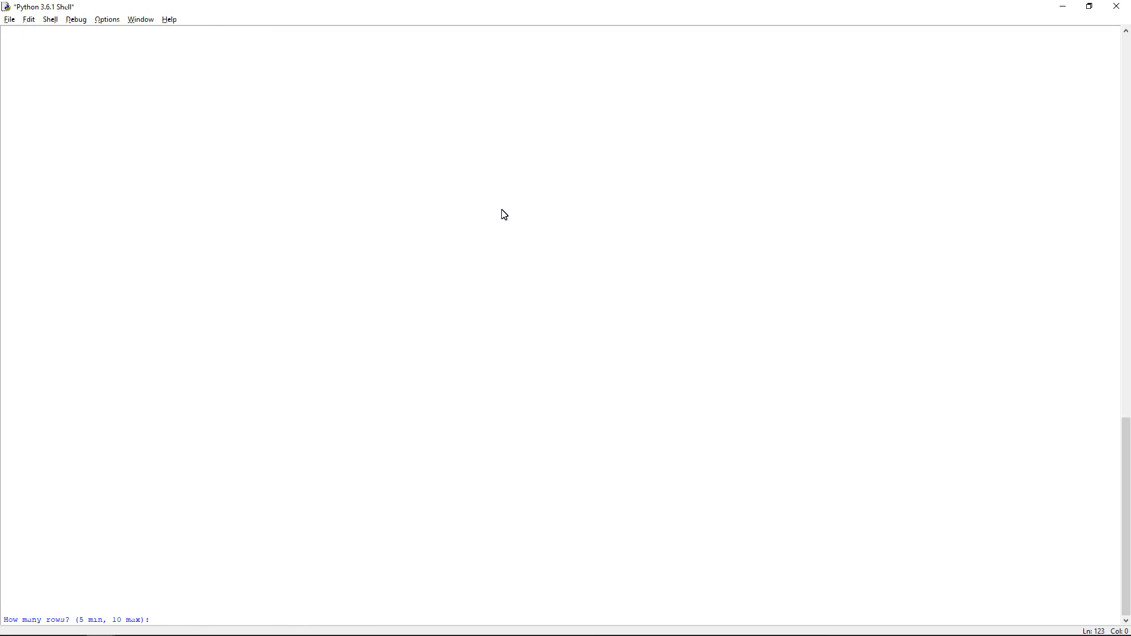
- Play a 5-row game in the Shell, guessing rows and columns until column 2 hits a mine
click(154, 619)
text(5)
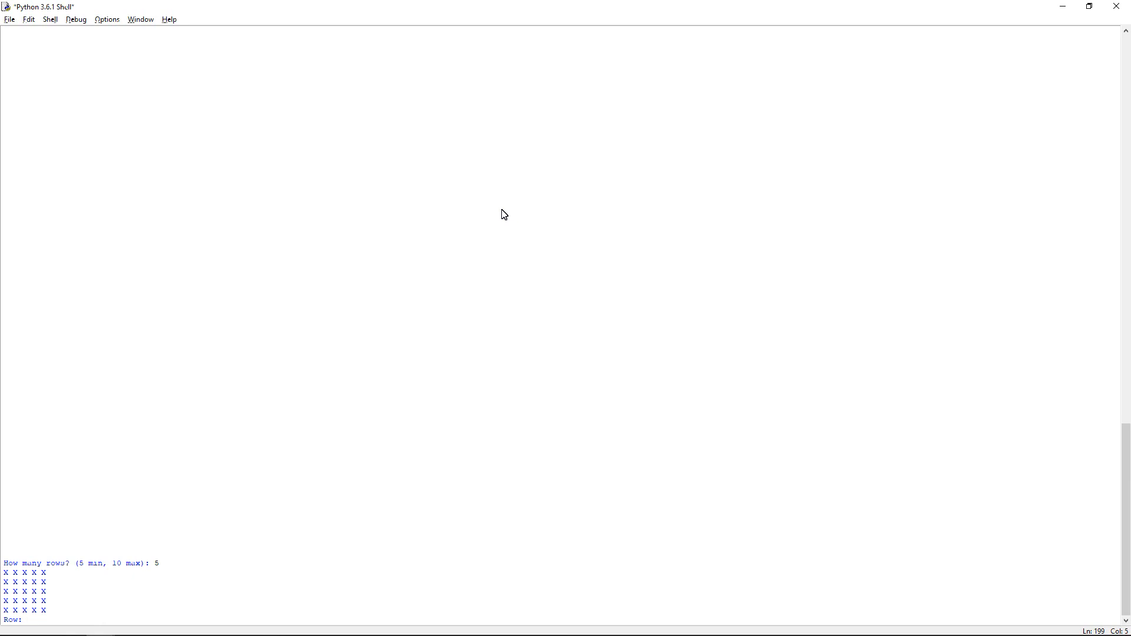
mouse_move(486, 215)
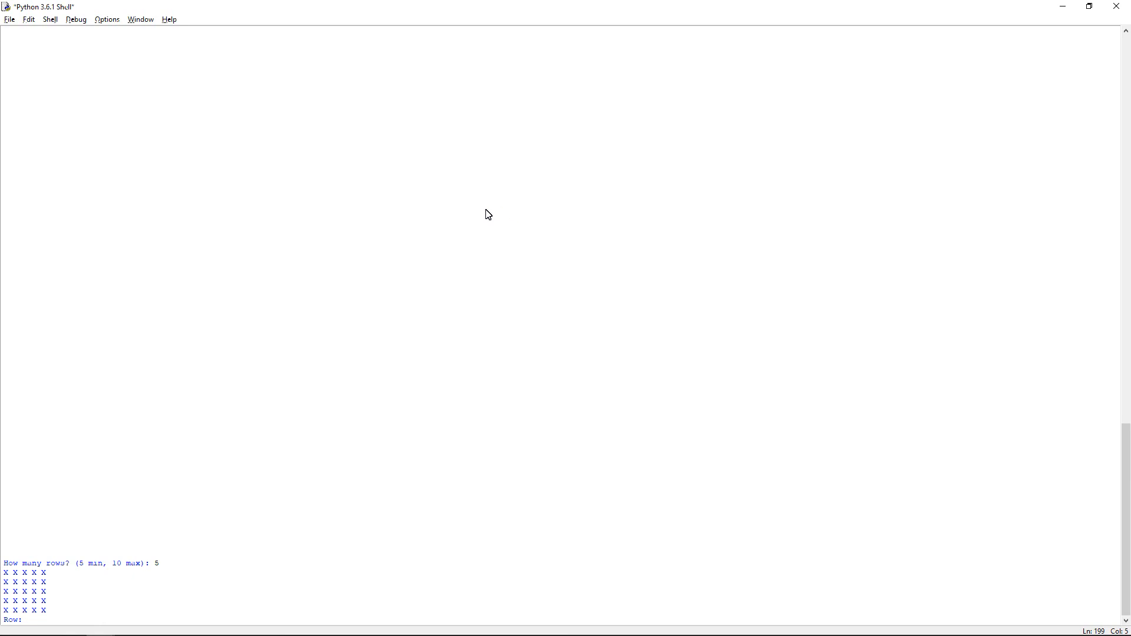
key(Return)
text(4)
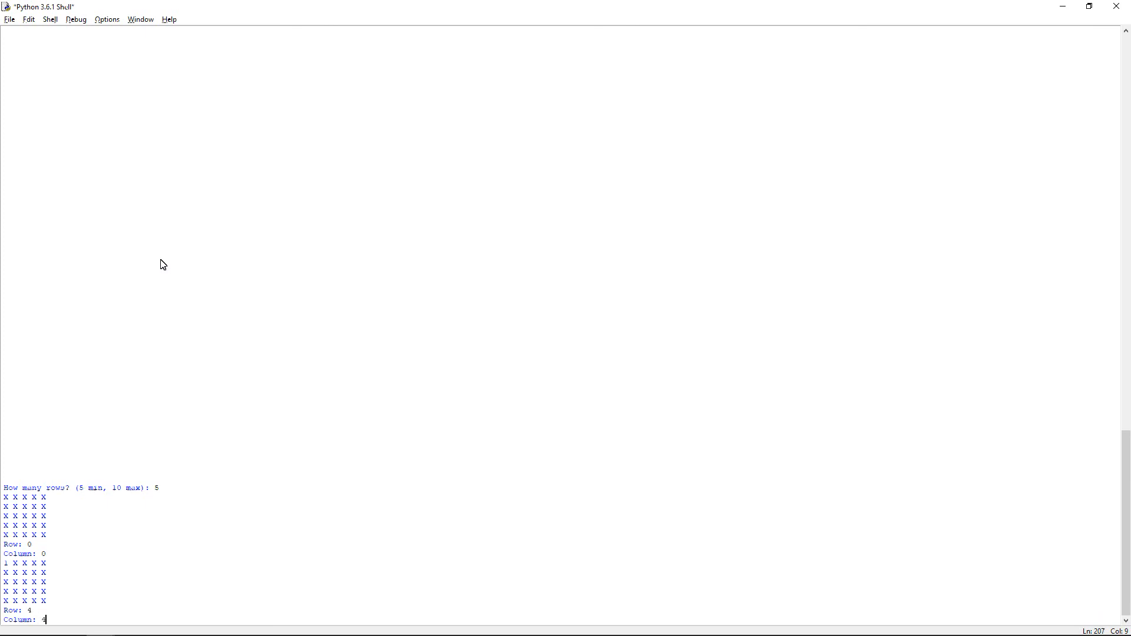
key(Return)
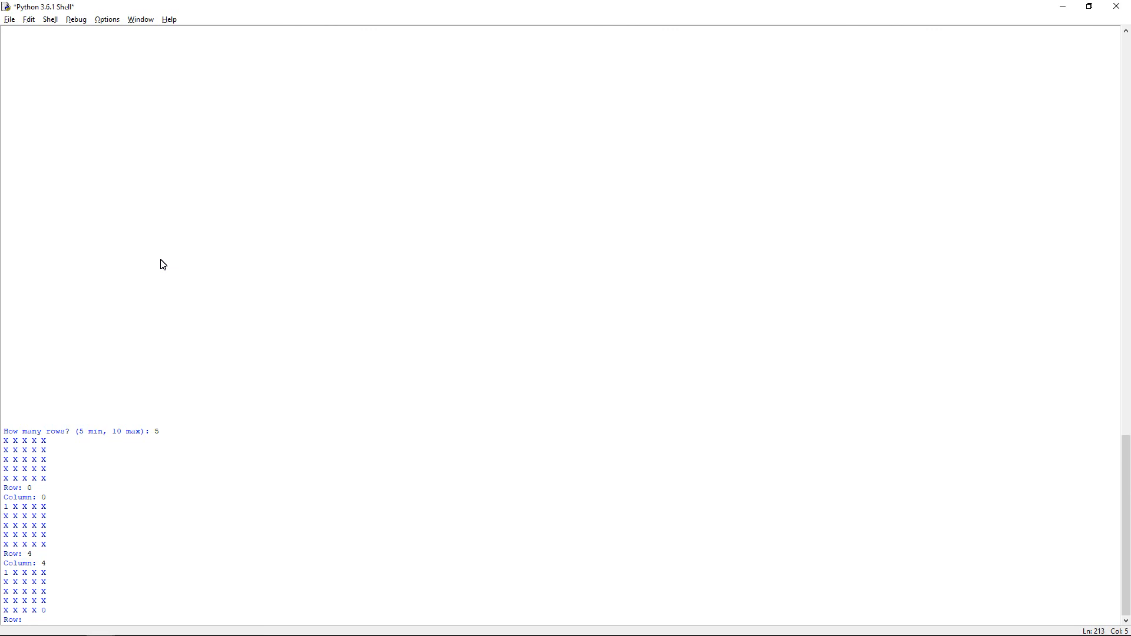
key(Return)
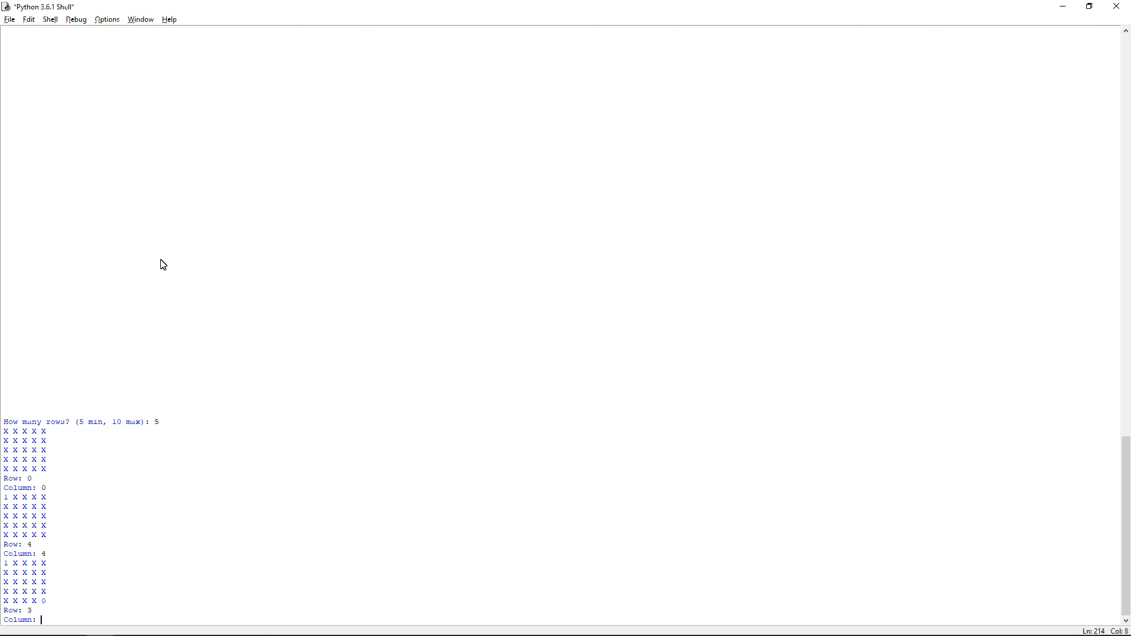
key(Return)
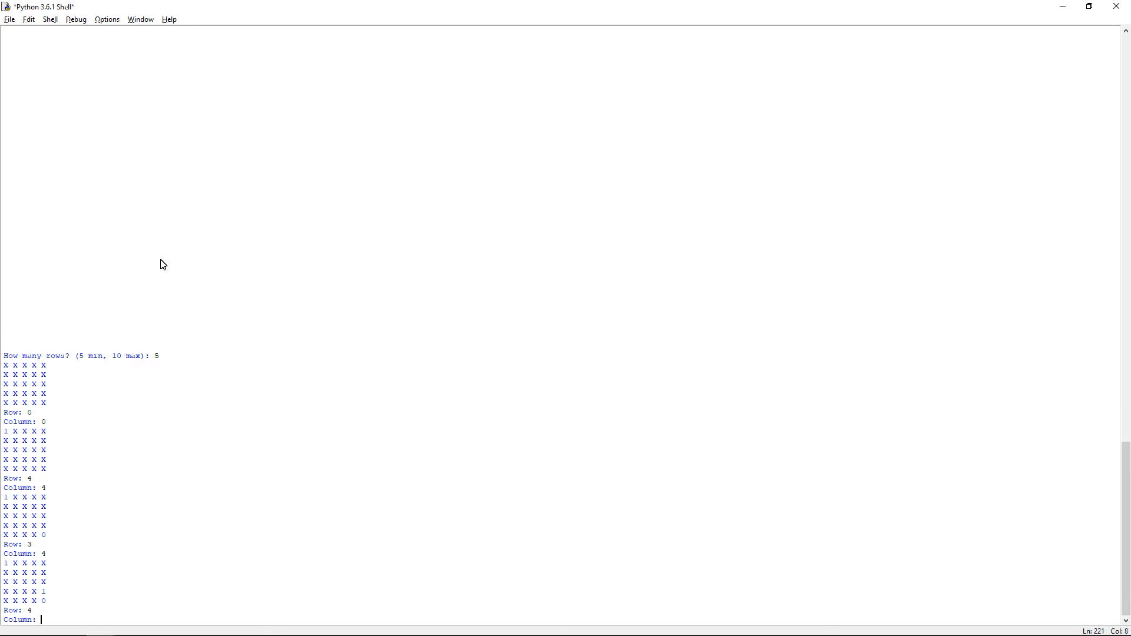
key(Return)
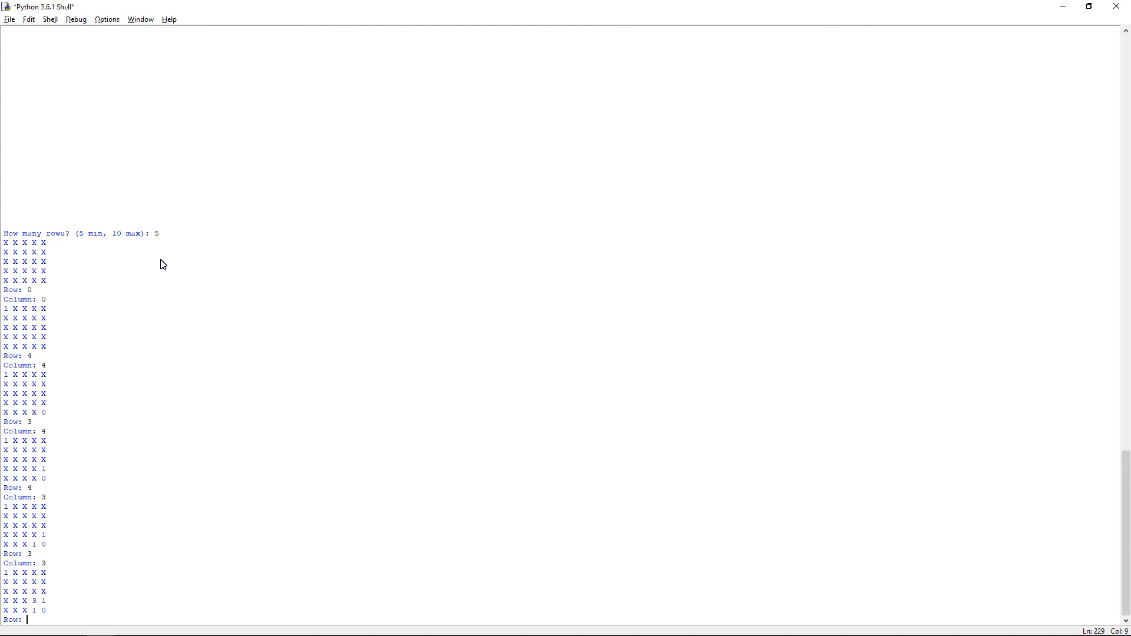
key(Return)
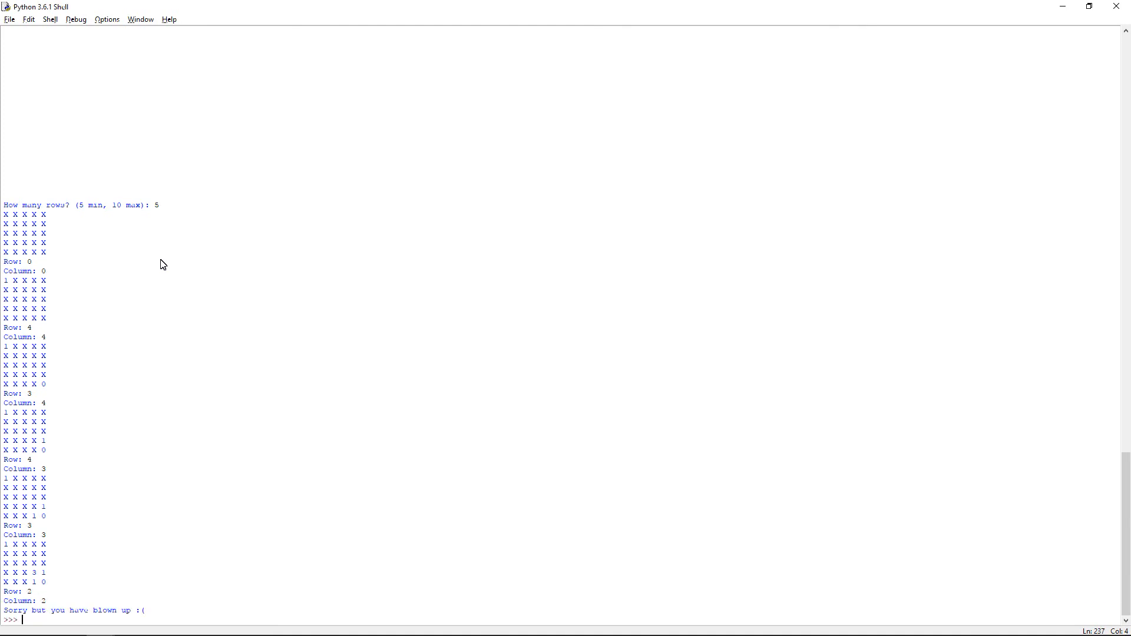